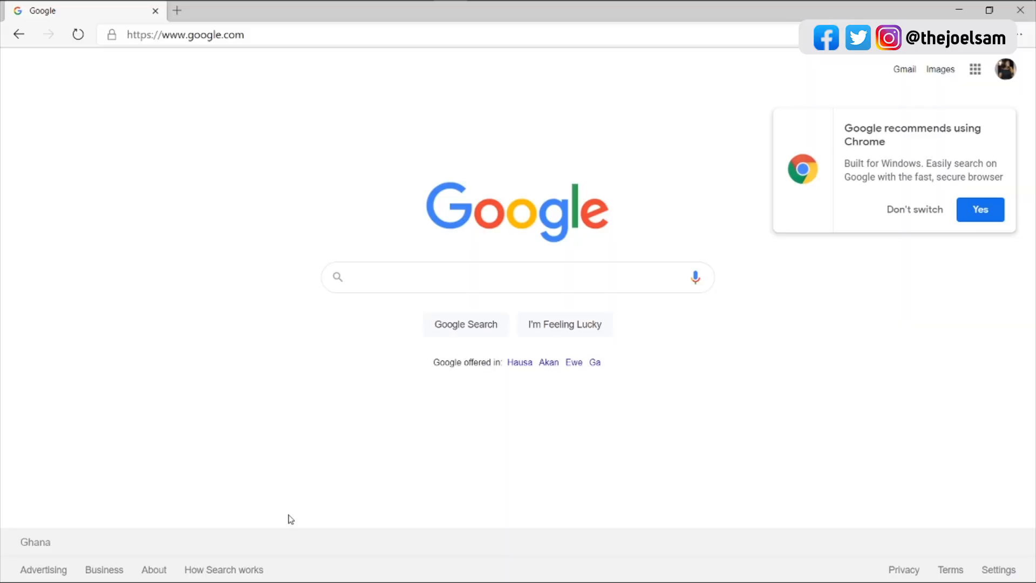
# Search Google for 'fiverr affiliate program' using the autocomplete suggestion
pyautogui.click(516, 277)
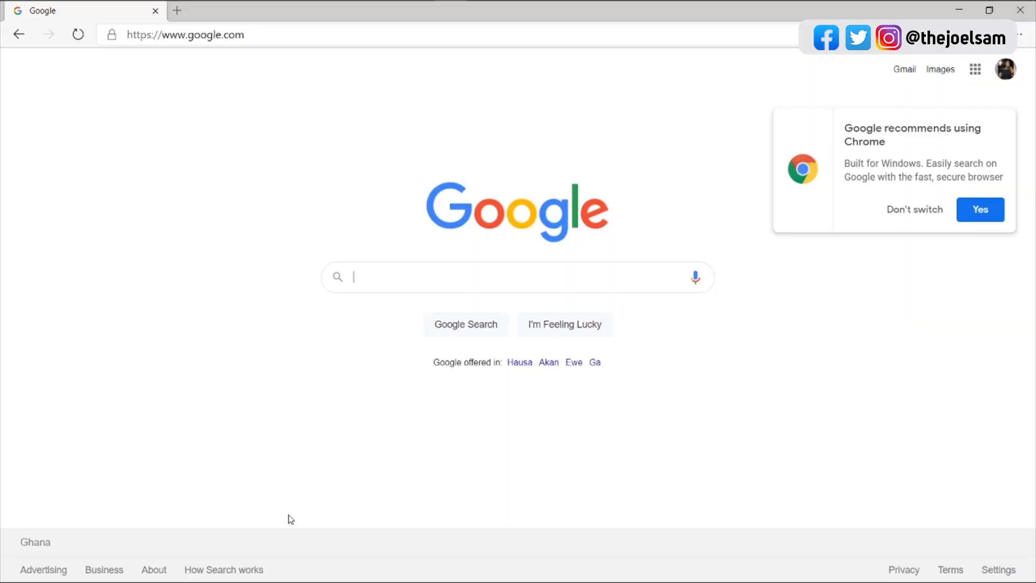
pyautogui.write('fiverr affiliate o')
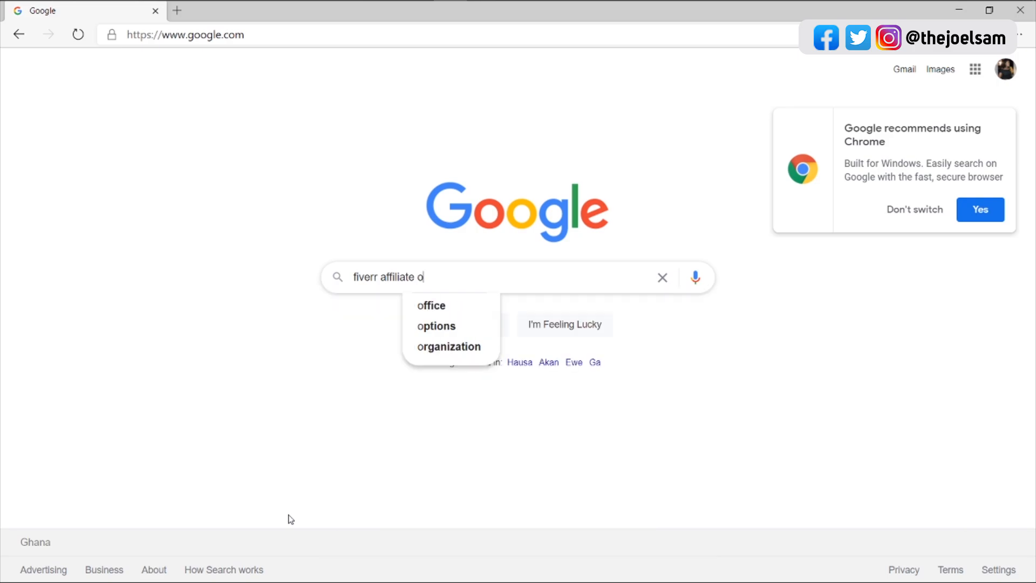
pyautogui.write('pr')
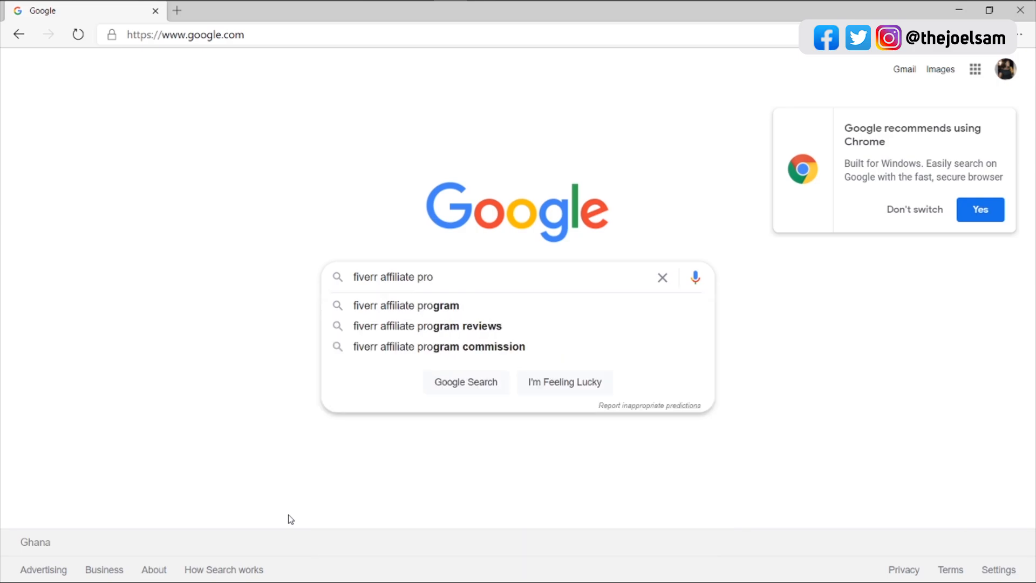
pyautogui.click(406, 305)
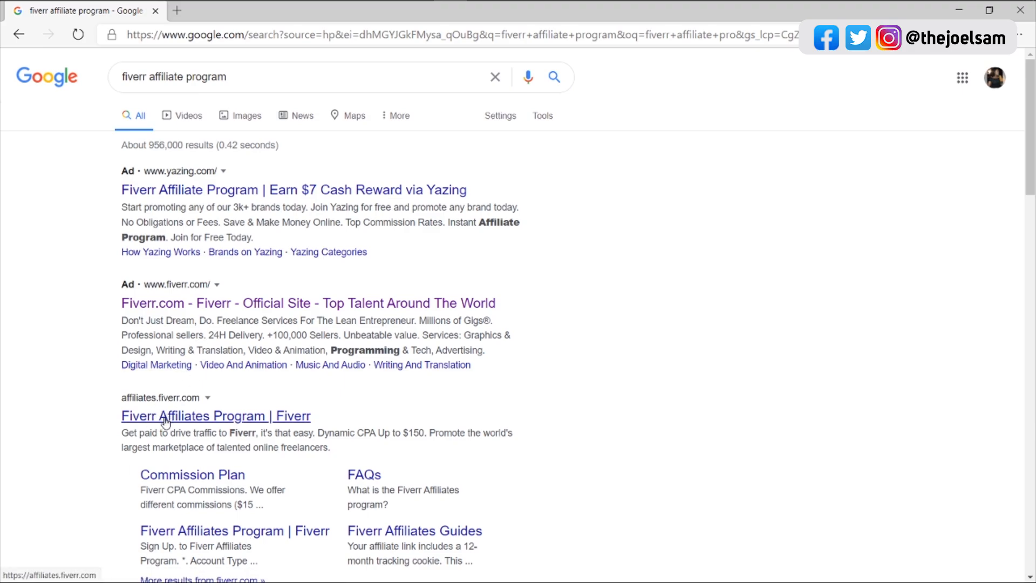
pyautogui.click(215, 416)
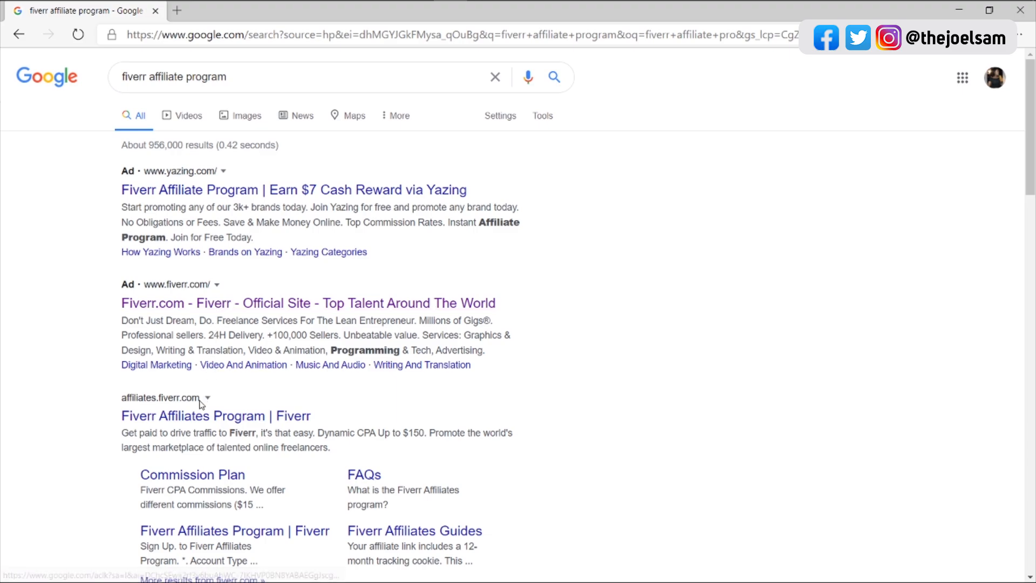
pyautogui.moveTo(192, 416)
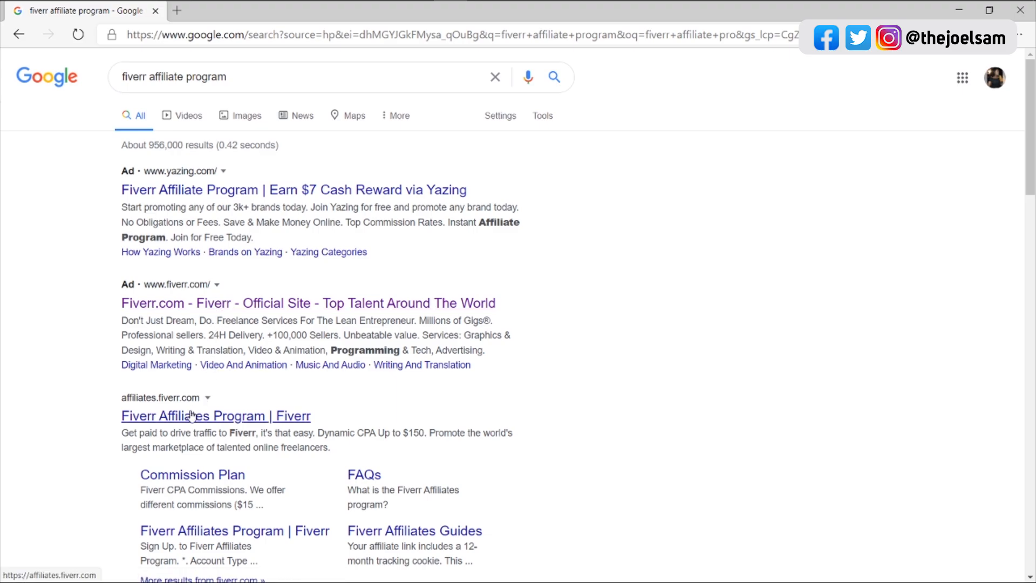
# Open the 'Fiverr Affiliates Program | Fiverr' result and scroll to 'You Choose Your Commission Plan'
pyautogui.click(215, 415)
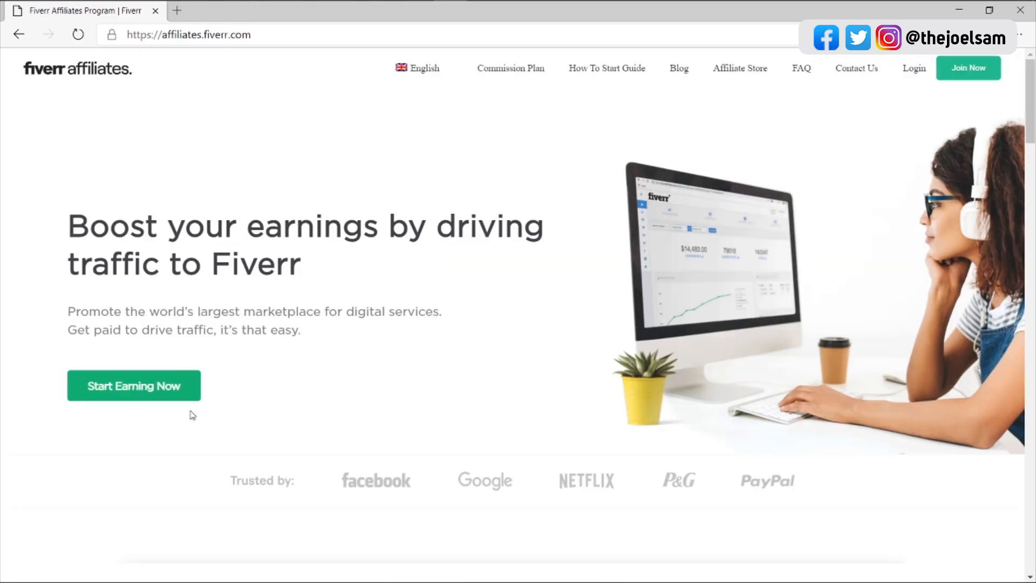
pyautogui.moveTo(418, 68)
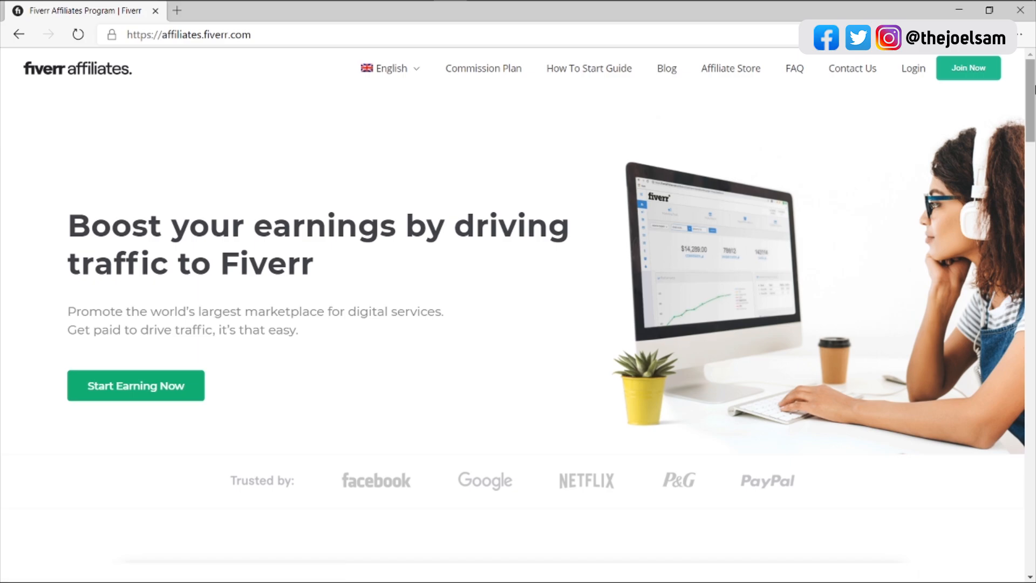
pyautogui.scroll(-3)
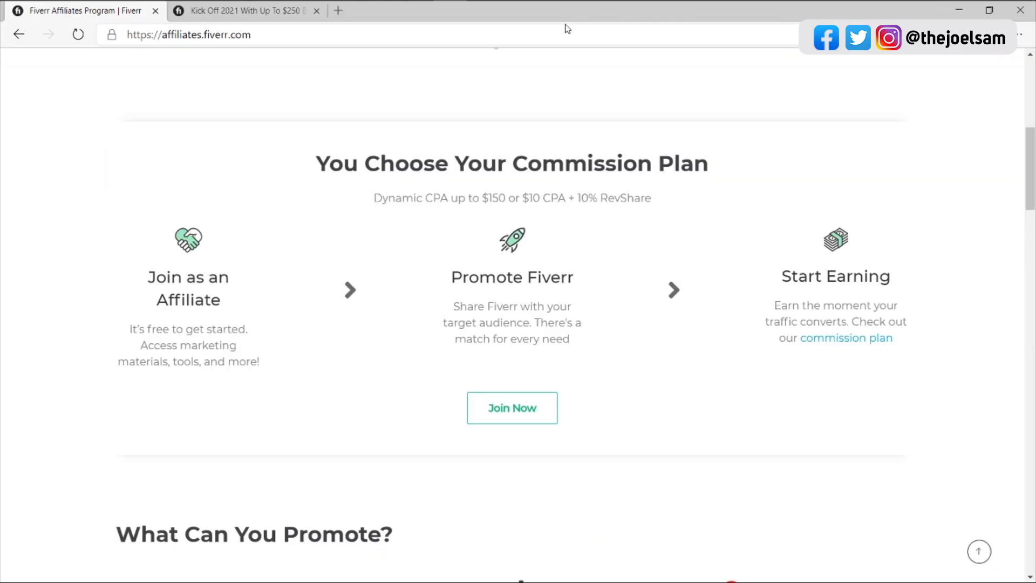
pyautogui.moveTo(607, 192)
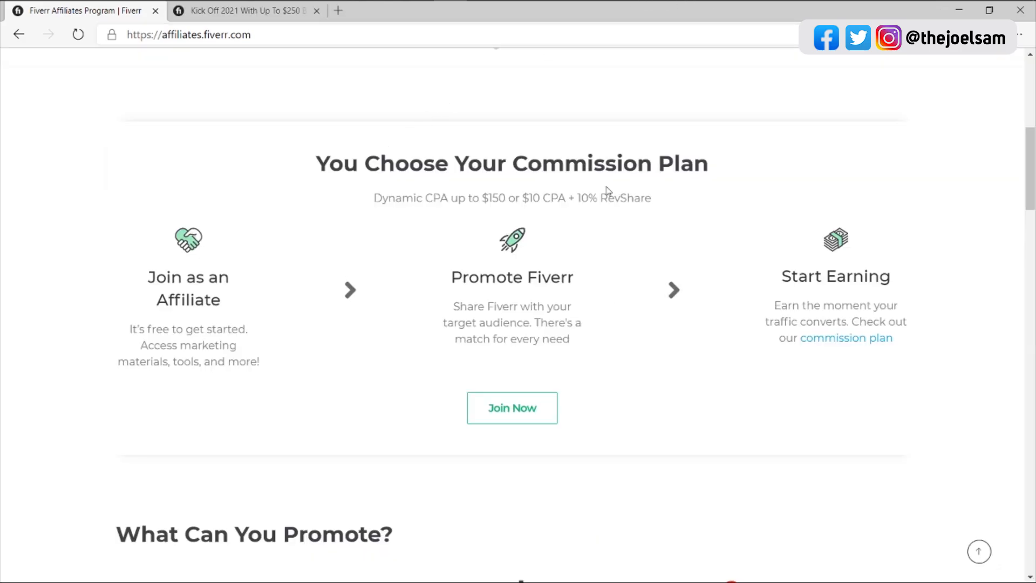
pyautogui.moveTo(467, 201)
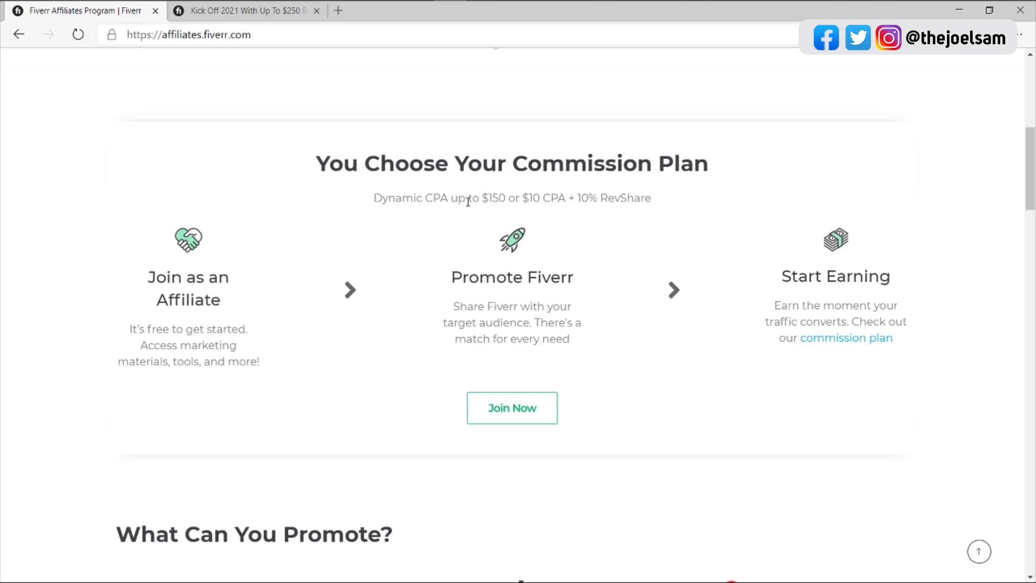
pyautogui.moveTo(539, 203)
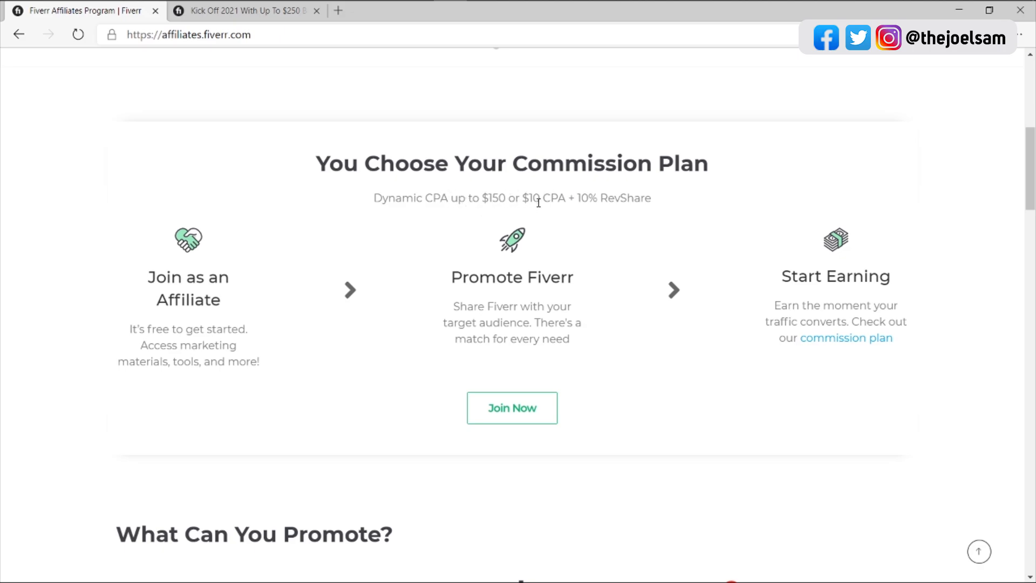
pyautogui.moveTo(595, 210)
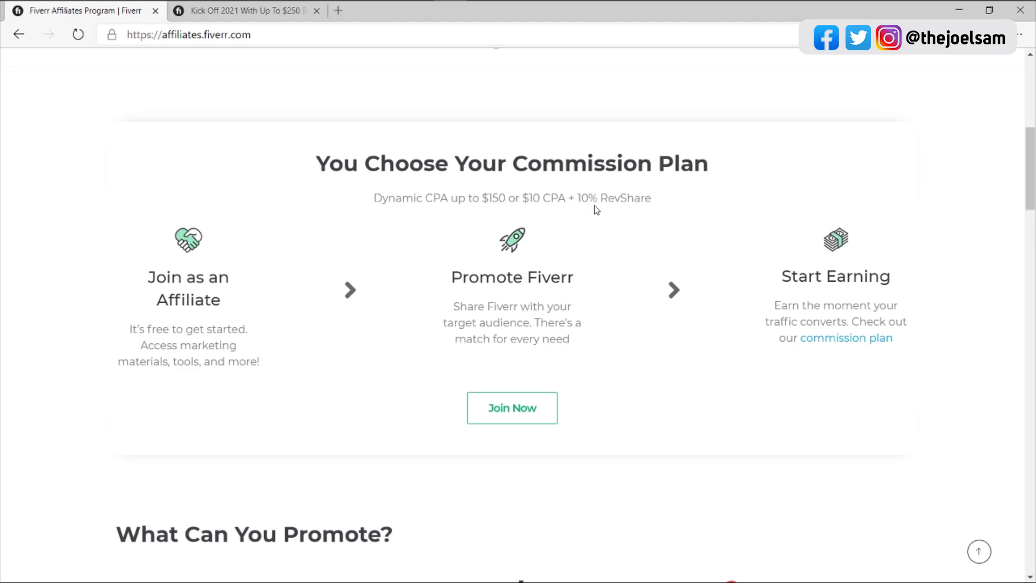
pyautogui.moveTo(625, 212)
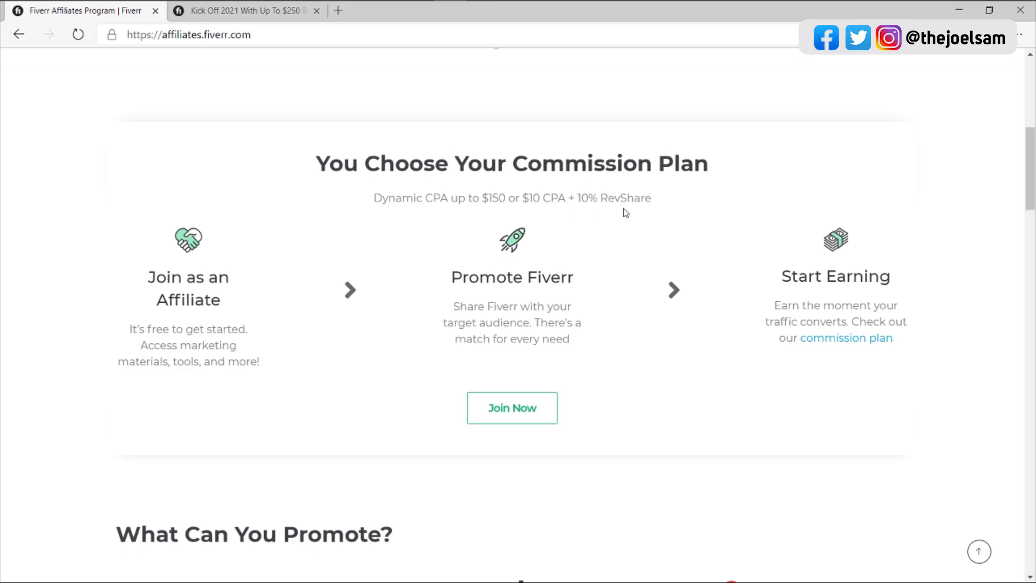
pyautogui.moveTo(209, 295)
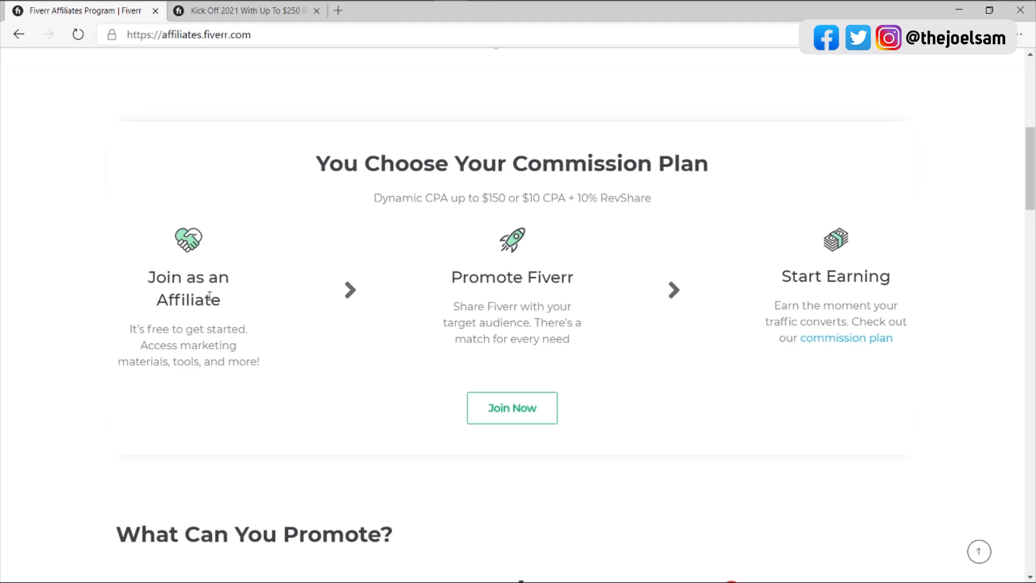
pyautogui.moveTo(243, 358)
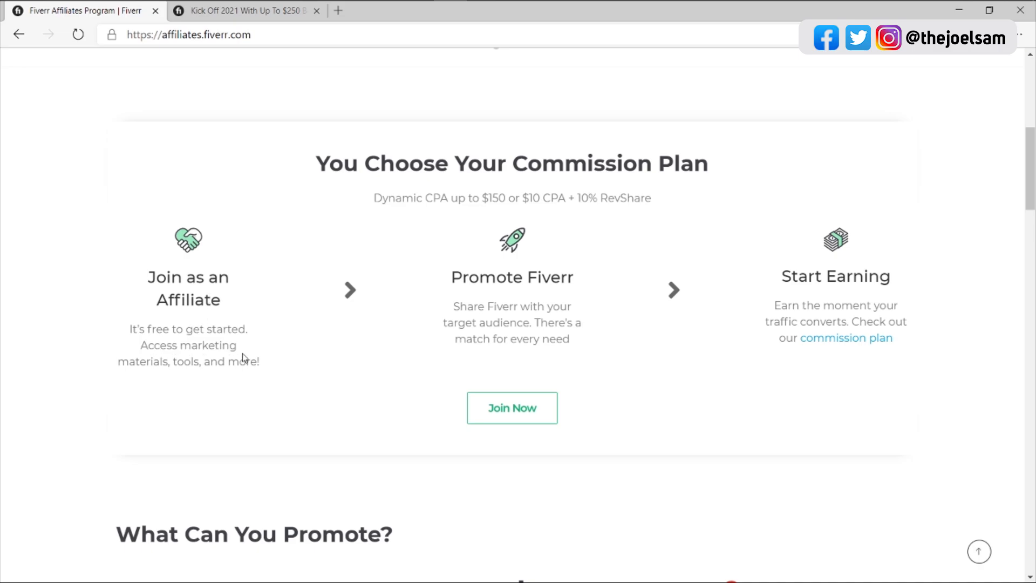
pyautogui.moveTo(217, 347)
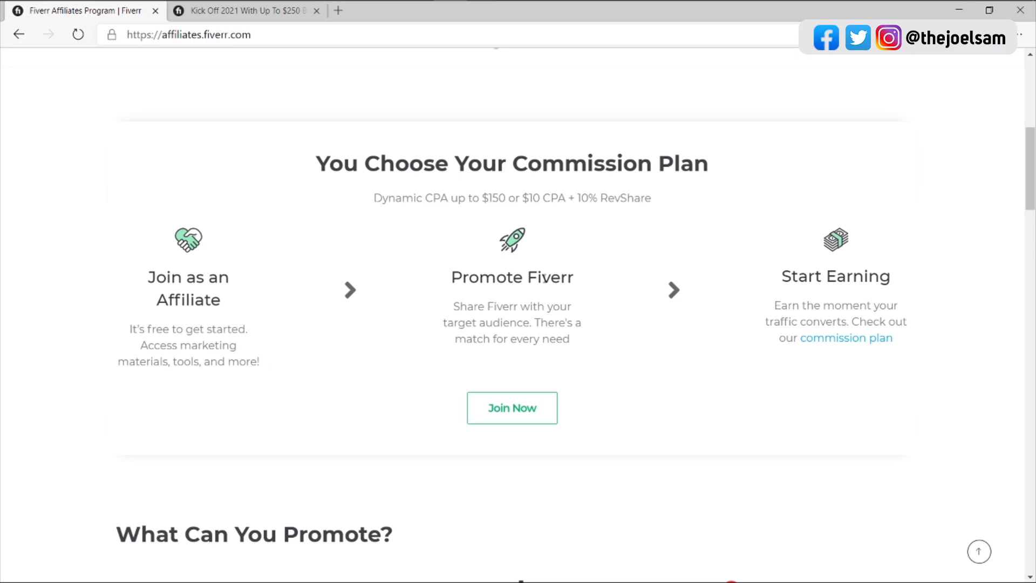
pyautogui.moveTo(541, 297)
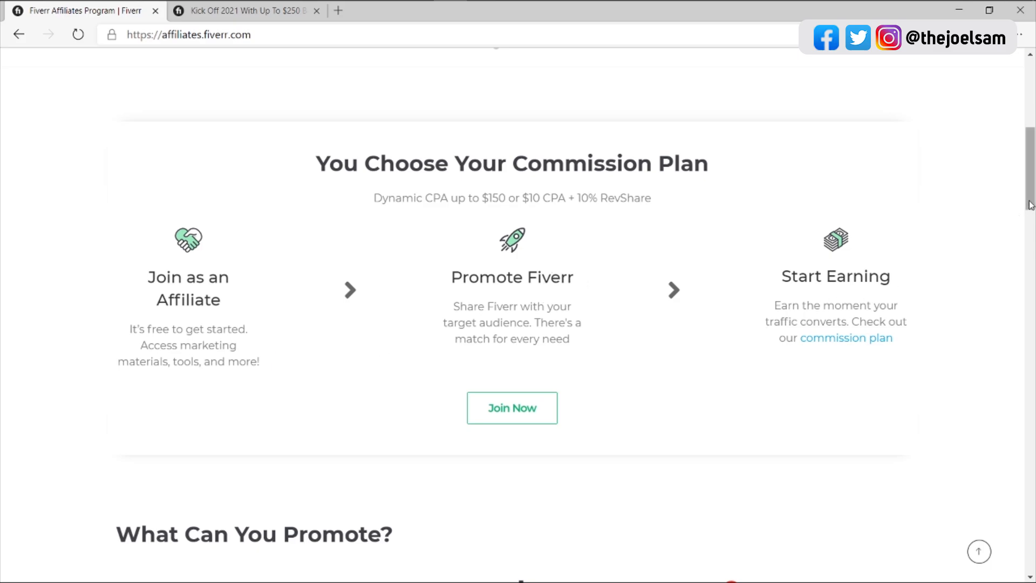
pyautogui.scroll(-3)
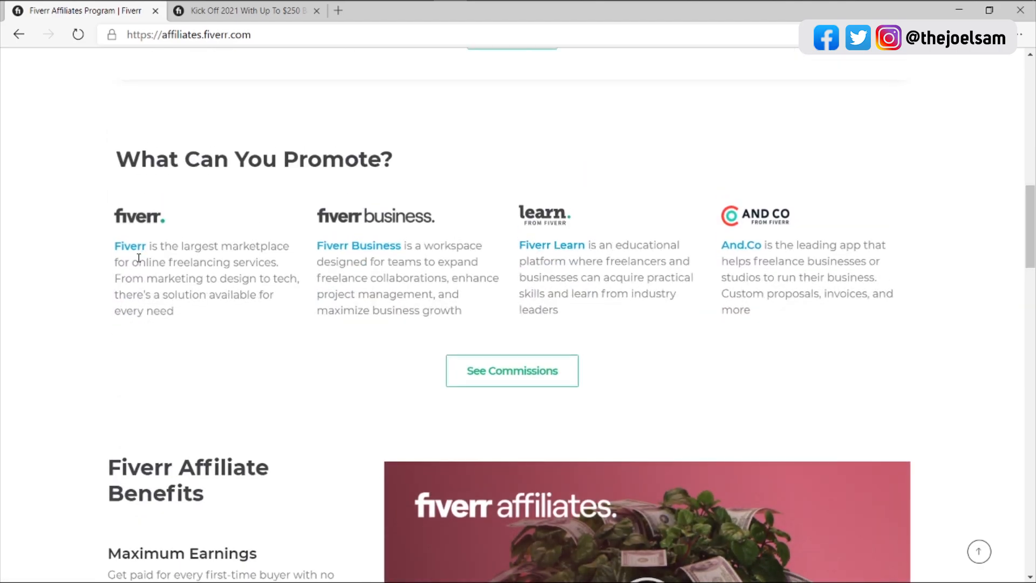
pyautogui.moveTo(233, 244)
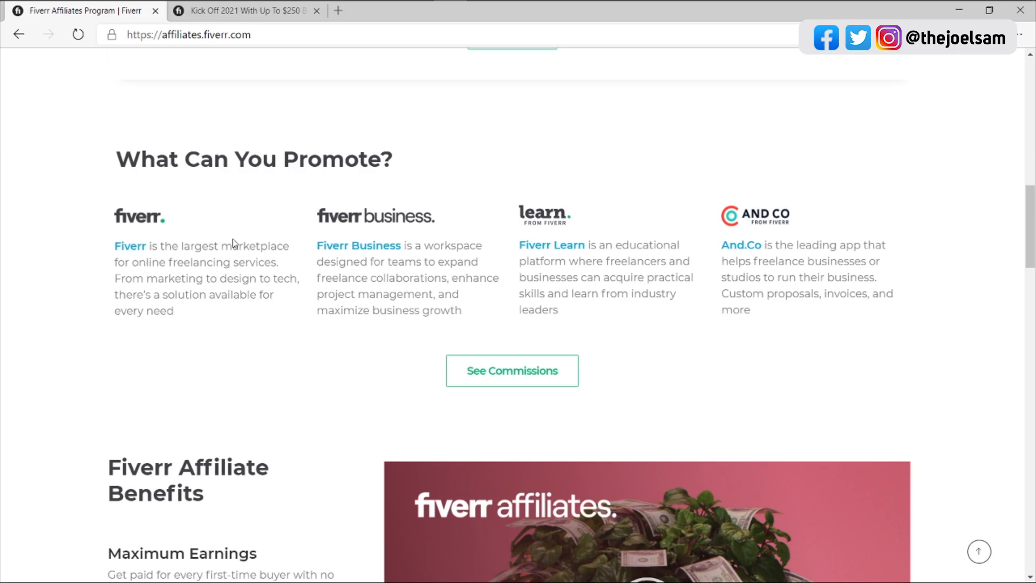
pyautogui.moveTo(215, 276)
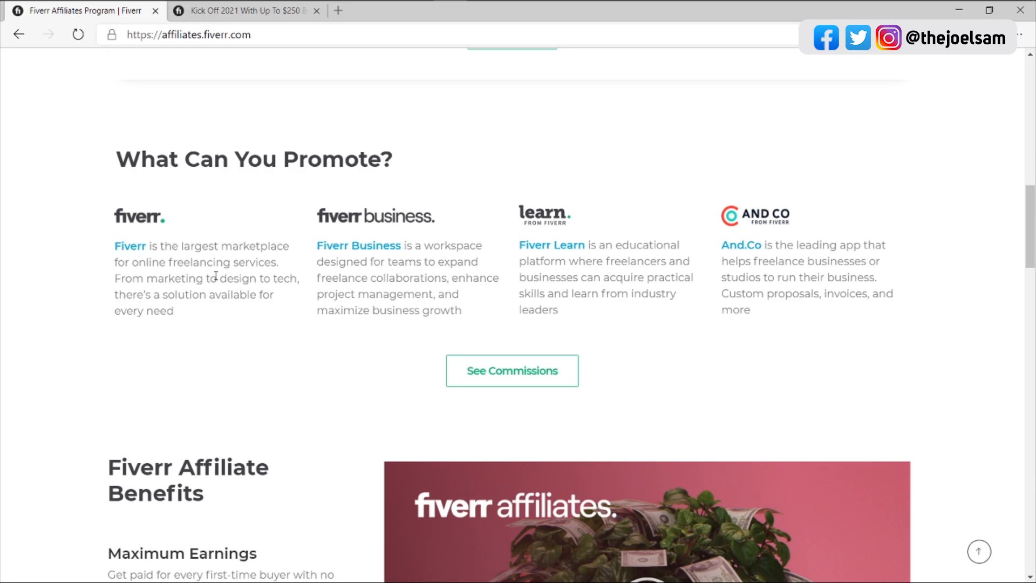
pyautogui.moveTo(194, 279)
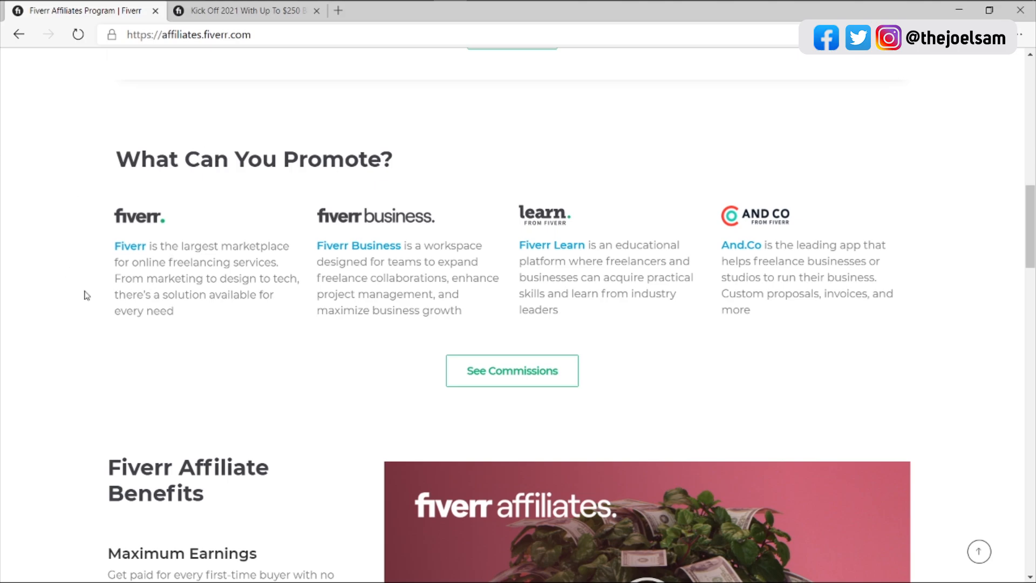
pyautogui.moveTo(396, 205)
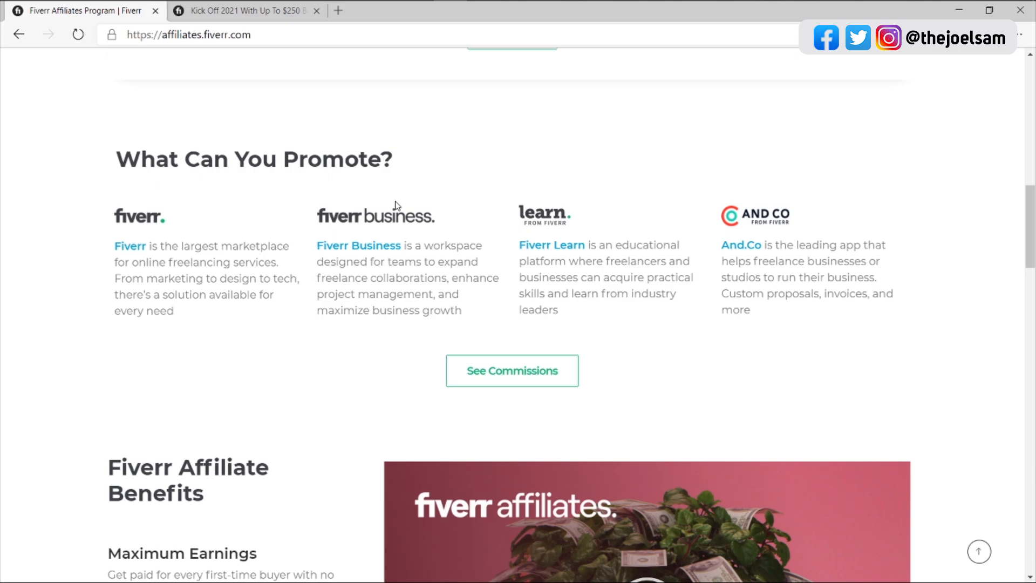
pyautogui.moveTo(360, 285)
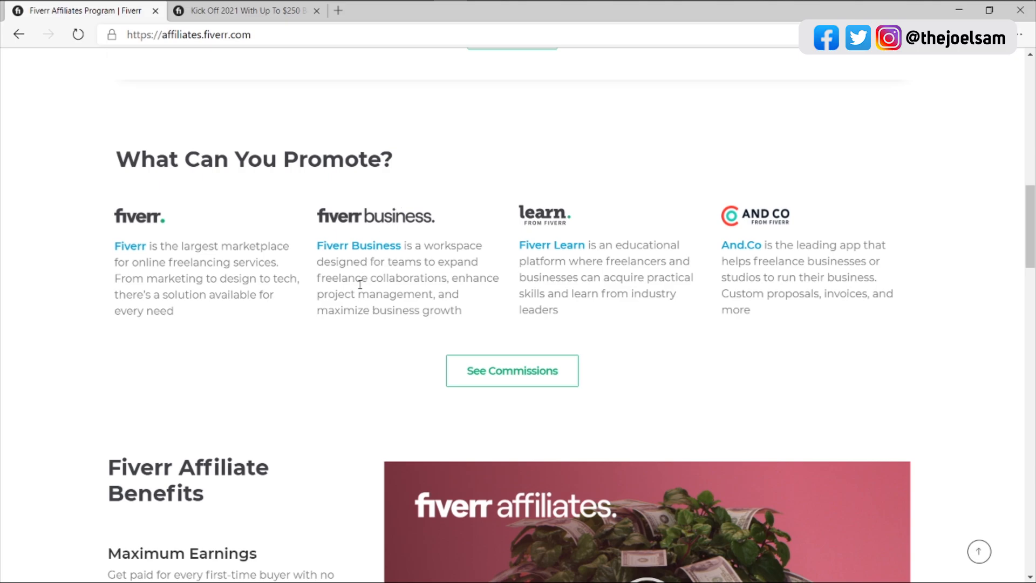
pyautogui.moveTo(445, 274)
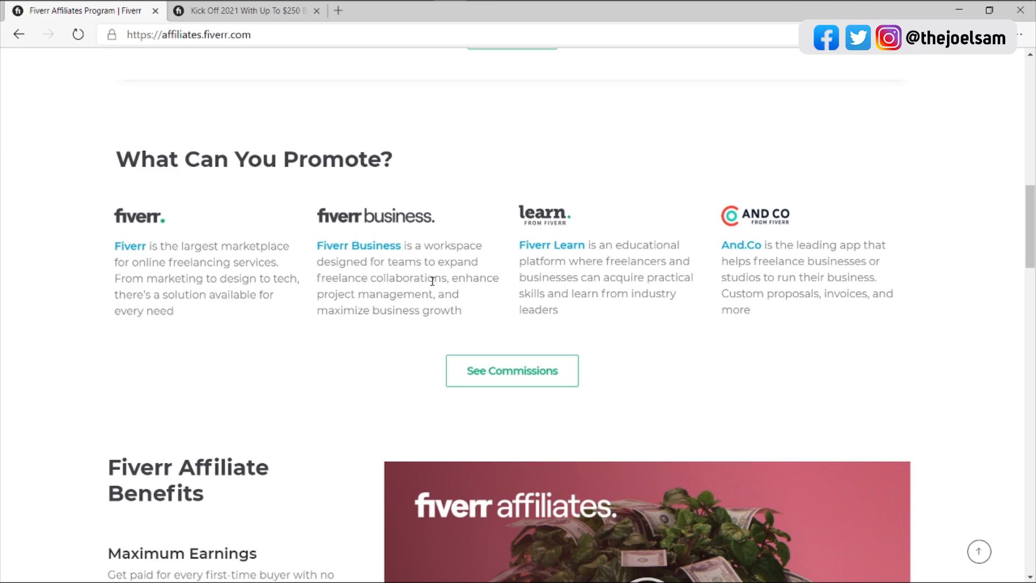
pyautogui.moveTo(463, 264)
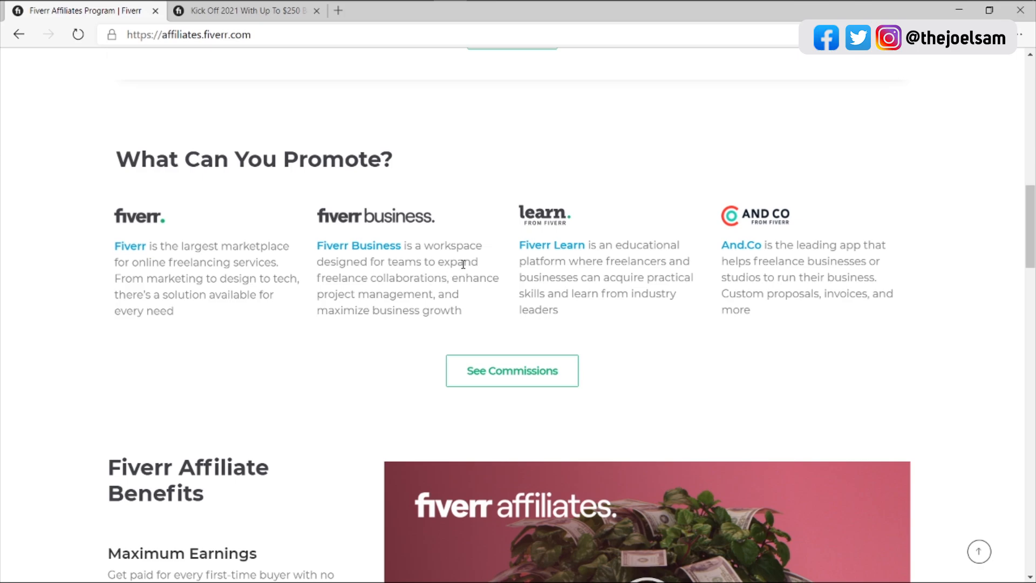
pyautogui.moveTo(560, 256)
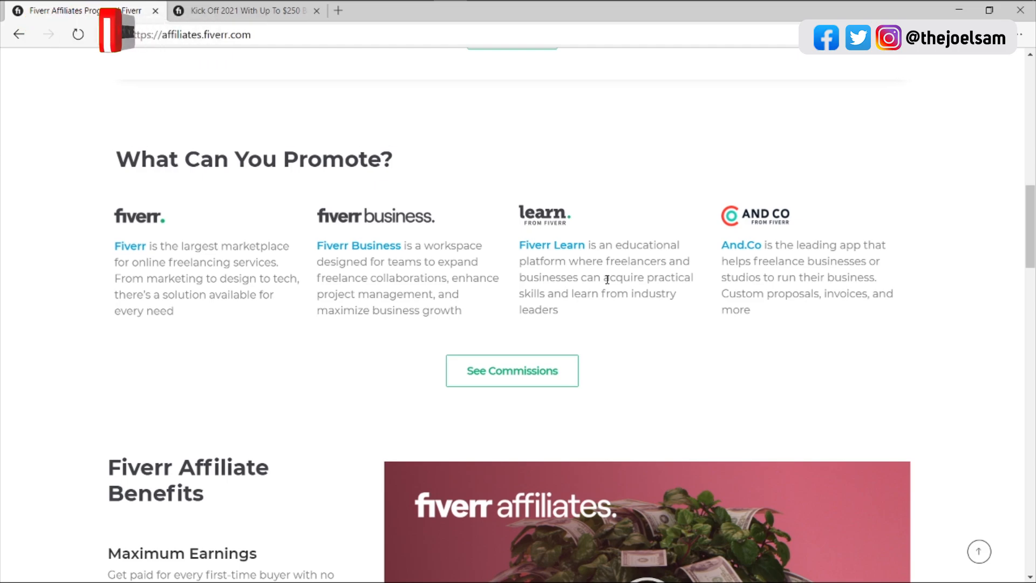
pyautogui.moveTo(786, 218)
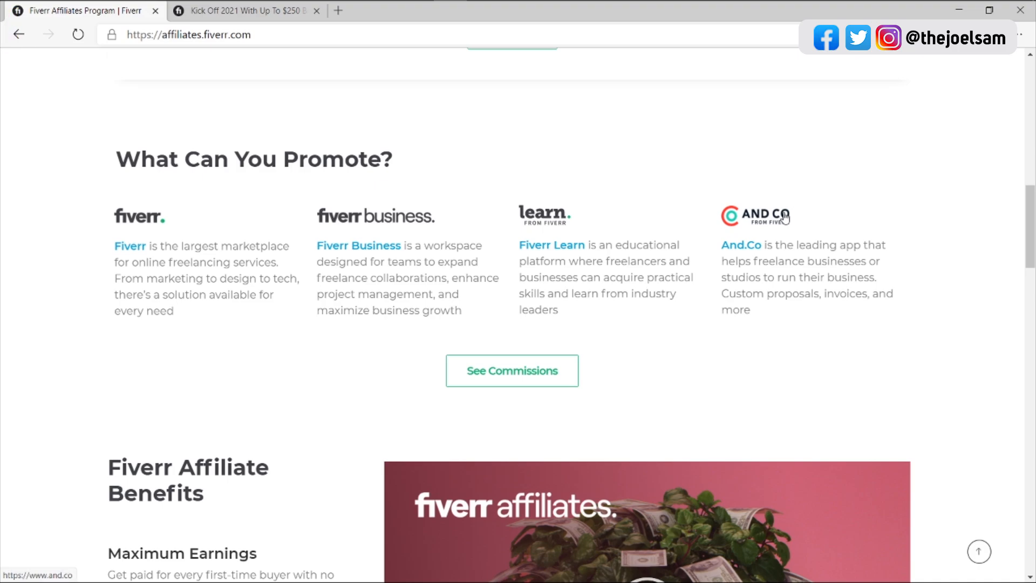
pyautogui.moveTo(765, 240)
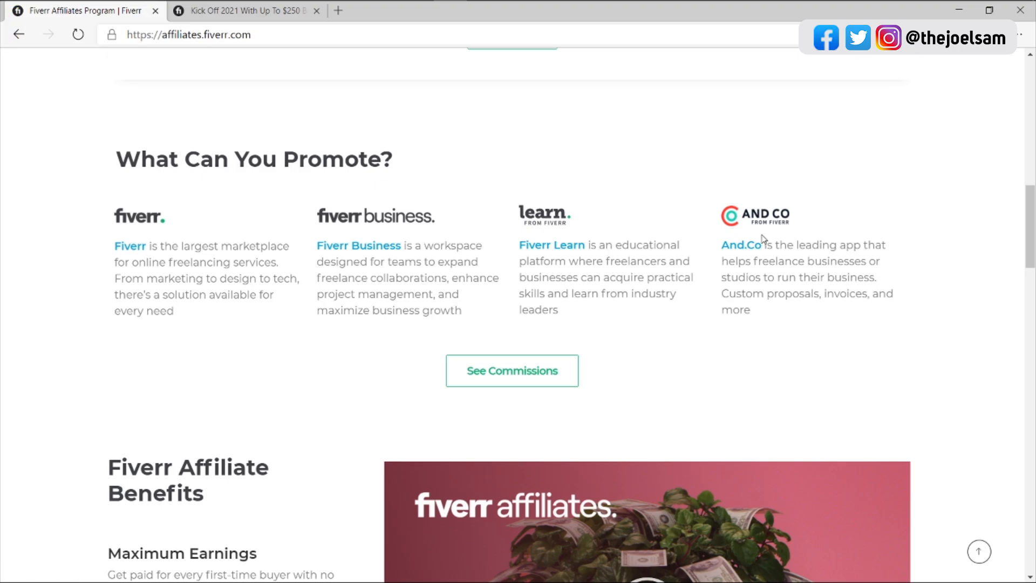
pyautogui.moveTo(764, 239)
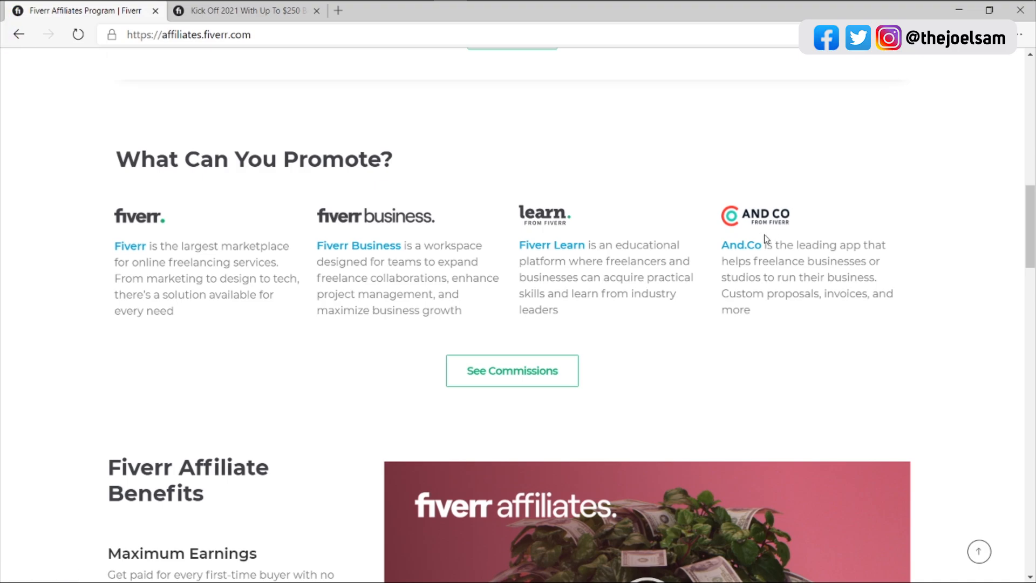
pyautogui.moveTo(774, 256)
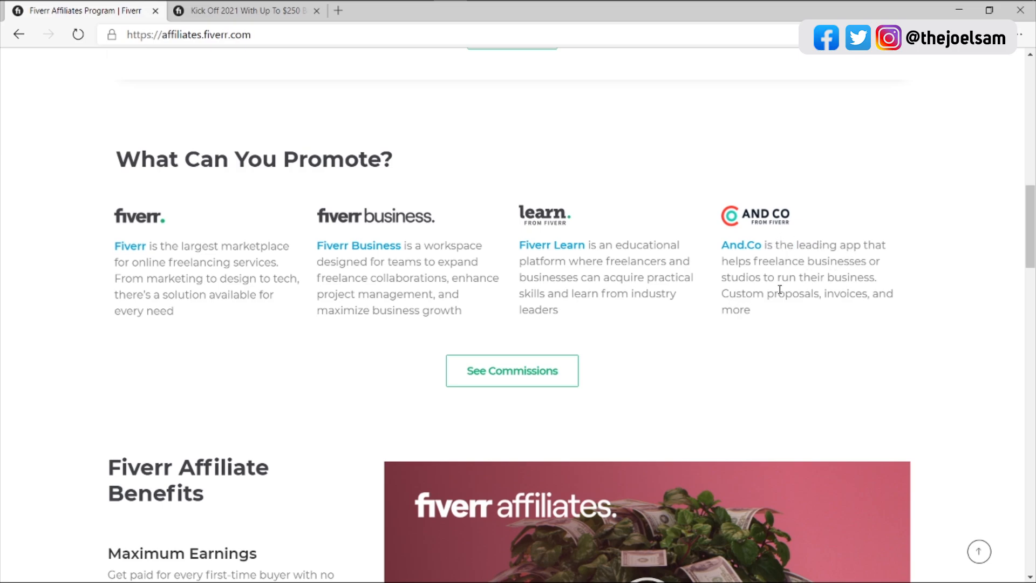
pyautogui.moveTo(818, 306)
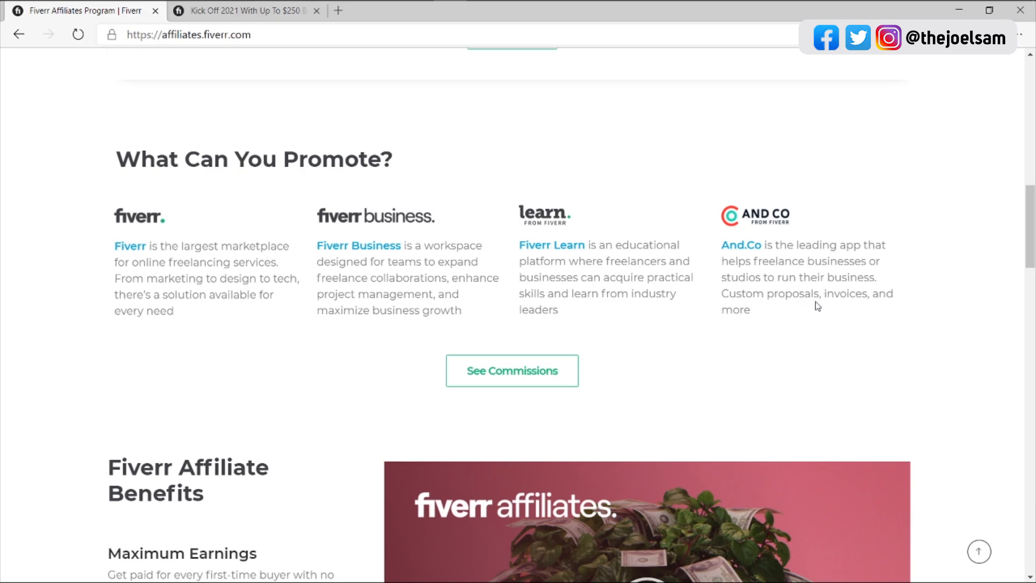
pyautogui.moveTo(751, 297)
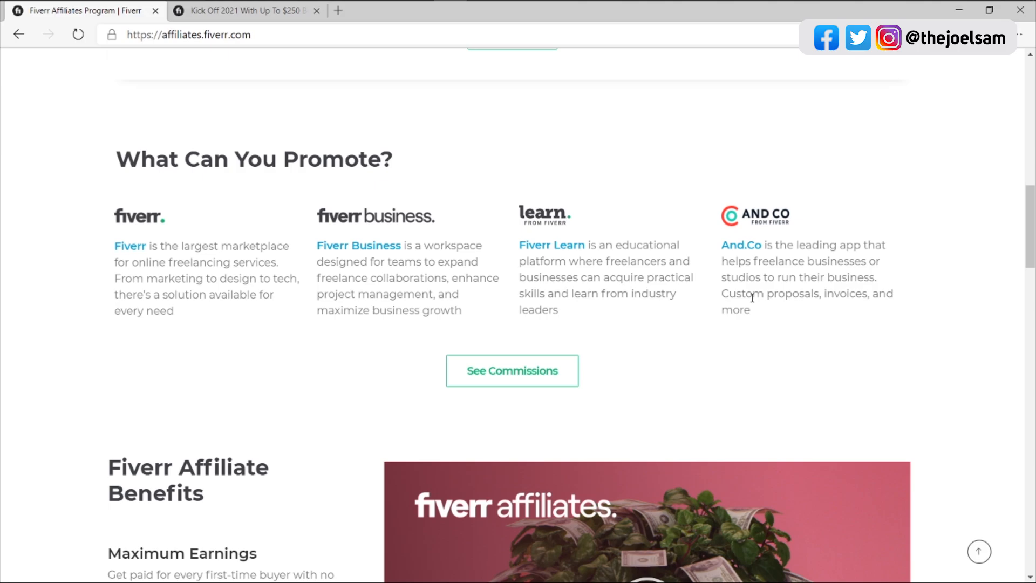
pyautogui.moveTo(512, 370)
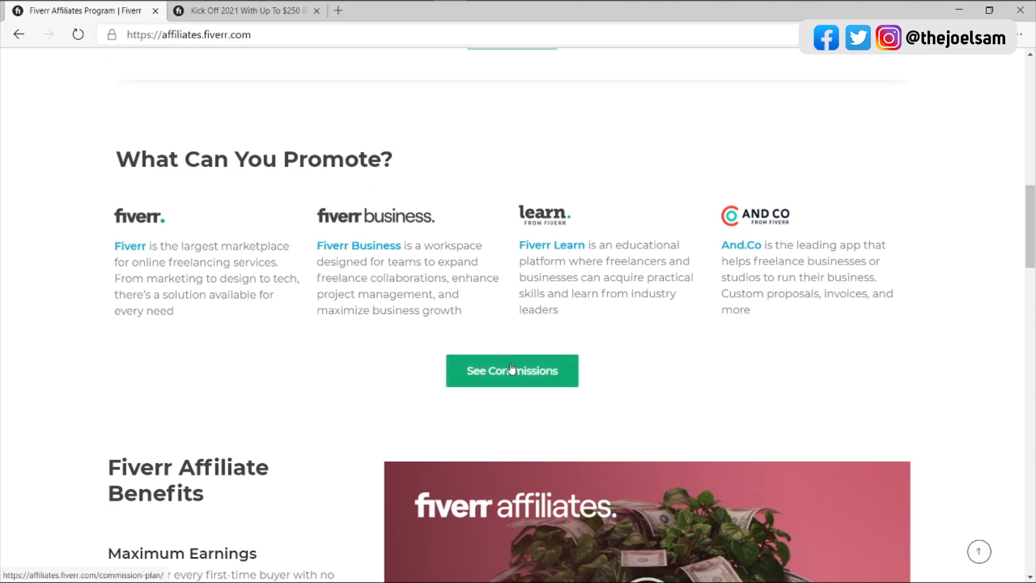
pyautogui.moveTo(458, 264)
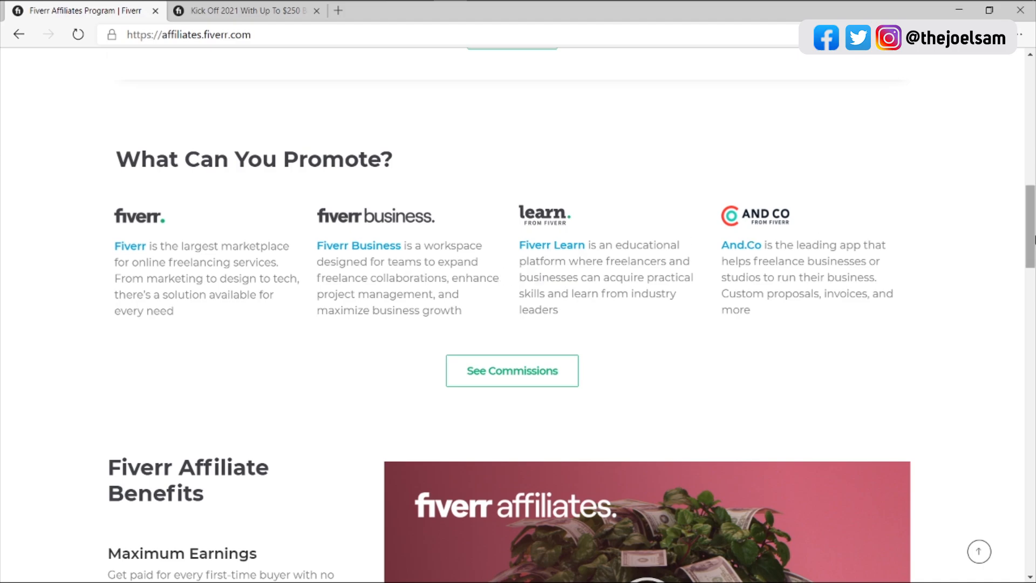
# Scroll the affiliates homepage down to the Fiverr Affiliate Benefits section
pyautogui.scroll(-3)
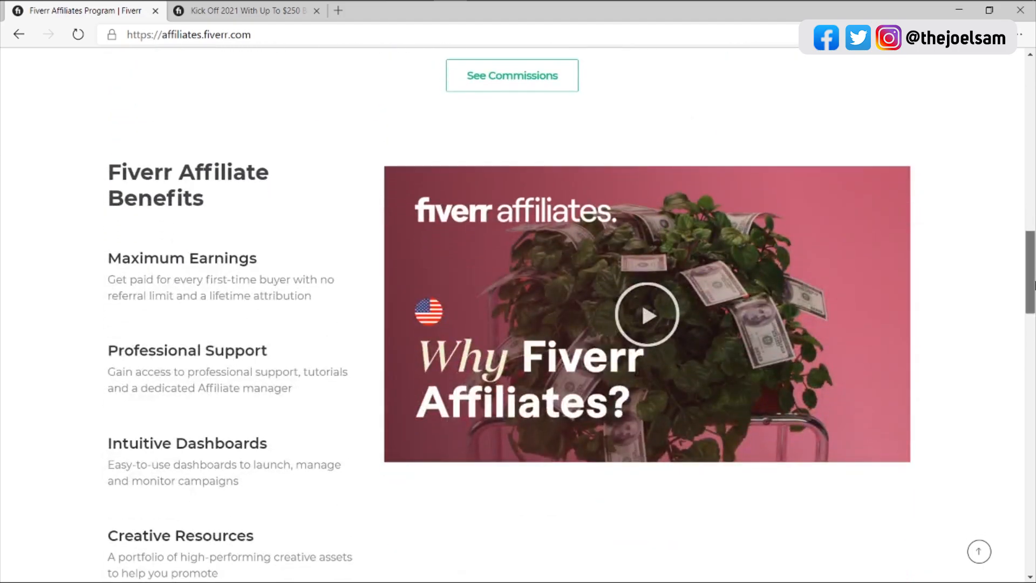
pyautogui.scroll(-3)
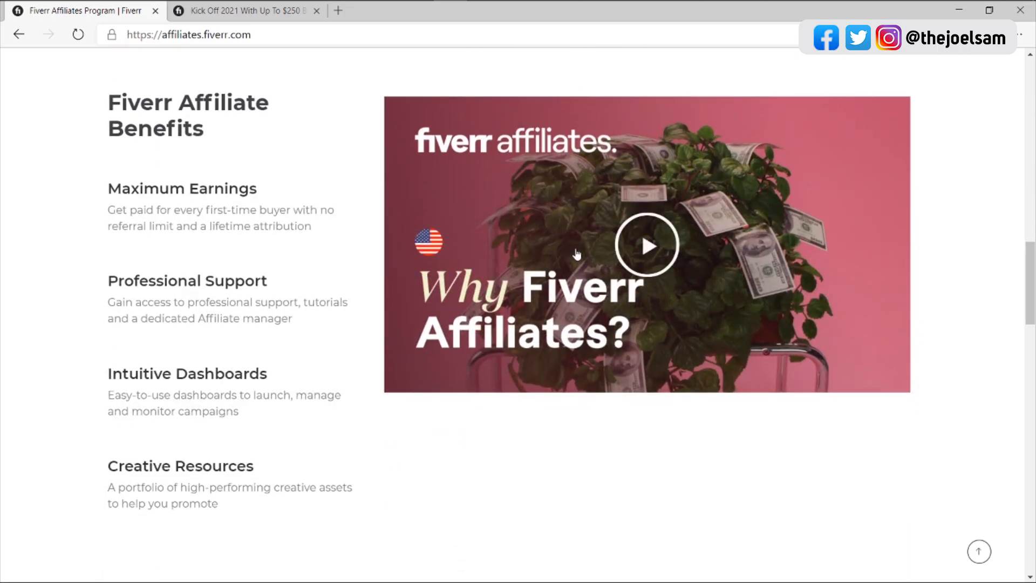
pyautogui.moveTo(127, 204)
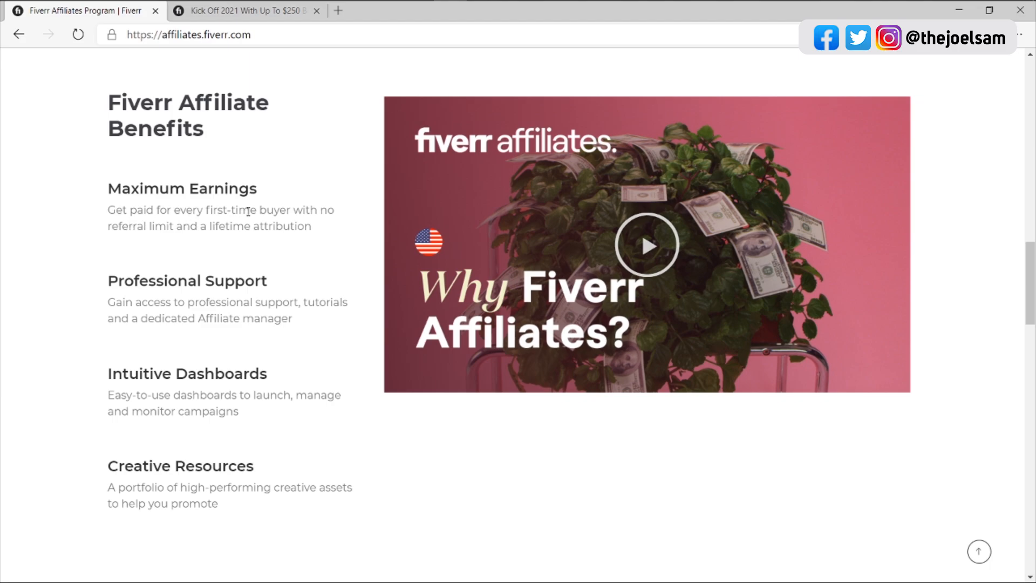
pyautogui.moveTo(183, 239)
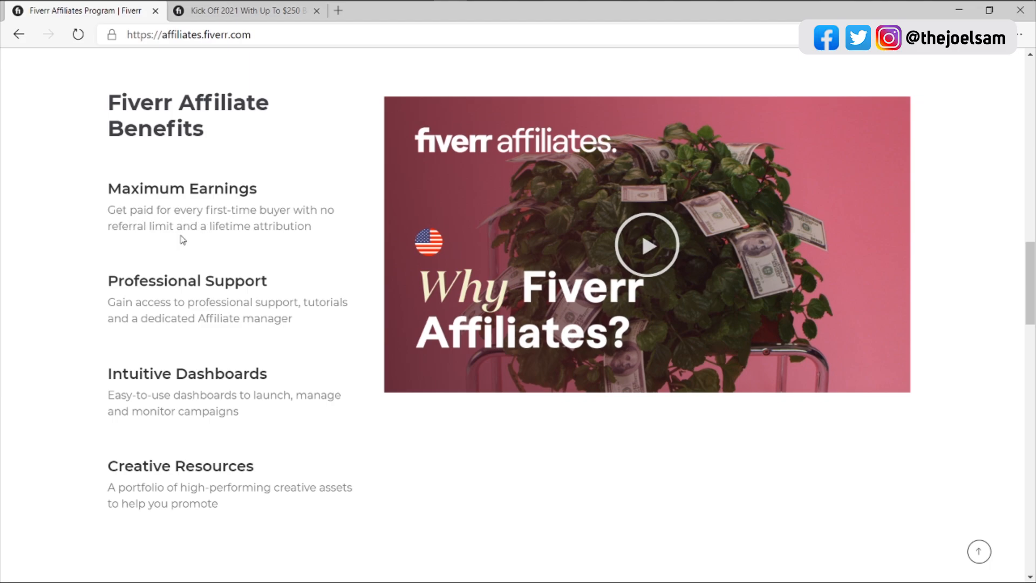
pyautogui.moveTo(289, 228)
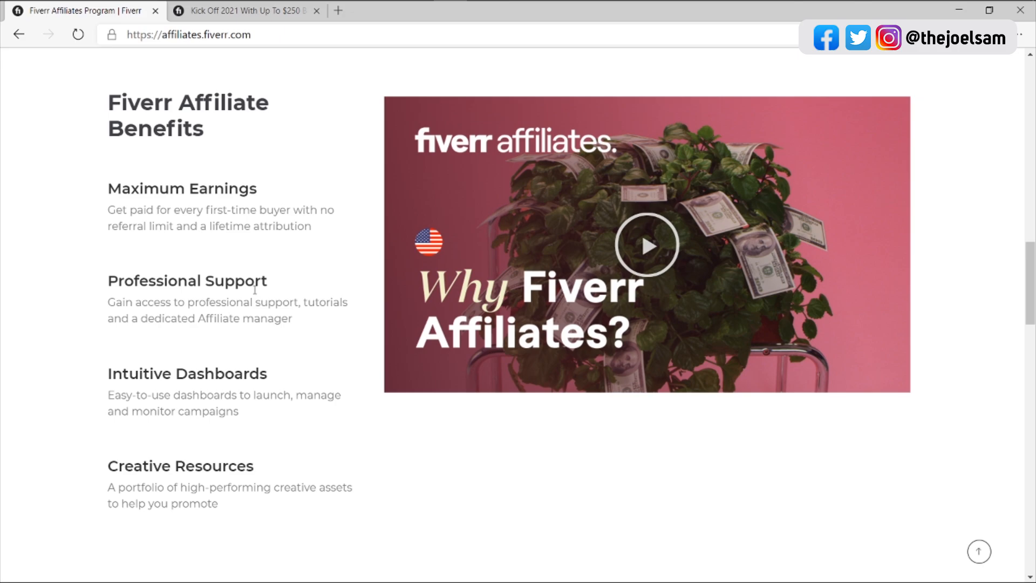
pyautogui.moveTo(148, 369)
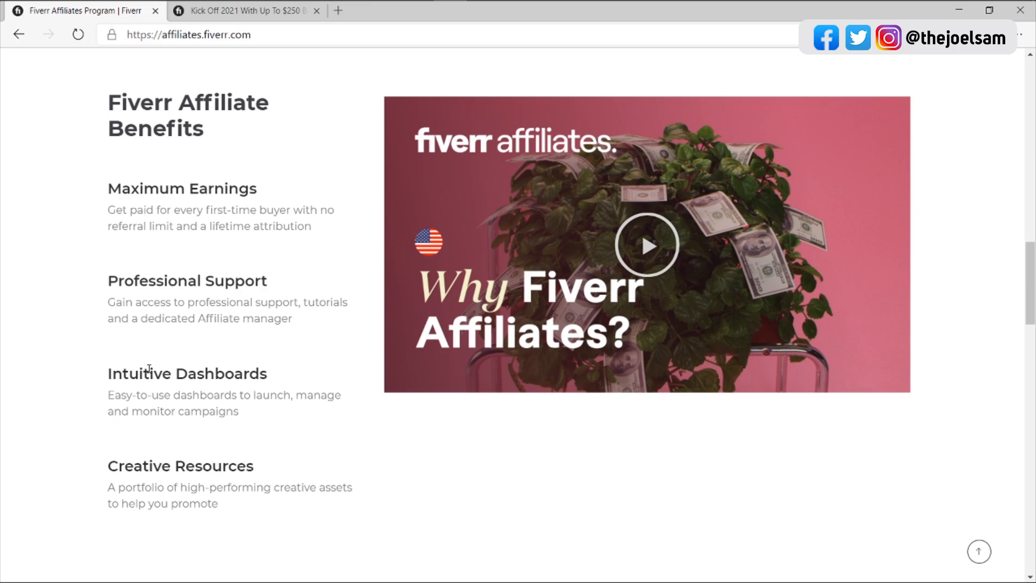
pyautogui.moveTo(990, 327)
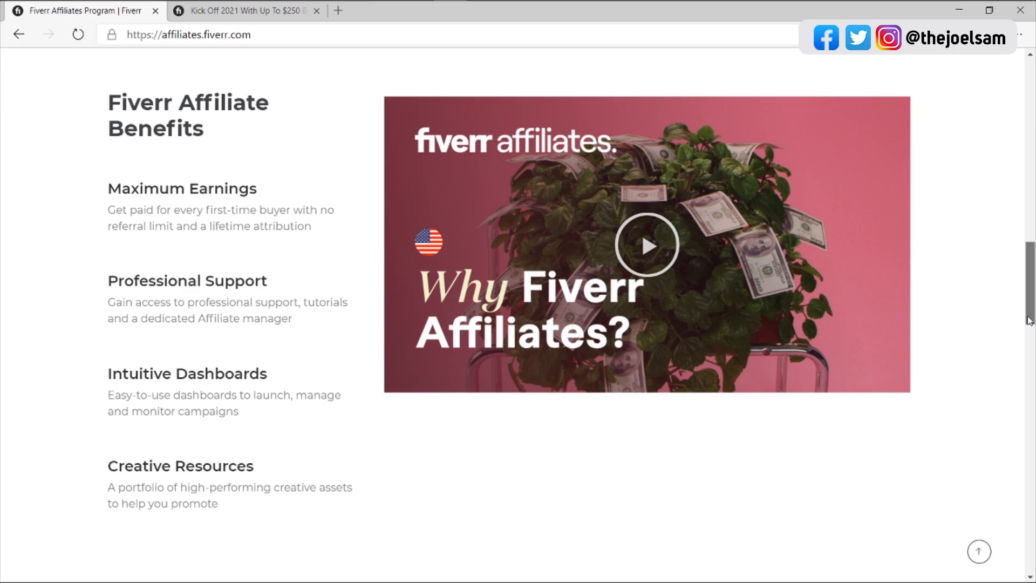
pyautogui.scroll(-3)
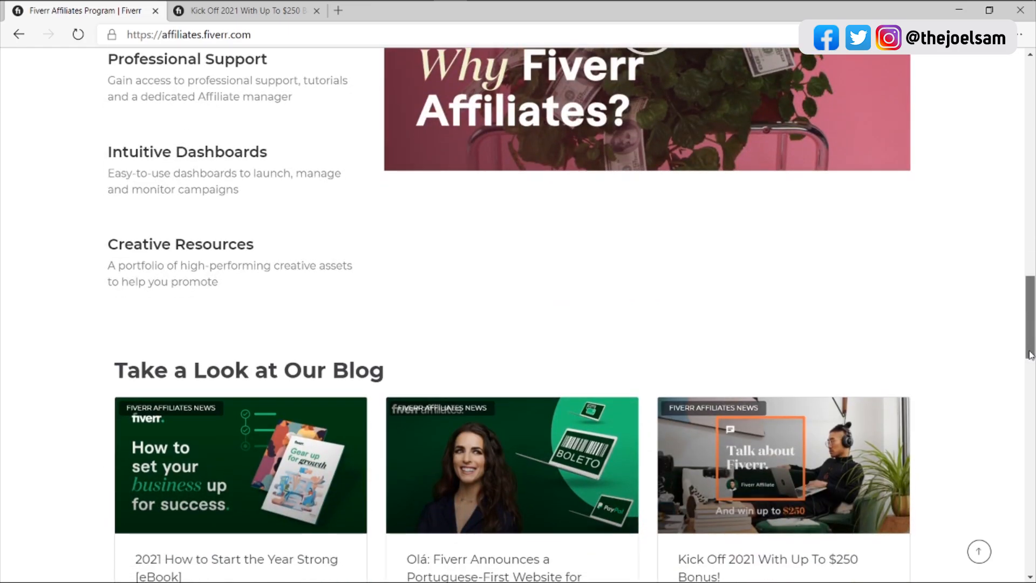
pyautogui.scroll(-3)
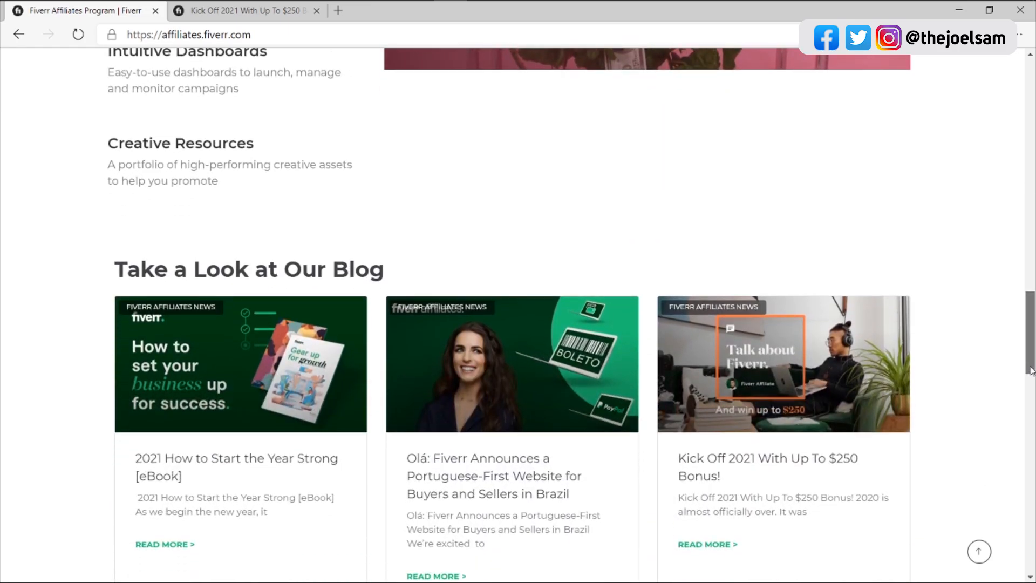
pyautogui.scroll(-3)
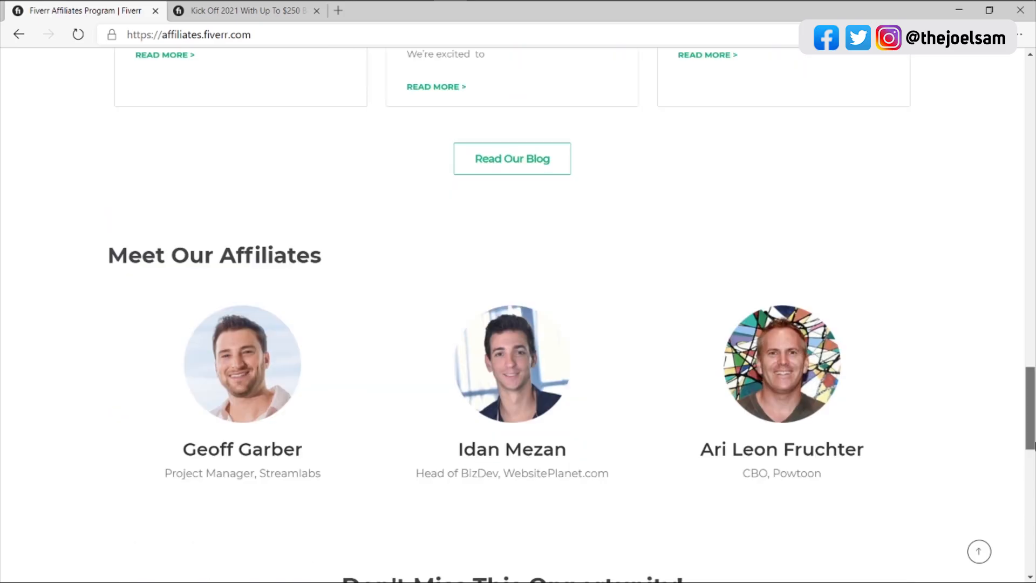
pyautogui.scroll(-3)
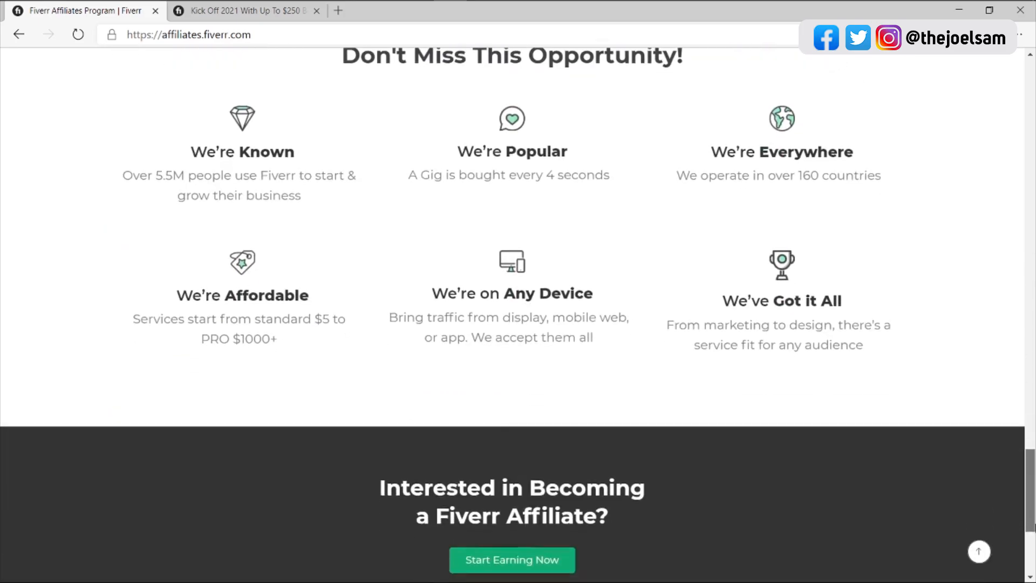
pyautogui.scroll(3)
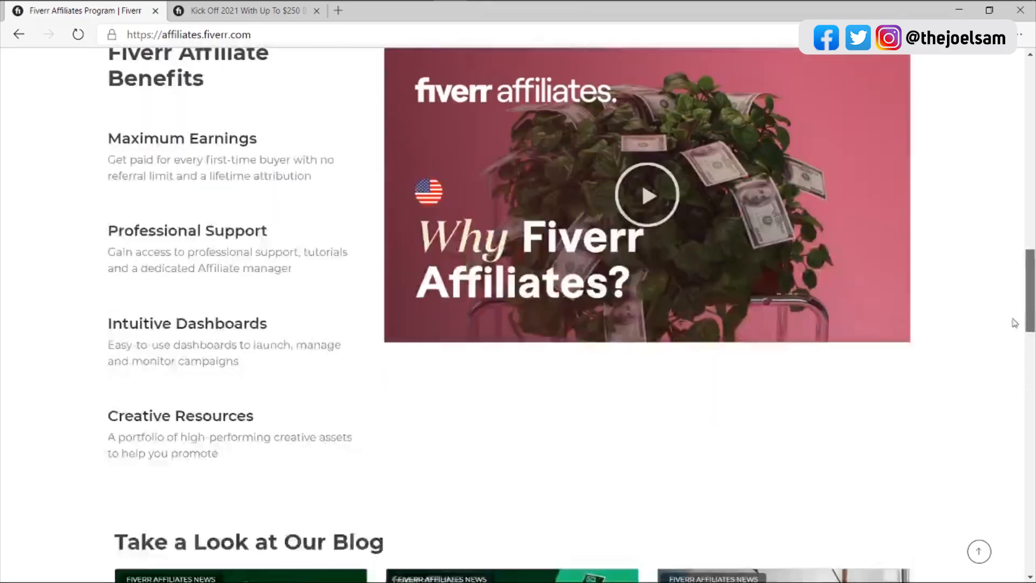
pyautogui.scroll(3)
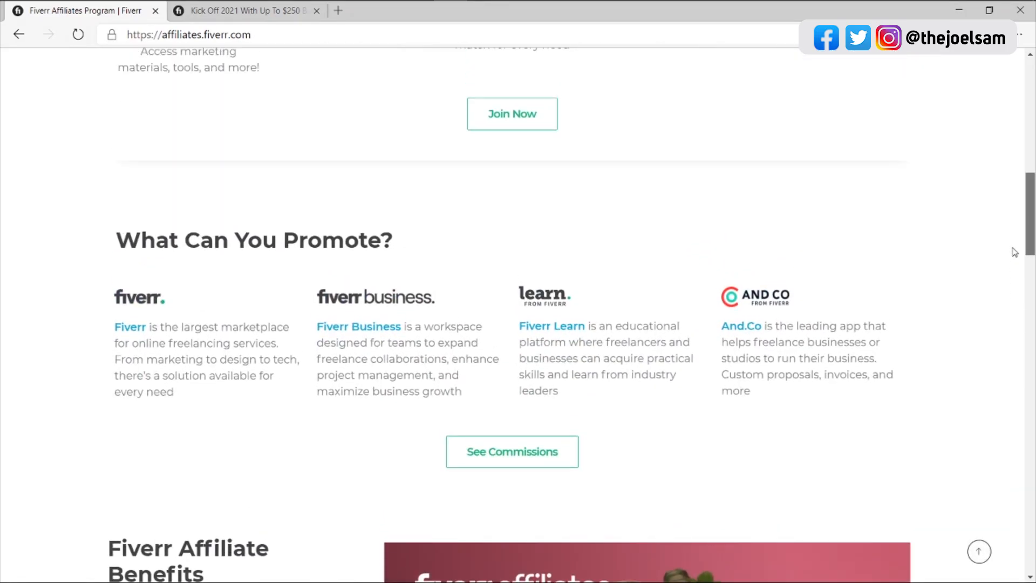
# Open the Commission Plan page with the See Commissions button
pyautogui.click(512, 452)
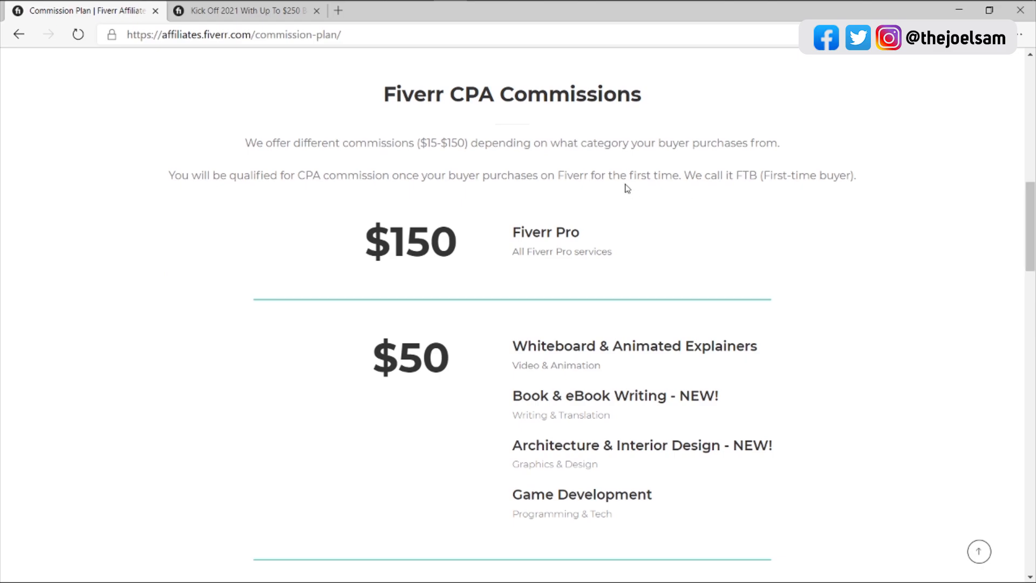
pyautogui.moveTo(565, 148)
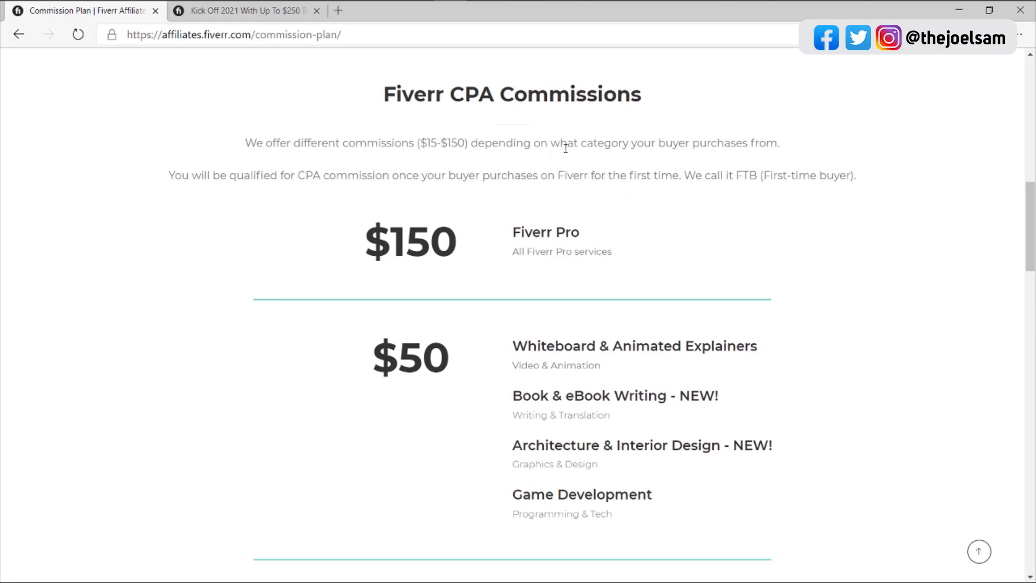
pyautogui.moveTo(779, 141)
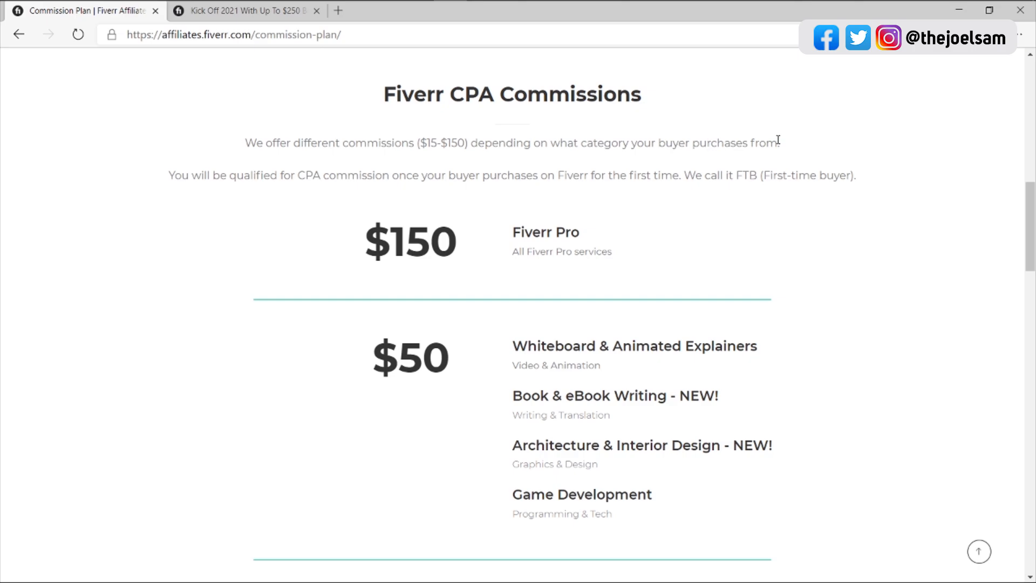
pyautogui.moveTo(339, 198)
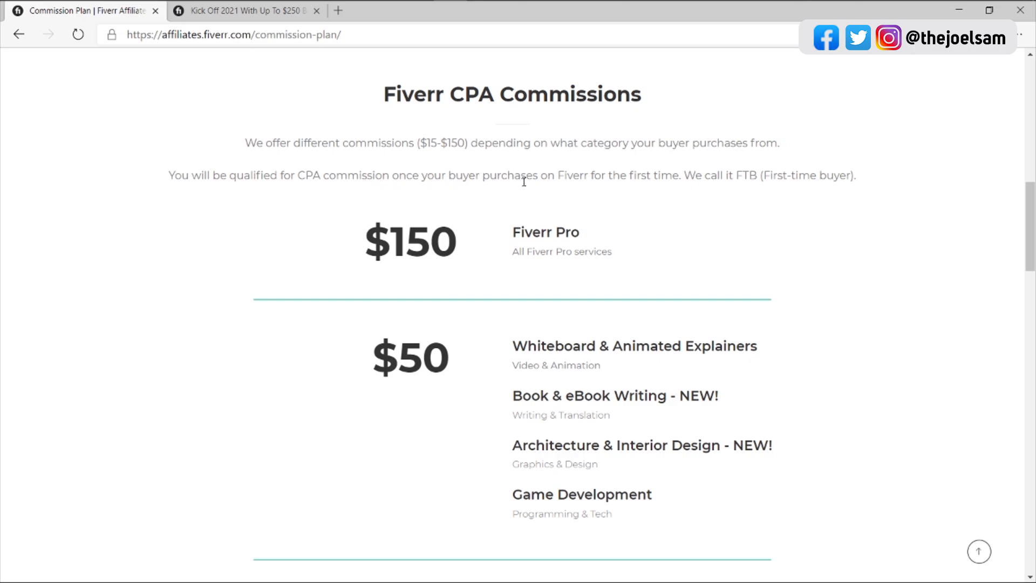
pyautogui.moveTo(733, 188)
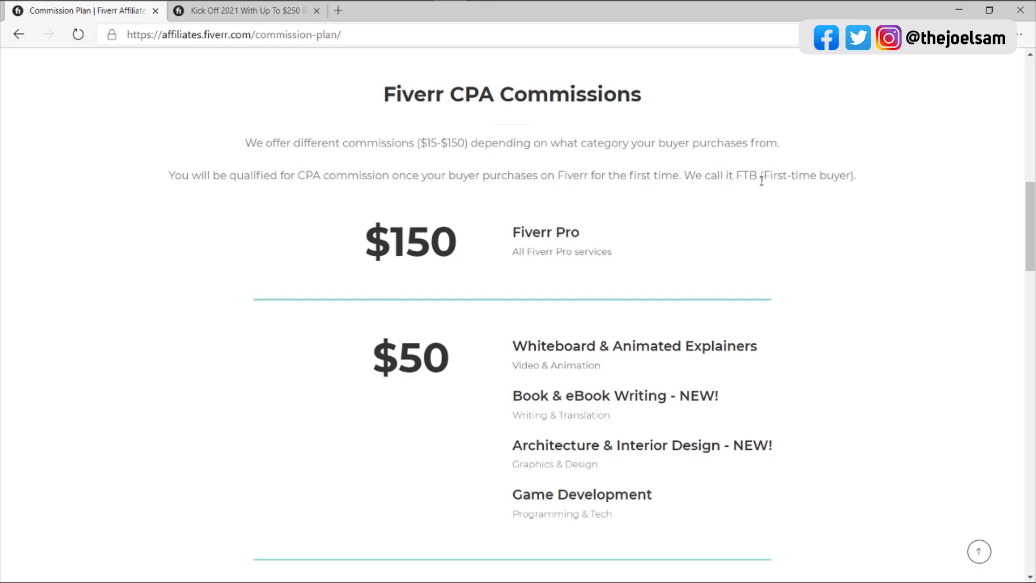
pyautogui.moveTo(540, 251)
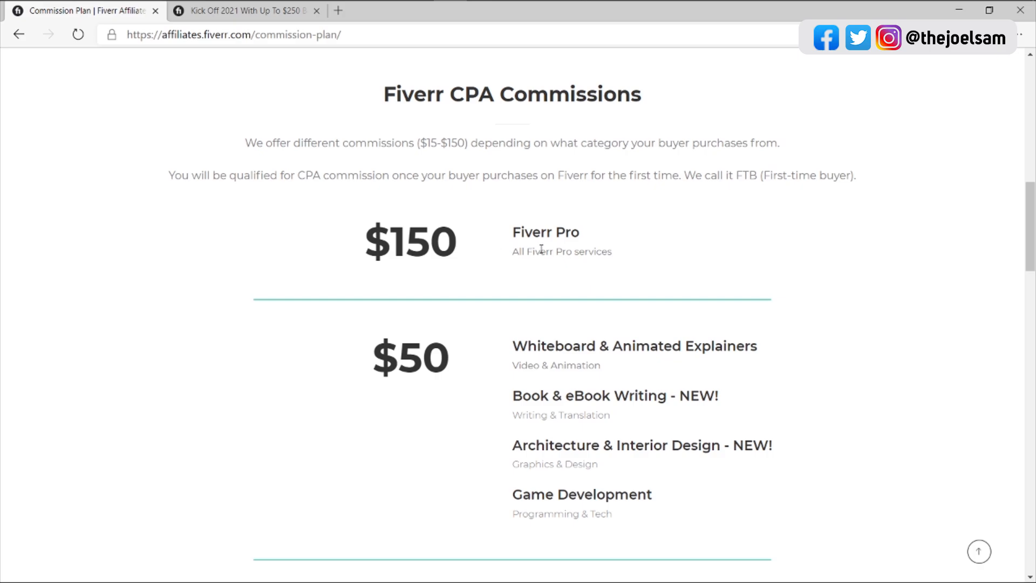
pyautogui.moveTo(501, 262)
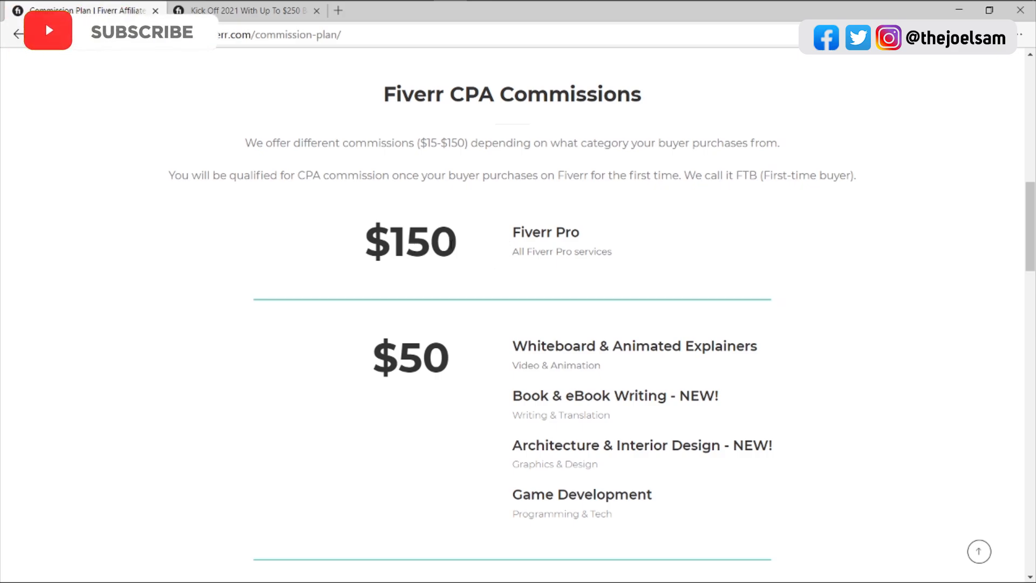
pyautogui.moveTo(538, 237)
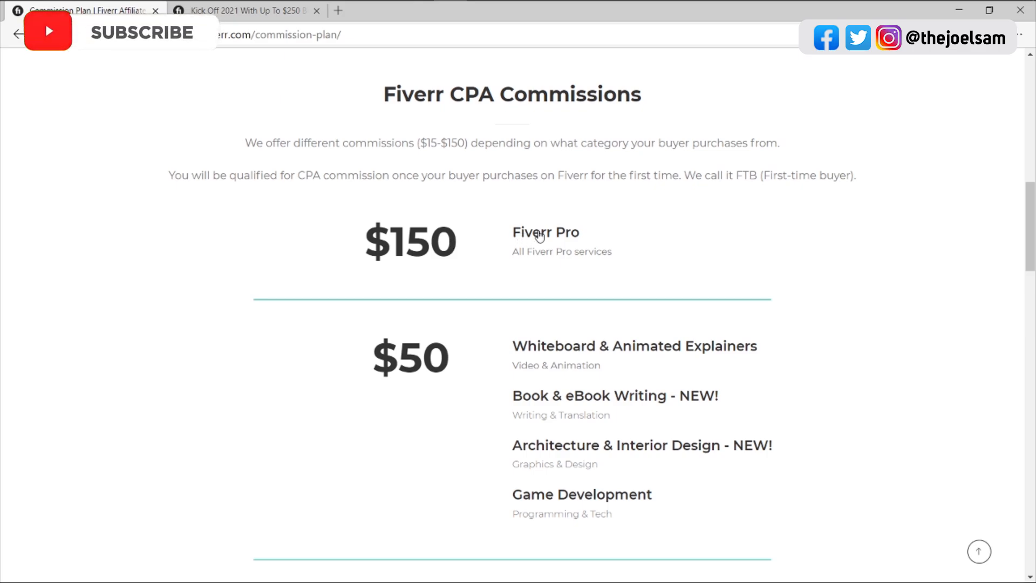
pyautogui.moveTo(485, 245)
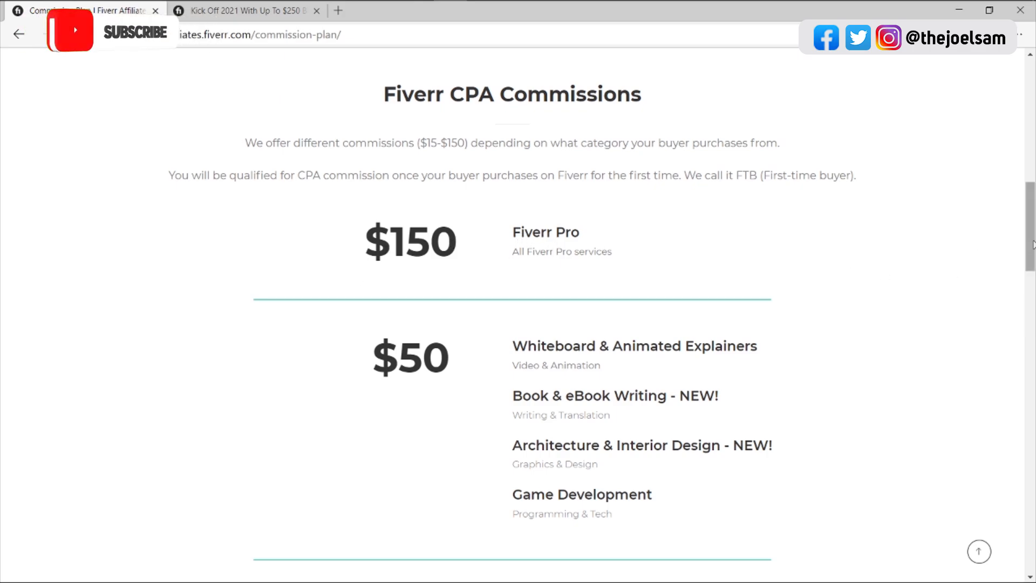
pyautogui.scroll(-3)
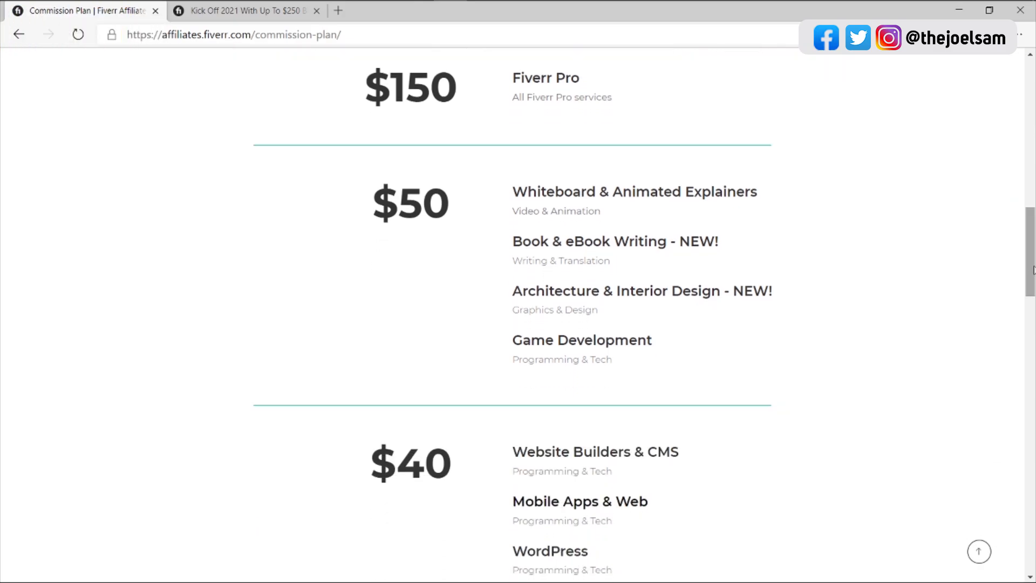
pyautogui.moveTo(959, 233)
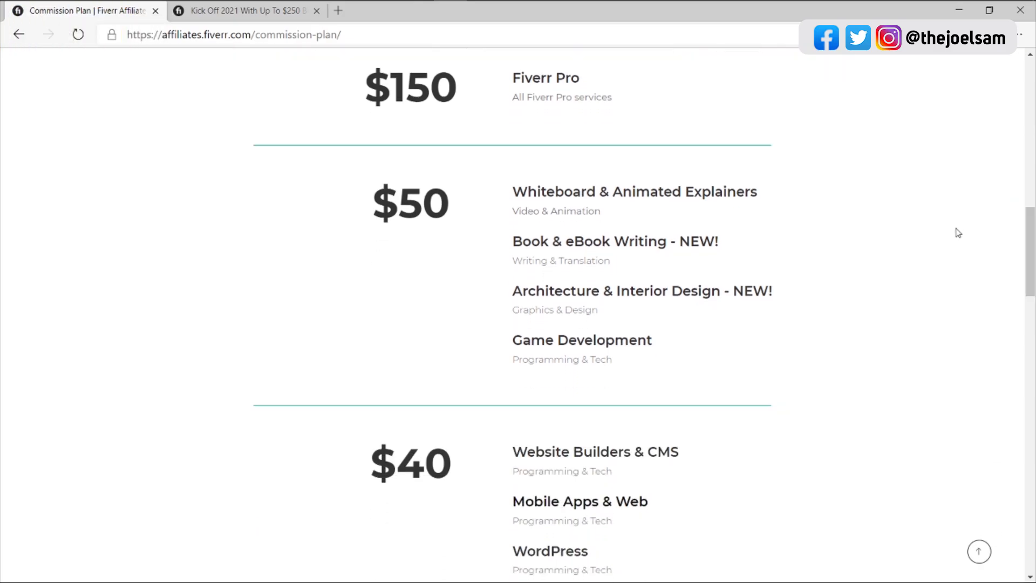
pyautogui.moveTo(536, 91)
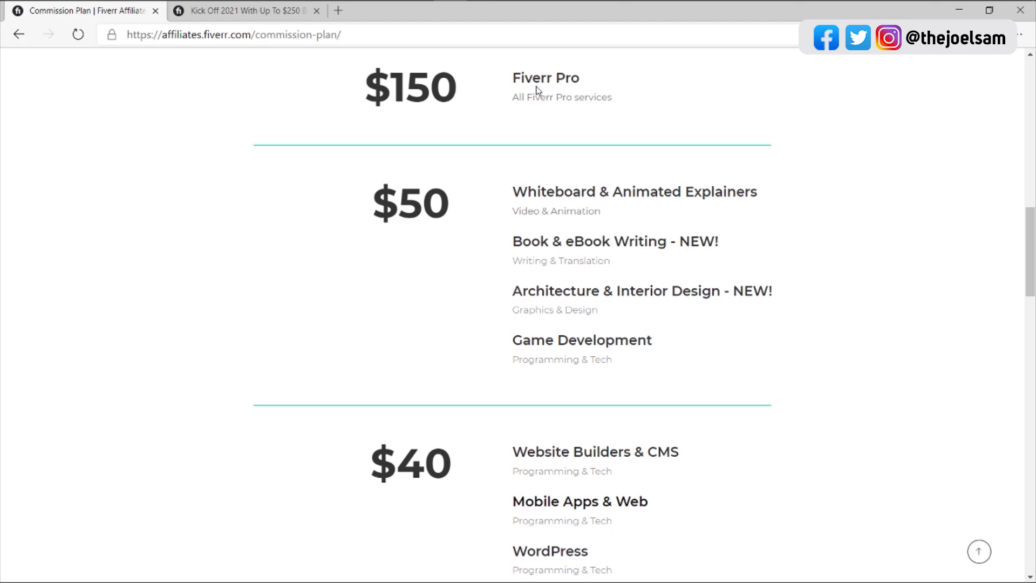
pyautogui.moveTo(575, 94)
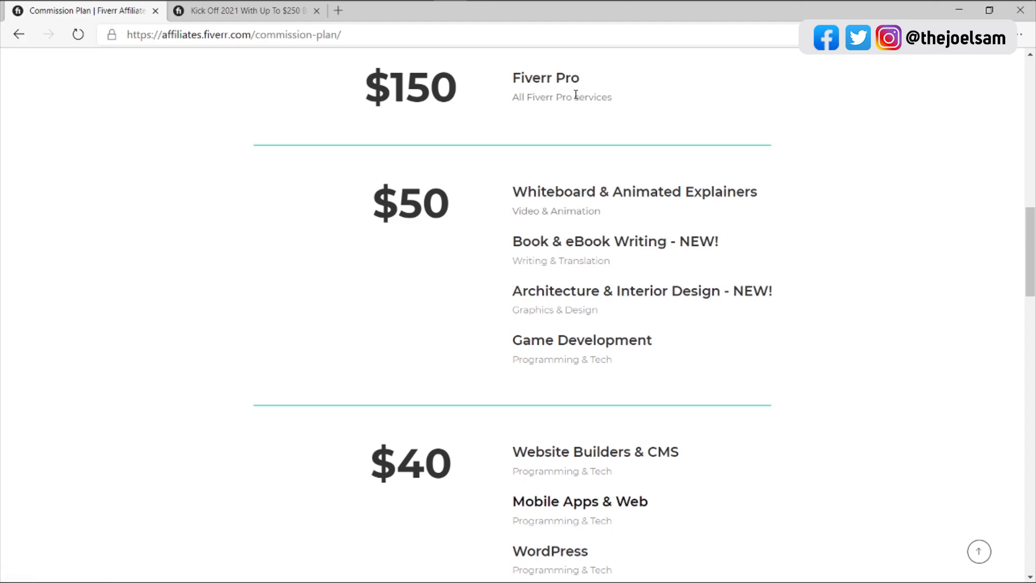
pyautogui.moveTo(655, 86)
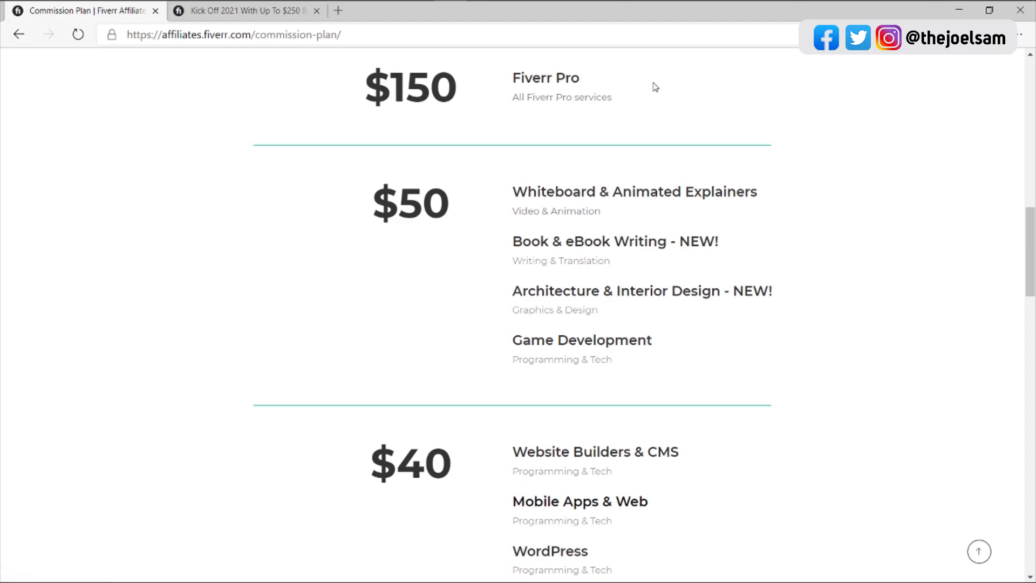
pyautogui.scroll(-3)
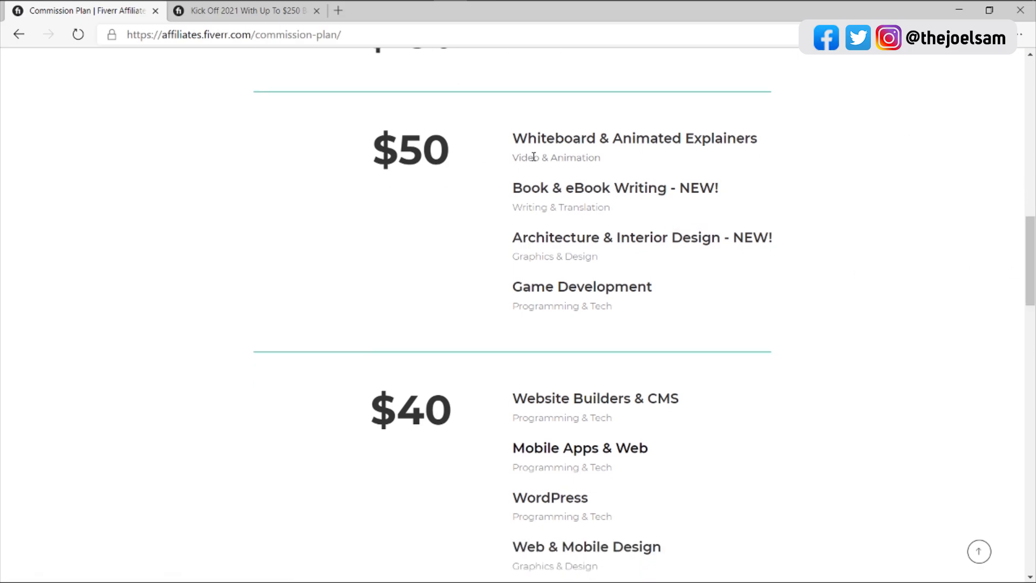
pyautogui.moveTo(717, 153)
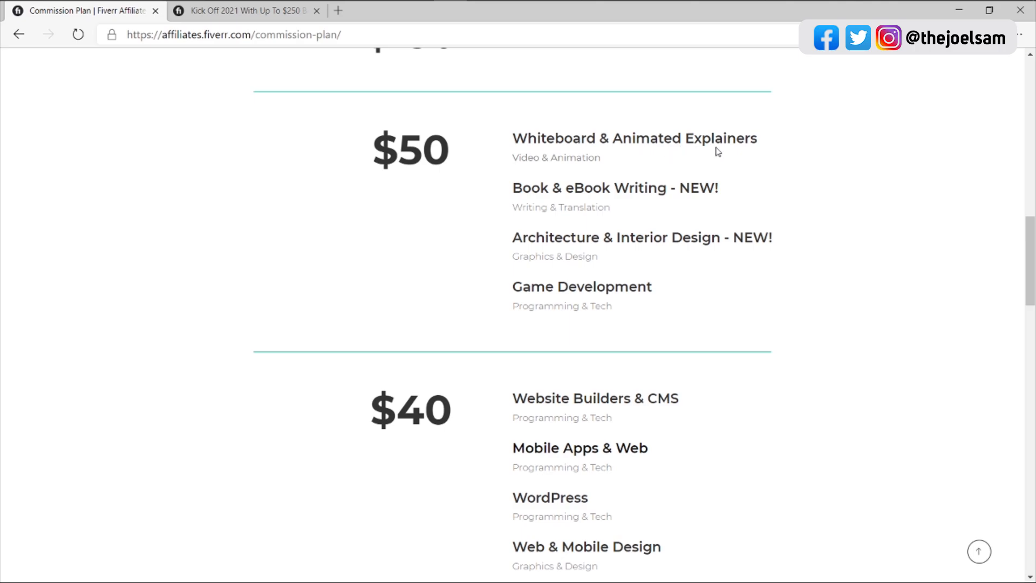
pyautogui.moveTo(687, 189)
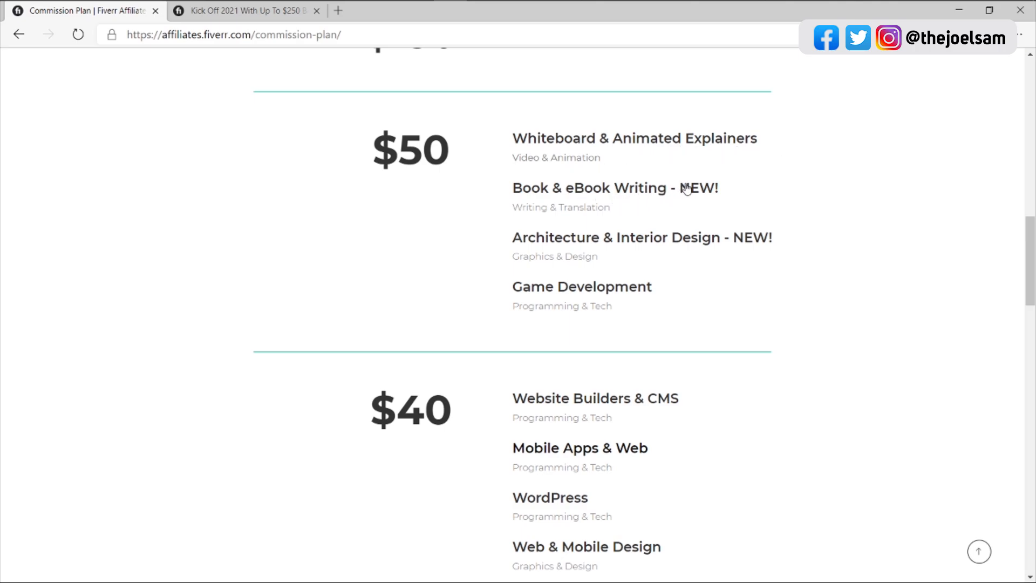
pyautogui.moveTo(649, 248)
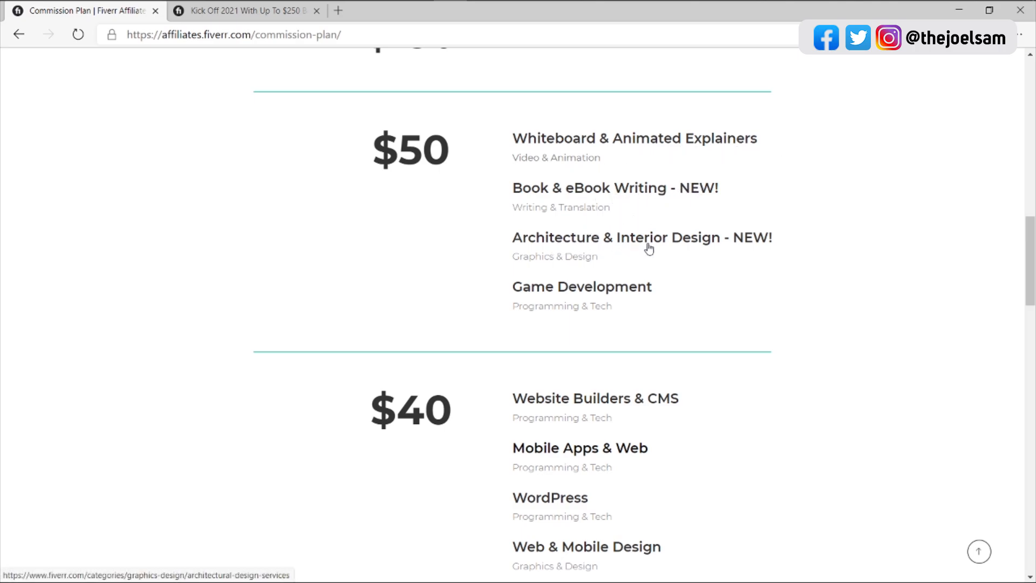
pyautogui.moveTo(660, 303)
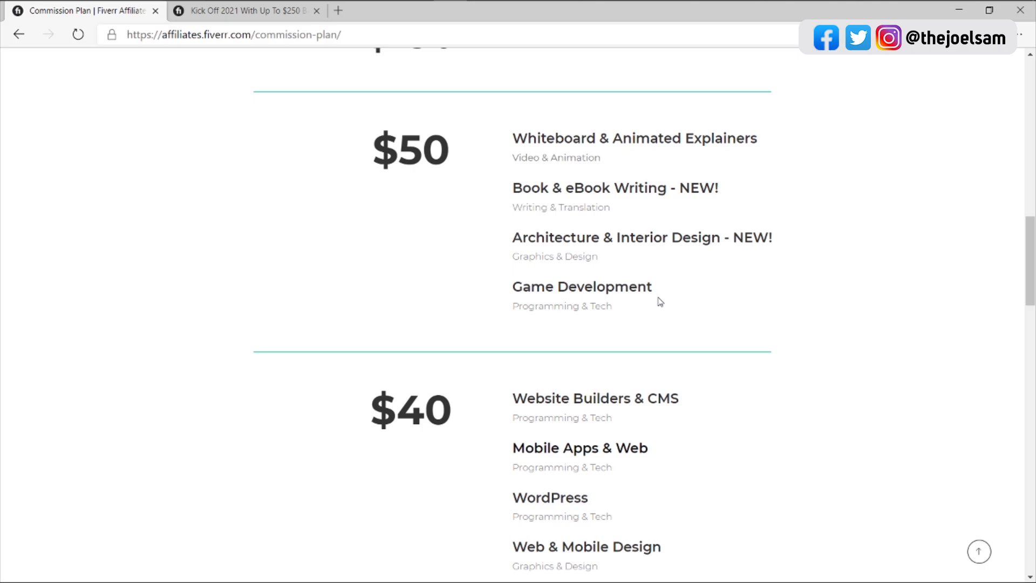
pyautogui.moveTo(517, 161)
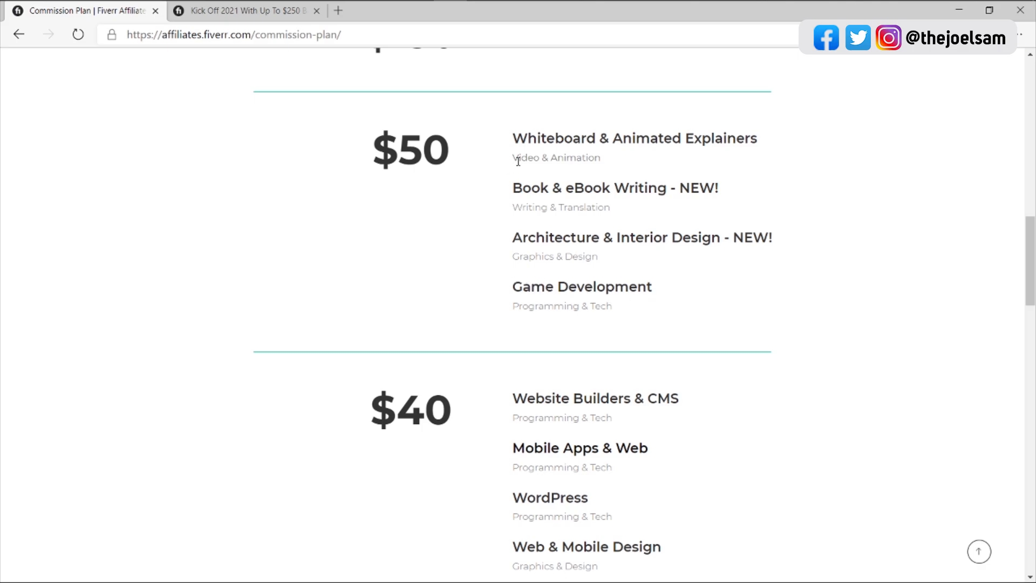
pyautogui.moveTo(531, 280)
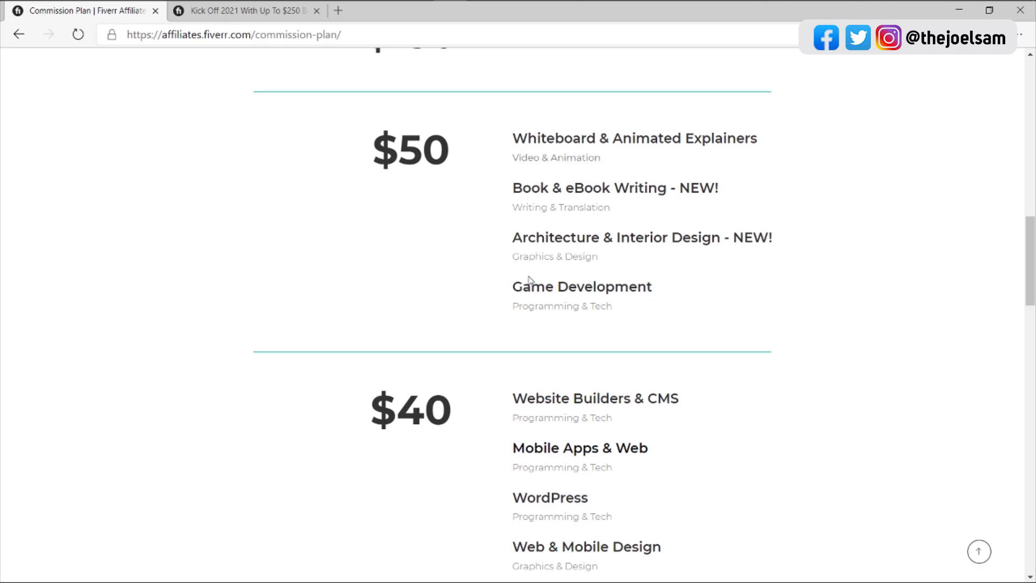
pyautogui.moveTo(459, 90)
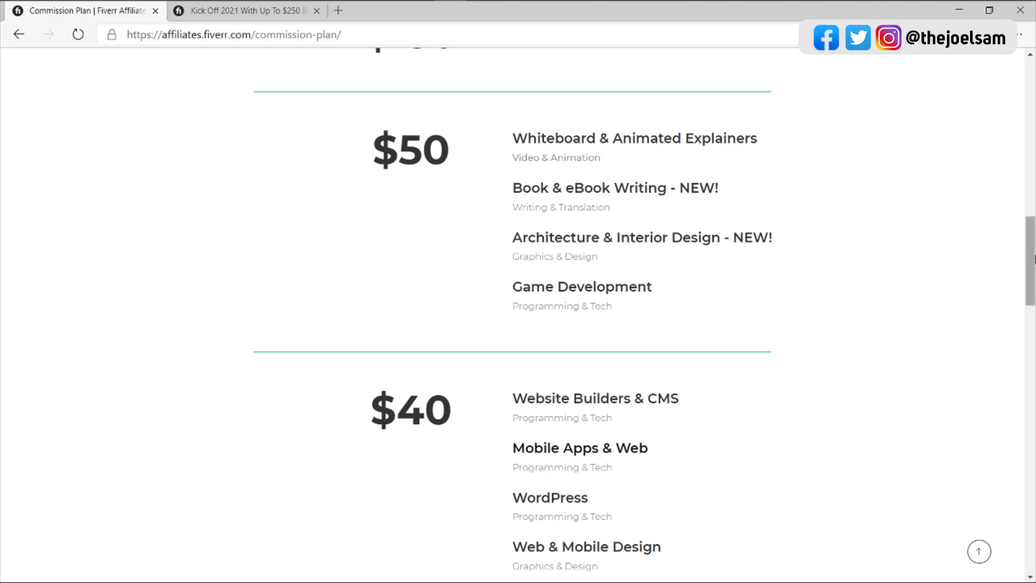
pyautogui.scroll(-3)
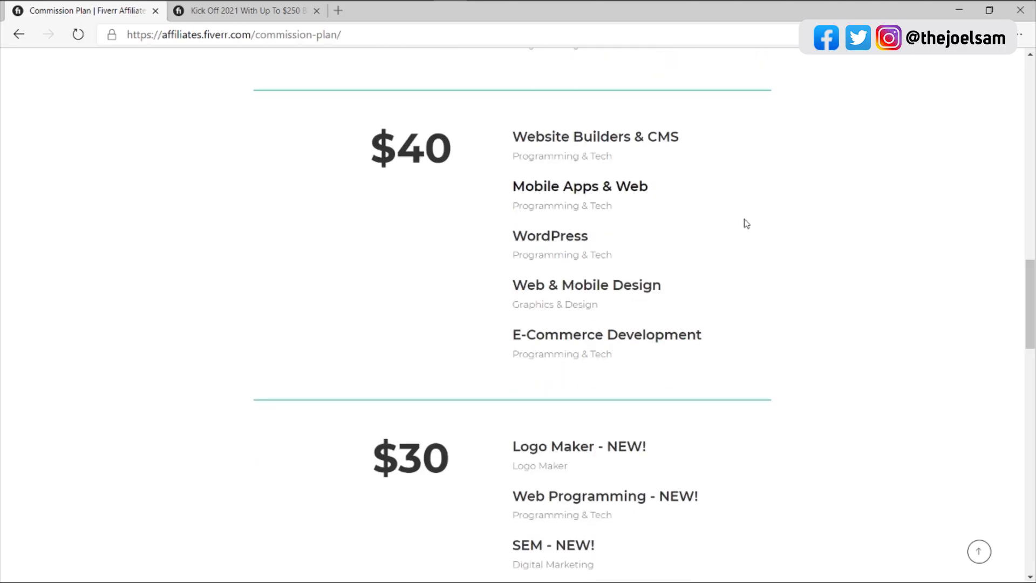
pyautogui.moveTo(700, 166)
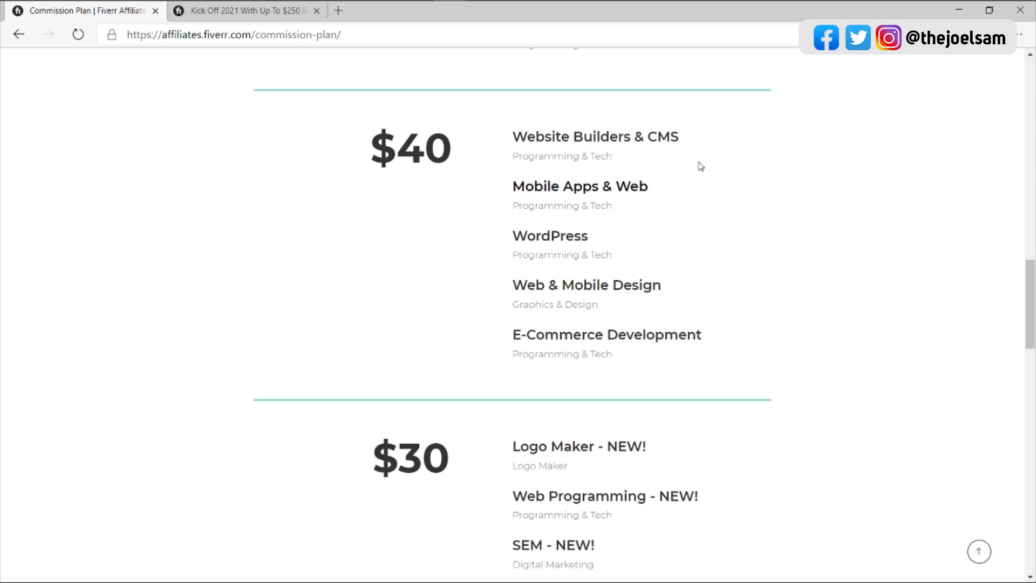
pyautogui.moveTo(622, 205)
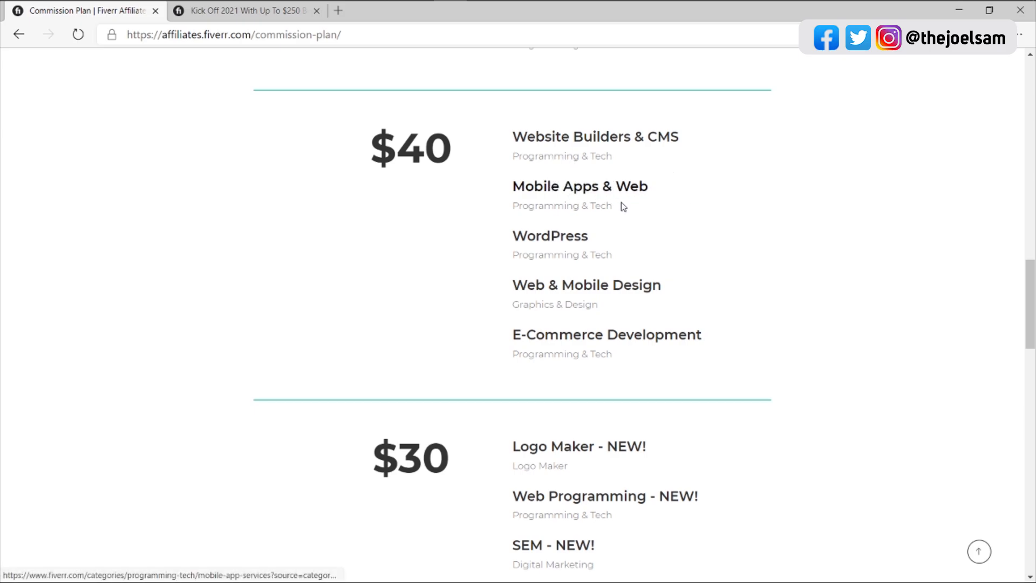
pyautogui.moveTo(563, 279)
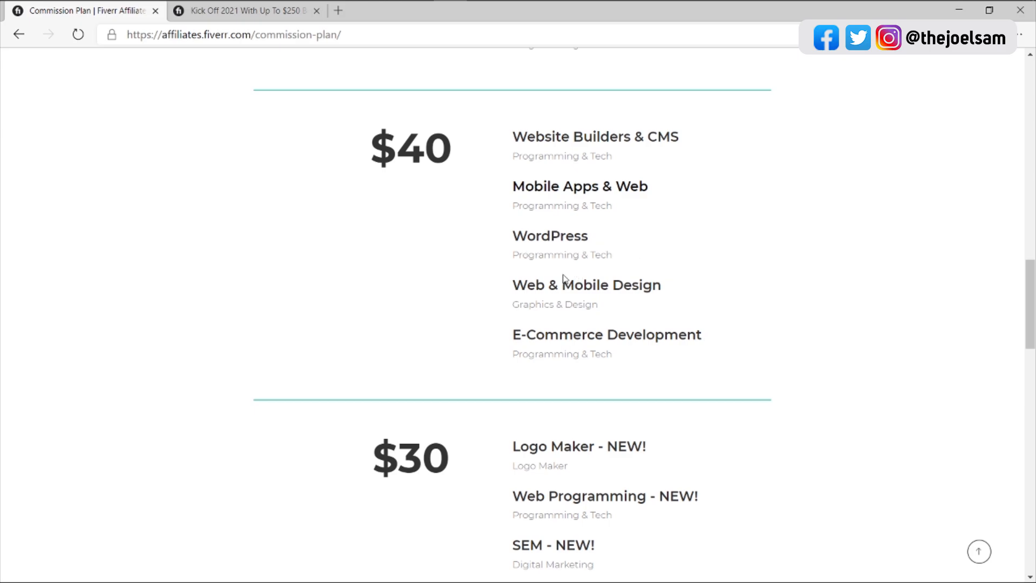
pyautogui.moveTo(501, 341)
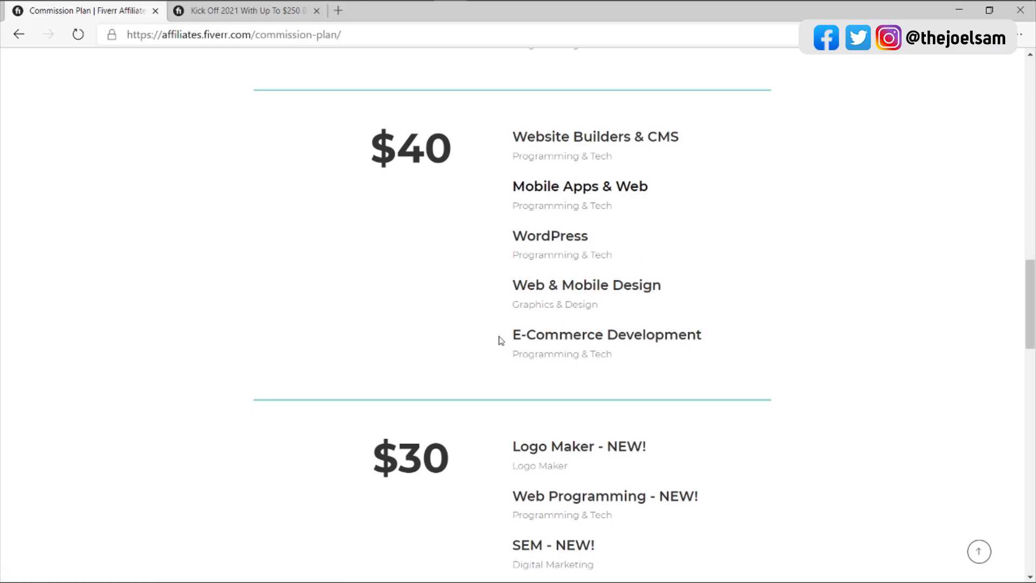
pyautogui.moveTo(672, 339)
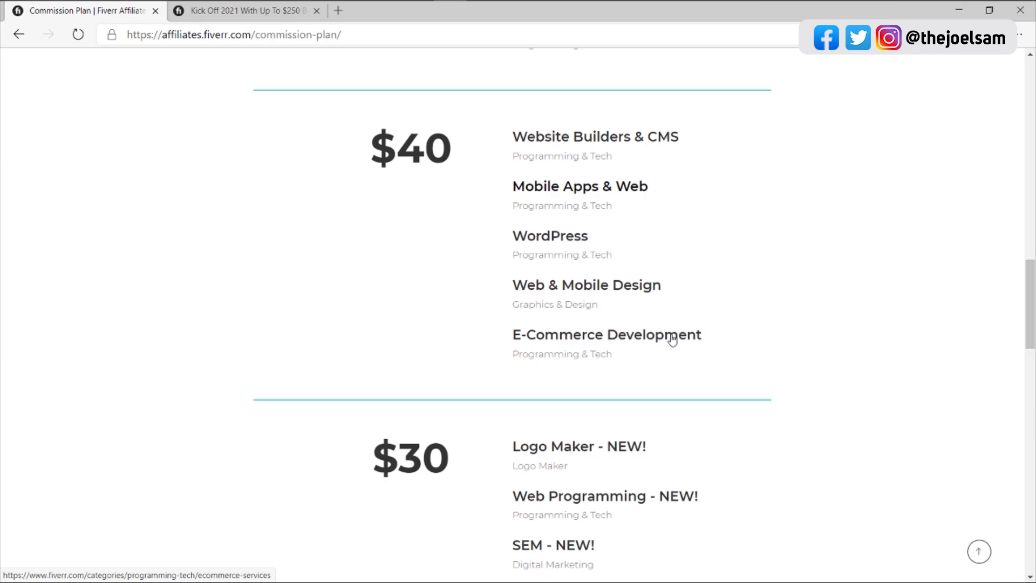
pyautogui.moveTo(695, 227)
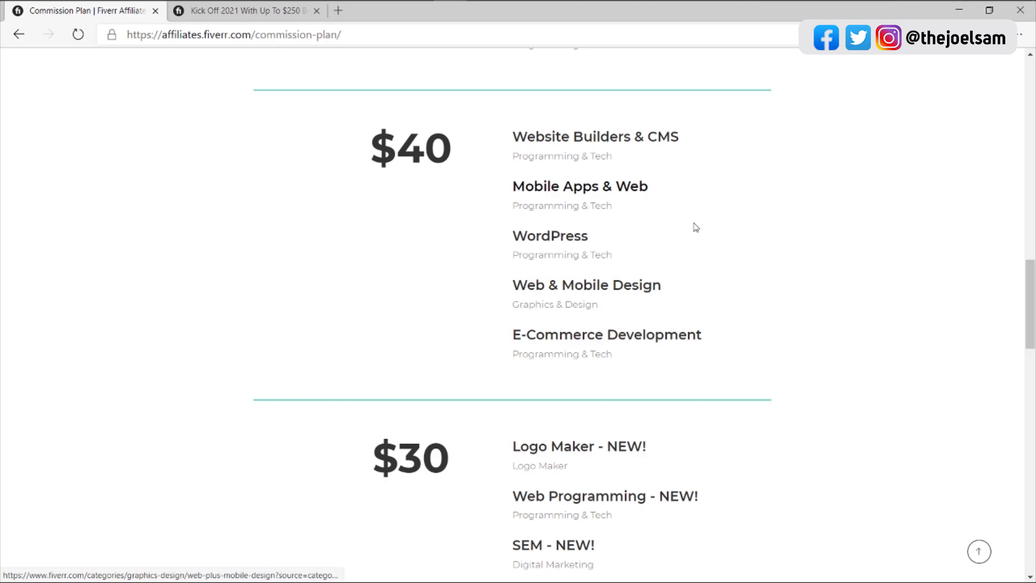
pyautogui.moveTo(659, 189)
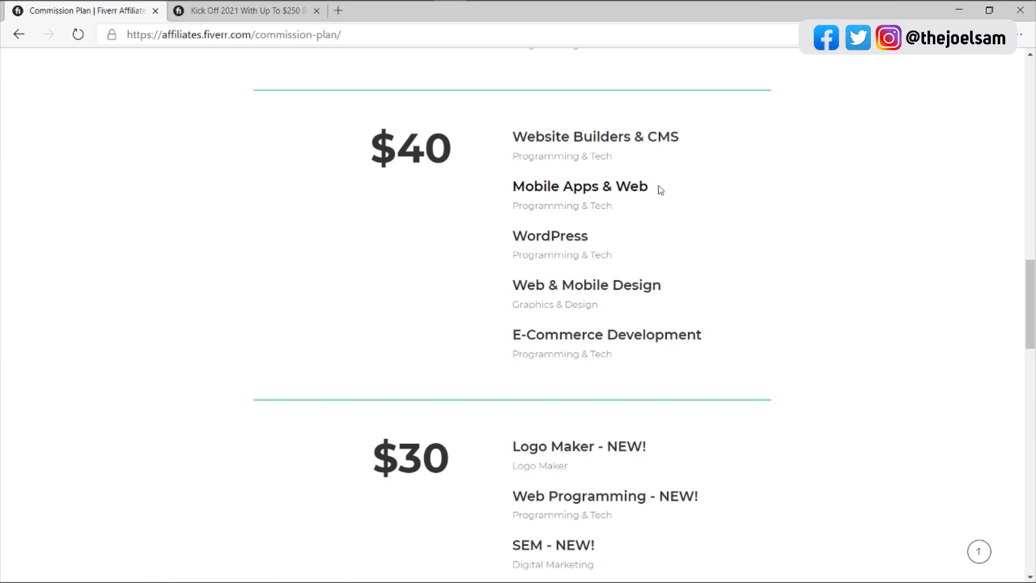
pyautogui.moveTo(691, 178)
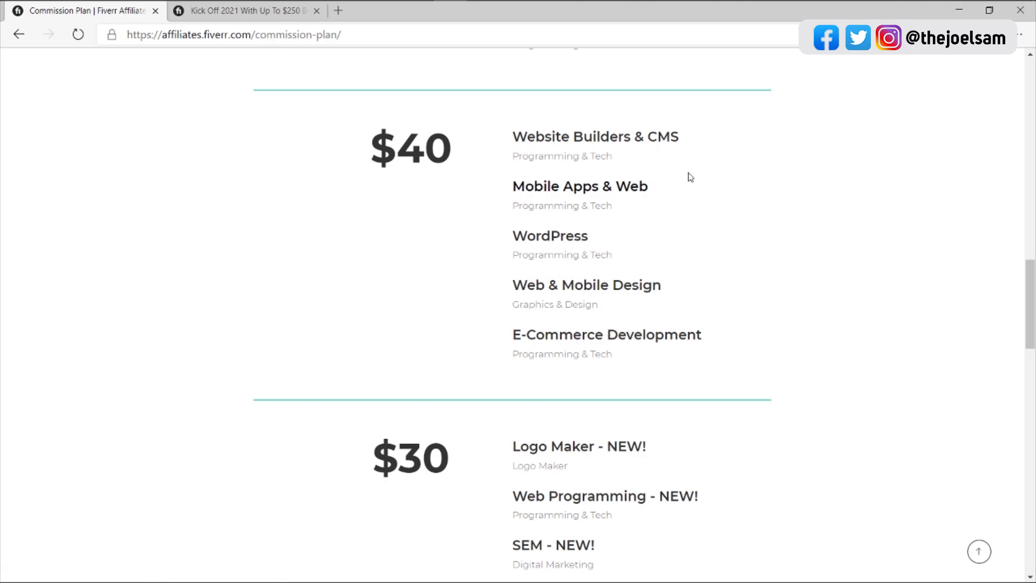
pyautogui.moveTo(622, 214)
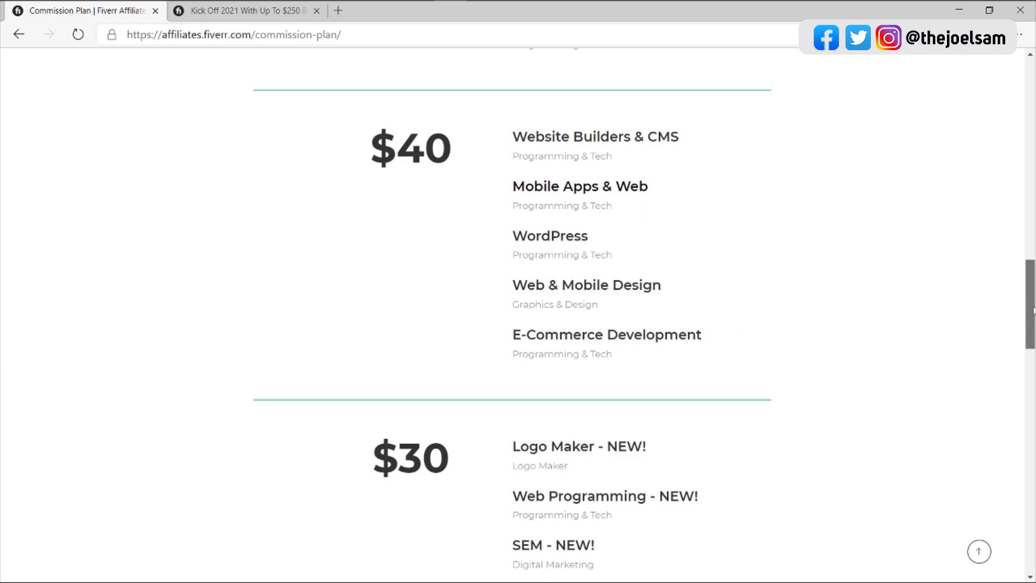
pyautogui.scroll(-3)
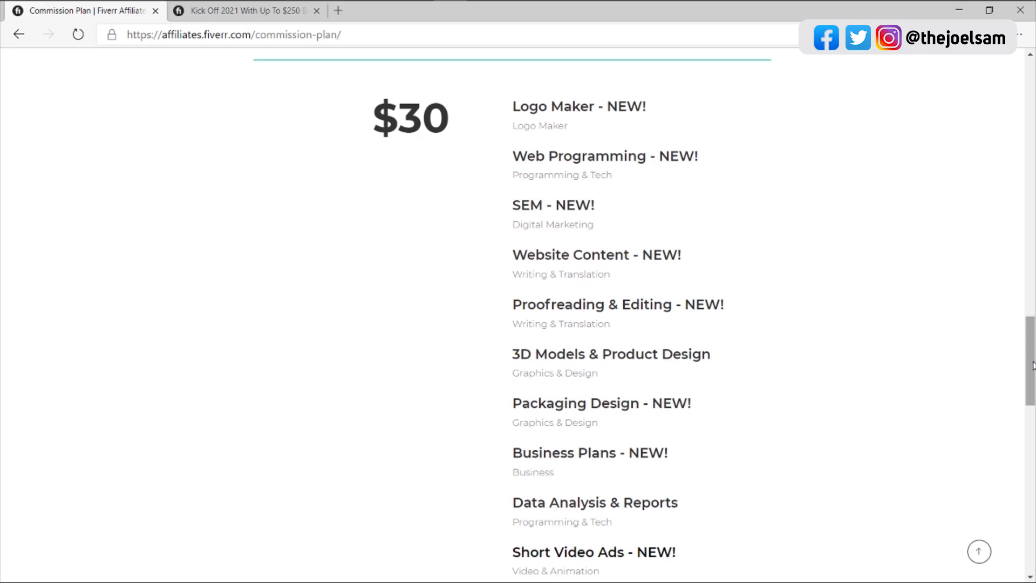
pyautogui.moveTo(589, 130)
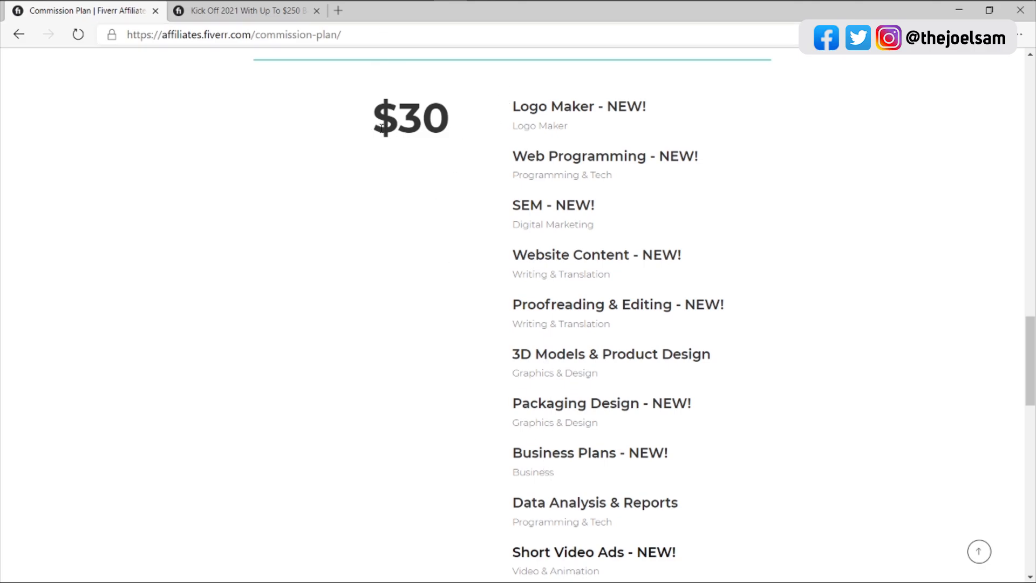
pyautogui.moveTo(545, 122)
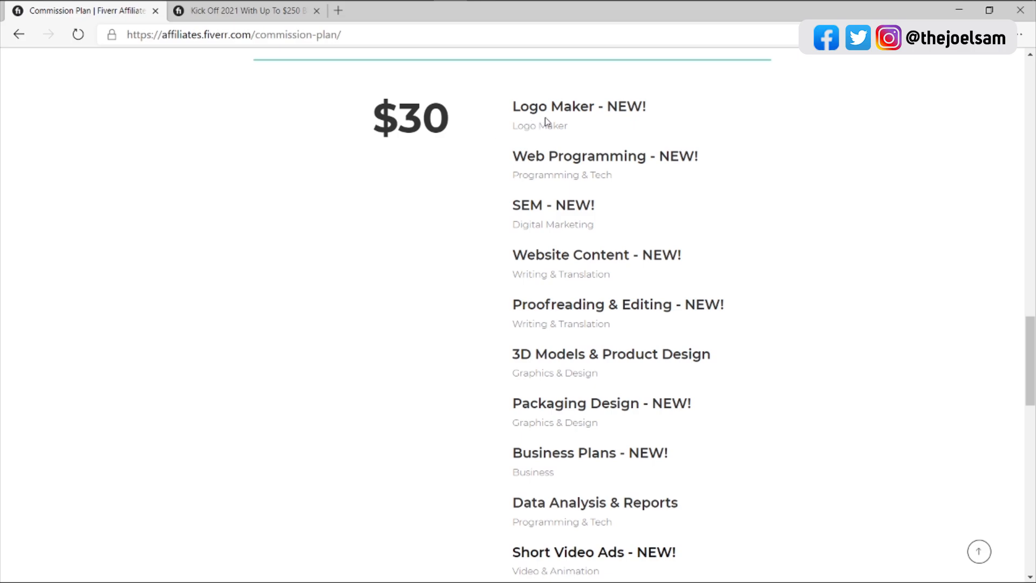
pyautogui.moveTo(575, 159)
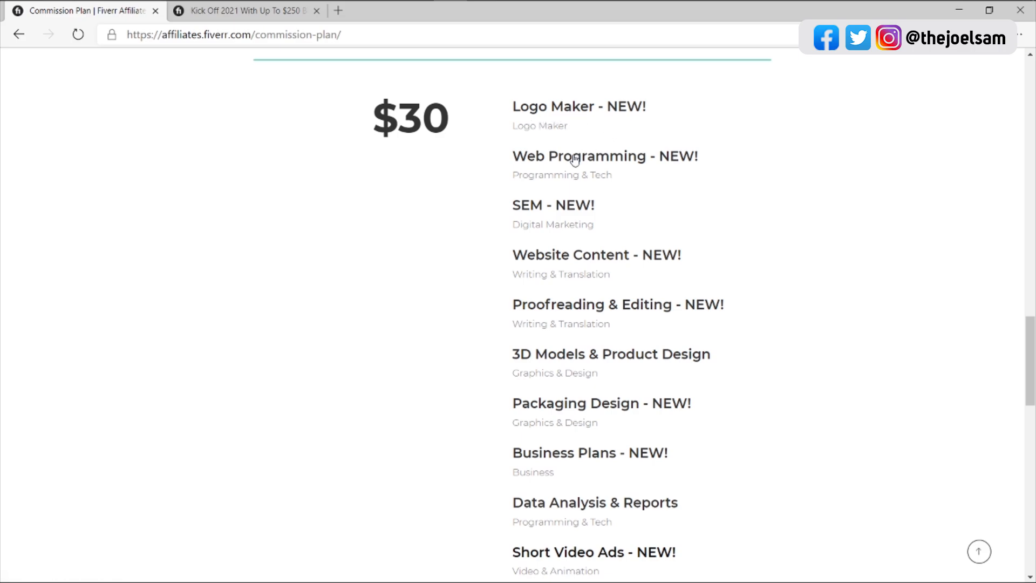
pyautogui.moveTo(548, 220)
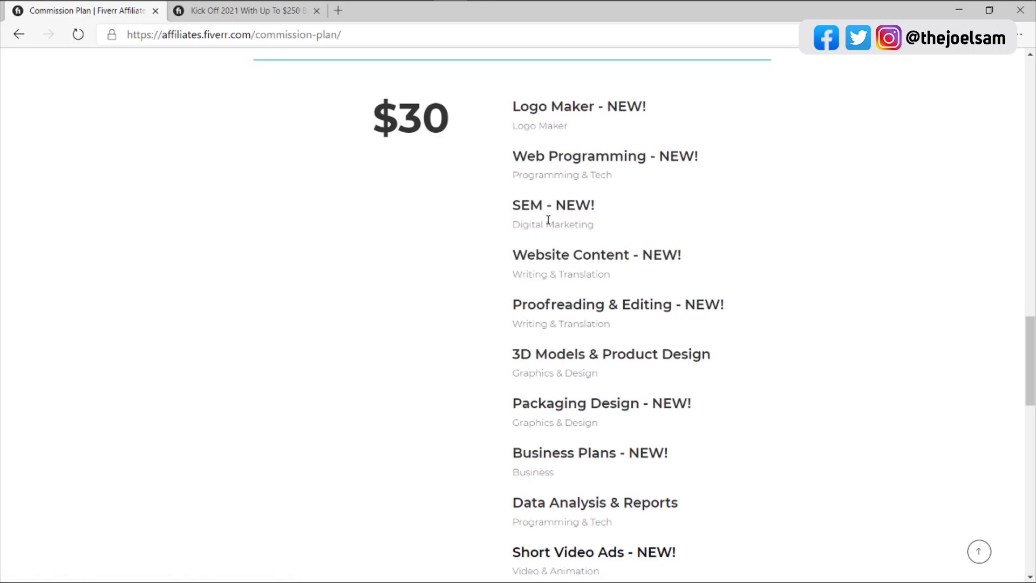
pyautogui.moveTo(548, 270)
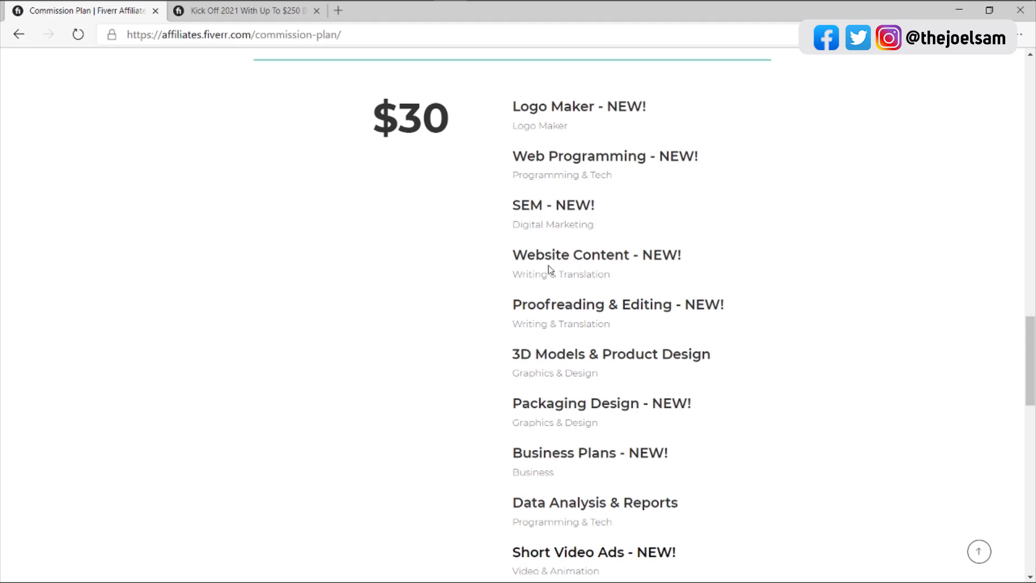
pyautogui.moveTo(1023, 388)
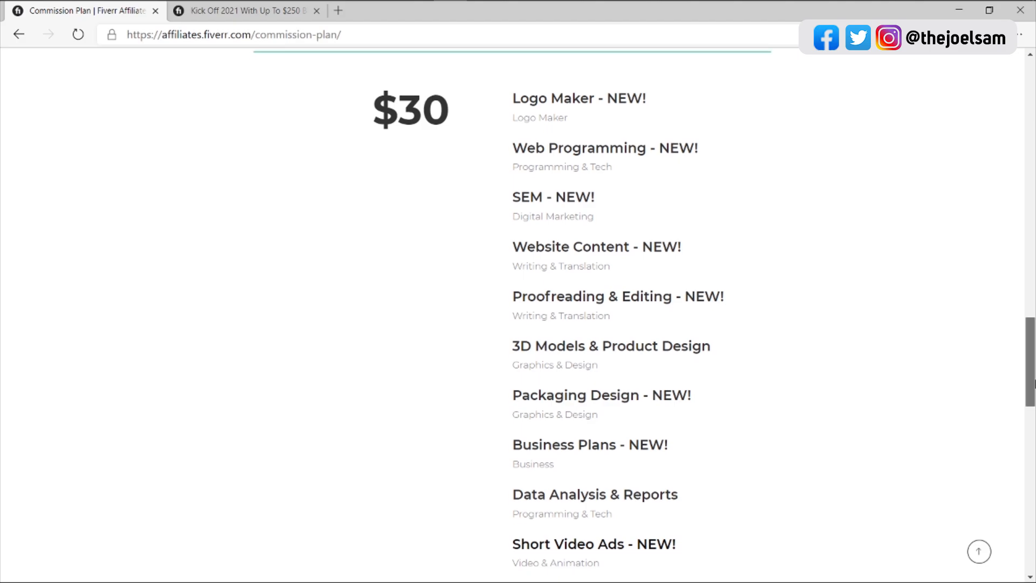
pyautogui.scroll(-3)
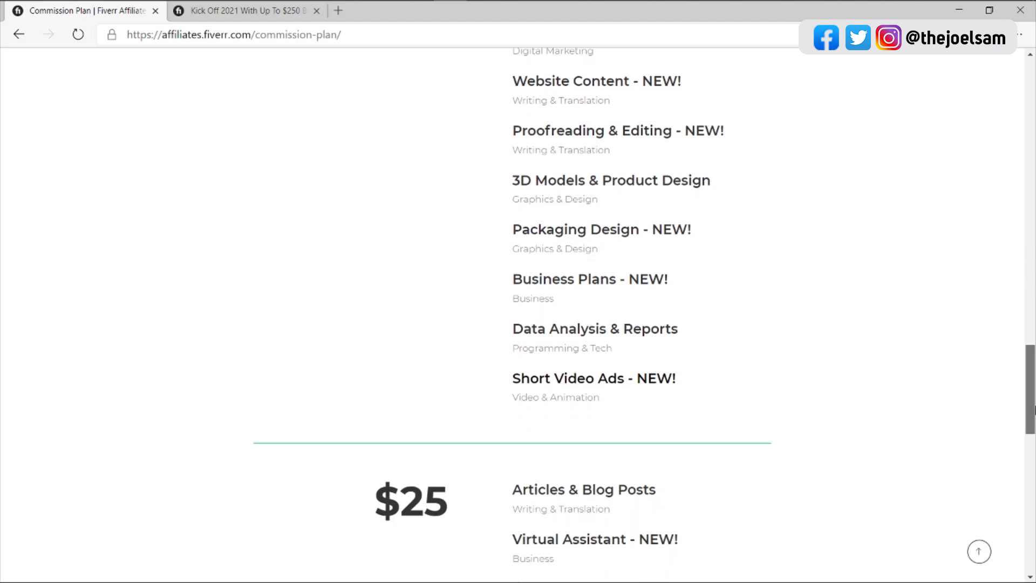
pyautogui.scroll(-3)
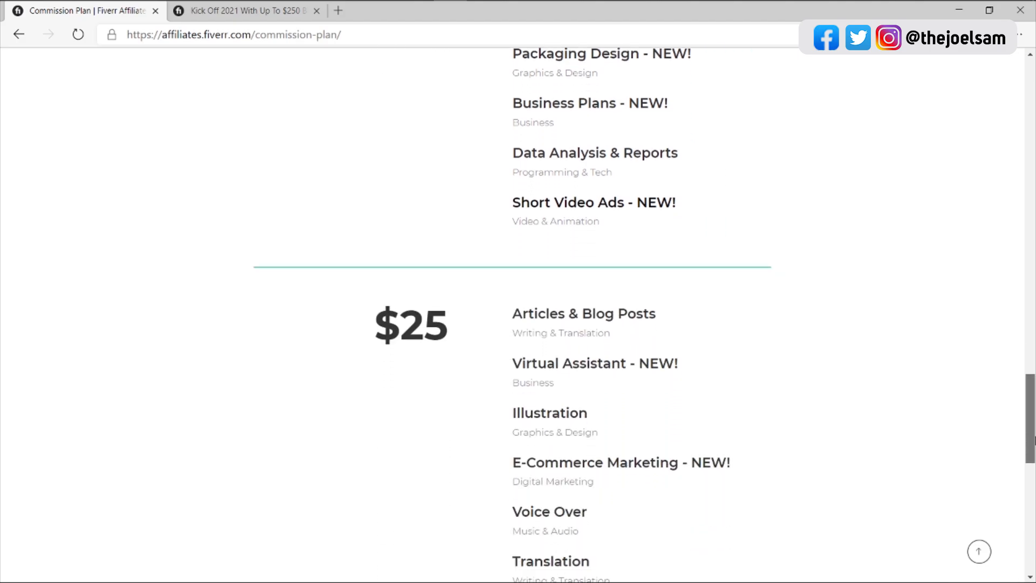
pyautogui.scroll(-3)
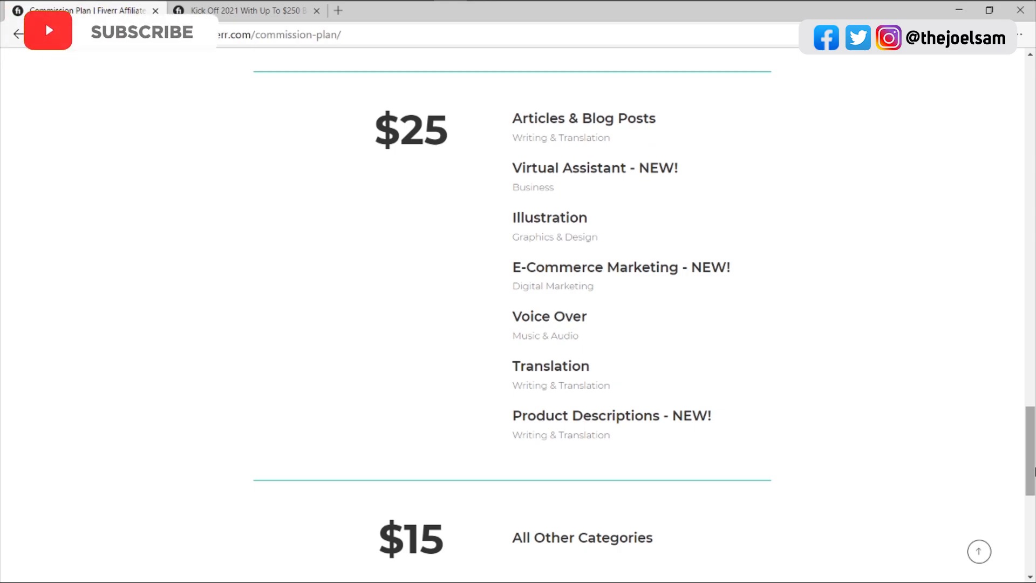
pyautogui.scroll(-3)
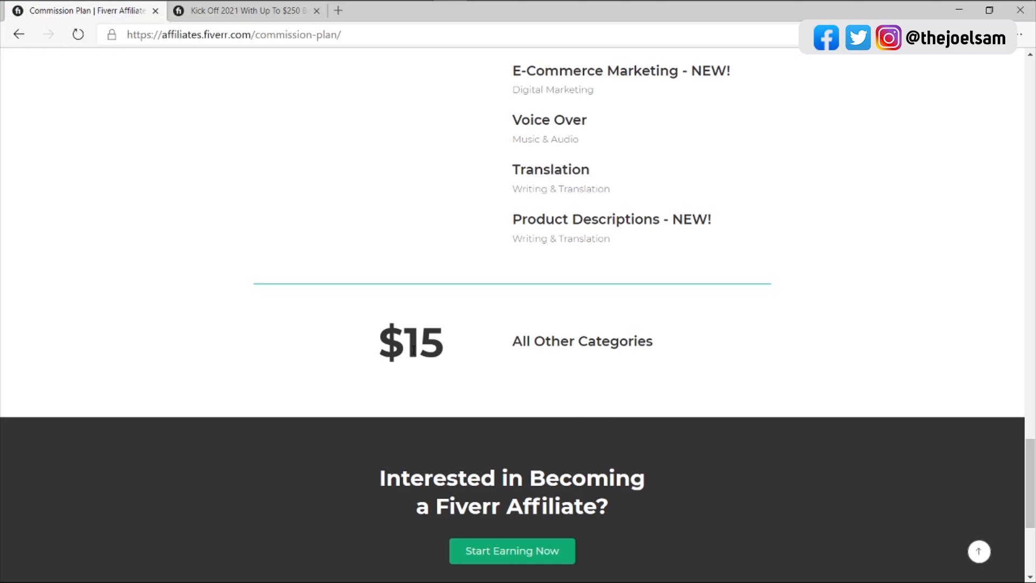
pyautogui.moveTo(392, 306)
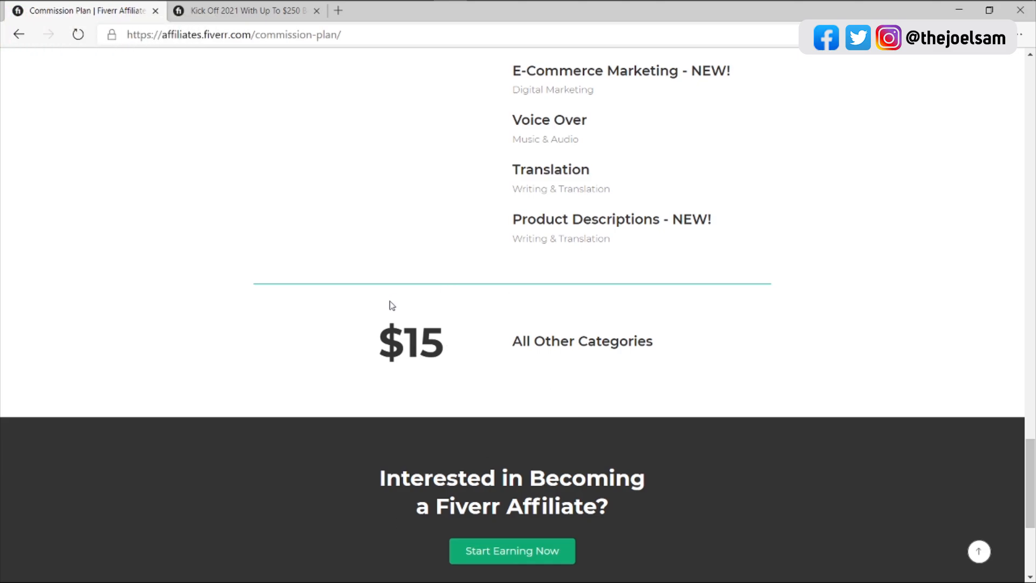
pyautogui.moveTo(391, 201)
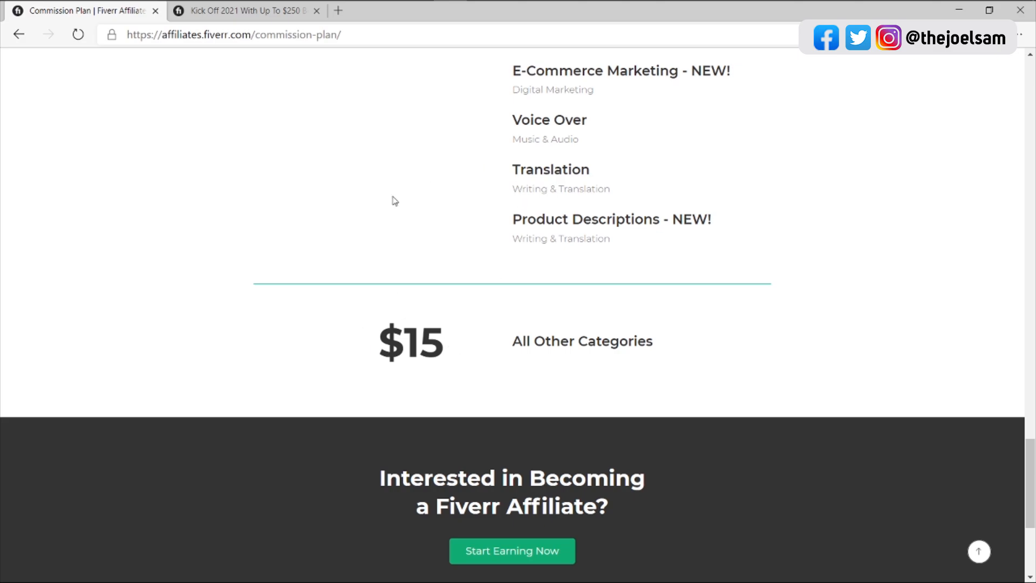
pyautogui.moveTo(395, 295)
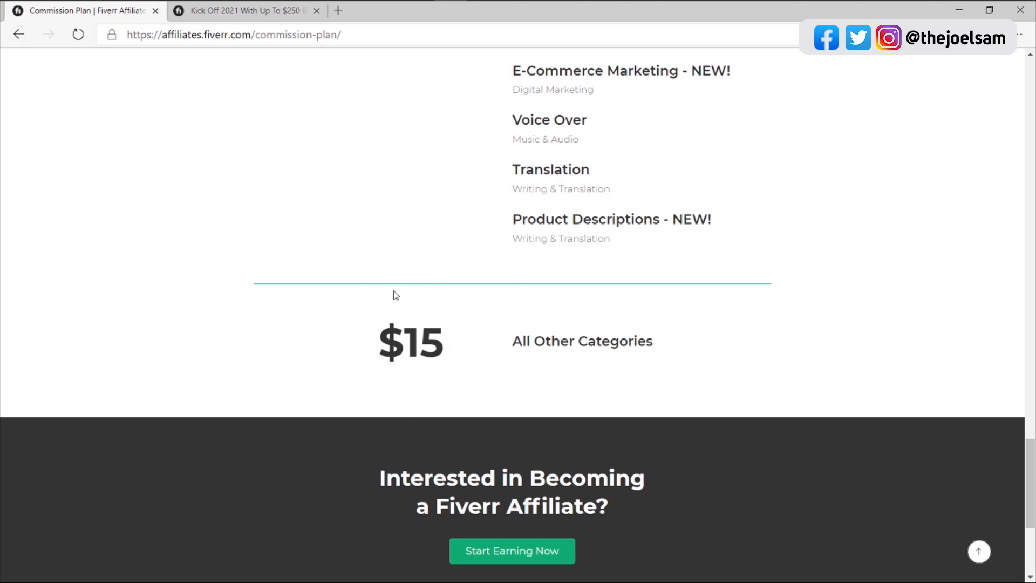
pyautogui.moveTo(382, 433)
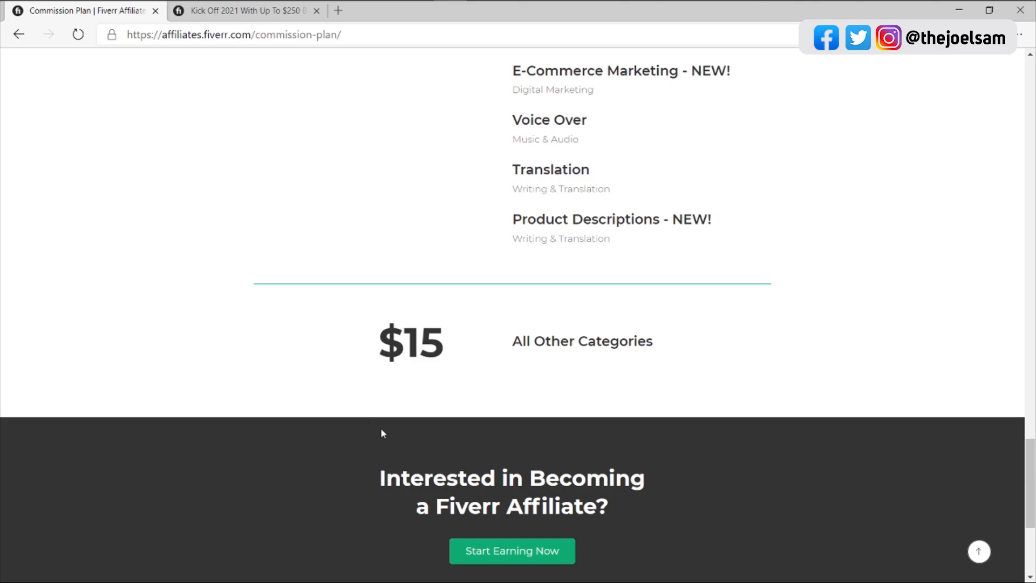
pyautogui.moveTo(451, 306)
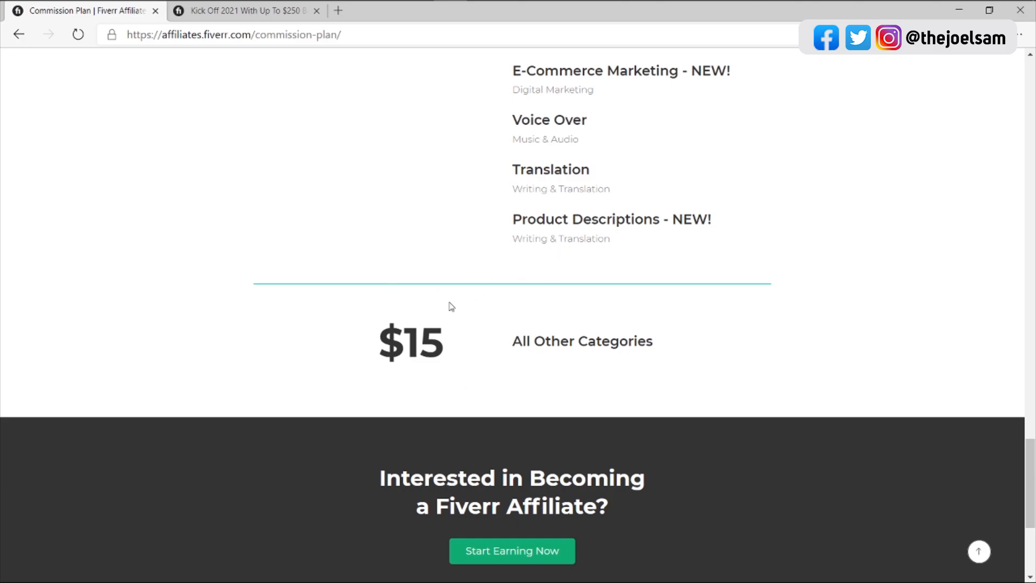
pyautogui.moveTo(377, 348)
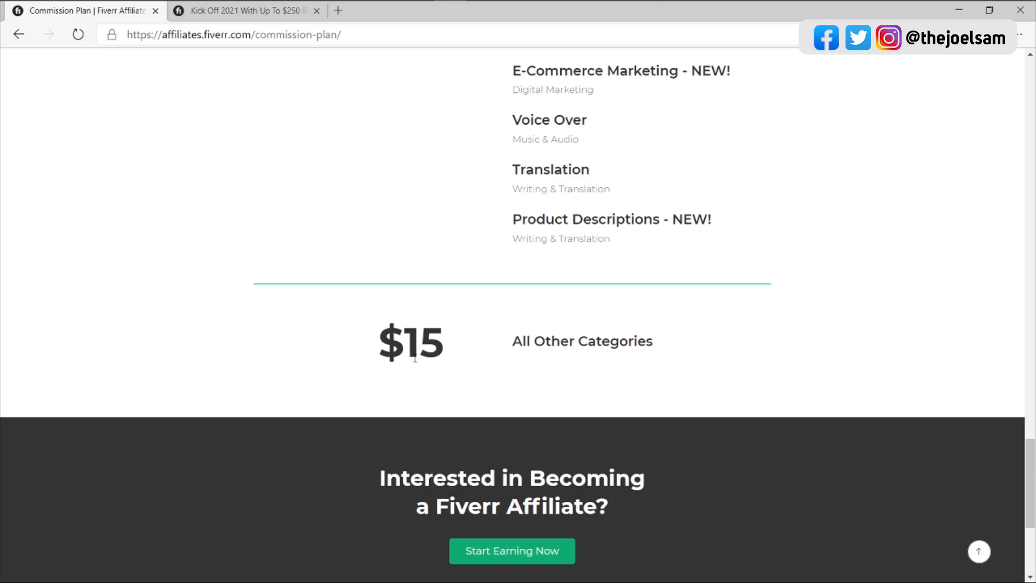
pyautogui.moveTo(394, 398)
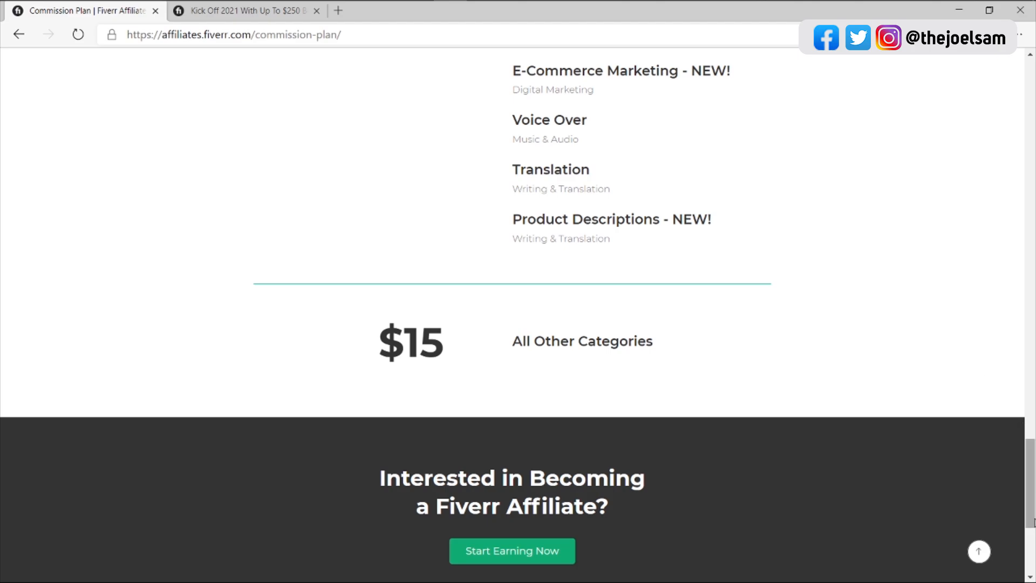
pyautogui.scroll(3)
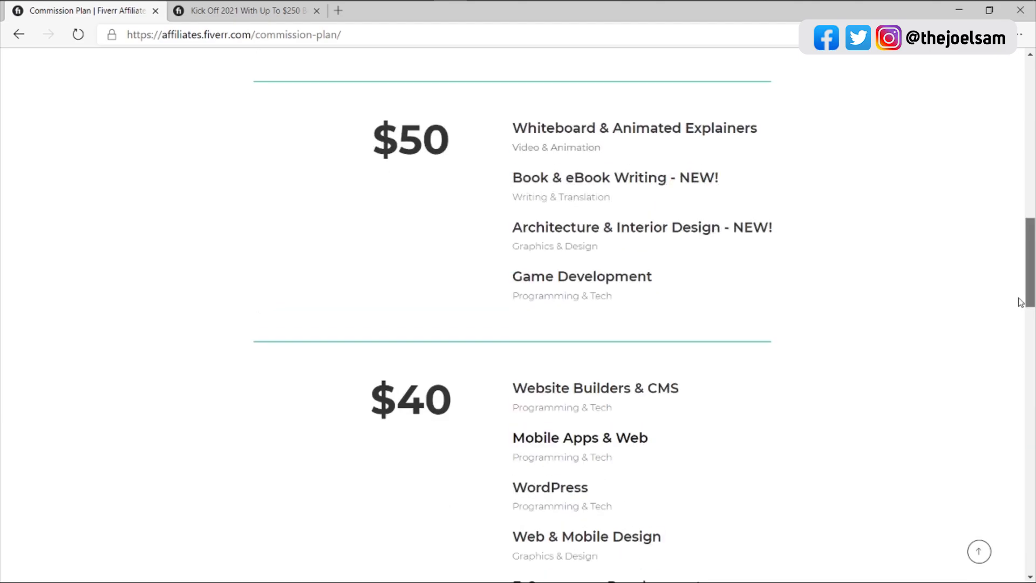
pyautogui.scroll(3)
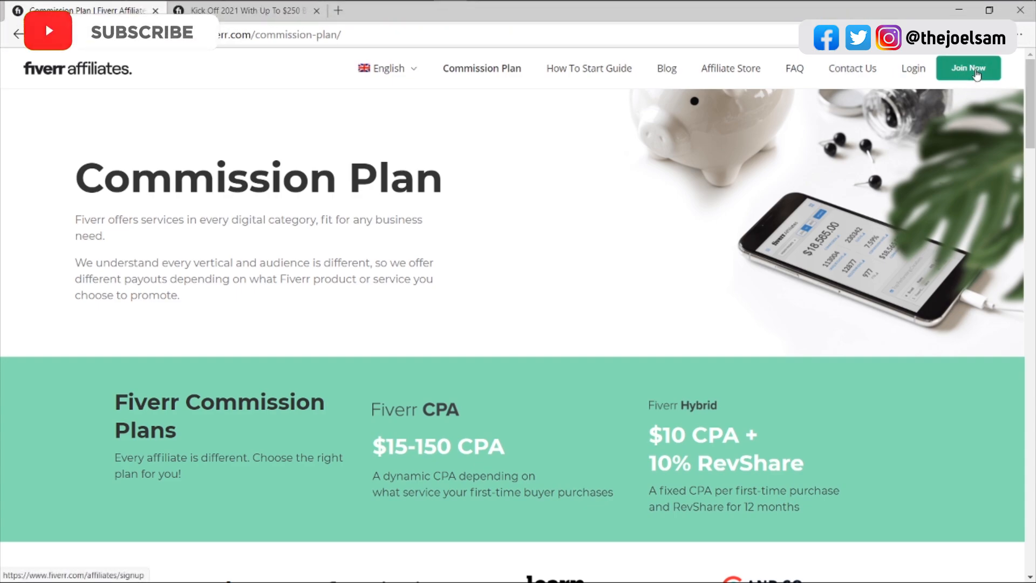
# Open the Join Now sign-up form, enter 'Brakodjo', and choose the account type
pyautogui.click(968, 68)
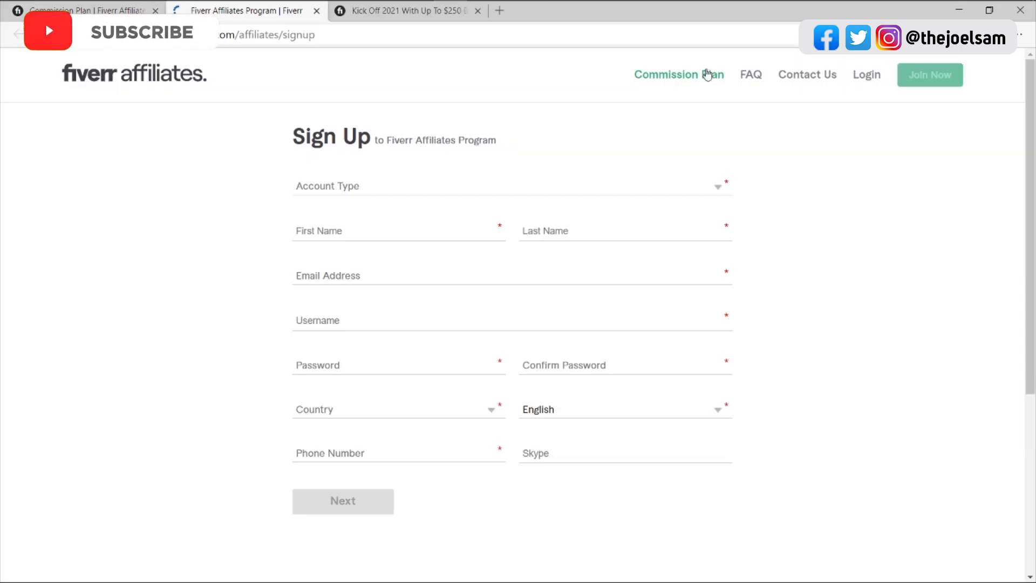
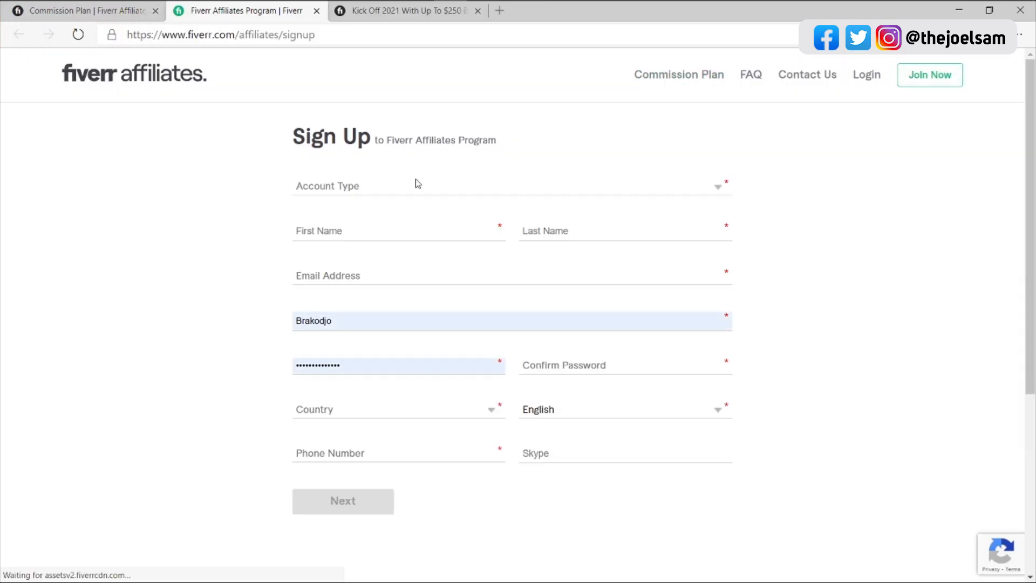
pyautogui.click(717, 186)
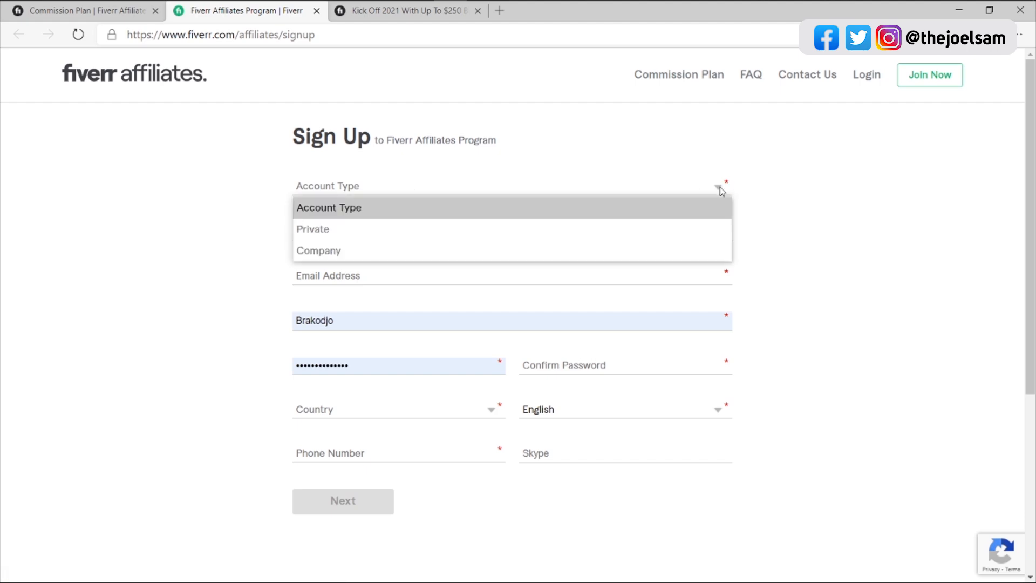
pyautogui.moveTo(641, 228)
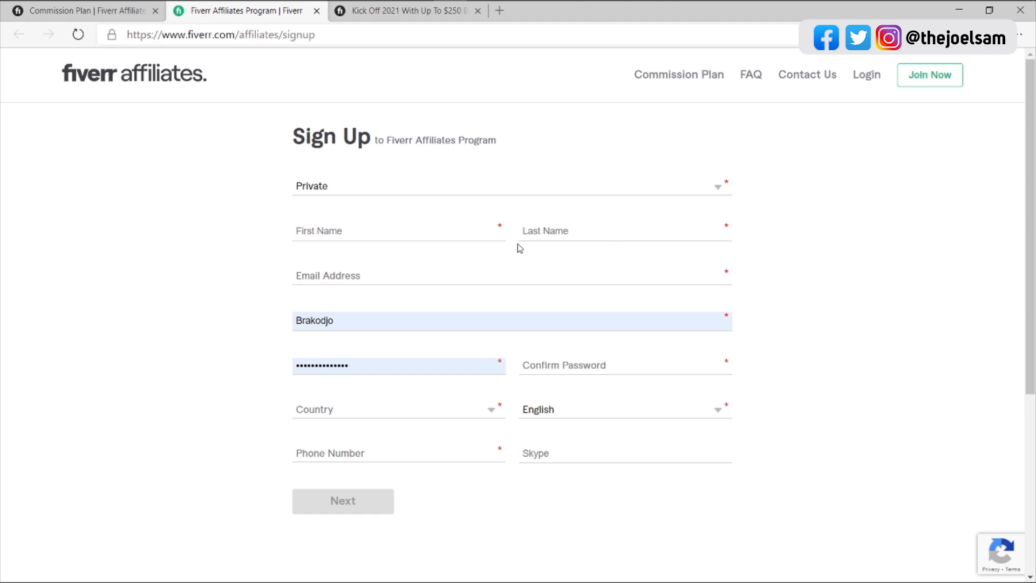
pyautogui.moveTo(448, 237)
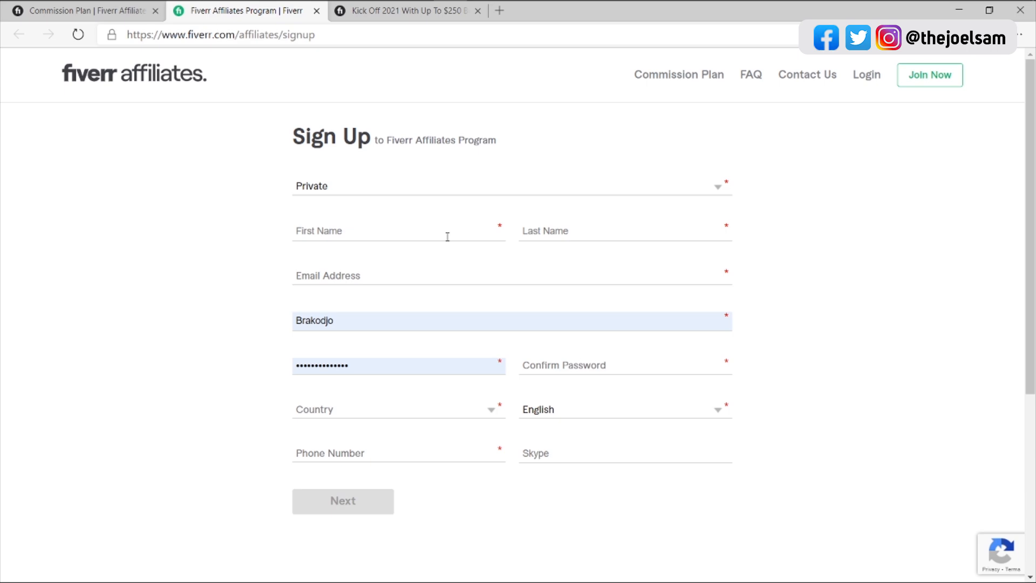
pyautogui.click(397, 230)
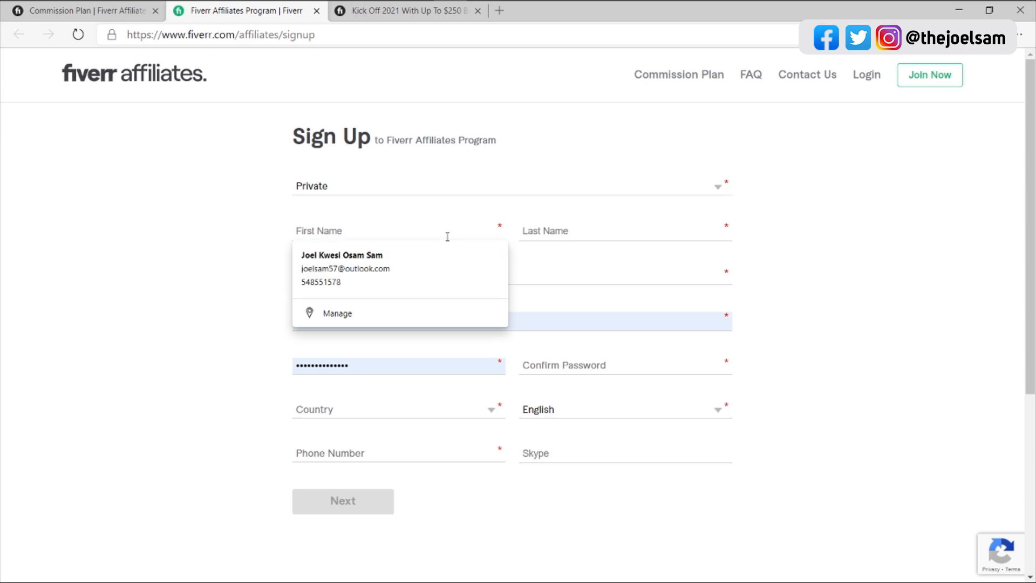
pyautogui.click(344, 255)
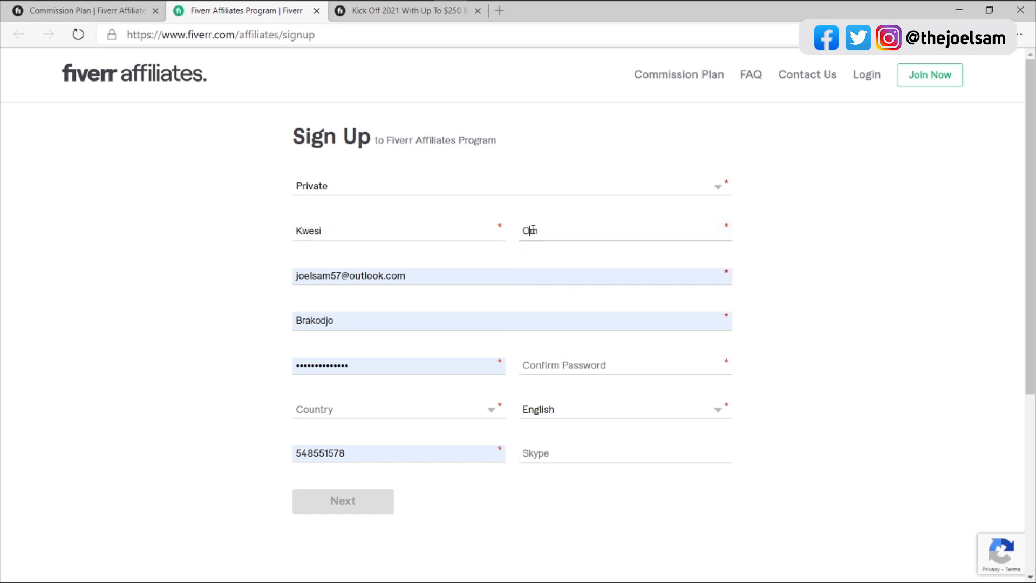
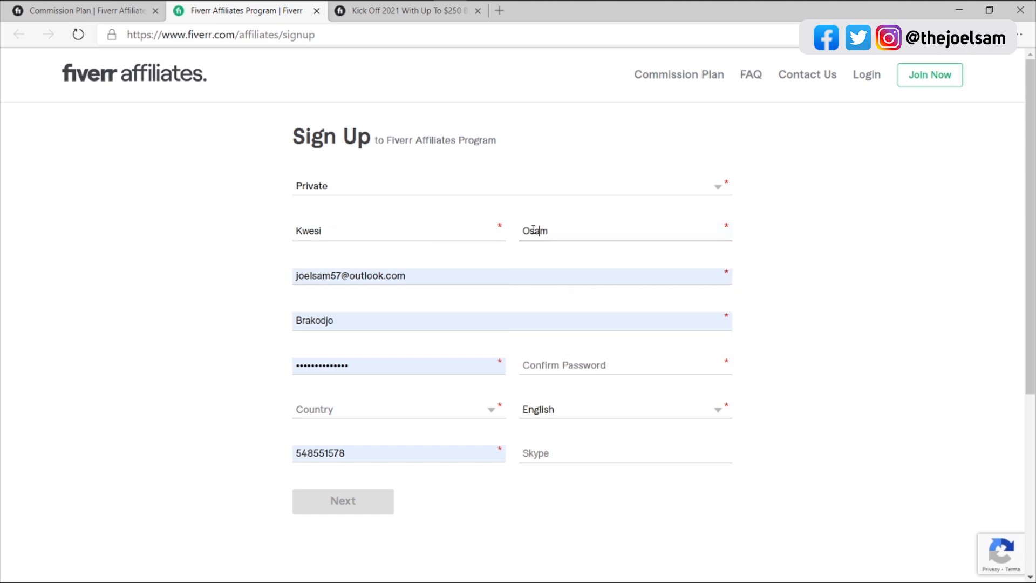
pyautogui.click(397, 276)
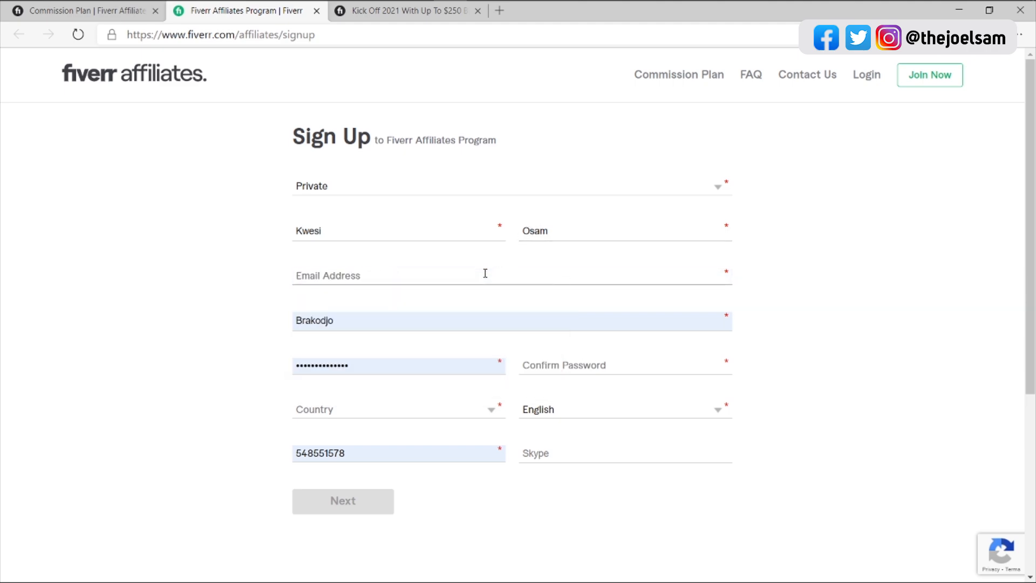
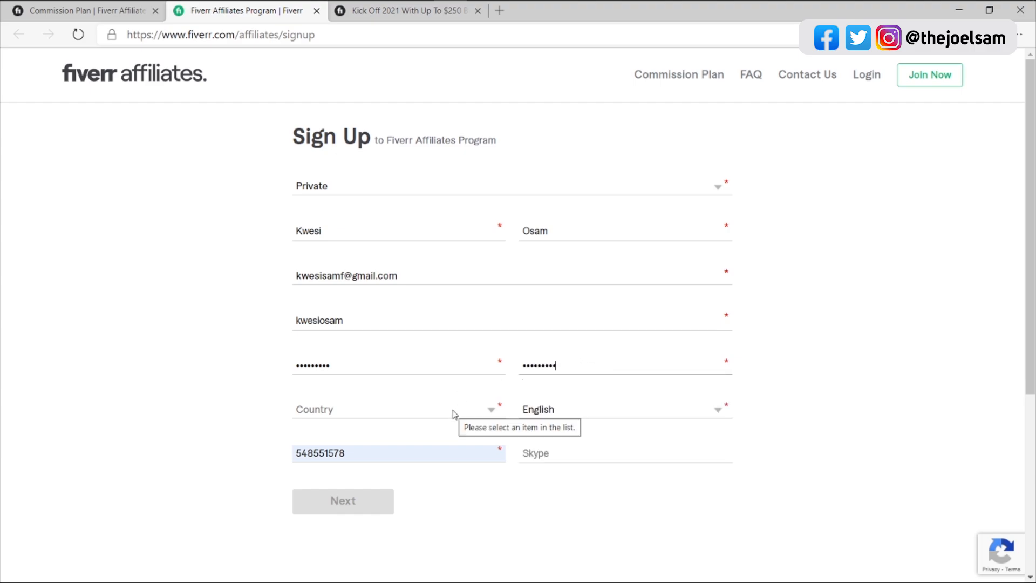
# Pick Ghana from the country dropdown and leave the language on English
pyautogui.click(397, 409)
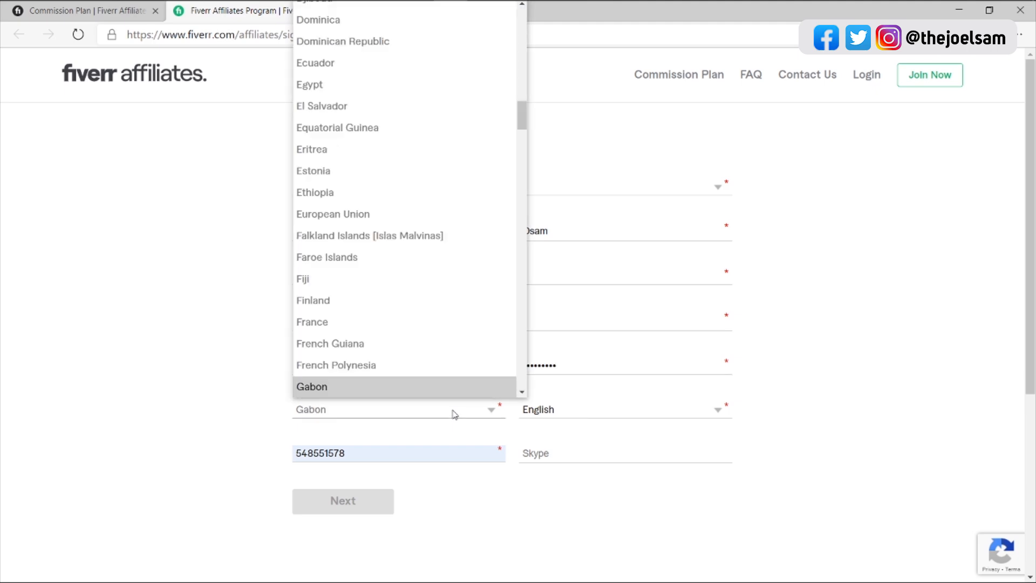
pyautogui.scroll(-3)
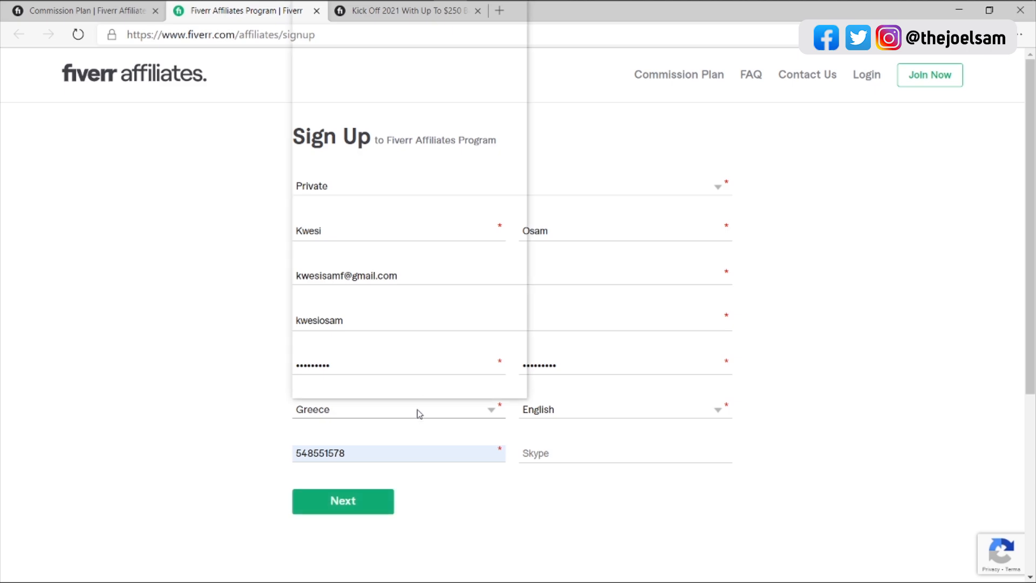
pyautogui.click(397, 410)
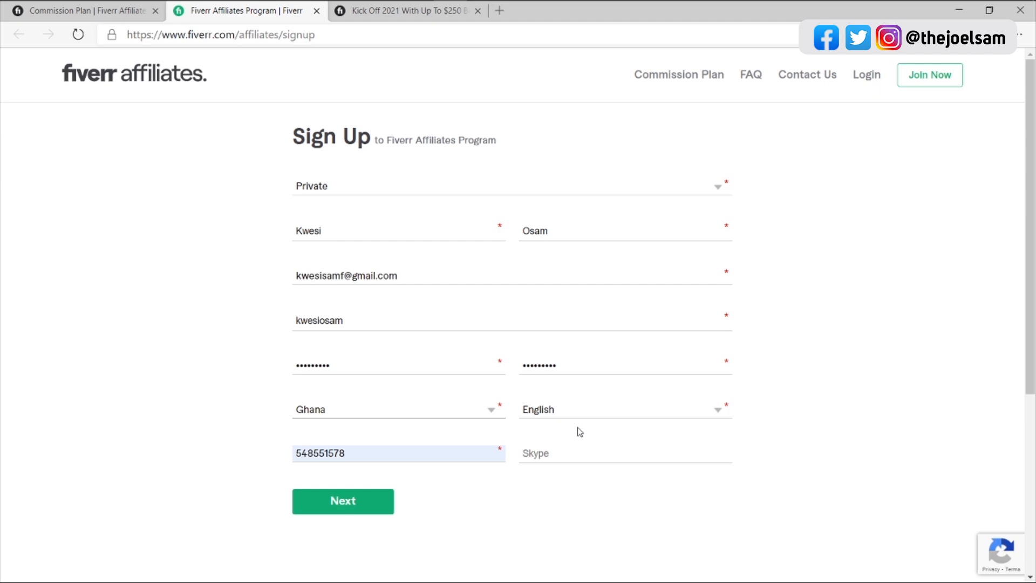
pyautogui.moveTo(546, 413)
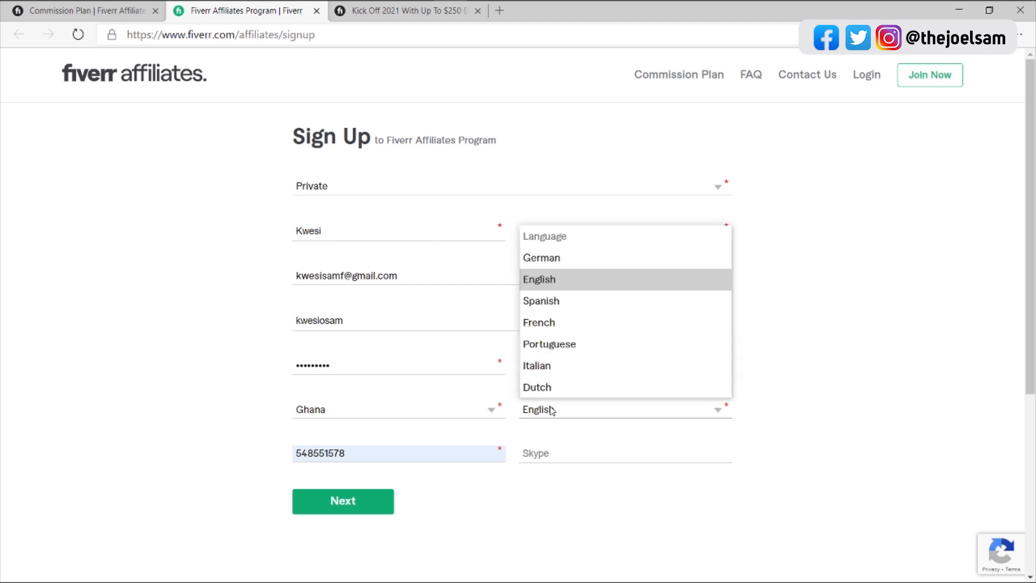
pyautogui.click(540, 280)
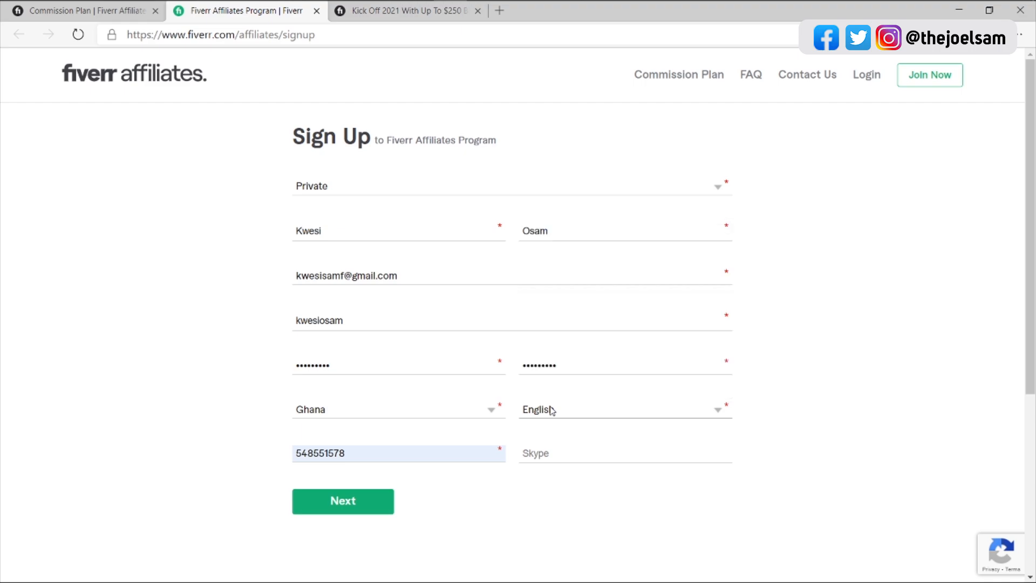
pyautogui.moveTo(456, 481)
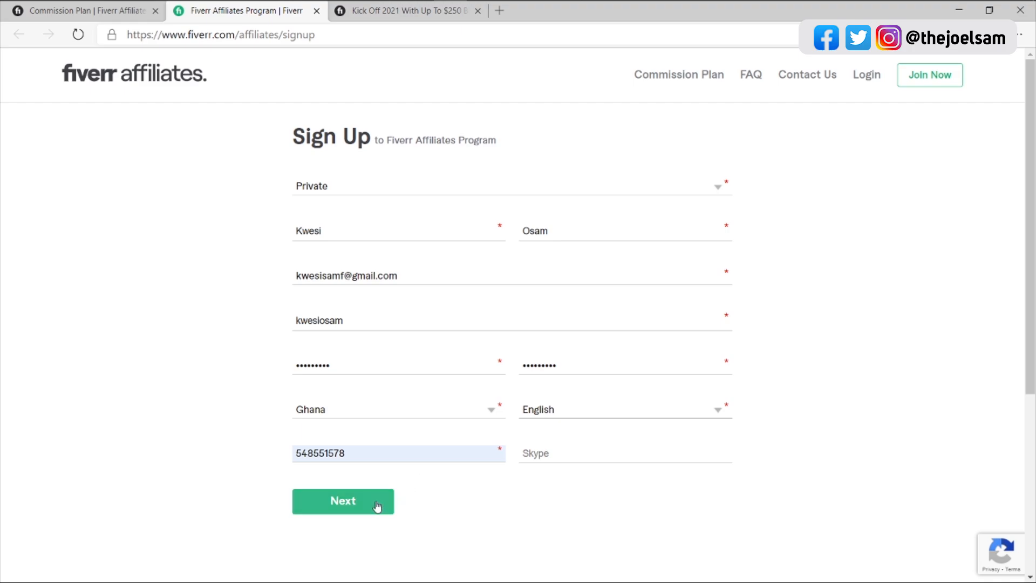
# Continue to the questionnaire and select Youtube/Twitch, SEO and Facebook as promotion channels
pyautogui.click(342, 500)
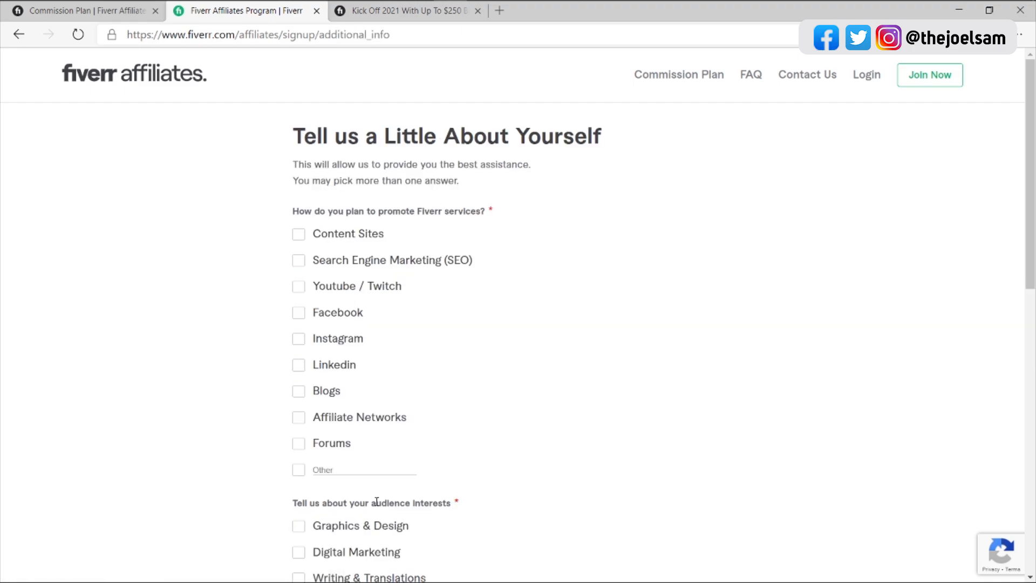
pyautogui.moveTo(478, 165)
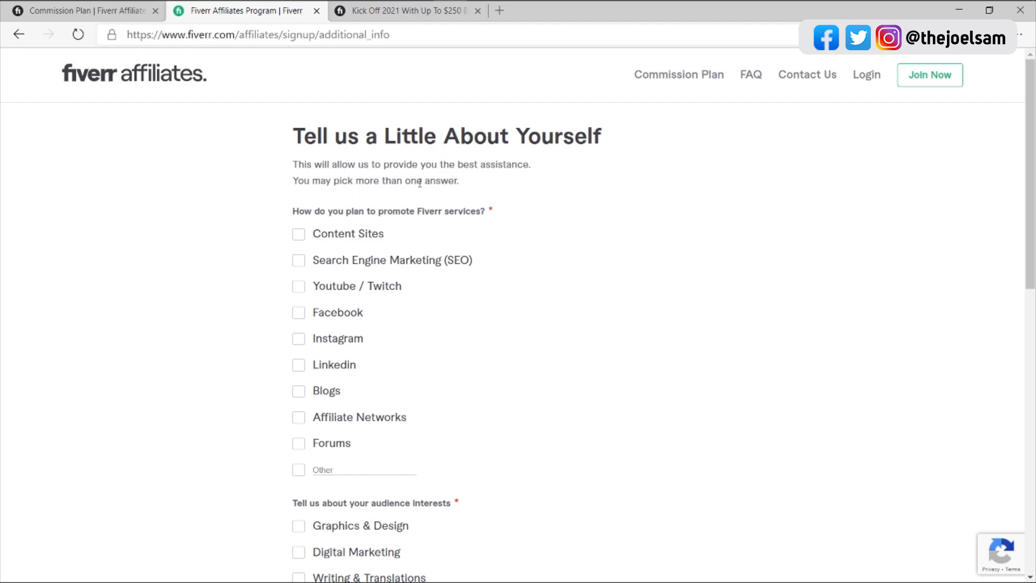
pyautogui.moveTo(351, 224)
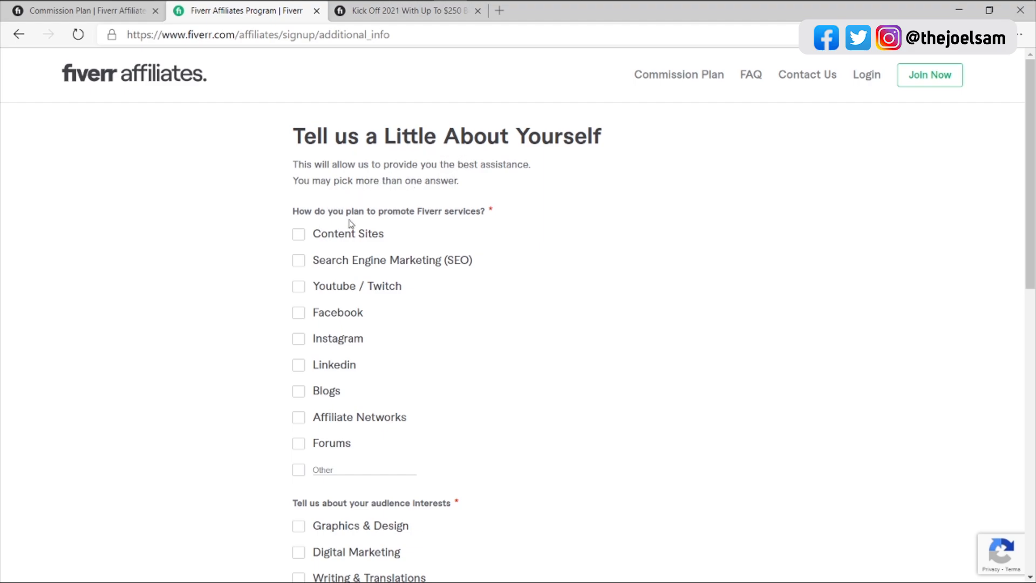
pyautogui.moveTo(485, 213)
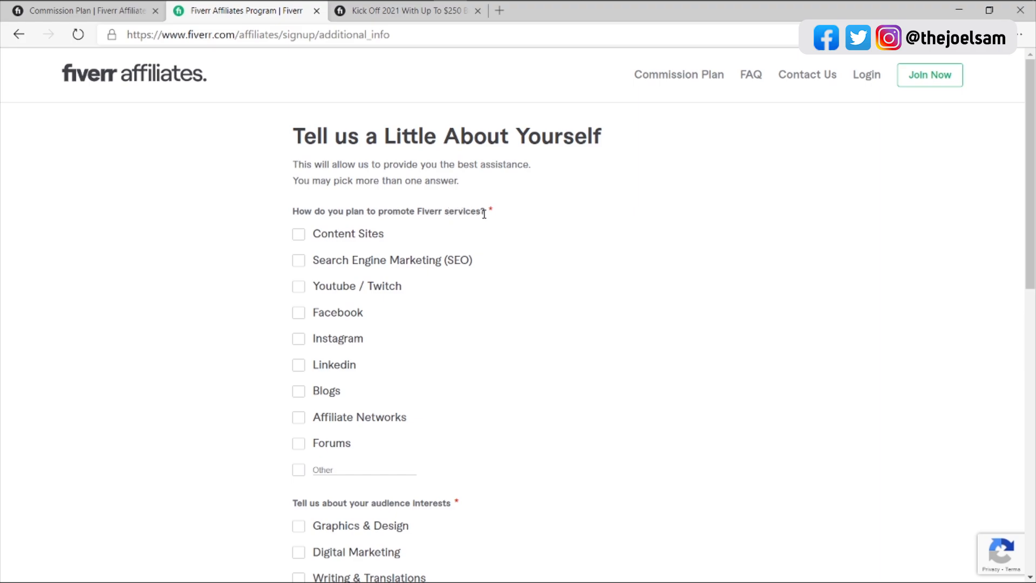
pyautogui.moveTo(298, 295)
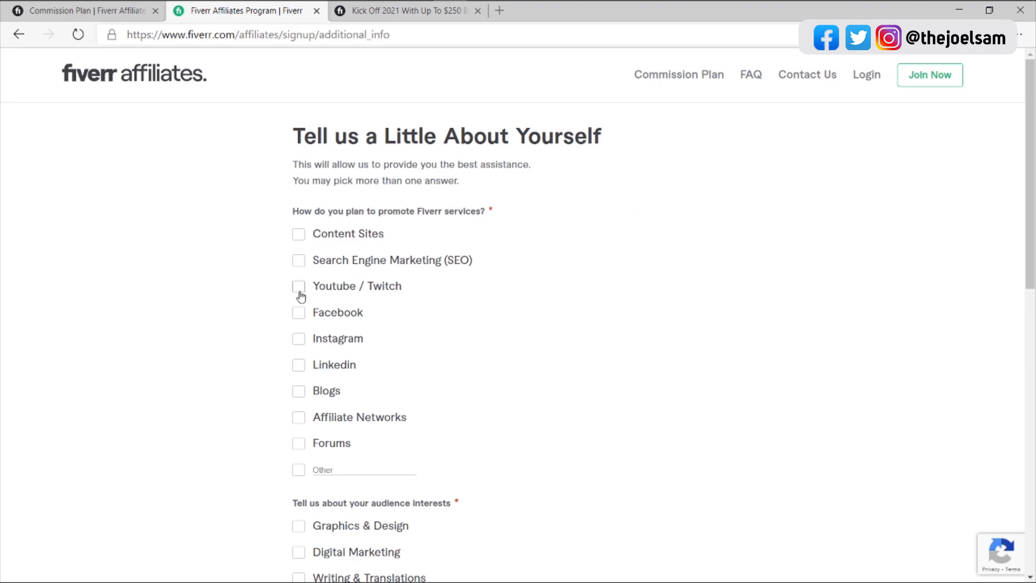
pyautogui.click(298, 286)
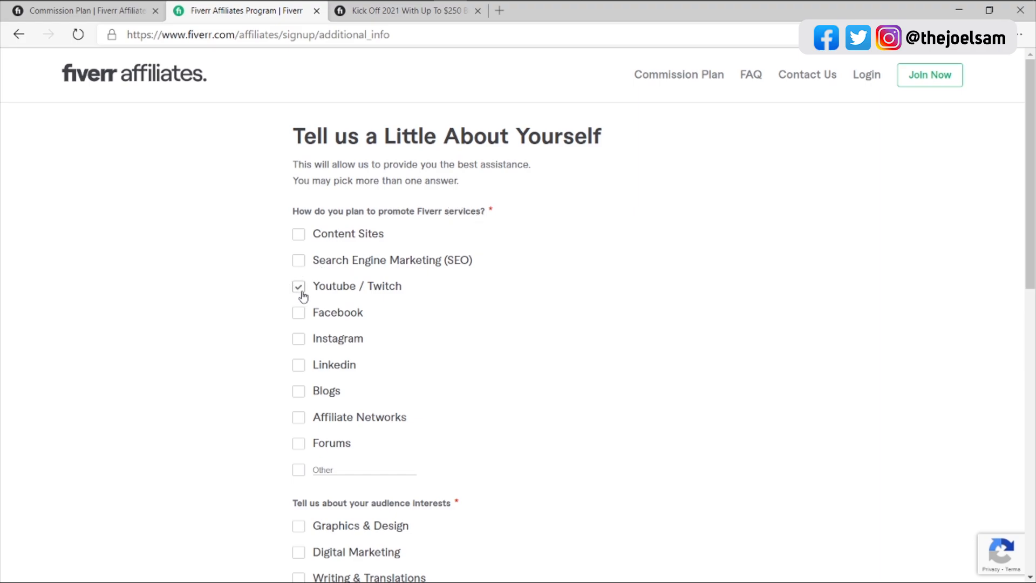
pyautogui.moveTo(337, 324)
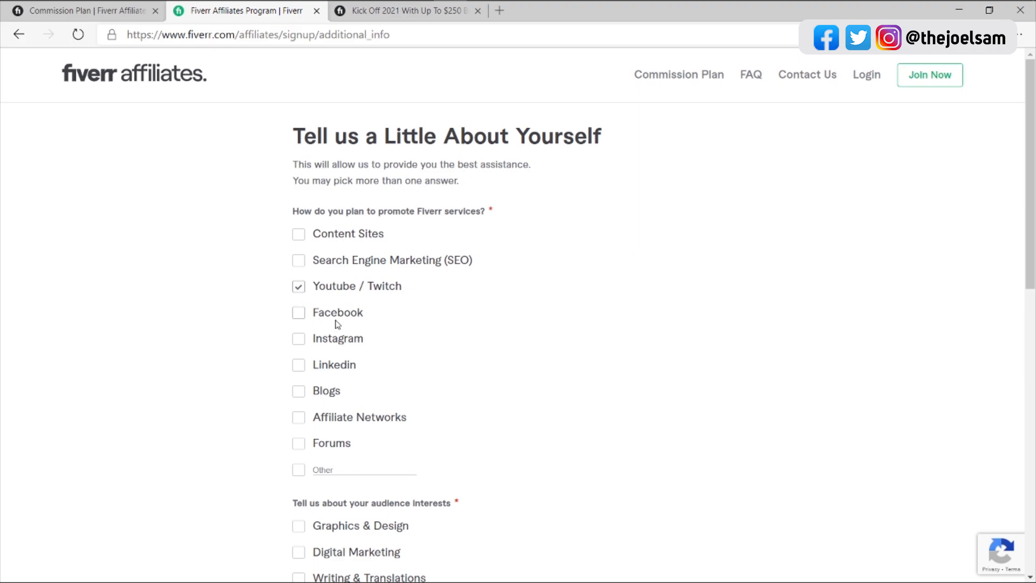
pyautogui.moveTo(354, 339)
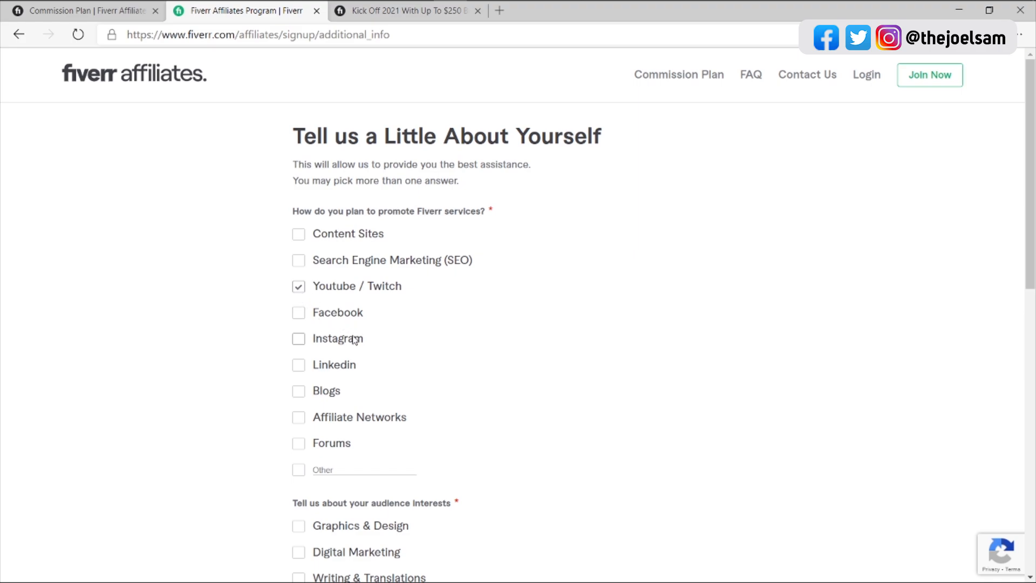
pyautogui.moveTo(329, 386)
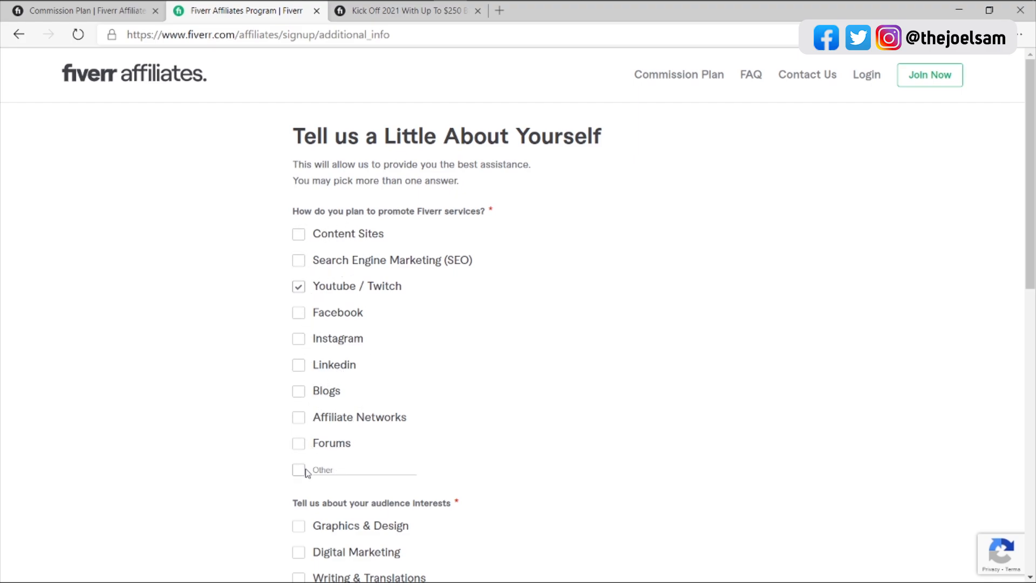
pyautogui.click(299, 260)
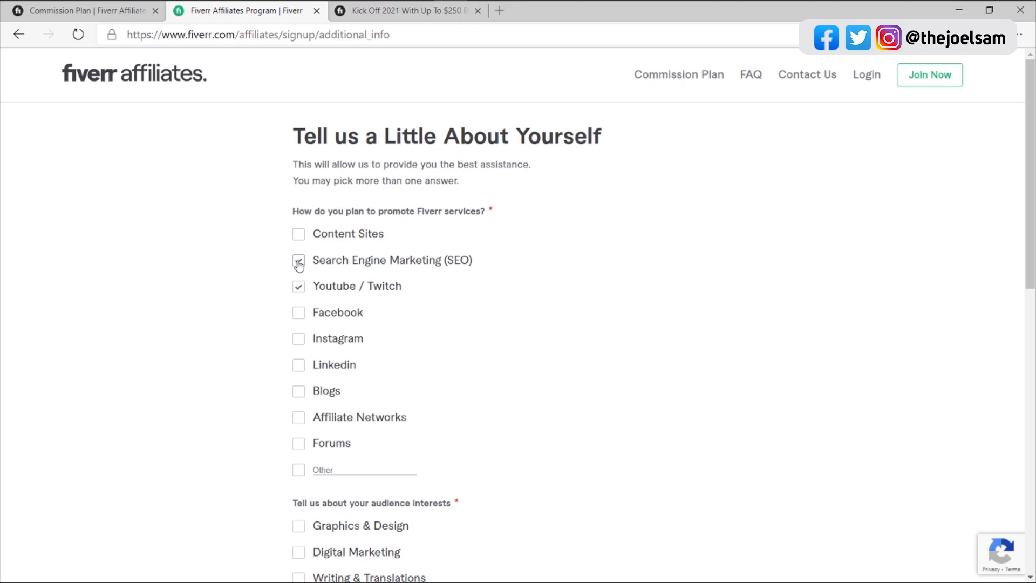
pyautogui.click(298, 259)
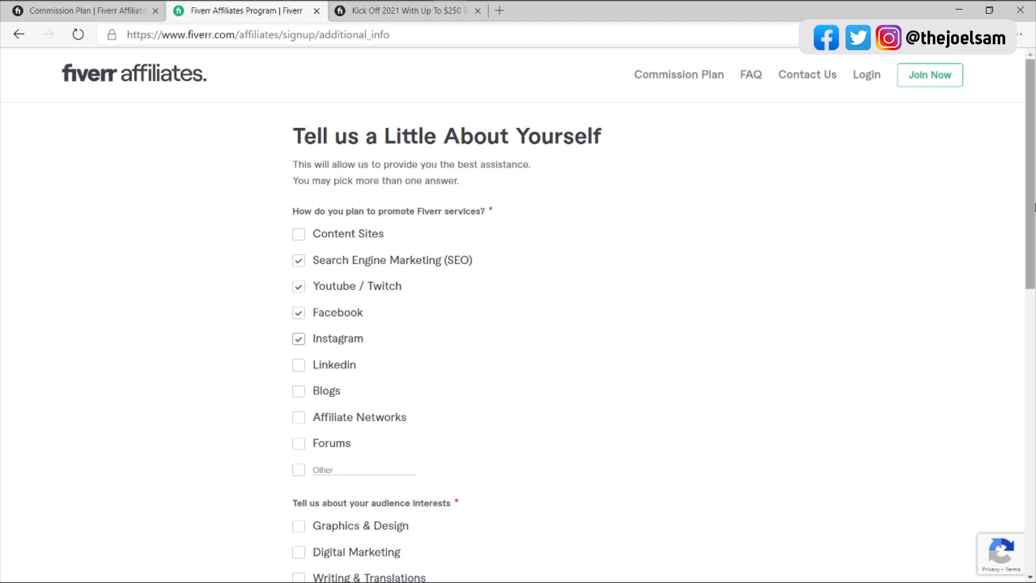
pyautogui.scroll(-3)
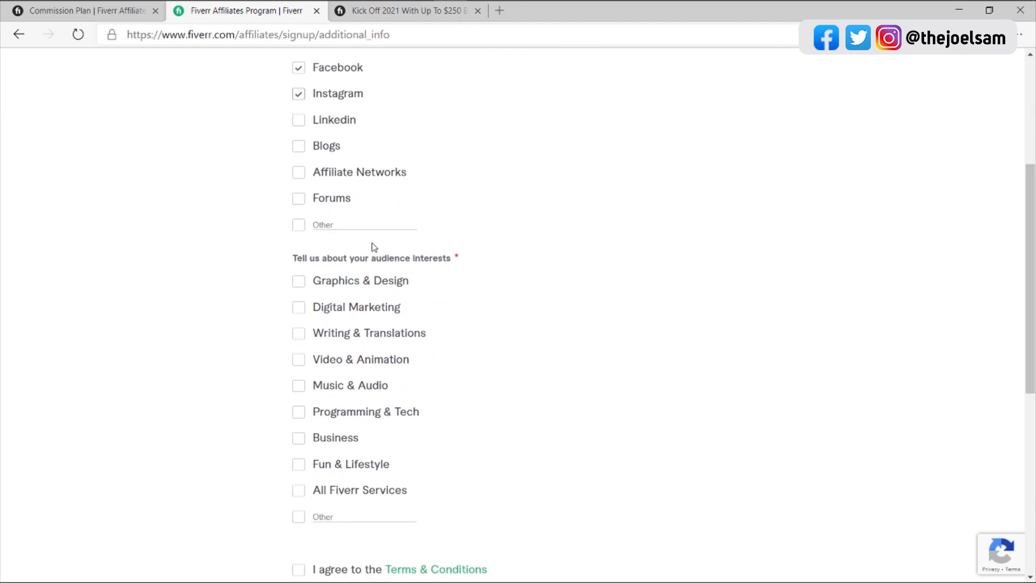
pyautogui.moveTo(468, 254)
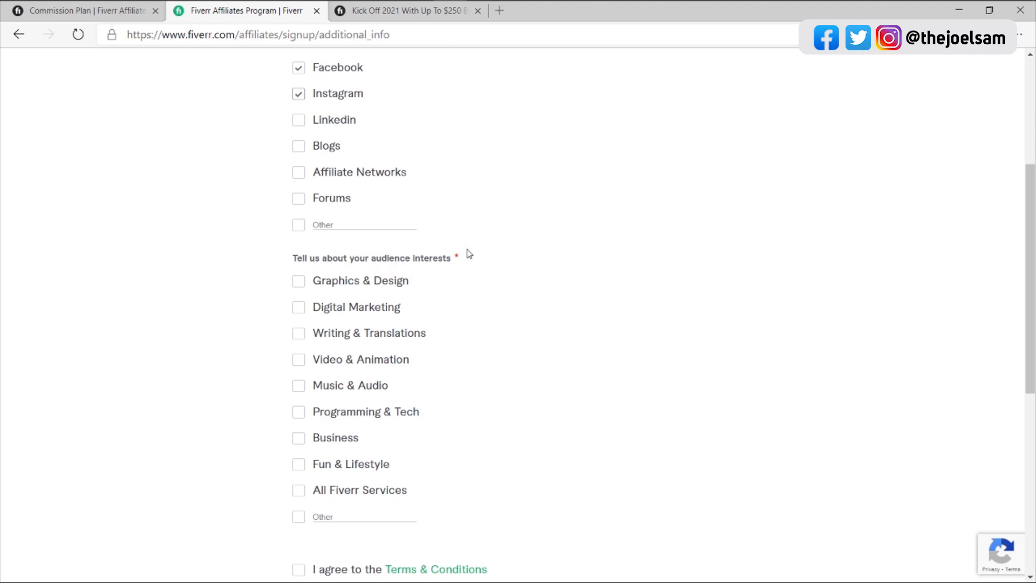
pyautogui.moveTo(469, 266)
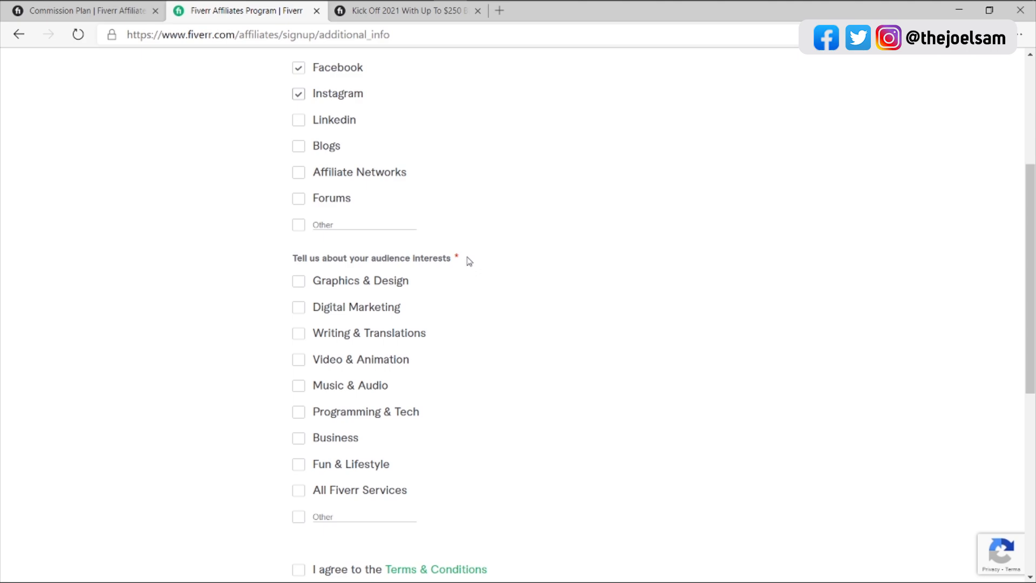
pyautogui.moveTo(468, 256)
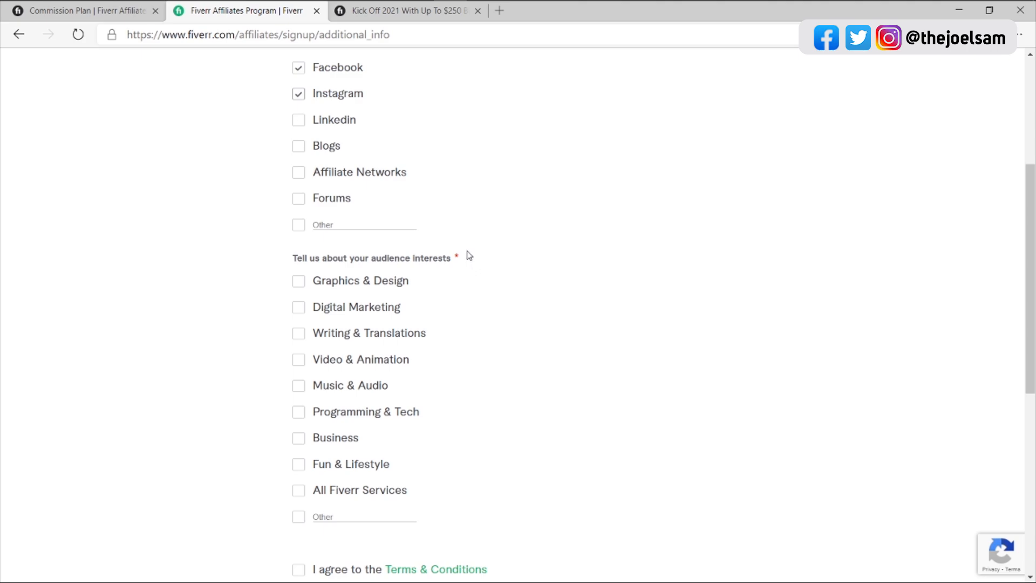
pyautogui.moveTo(429, 263)
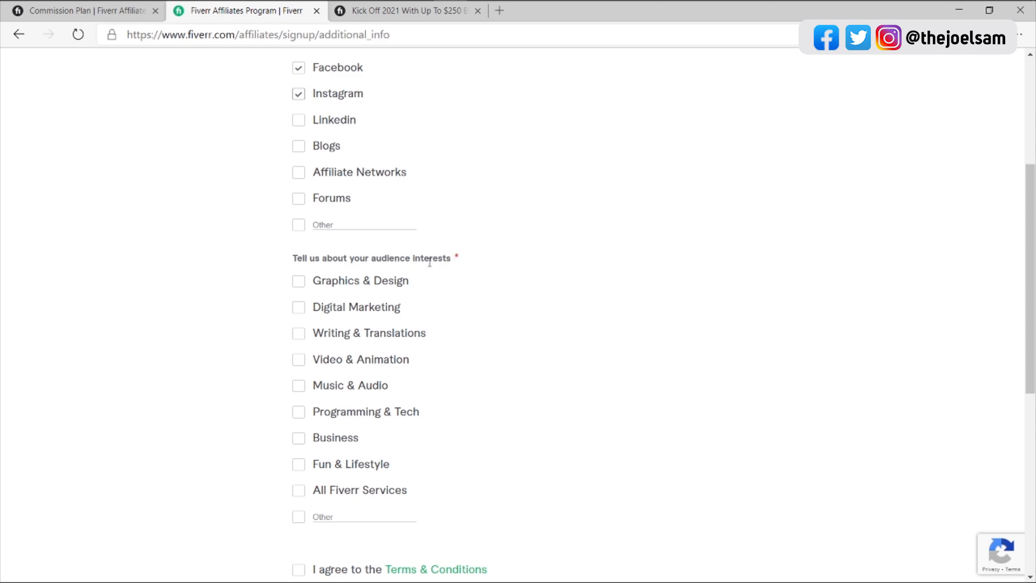
# Mark Graphics & Design, Digital Marketing and Music & Audio as audience interests
pyautogui.click(298, 280)
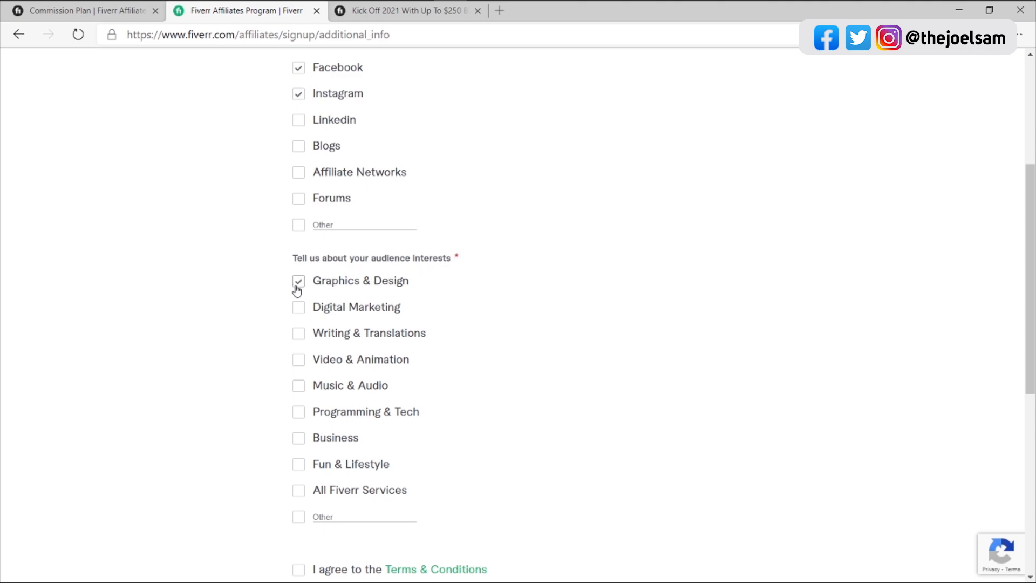
pyautogui.click(298, 307)
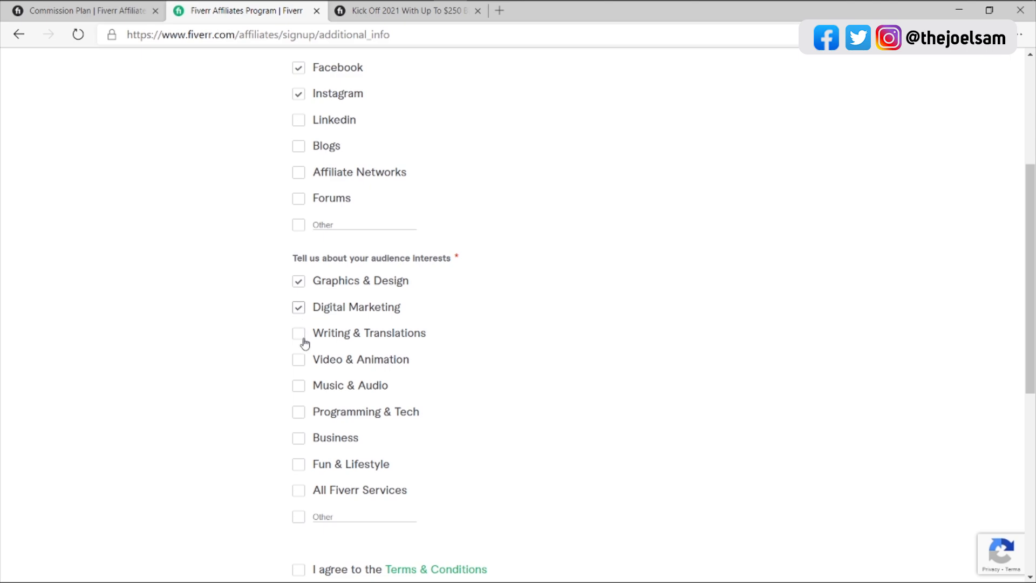
pyautogui.click(298, 386)
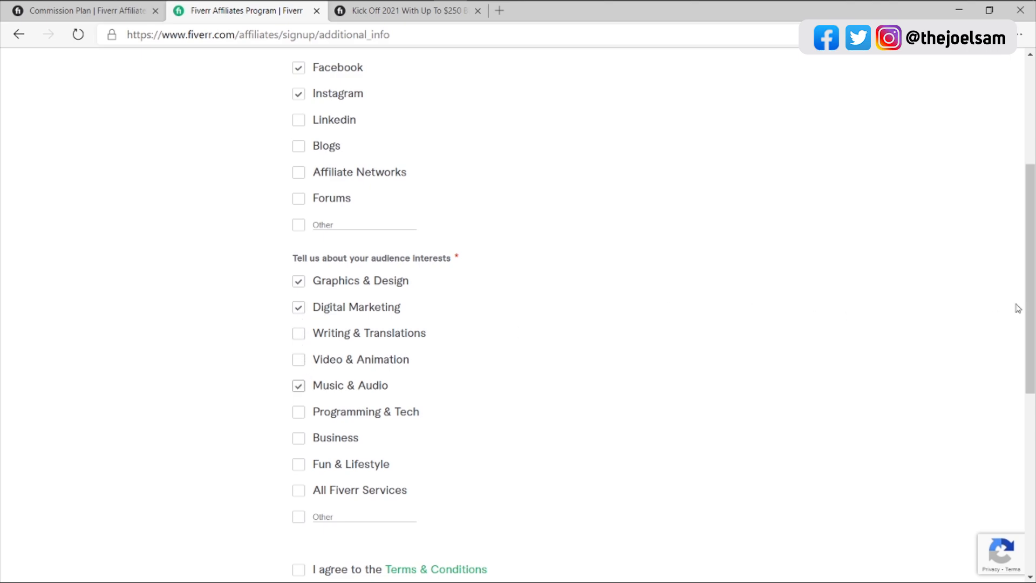
pyautogui.scroll(-3)
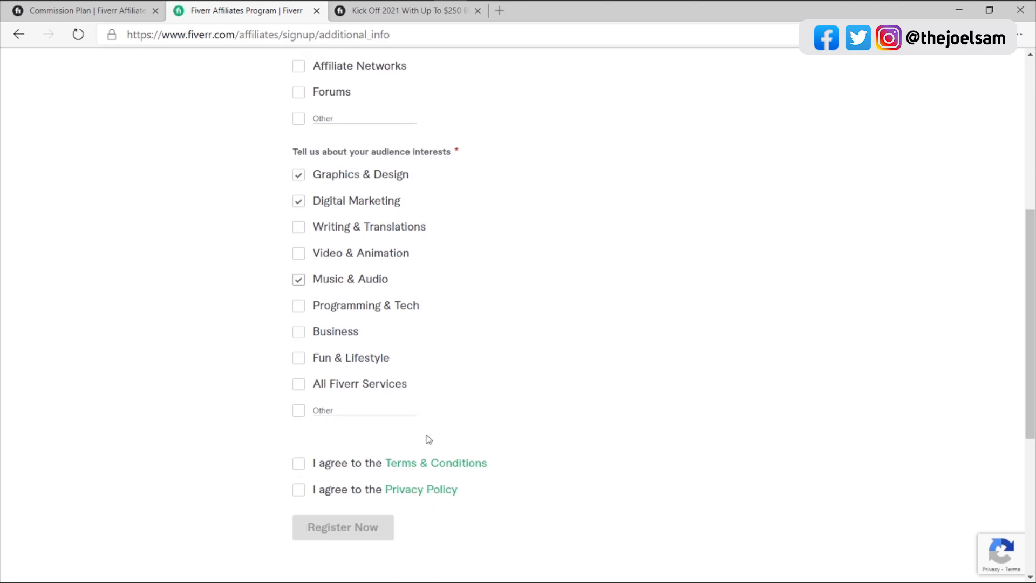
# Accept the Terms & Conditions and Privacy Policy, then submit the registration
pyautogui.click(298, 463)
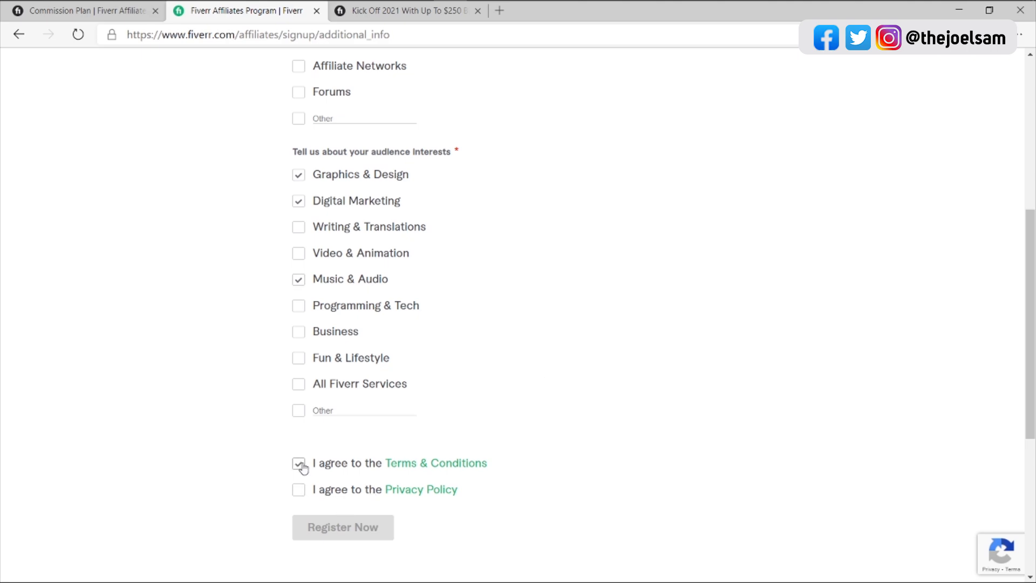
pyautogui.click(298, 462)
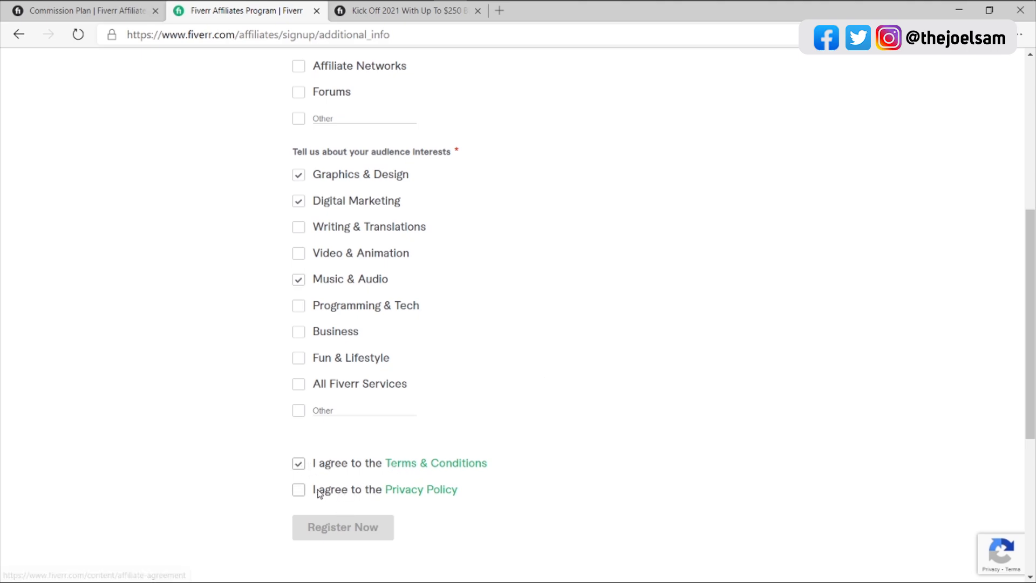
pyautogui.click(298, 490)
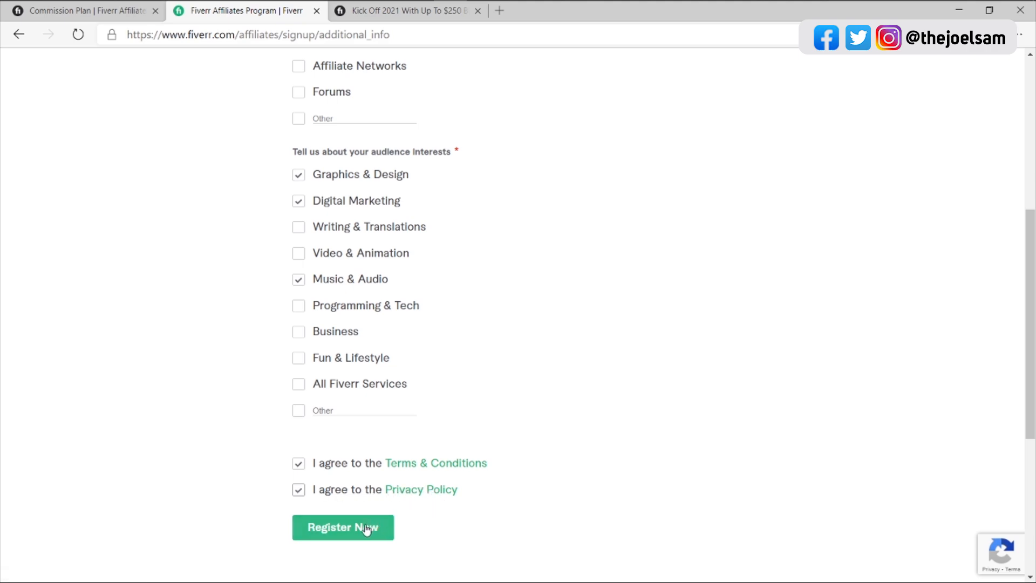
pyautogui.click(343, 526)
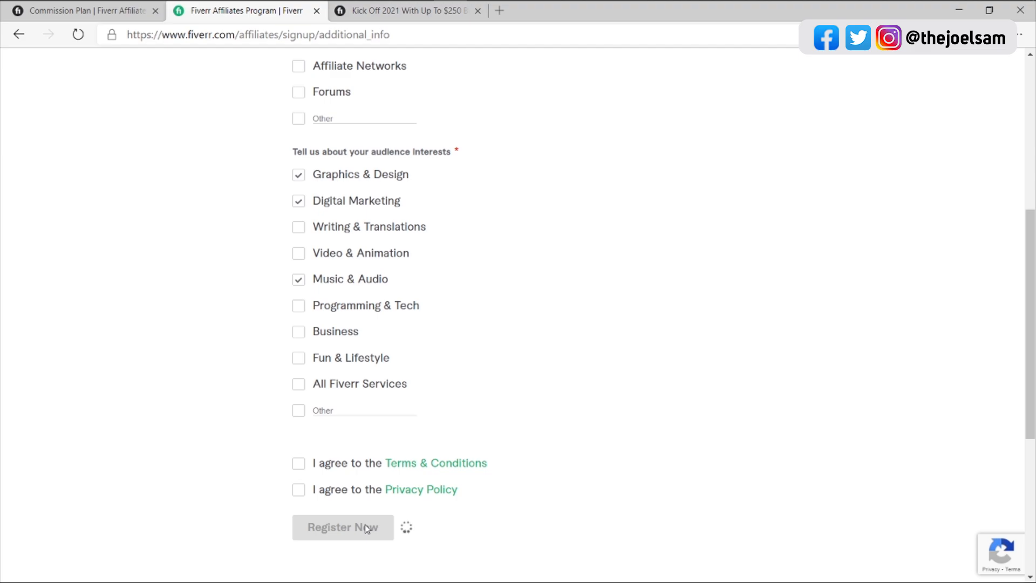
pyautogui.click(342, 527)
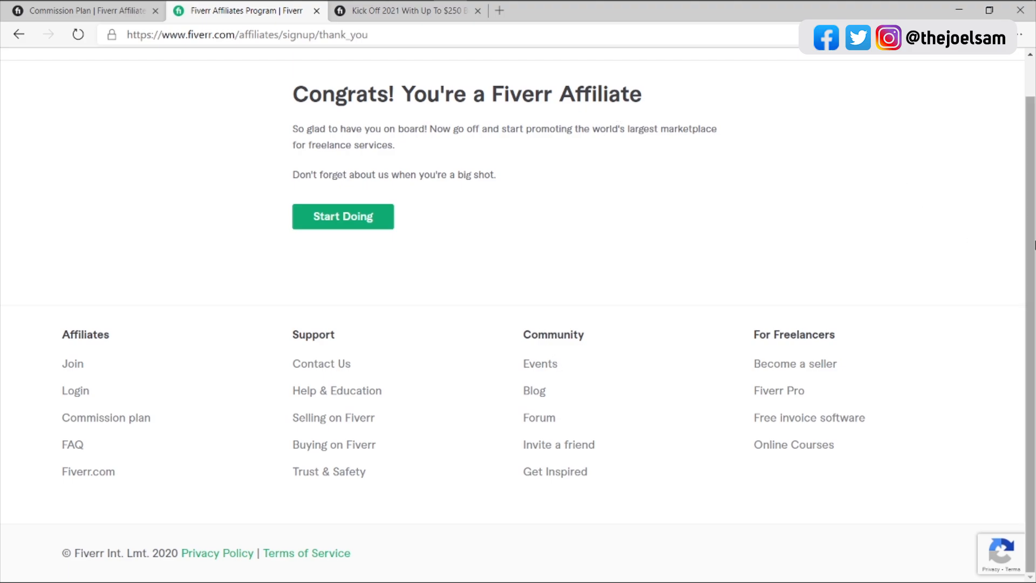
# Go from the Congrats page to the affiliate login page via Start Doing
pyautogui.scroll(3)
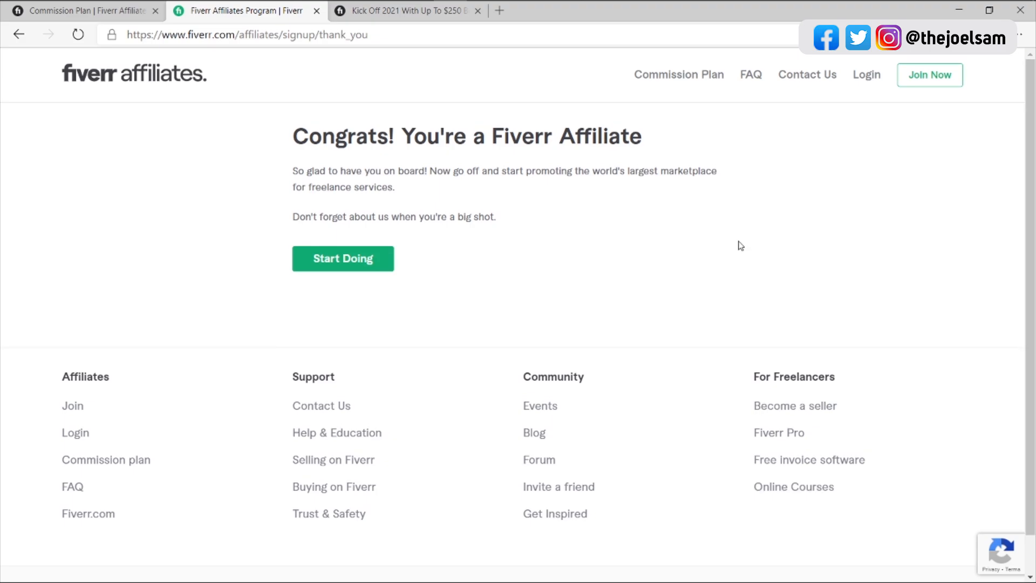
pyautogui.moveTo(377, 260)
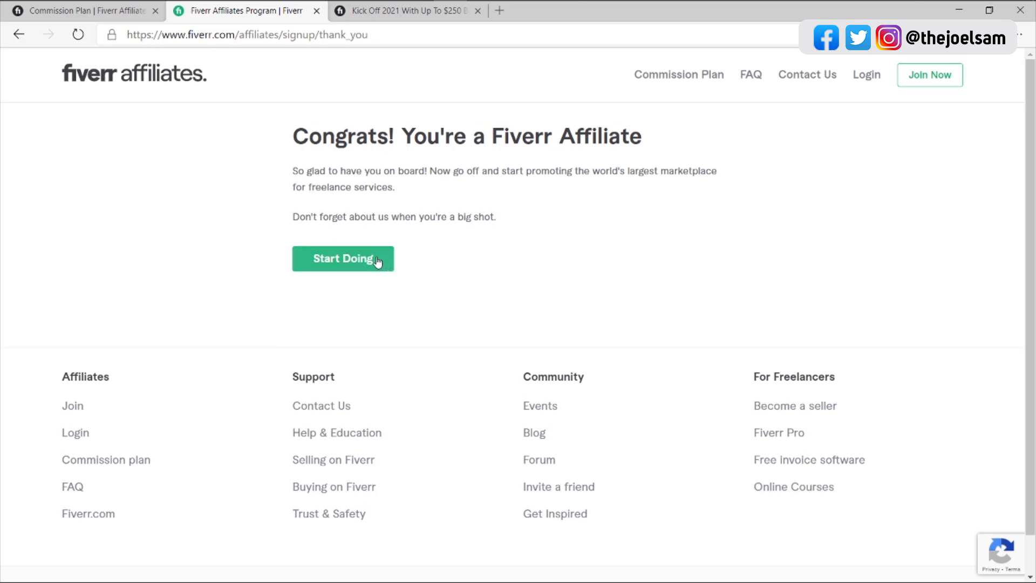
pyautogui.click(342, 259)
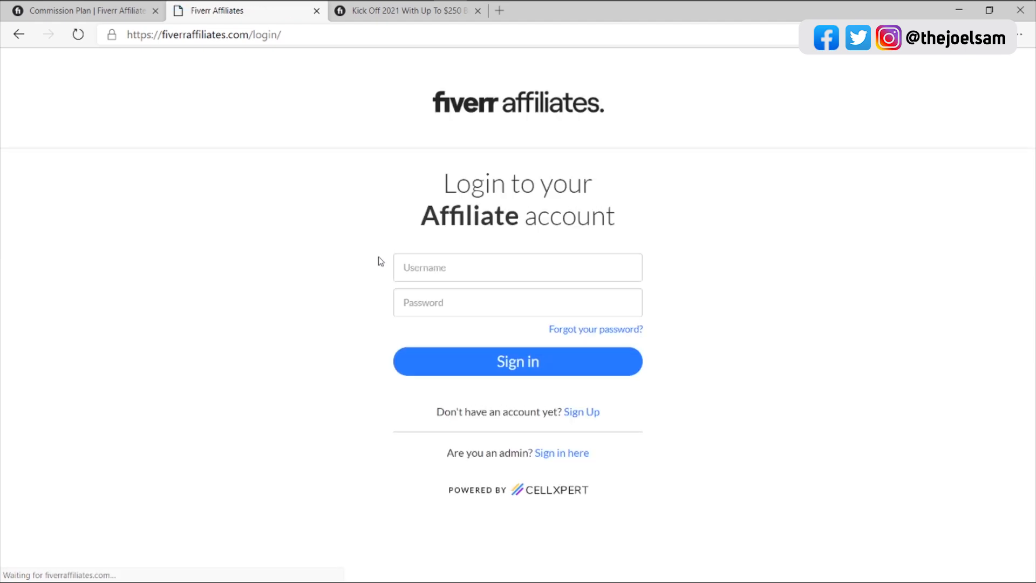
pyautogui.click(518, 267)
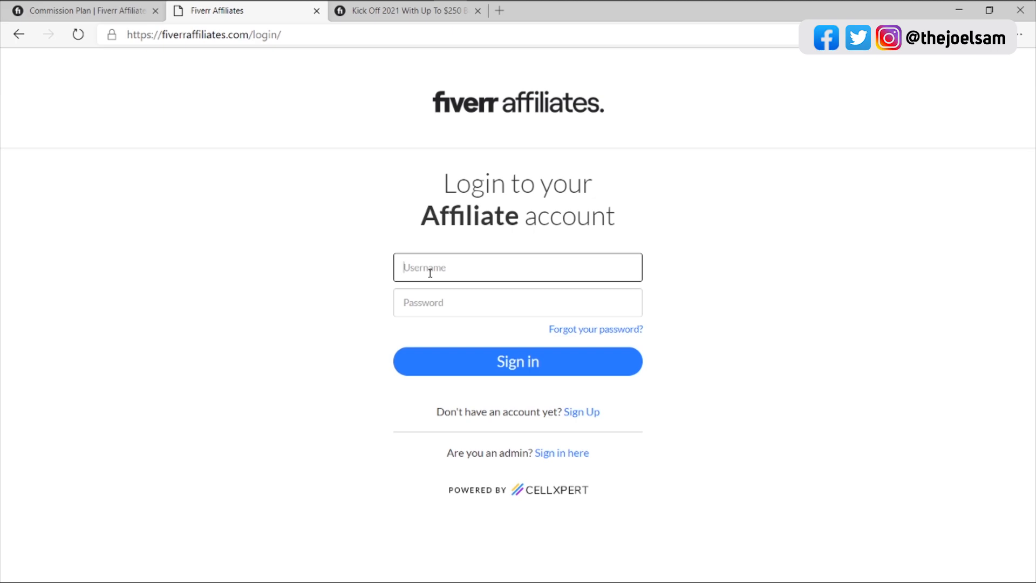
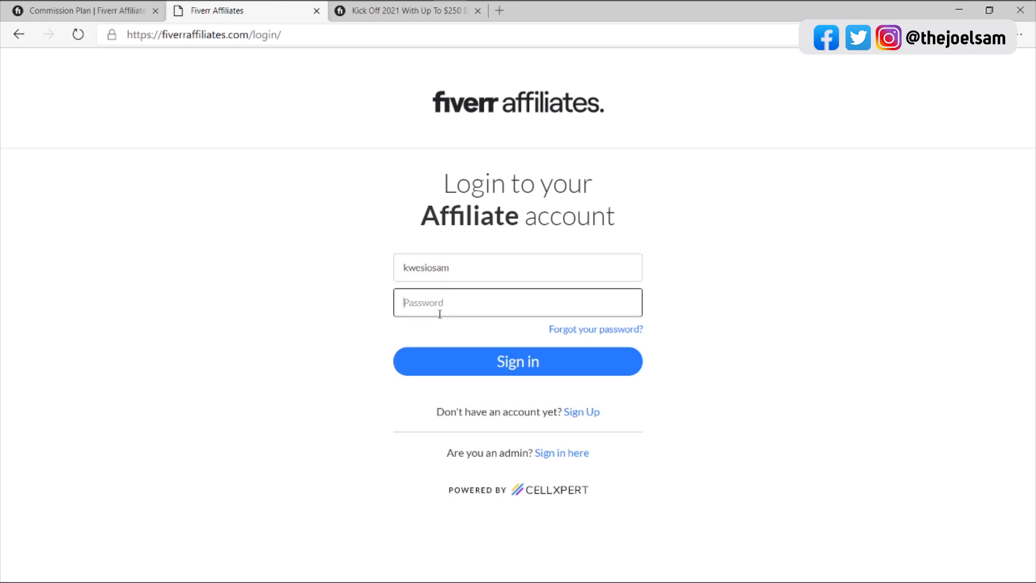
pyautogui.click(517, 362)
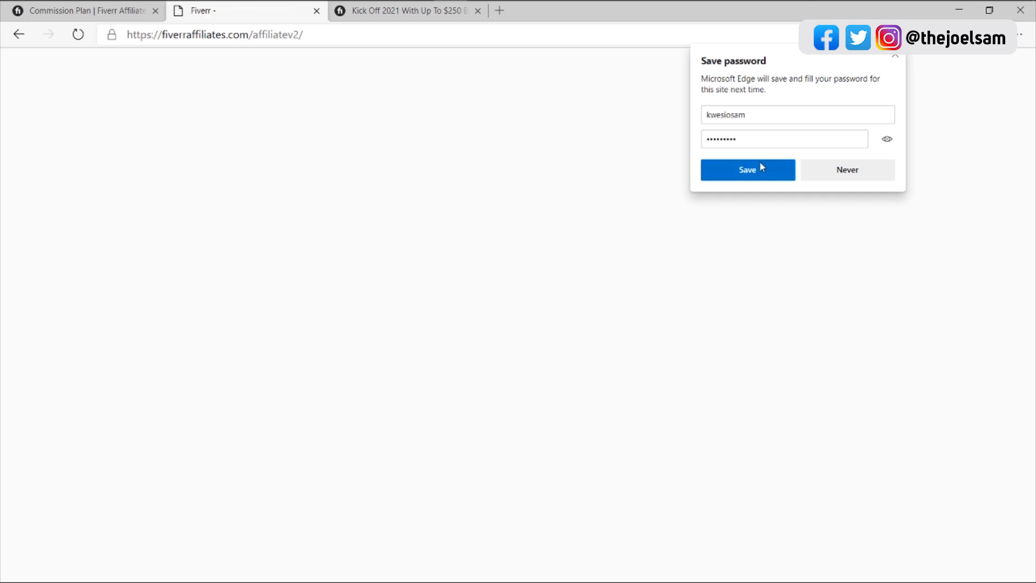
pyautogui.click(748, 170)
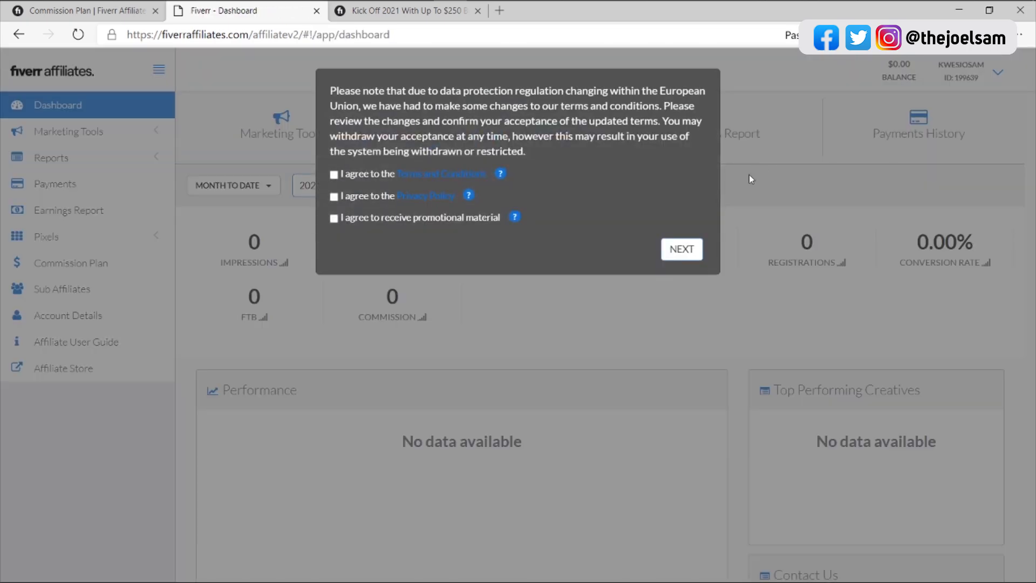
pyautogui.moveTo(420, 233)
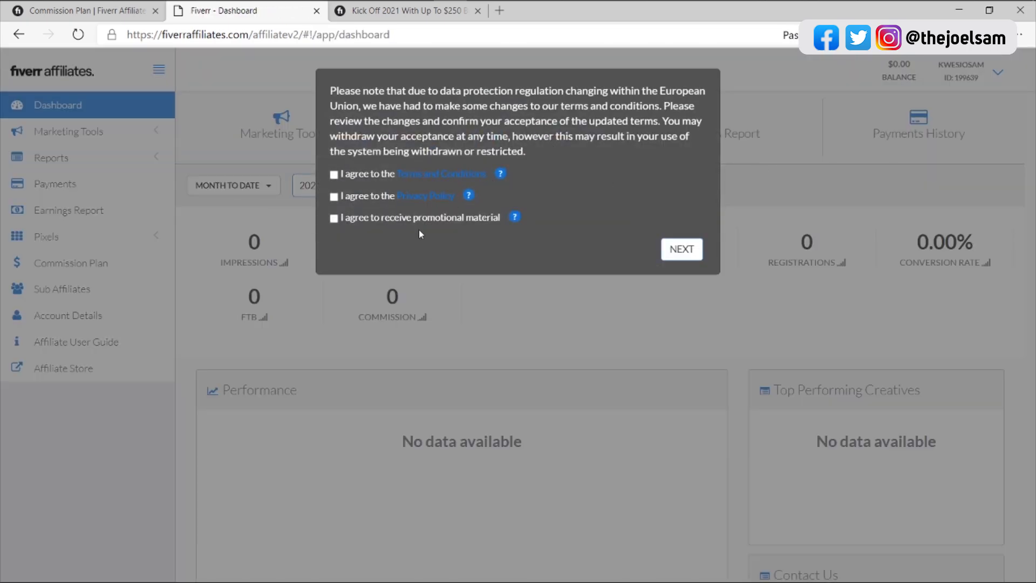
pyautogui.click(680, 250)
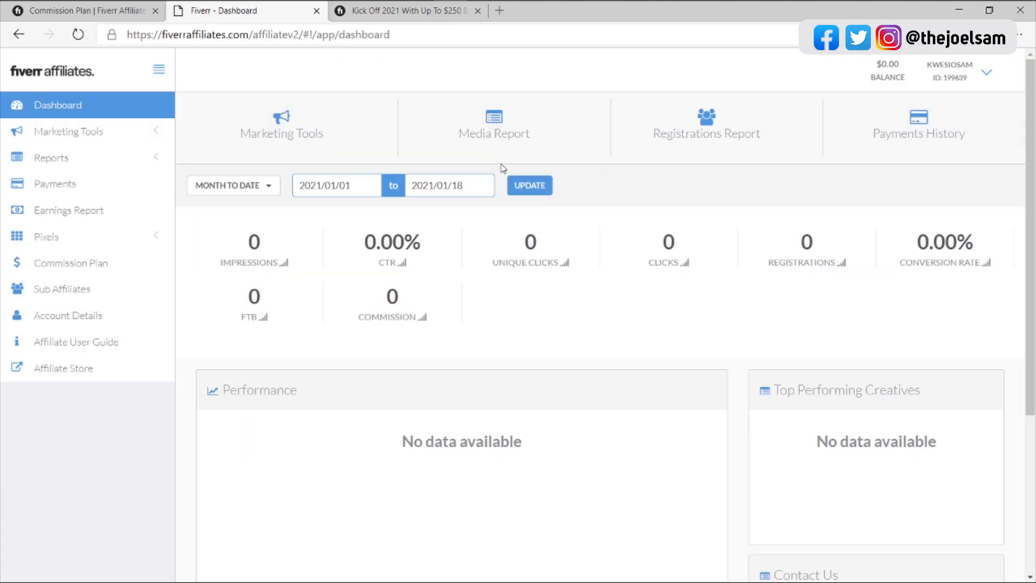
pyautogui.moveTo(851, 426)
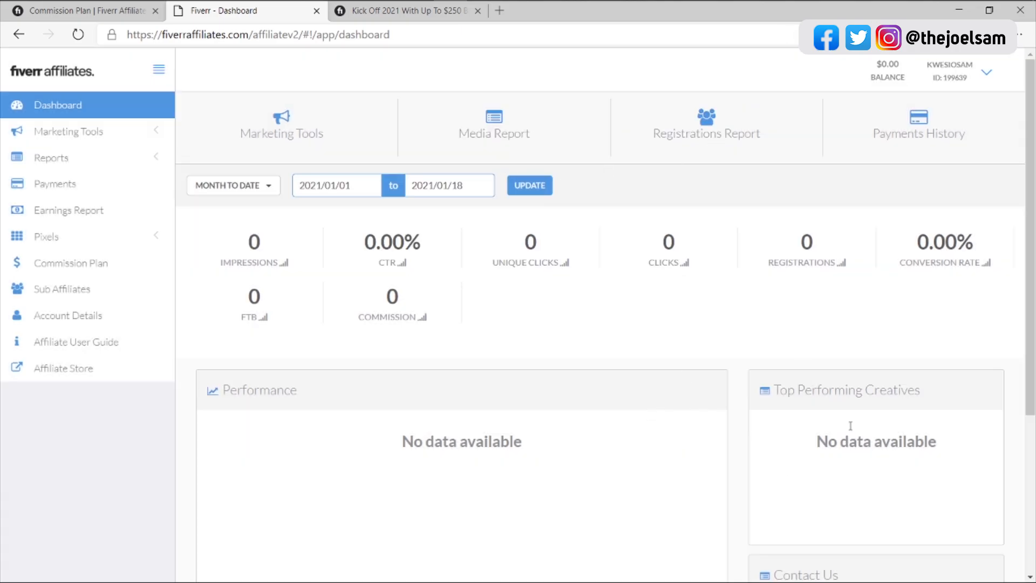
pyautogui.moveTo(959, 229)
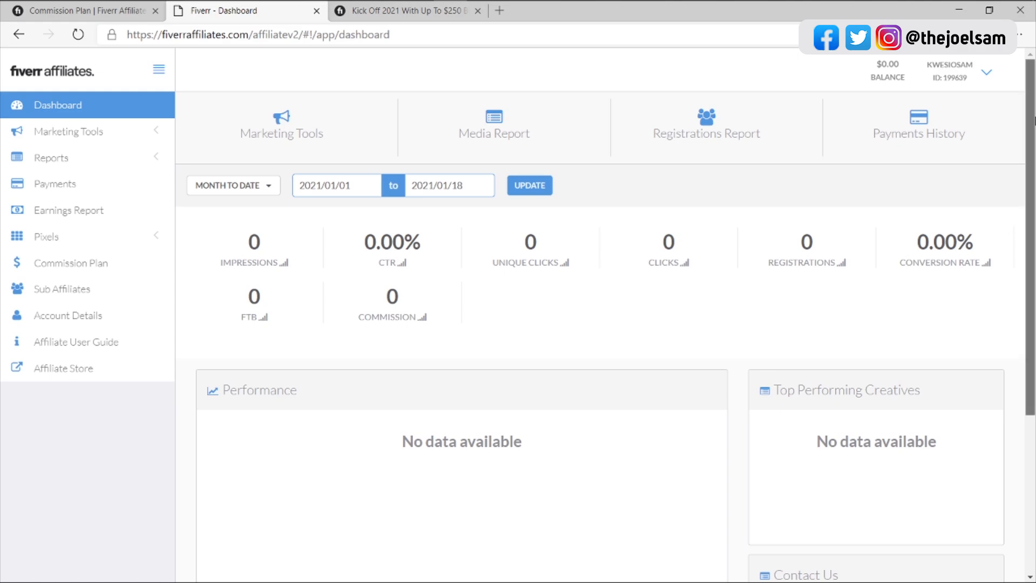
pyautogui.scroll(-3)
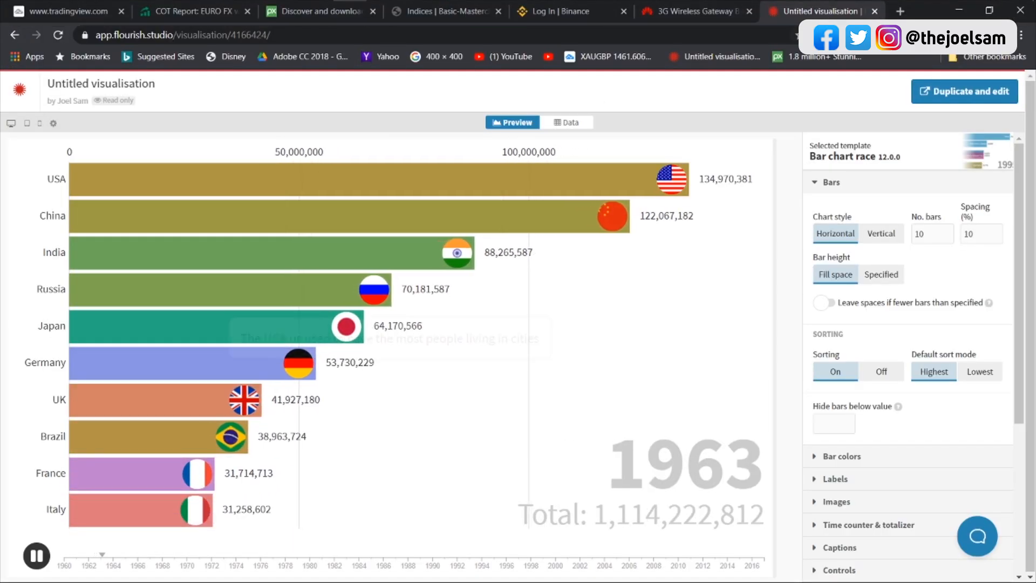
# Switch to the Fiverr Affiliates tab and sign in with the prefilled credentials
pyautogui.click(900, 11)
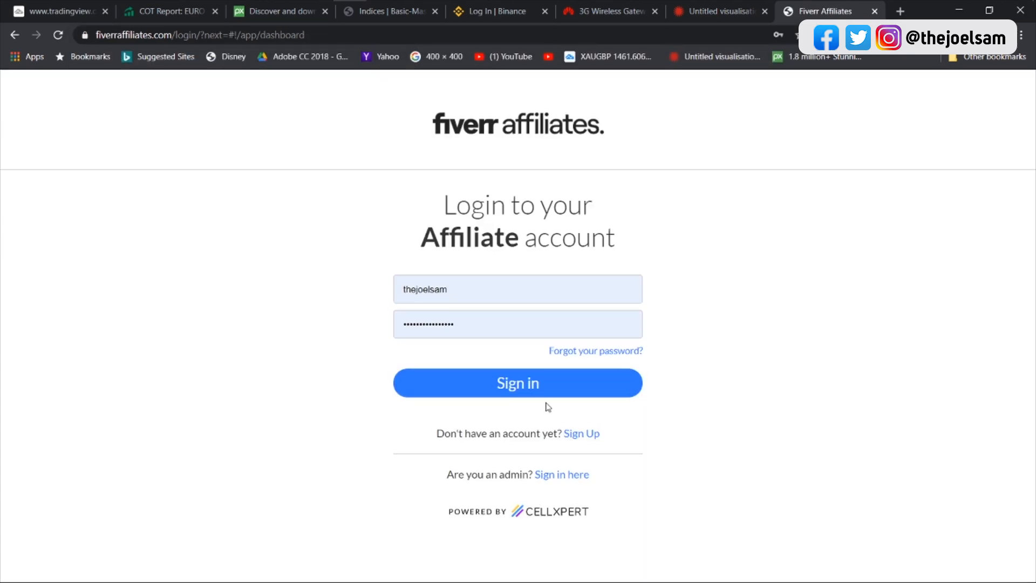
pyautogui.click(517, 383)
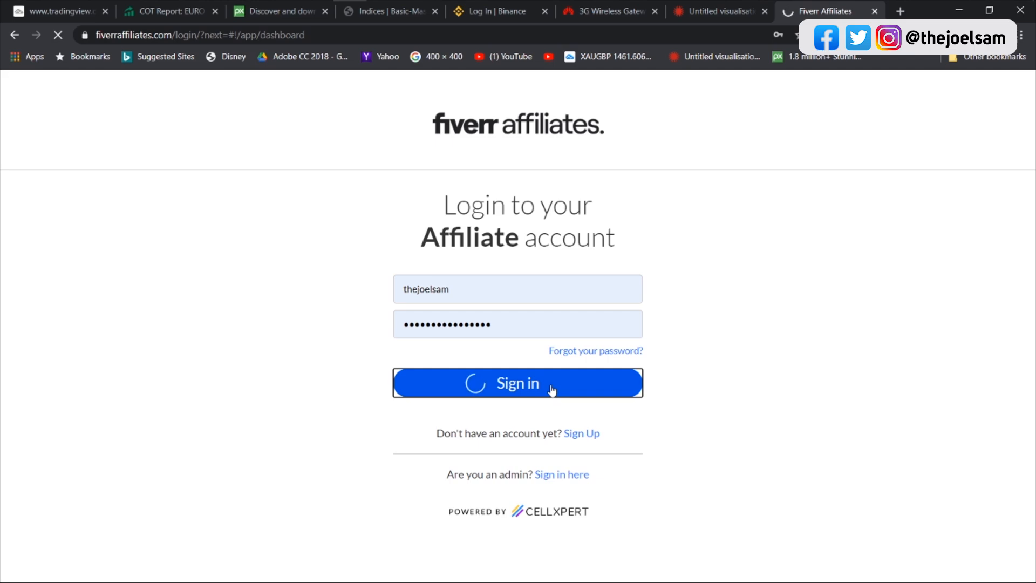
pyautogui.click(517, 384)
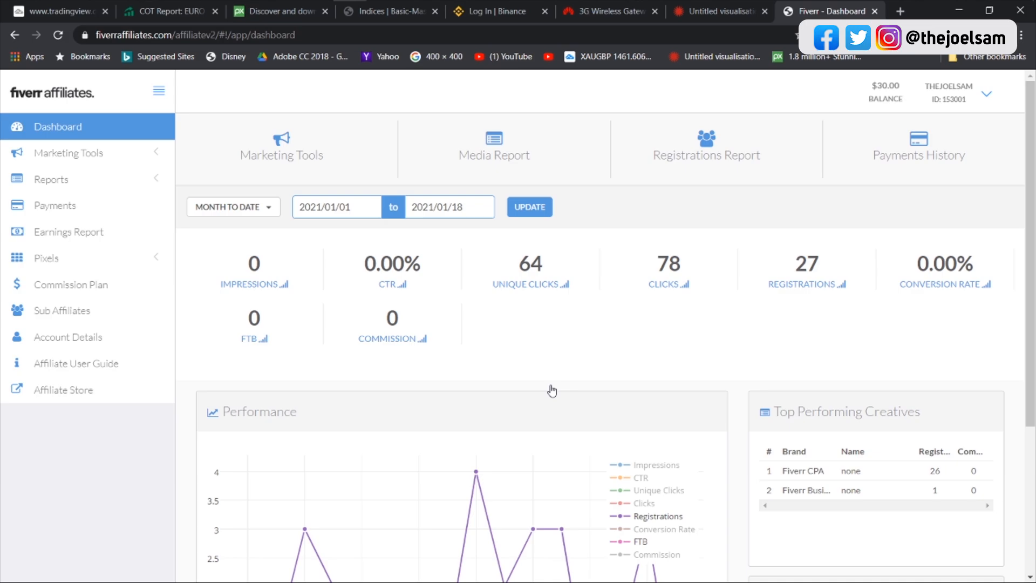
pyautogui.moveTo(945, 186)
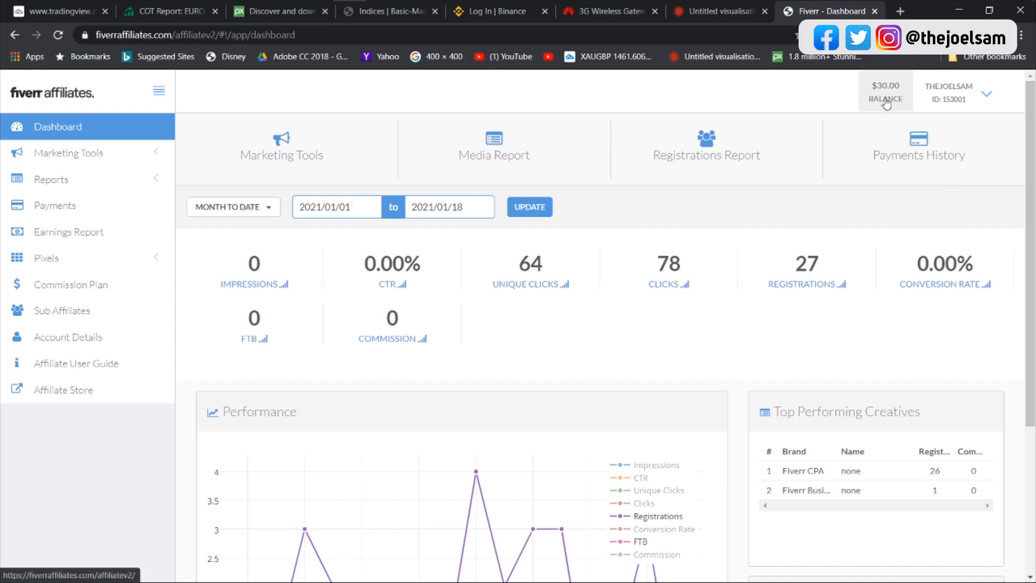
pyautogui.moveTo(860, 115)
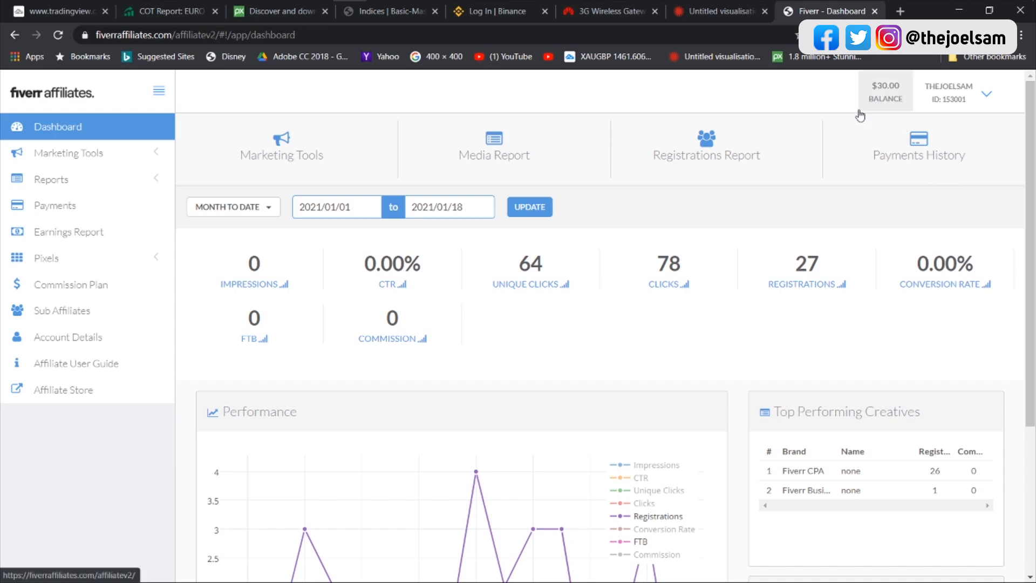
pyautogui.moveTo(468, 271)
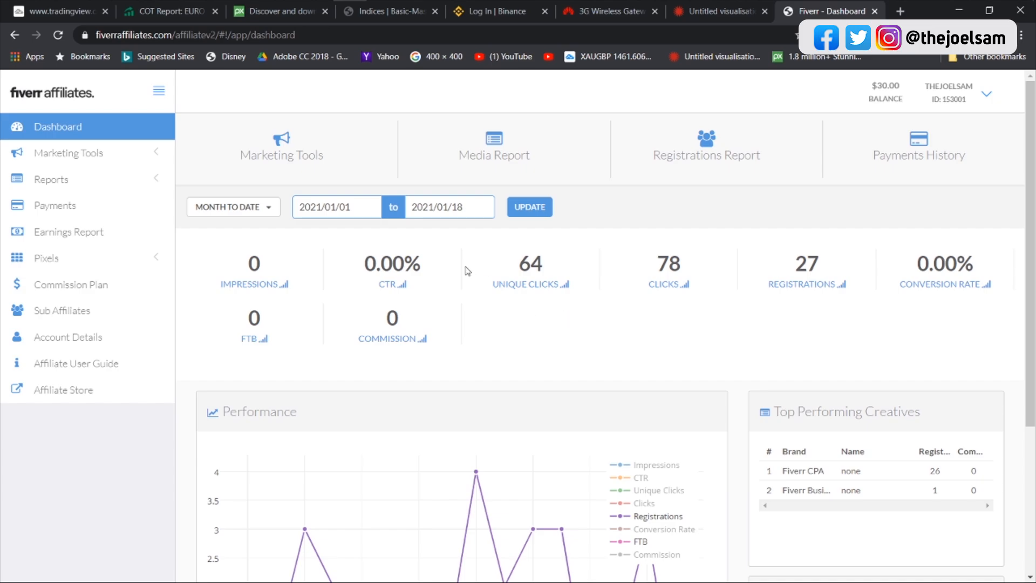
pyautogui.moveTo(633, 263)
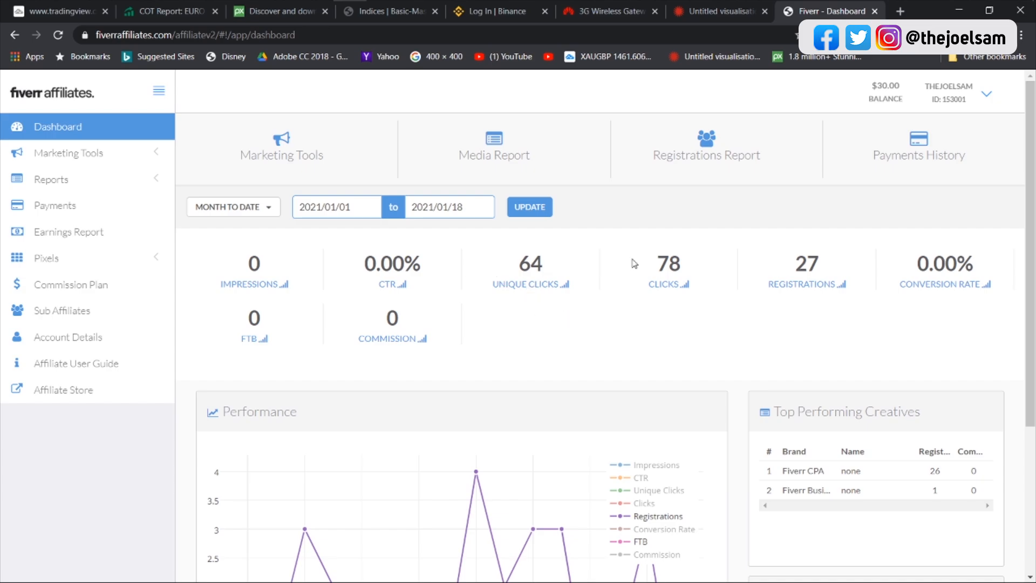
pyautogui.moveTo(678, 286)
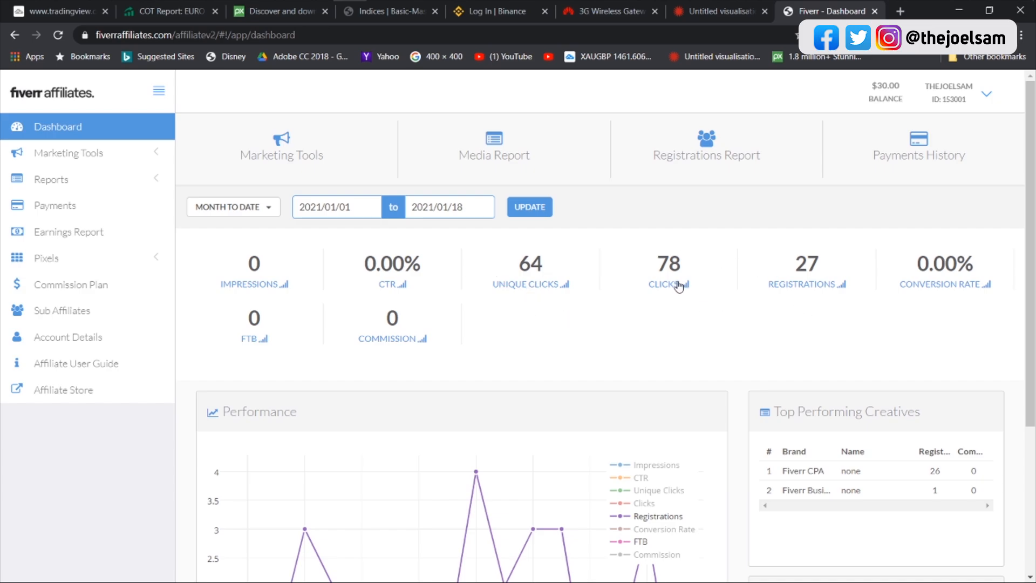
pyautogui.moveTo(824, 290)
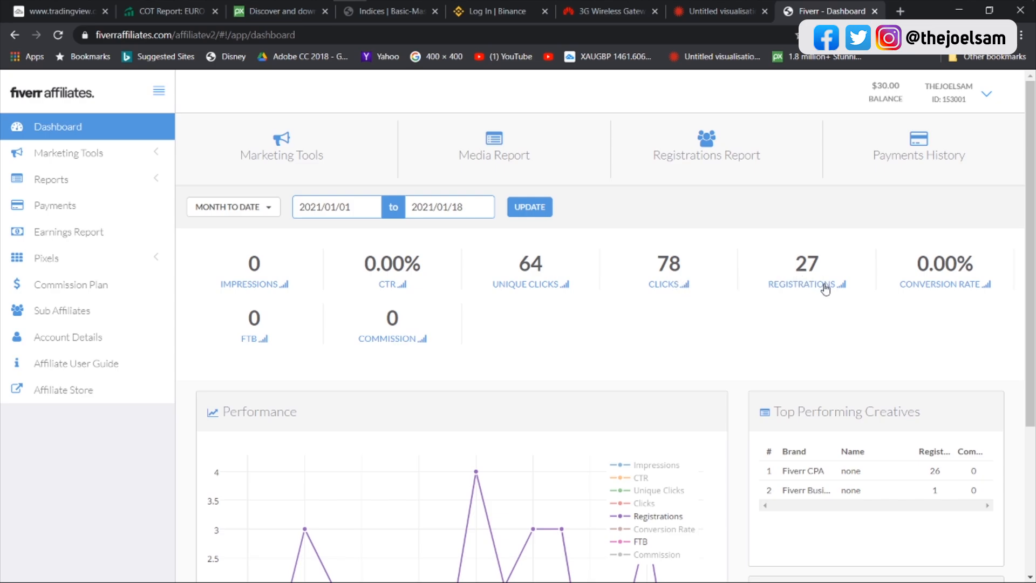
pyautogui.moveTo(823, 286)
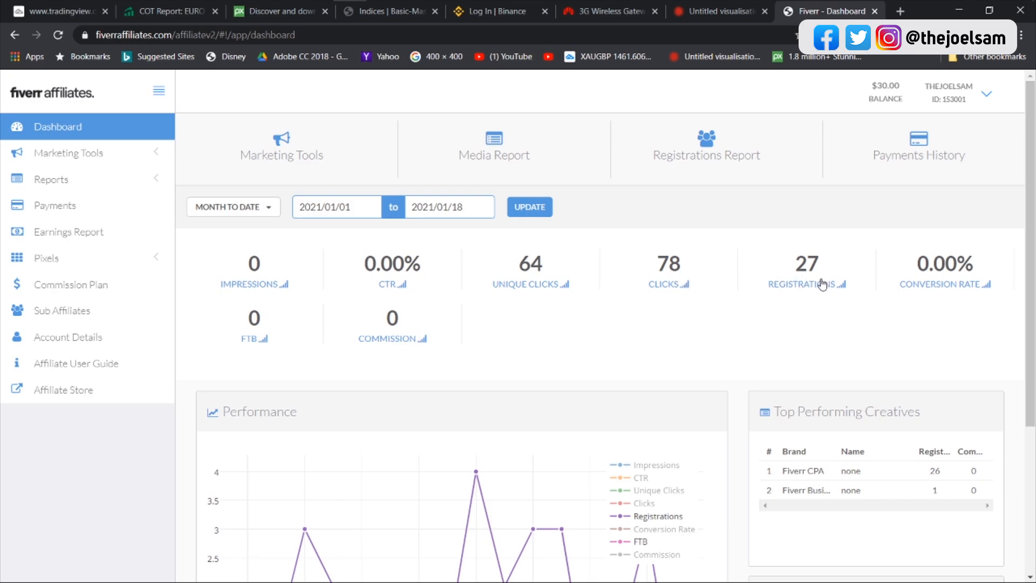
pyautogui.moveTo(952, 274)
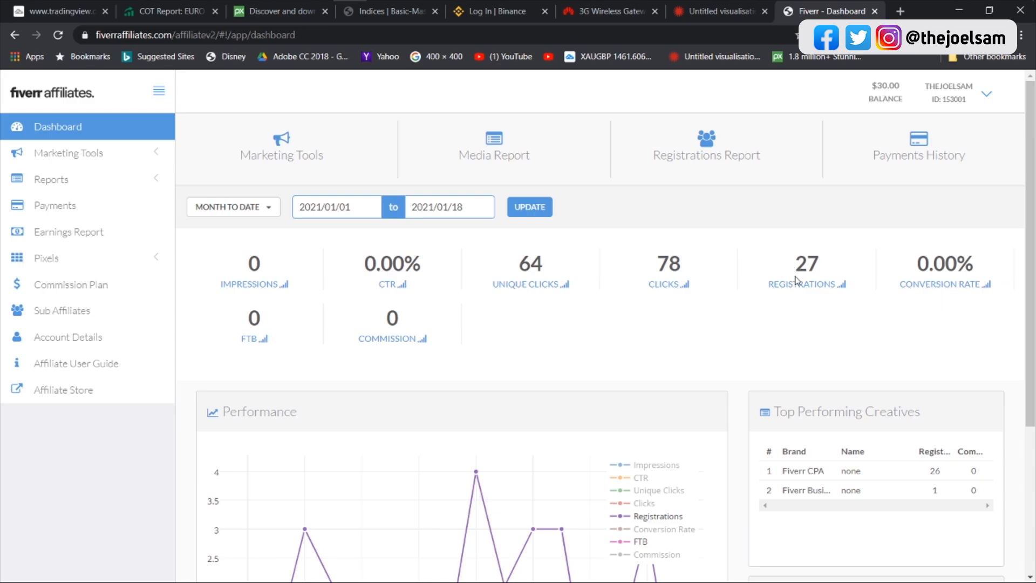
pyautogui.moveTo(802, 301)
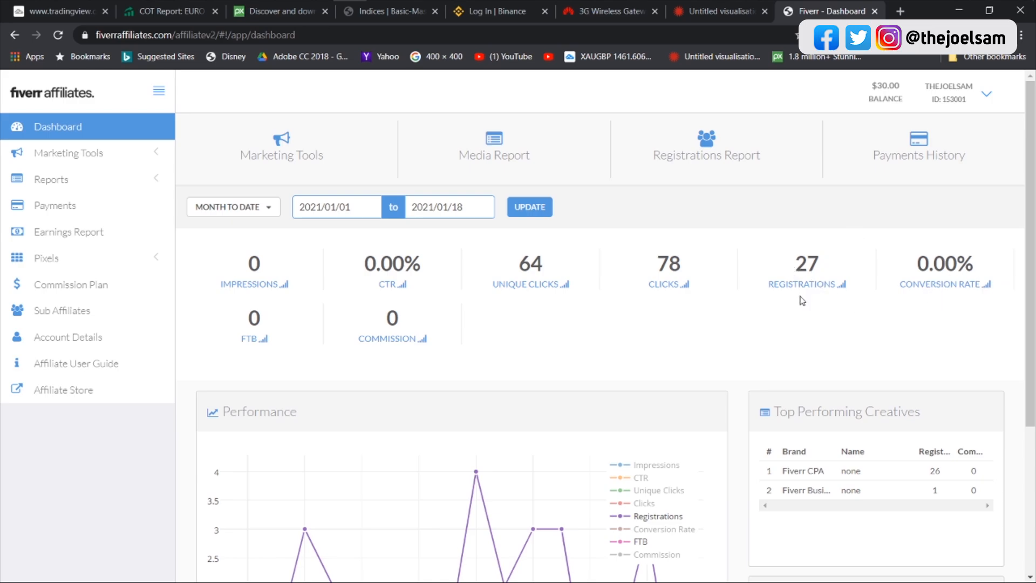
pyautogui.moveTo(1024, 254)
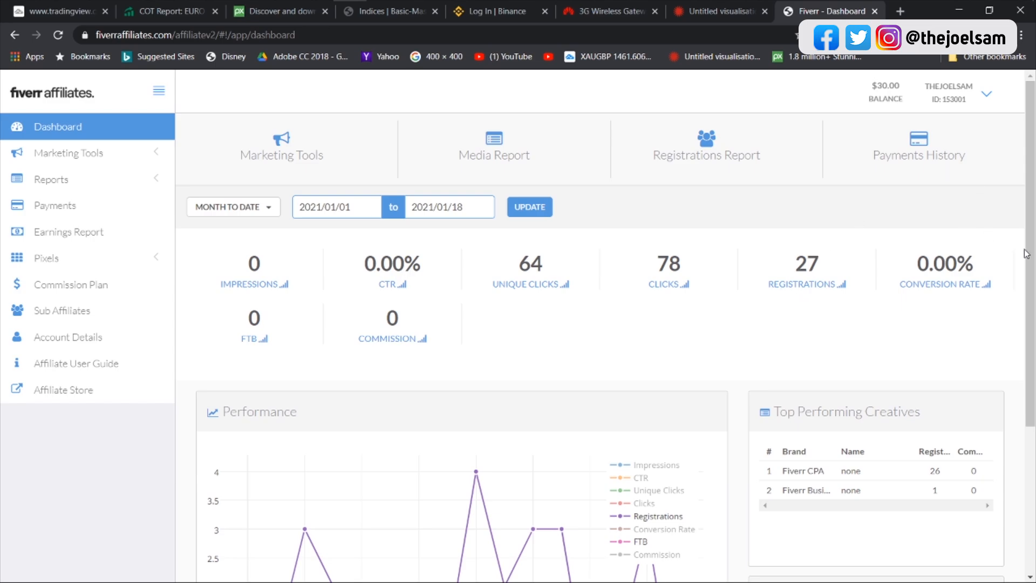
pyautogui.scroll(-3)
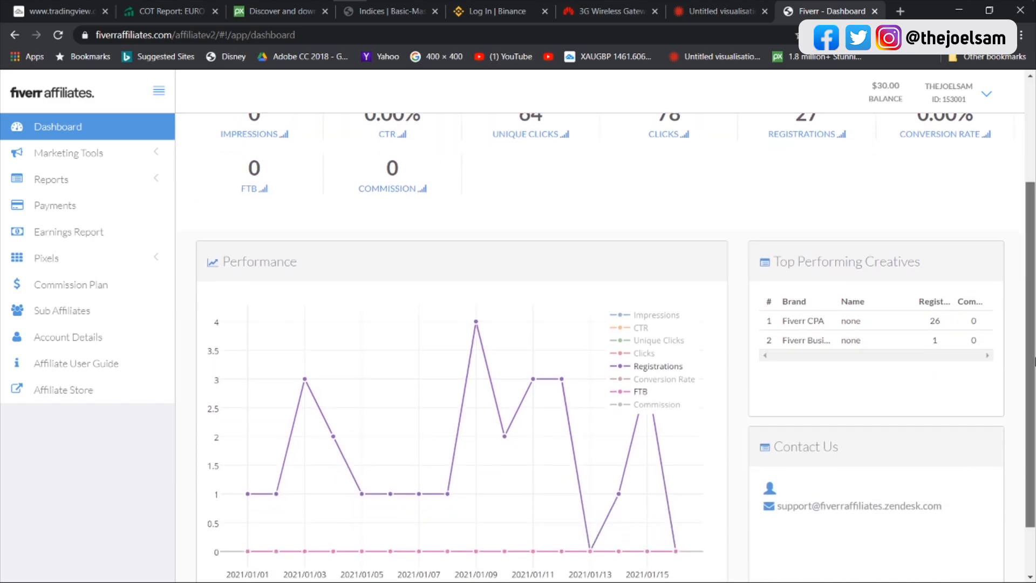
pyautogui.scroll(3)
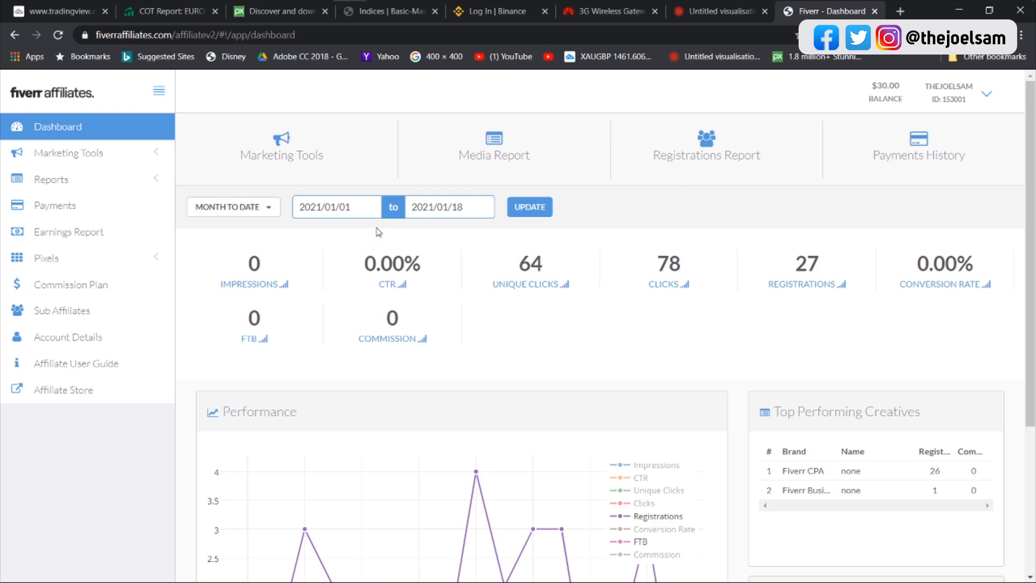
pyautogui.moveTo(934, 259)
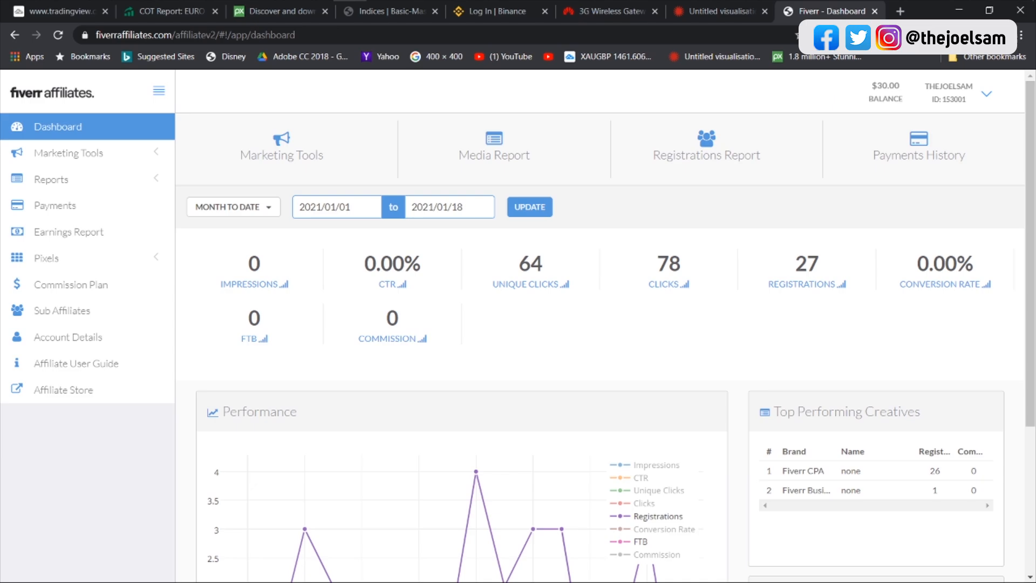
pyautogui.click(710, 11)
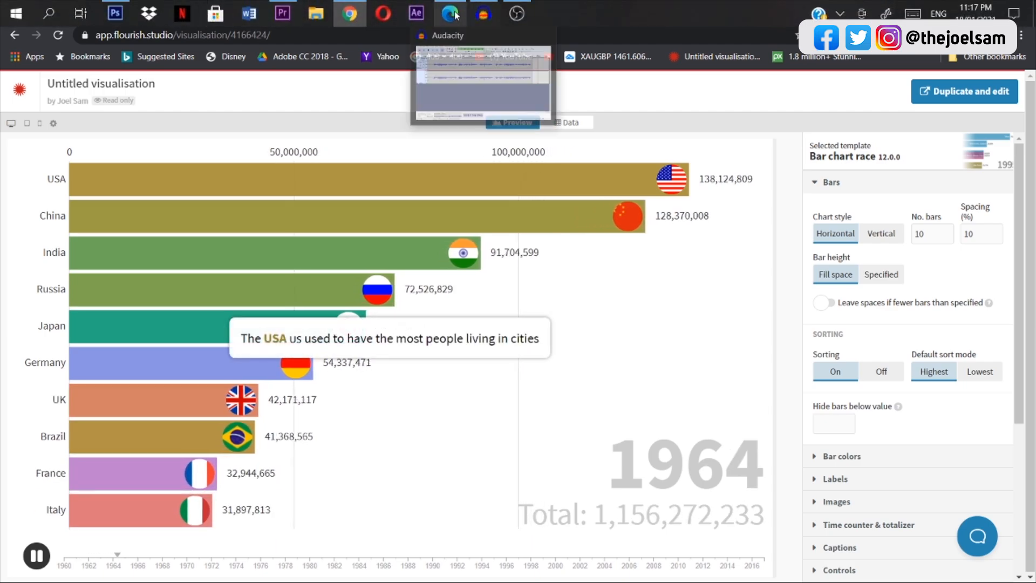
pyautogui.click(450, 13)
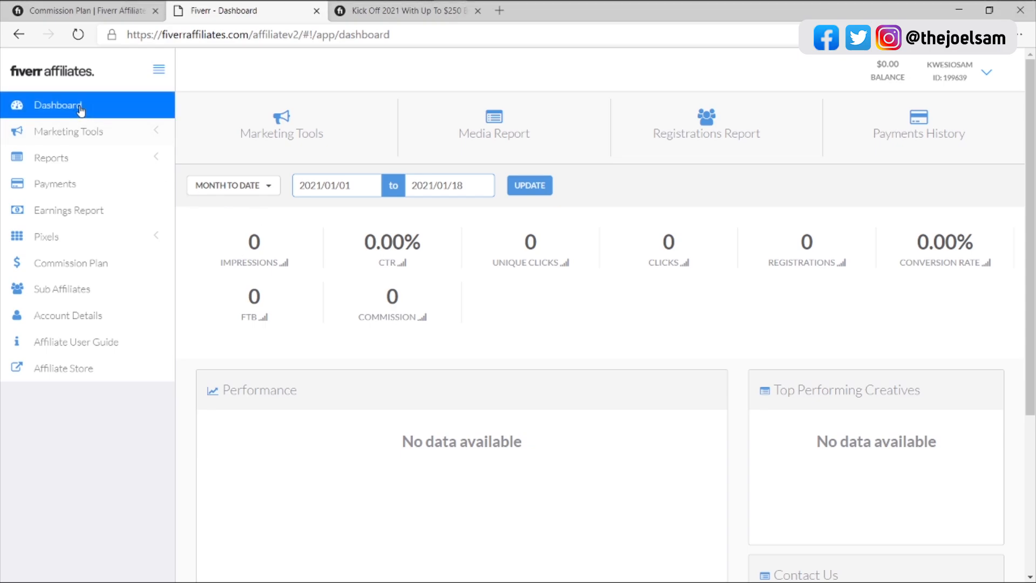
pyautogui.moveTo(252, 242)
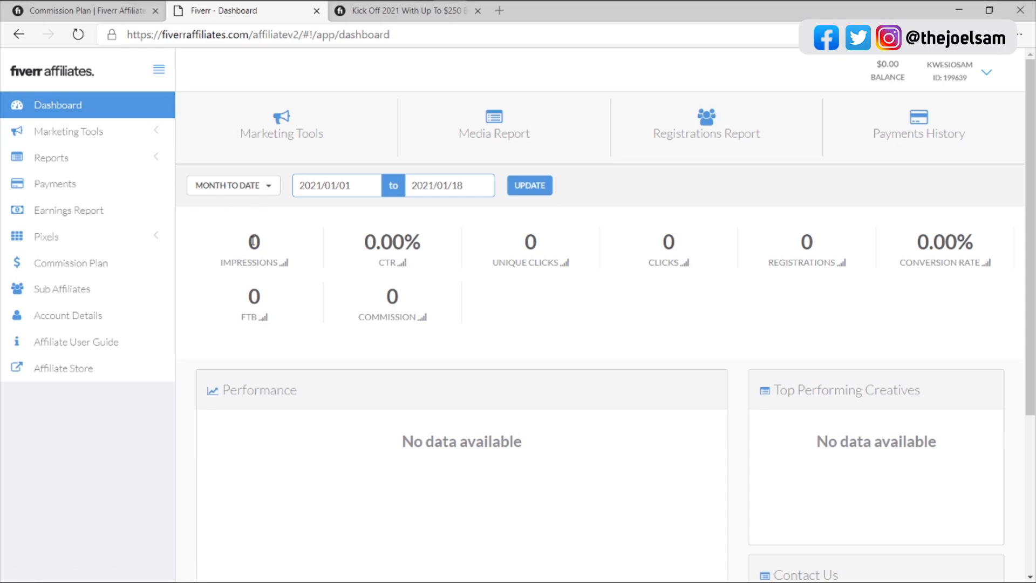
pyautogui.moveTo(243, 248)
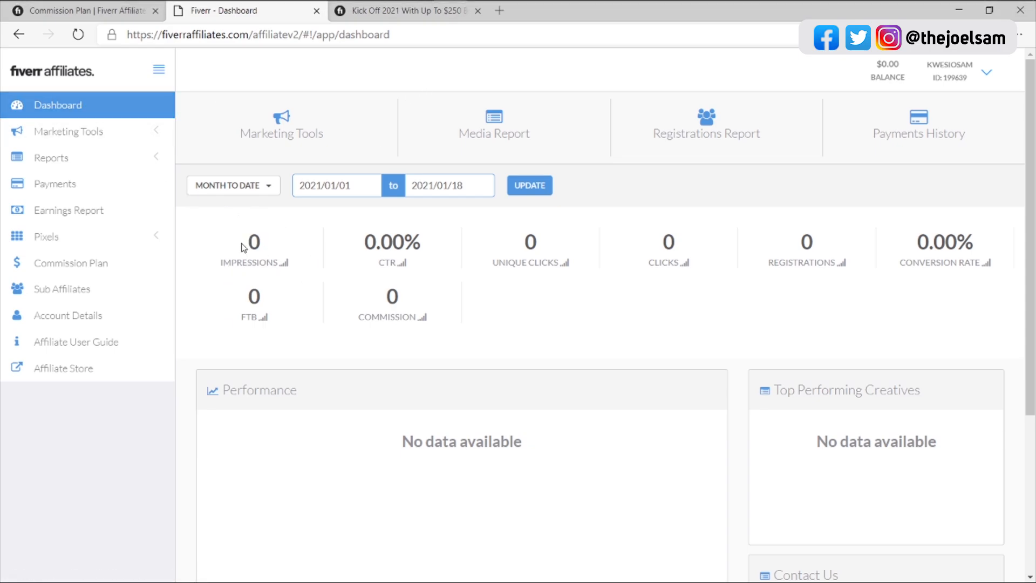
pyautogui.moveTo(239, 254)
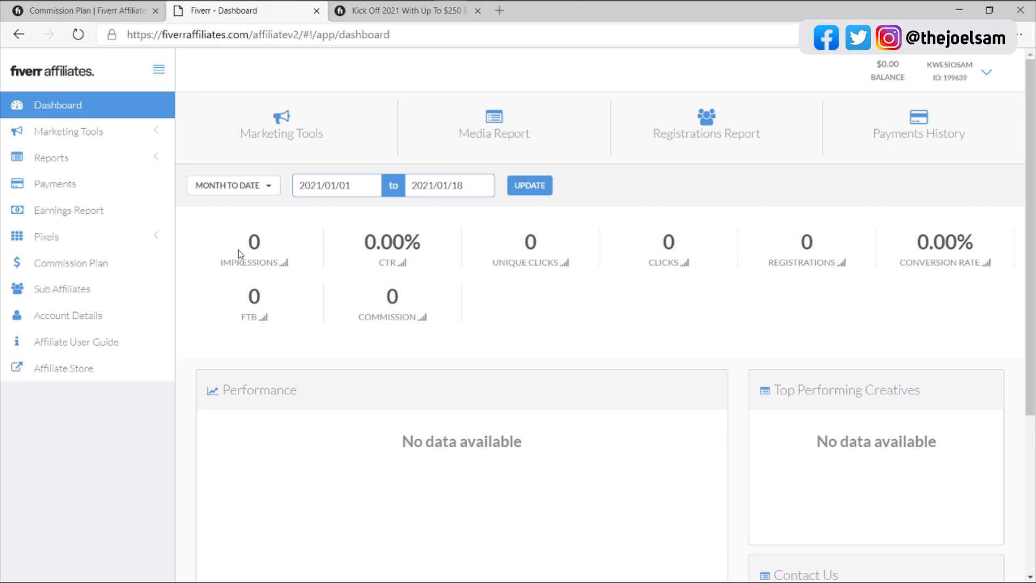
pyautogui.moveTo(260, 263)
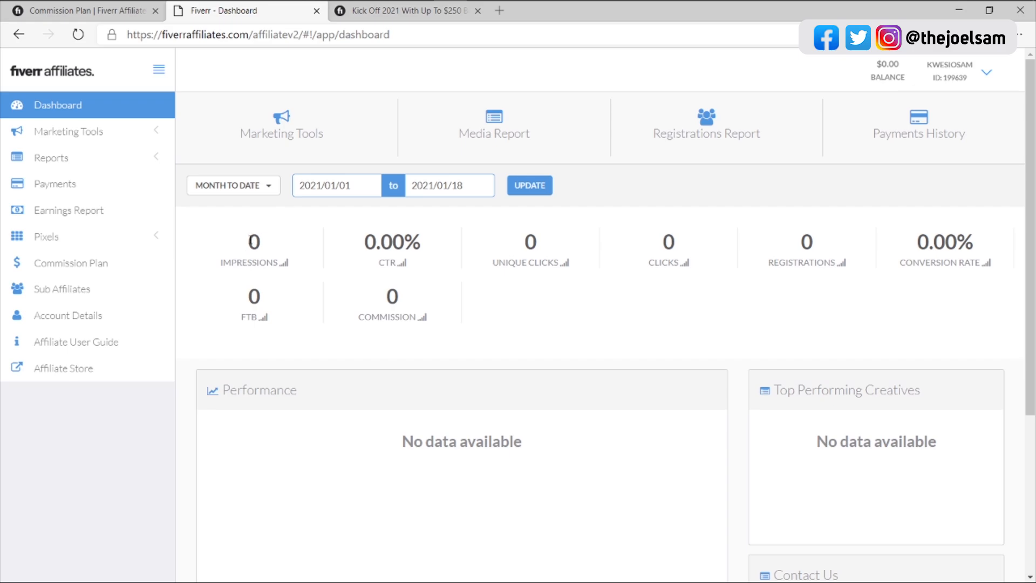
pyautogui.moveTo(516, 256)
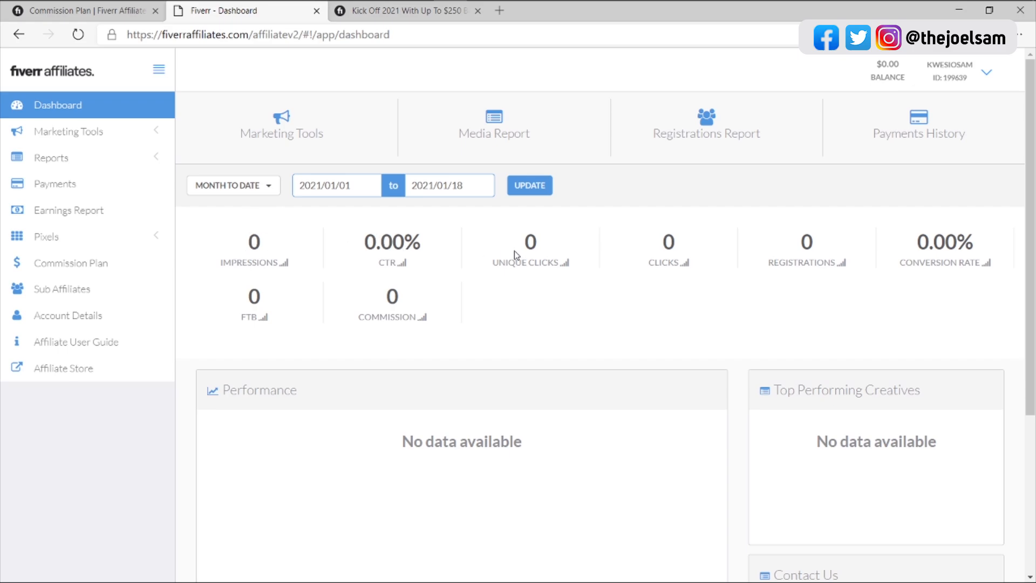
pyautogui.moveTo(750, 252)
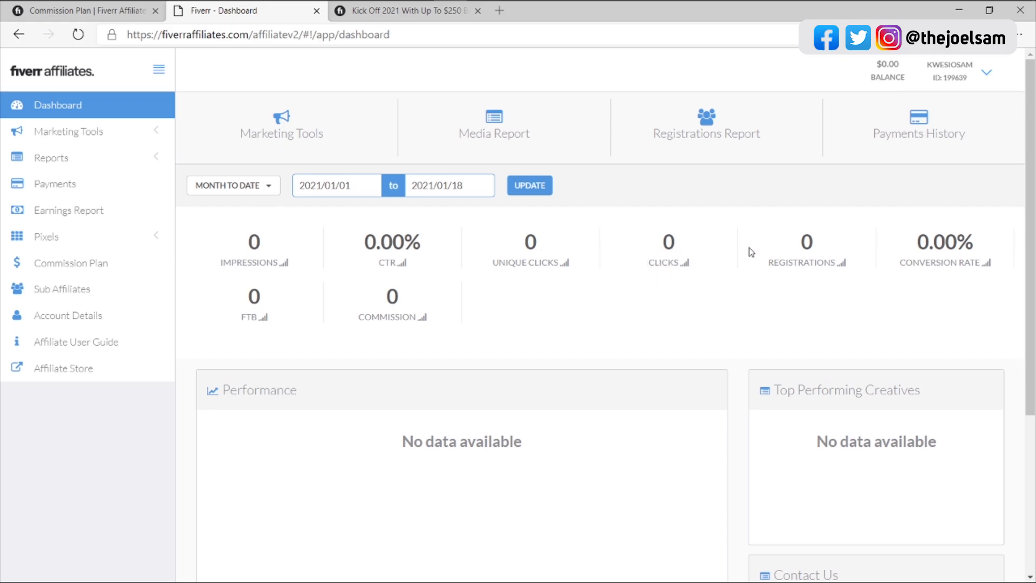
pyautogui.moveTo(842, 242)
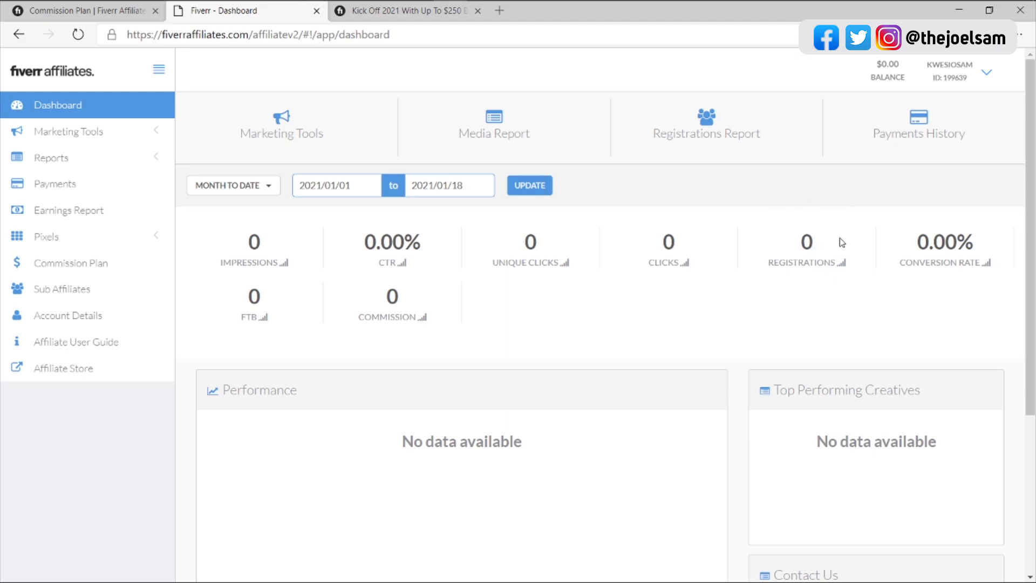
pyautogui.moveTo(957, 272)
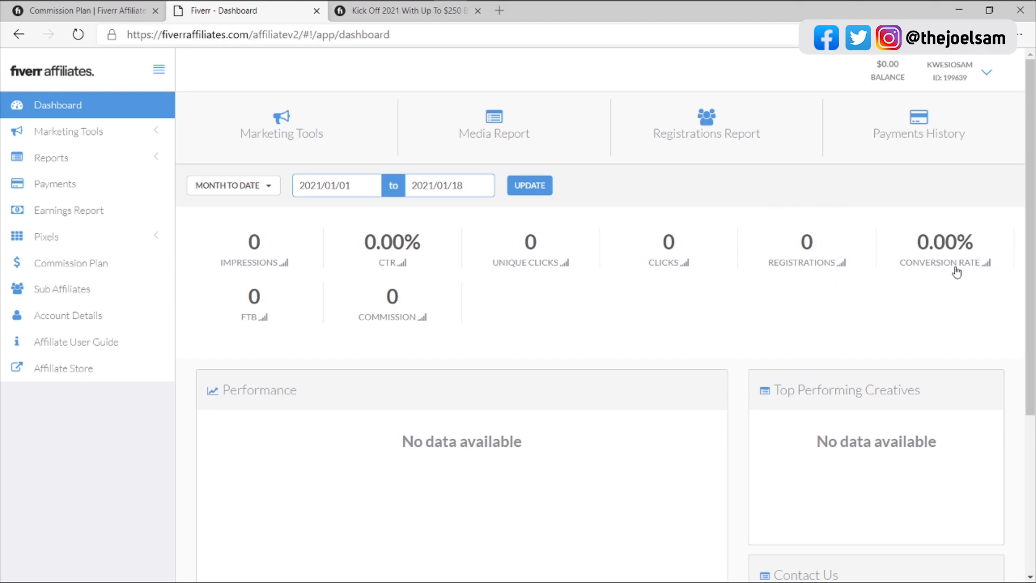
pyautogui.moveTo(945, 267)
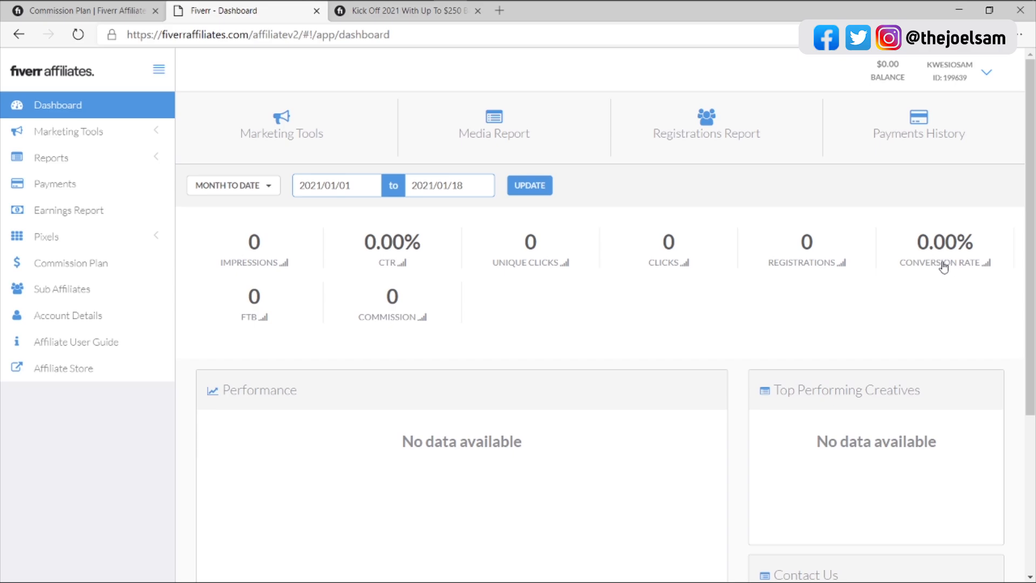
pyautogui.moveTo(709, 256)
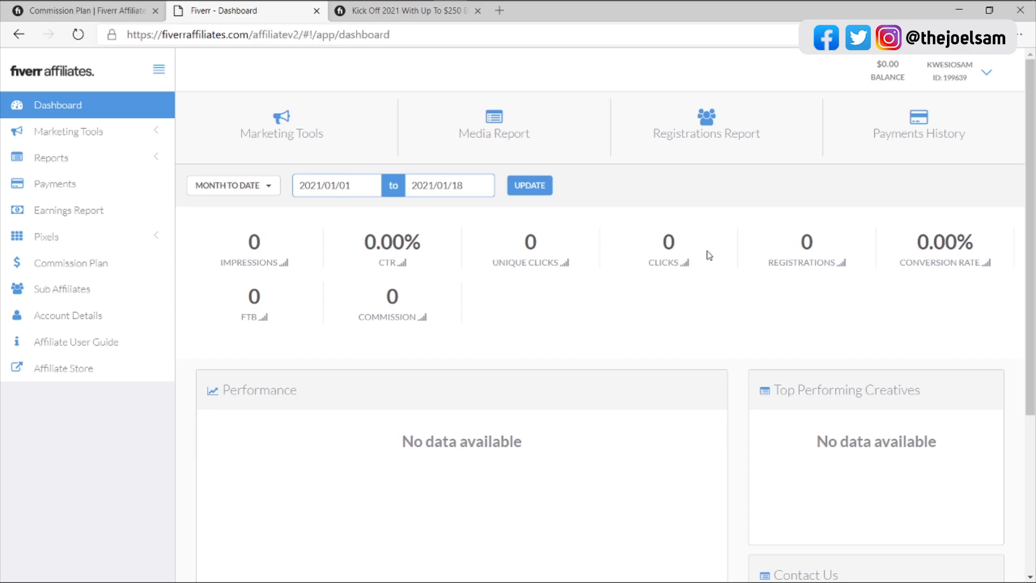
pyautogui.moveTo(847, 254)
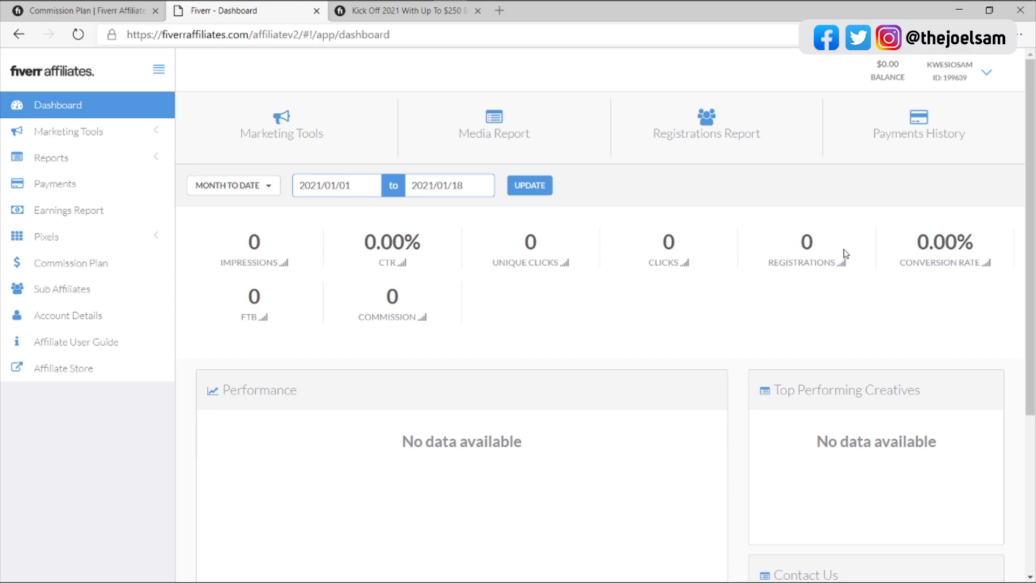
pyautogui.moveTo(805, 265)
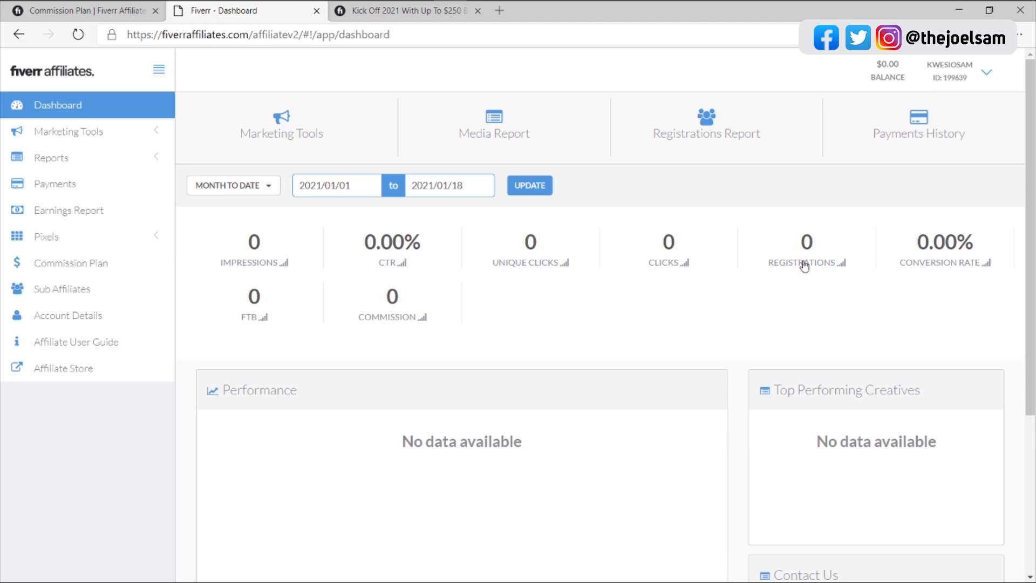
pyautogui.moveTo(913, 248)
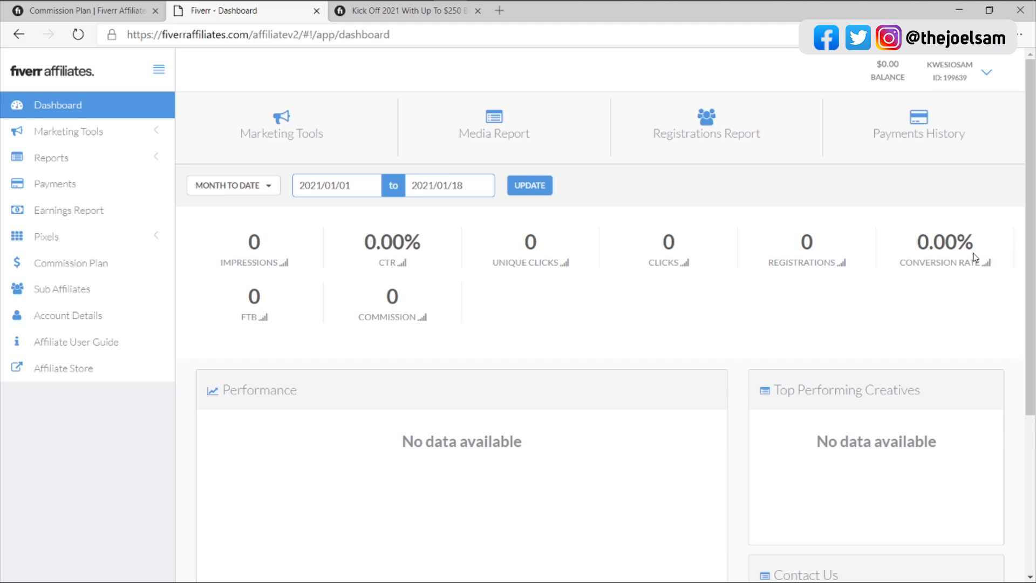
pyautogui.moveTo(372, 313)
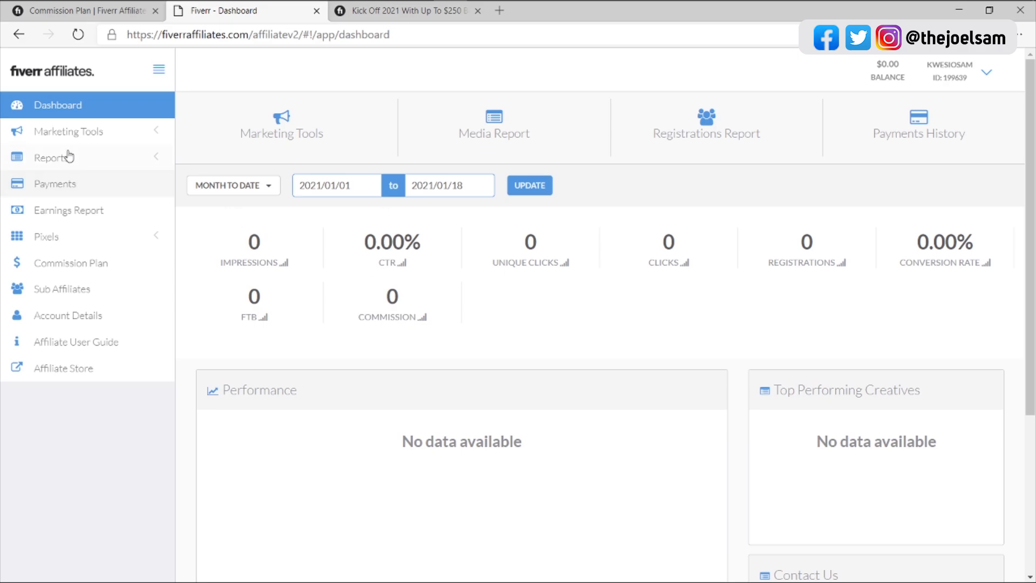
pyautogui.click(69, 131)
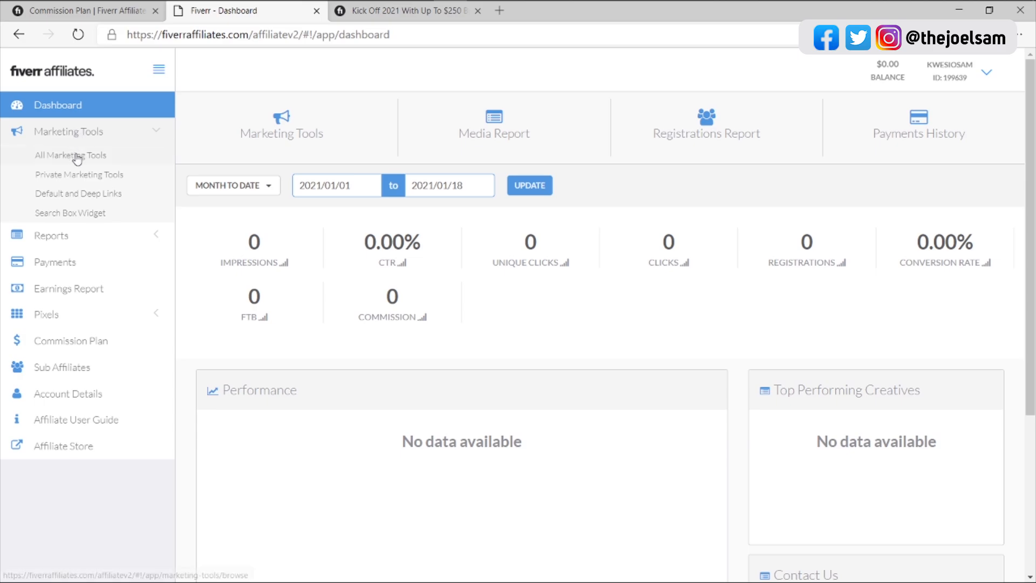
pyautogui.moveTo(79, 178)
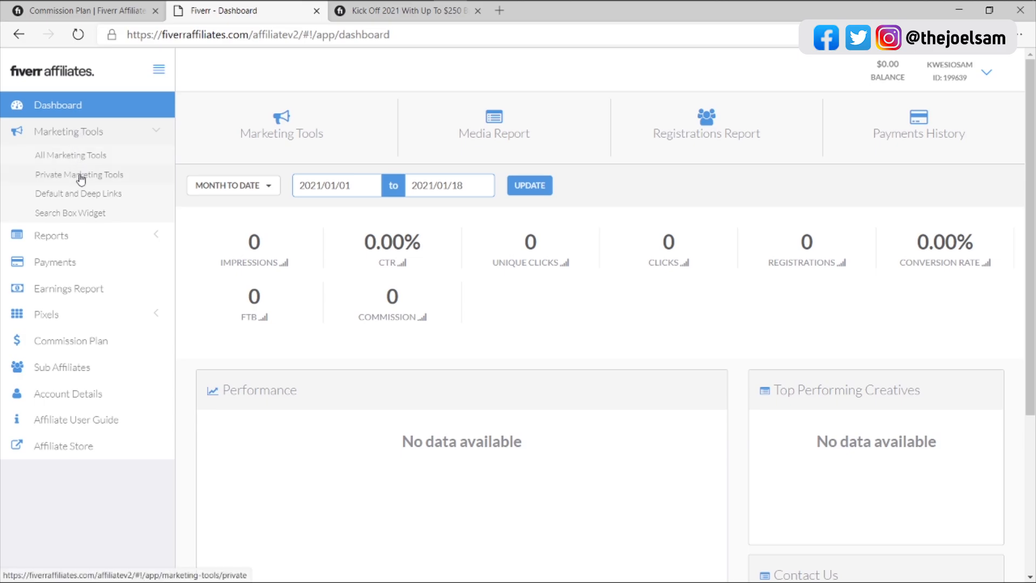
pyautogui.moveTo(80, 205)
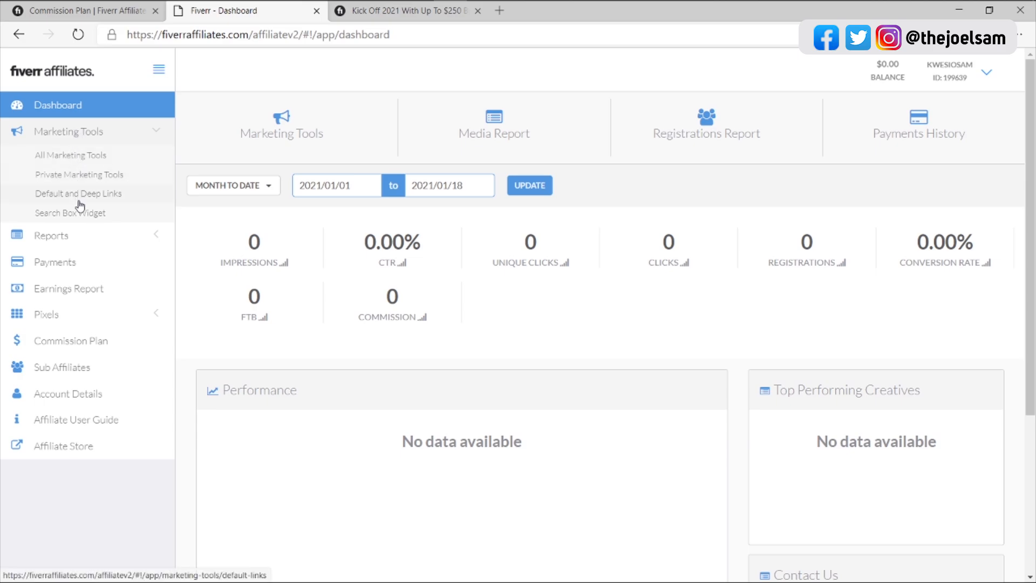
pyautogui.moveTo(71, 212)
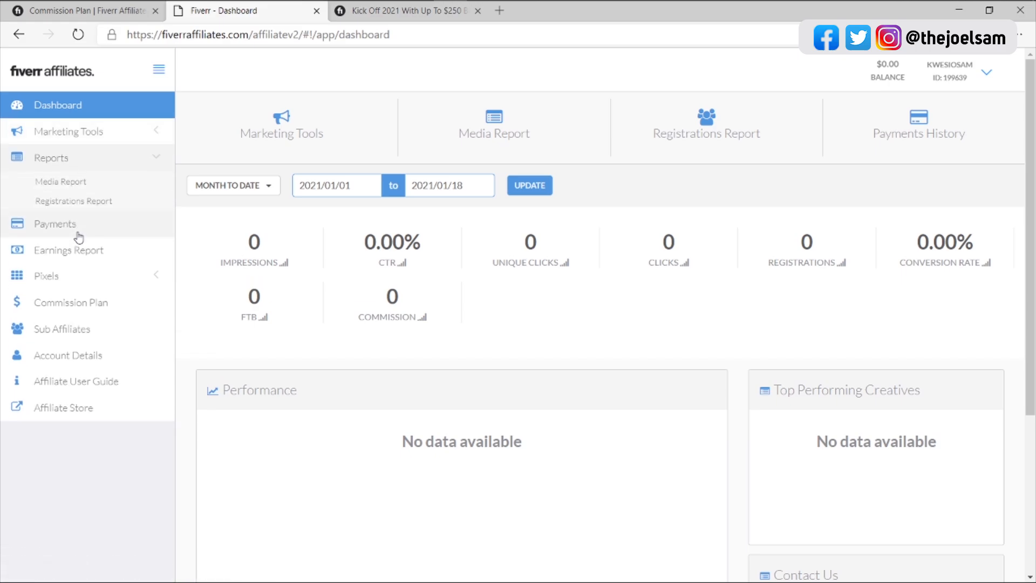
pyautogui.moveTo(84, 226)
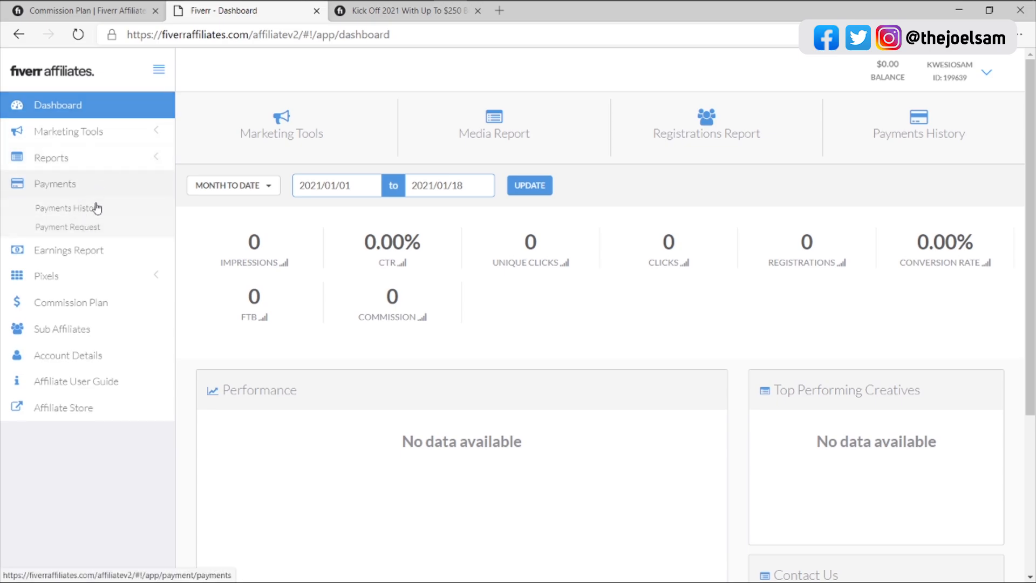
pyautogui.moveTo(93, 256)
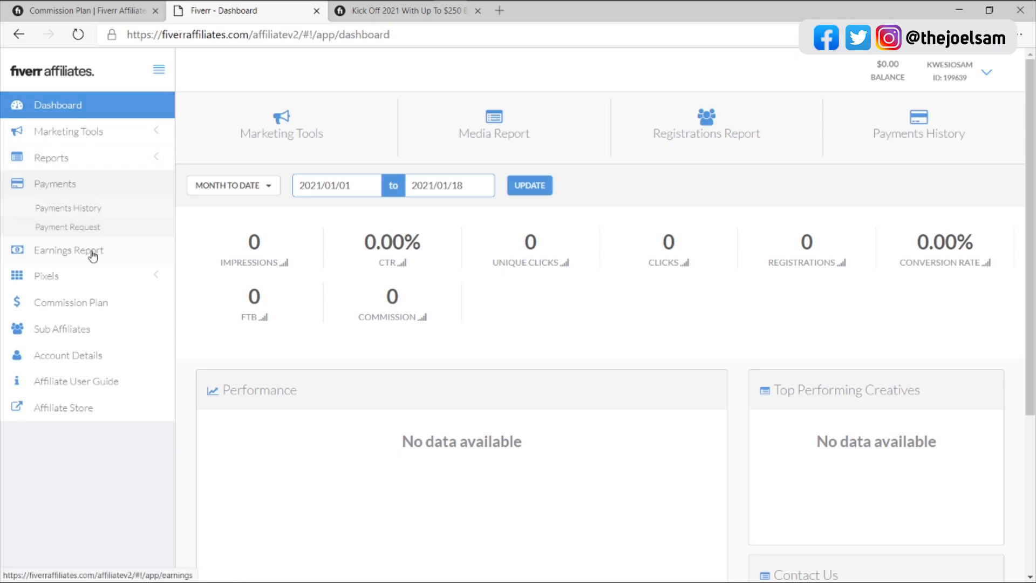
pyautogui.click(55, 183)
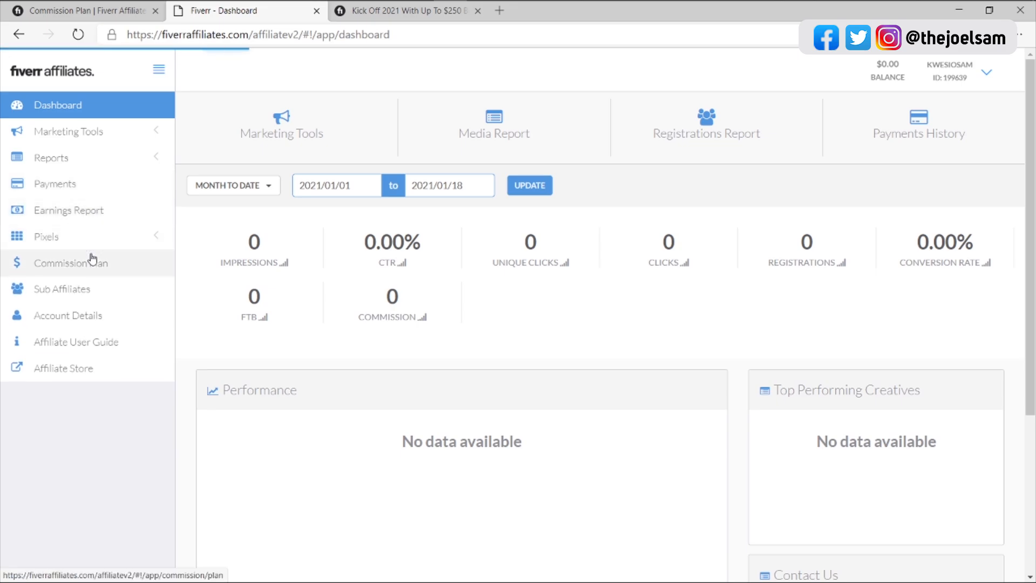
# Run the month-to-date Earnings Report, which finds no results, and expand the Pixels section
pyautogui.click(68, 210)
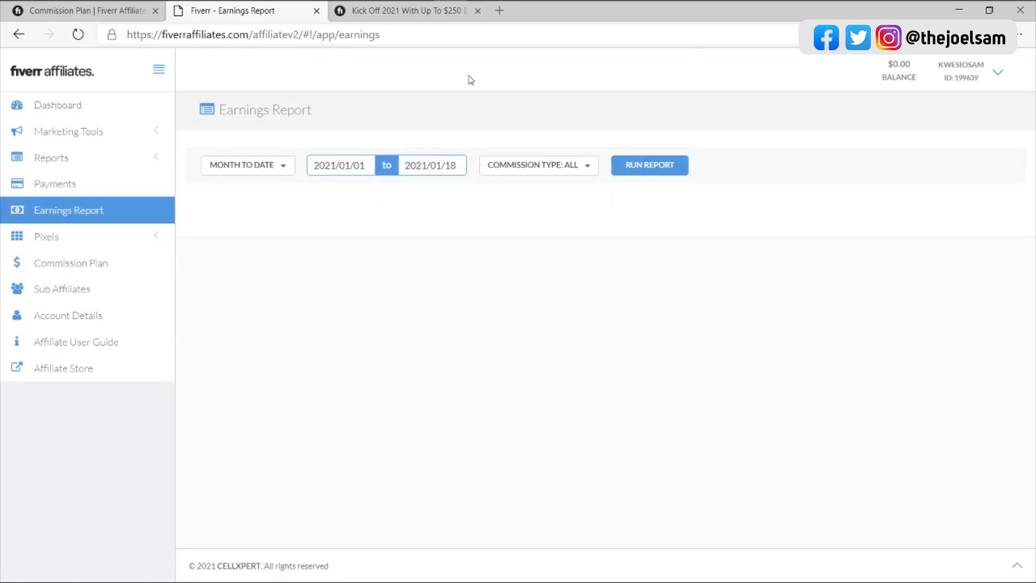
pyautogui.click(649, 165)
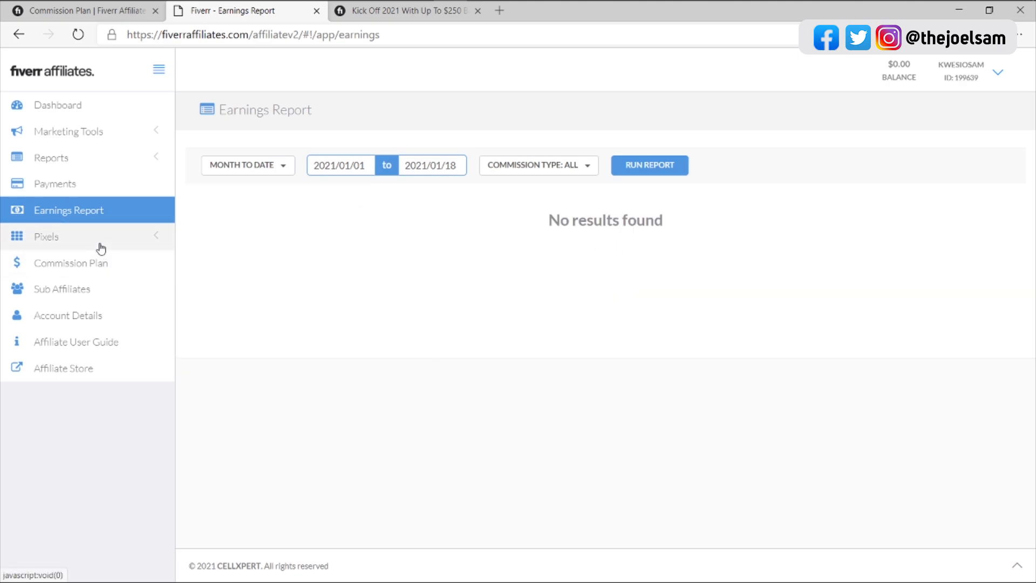
pyautogui.click(45, 236)
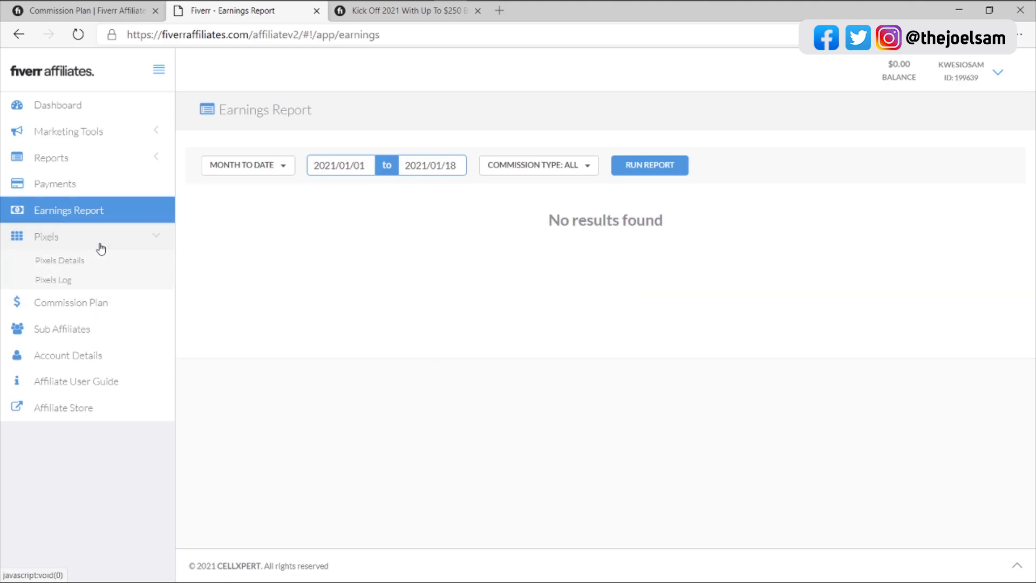
pyautogui.moveTo(70, 302)
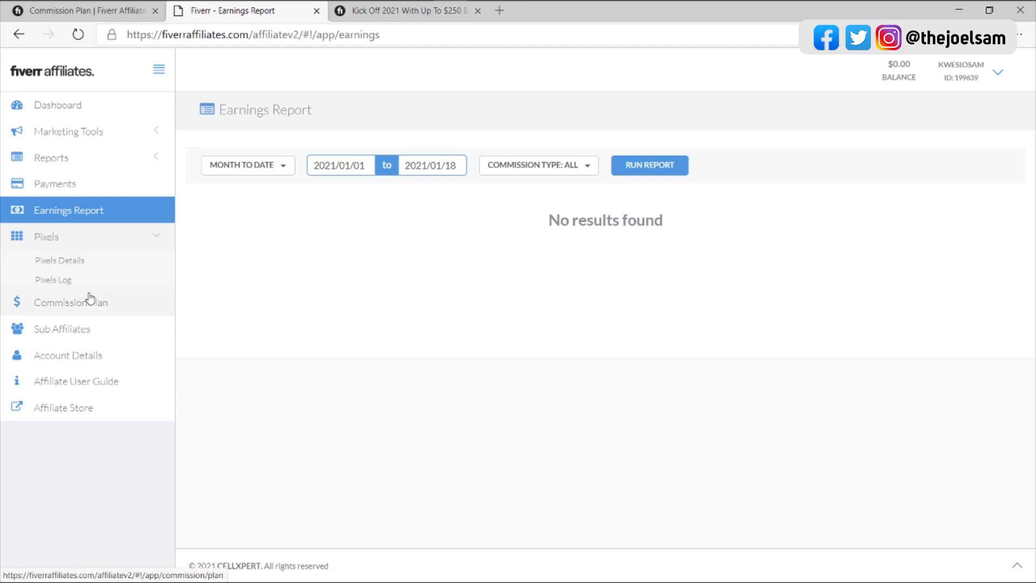
pyautogui.moveTo(86, 308)
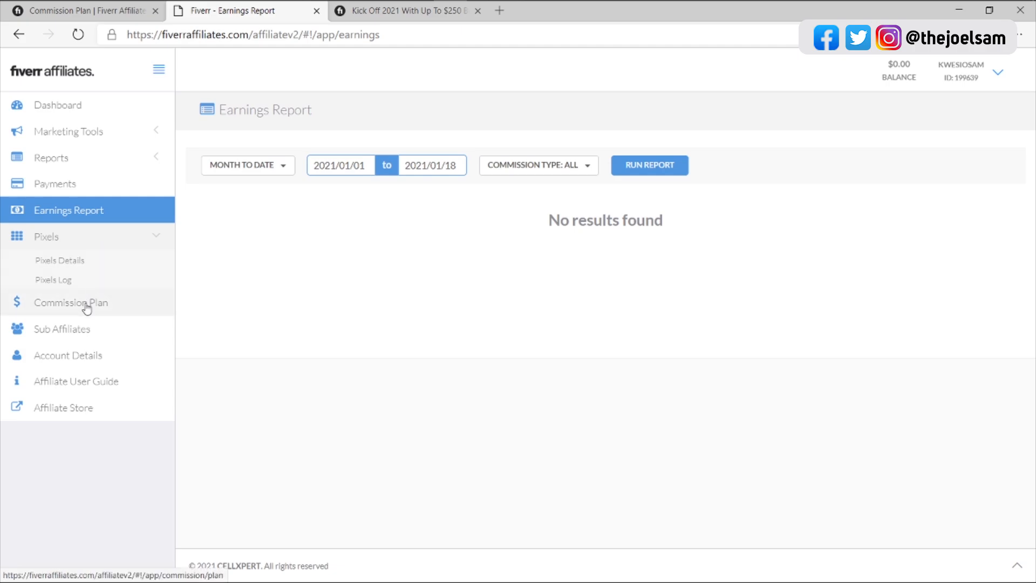
# View the Commission Plan page with Unified, AndCo, Business, CPA, Hybrid and Learn plans, and expand Sub Affiliates
pyautogui.click(71, 303)
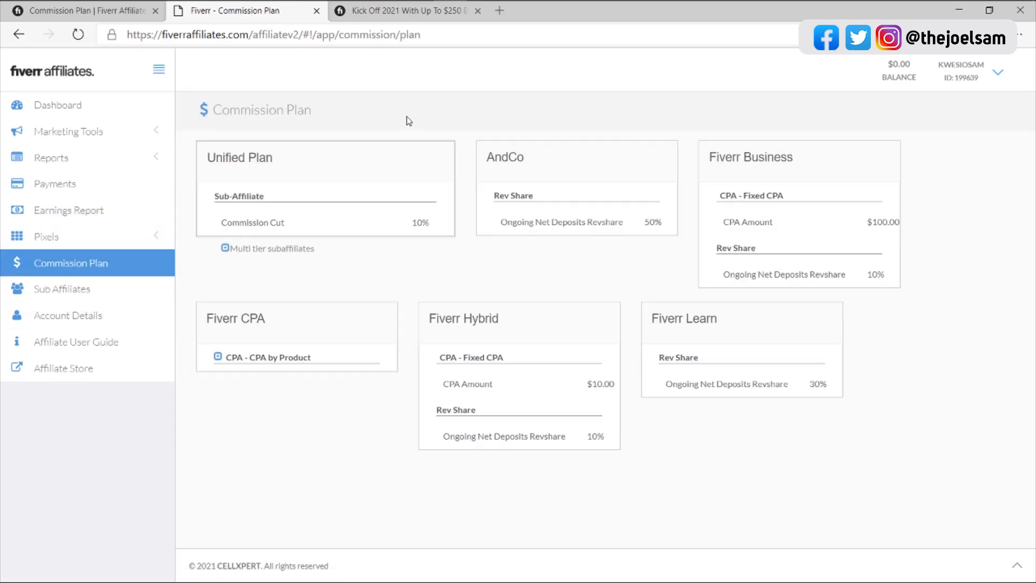
pyautogui.moveTo(224, 430)
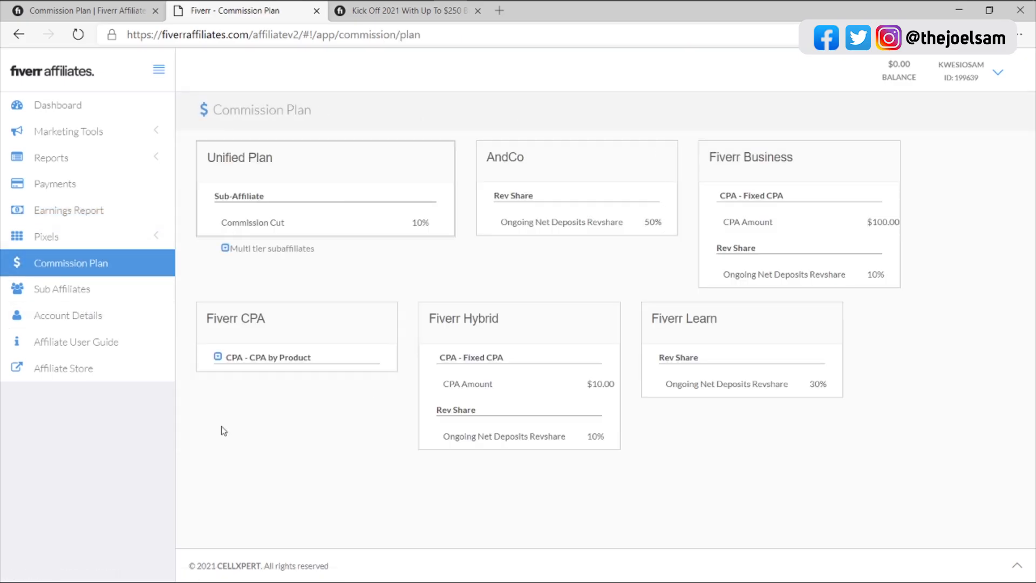
pyautogui.moveTo(62, 289)
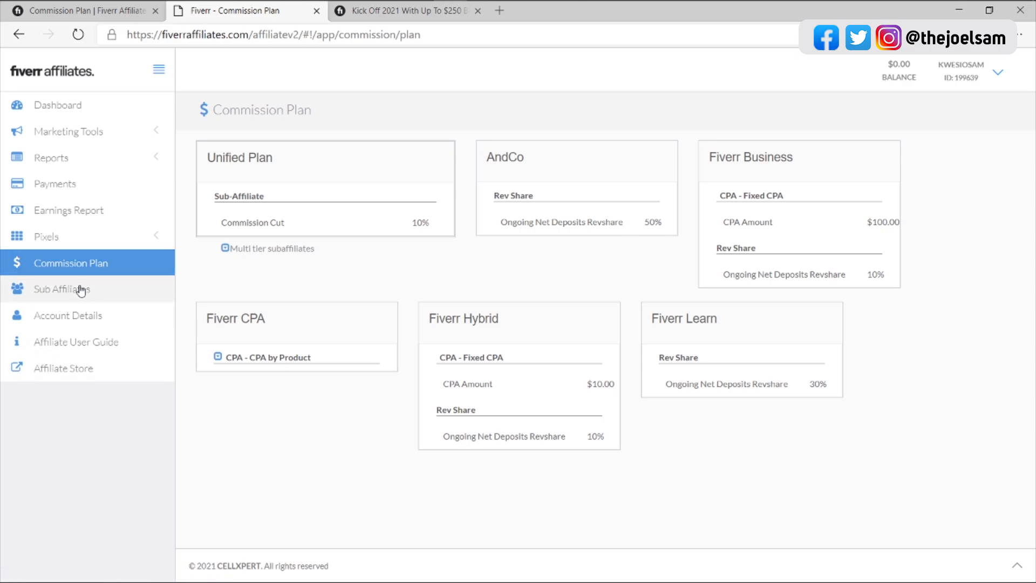
pyautogui.click(65, 288)
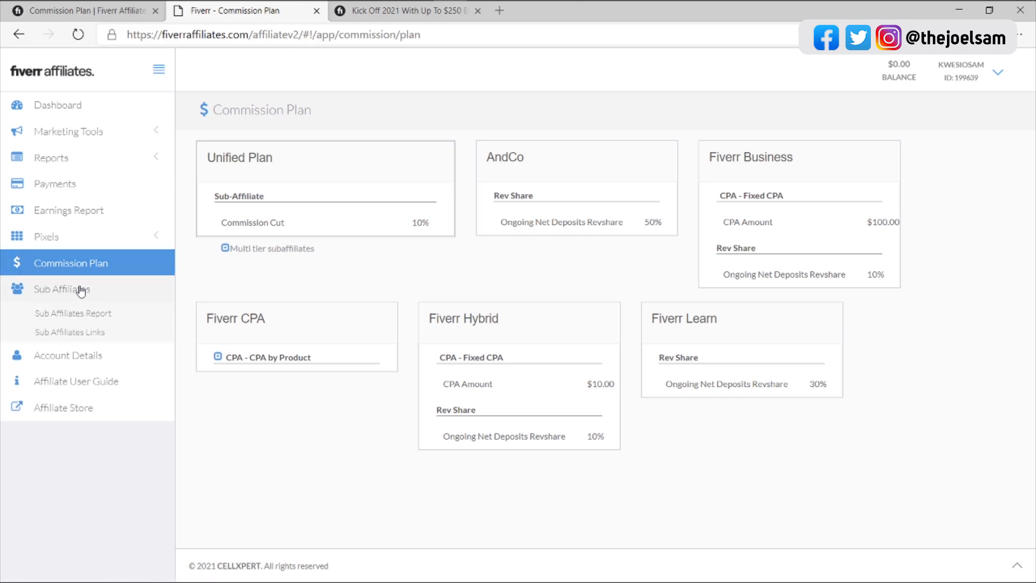
pyautogui.moveTo(114, 371)
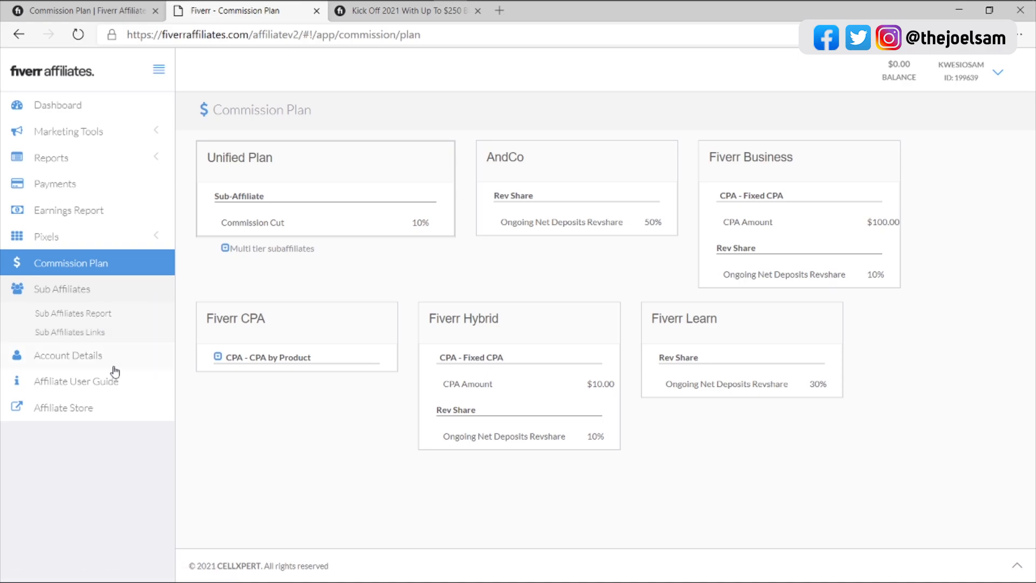
pyautogui.moveTo(76, 381)
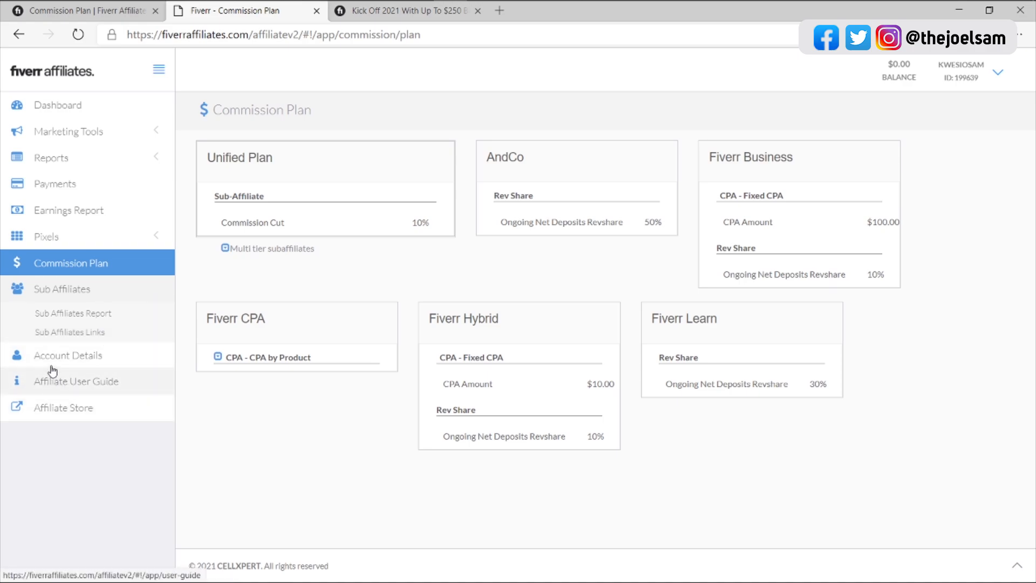
pyautogui.moveTo(62, 408)
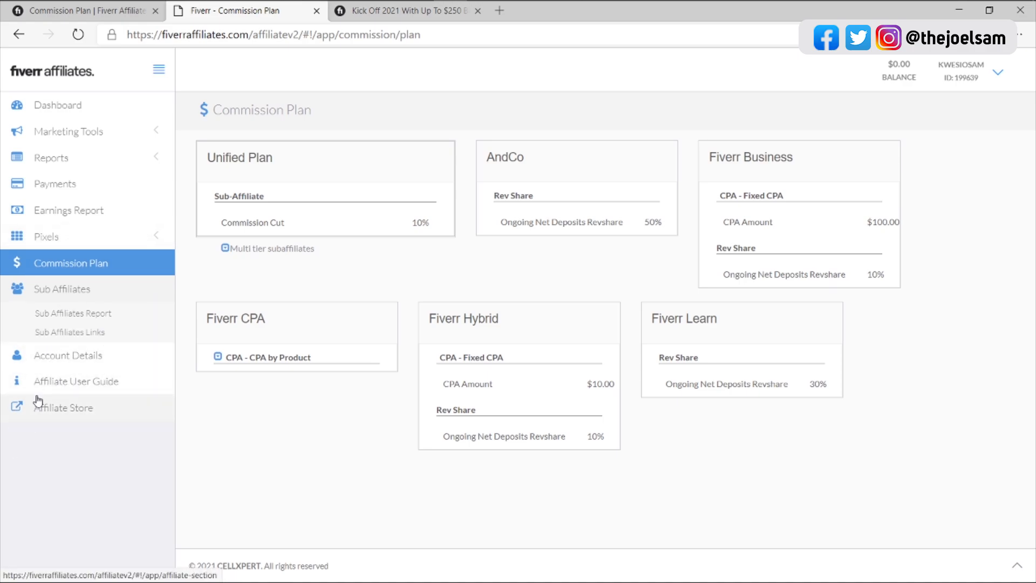
pyautogui.moveTo(68, 355)
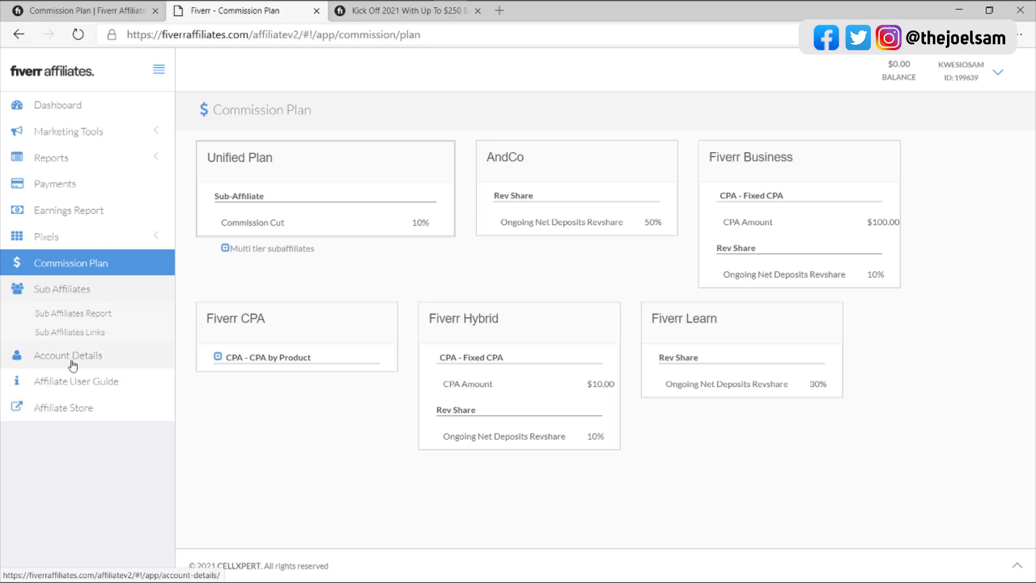
pyautogui.moveTo(106, 321)
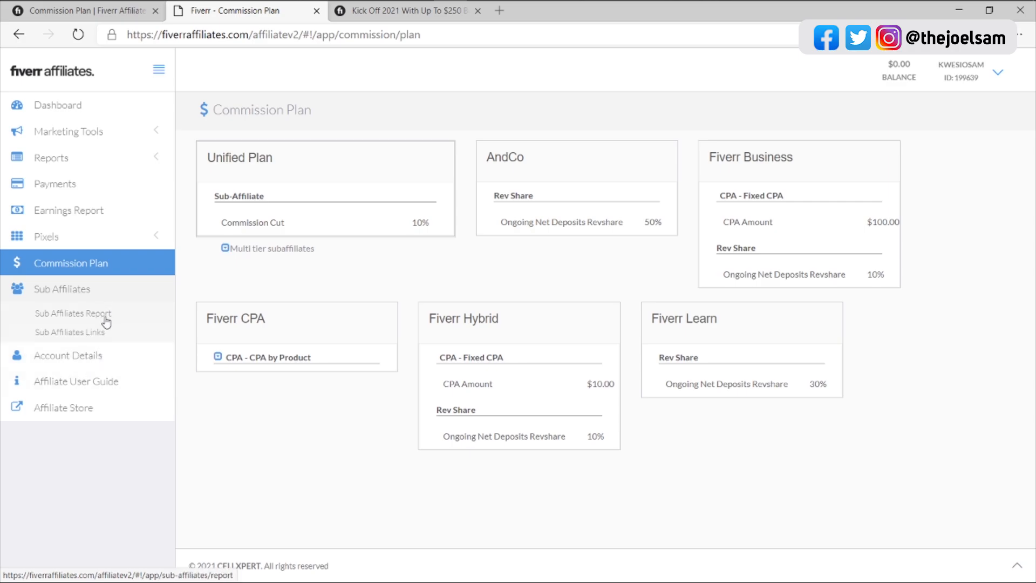
# Open Account Details to view the Personal Information on file
pyautogui.click(68, 355)
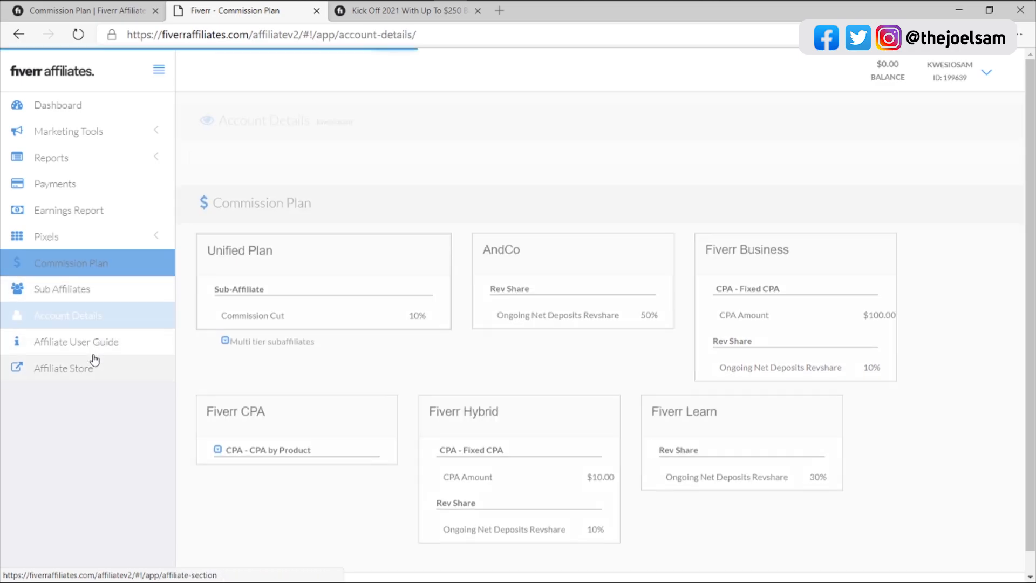
pyautogui.click(67, 315)
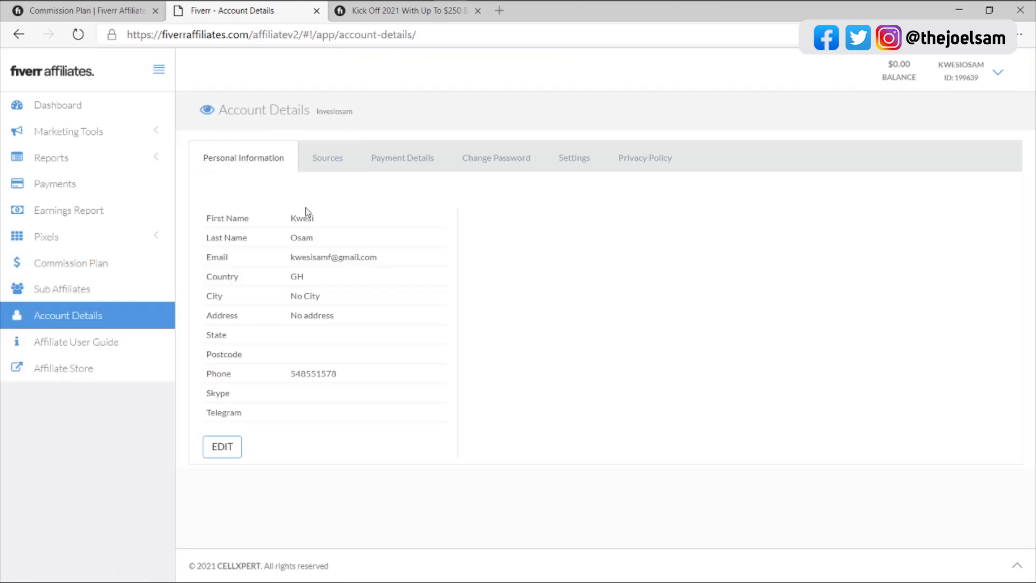
pyautogui.moveTo(402, 158)
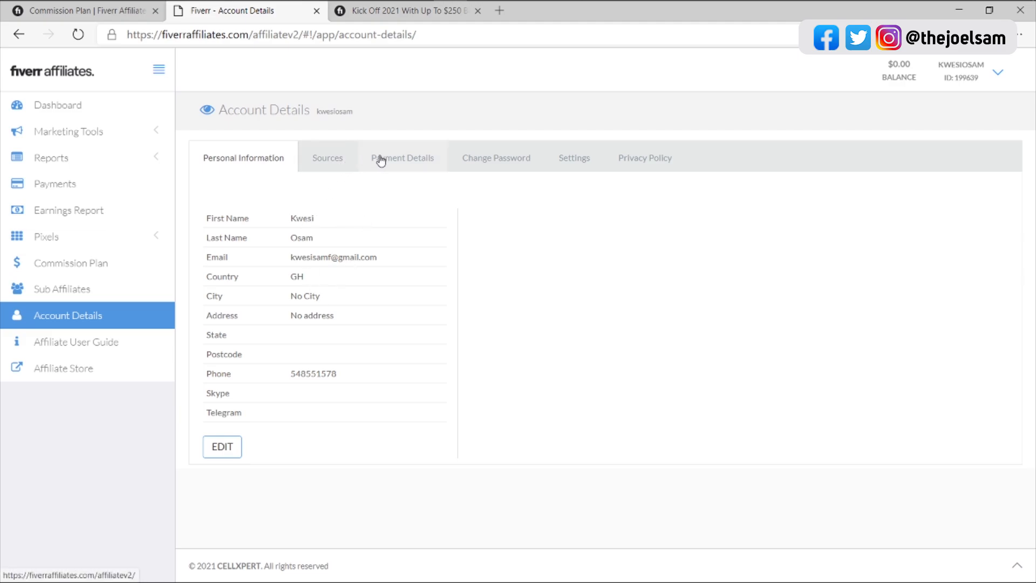
pyautogui.moveTo(483, 258)
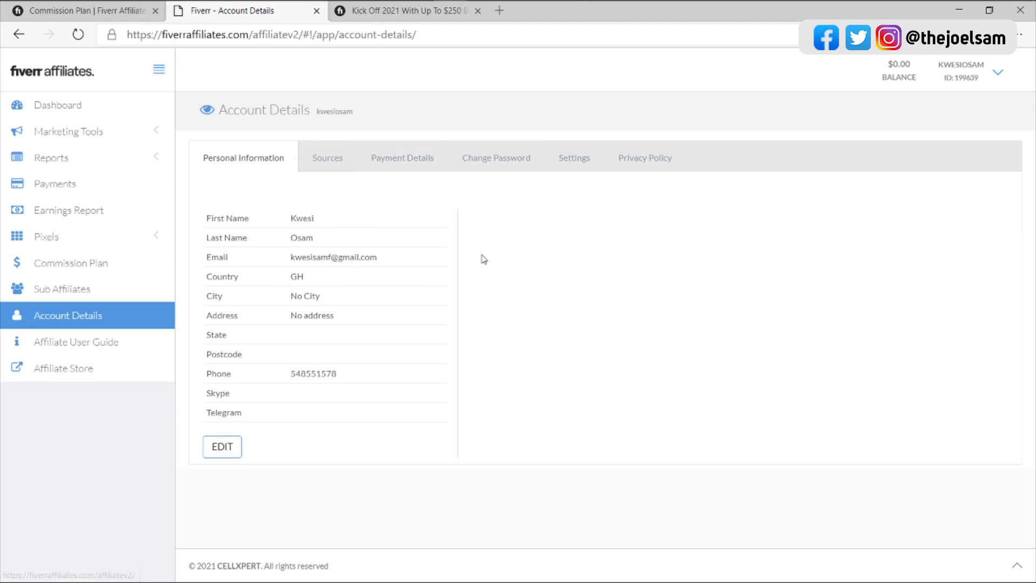
pyautogui.moveTo(401, 328)
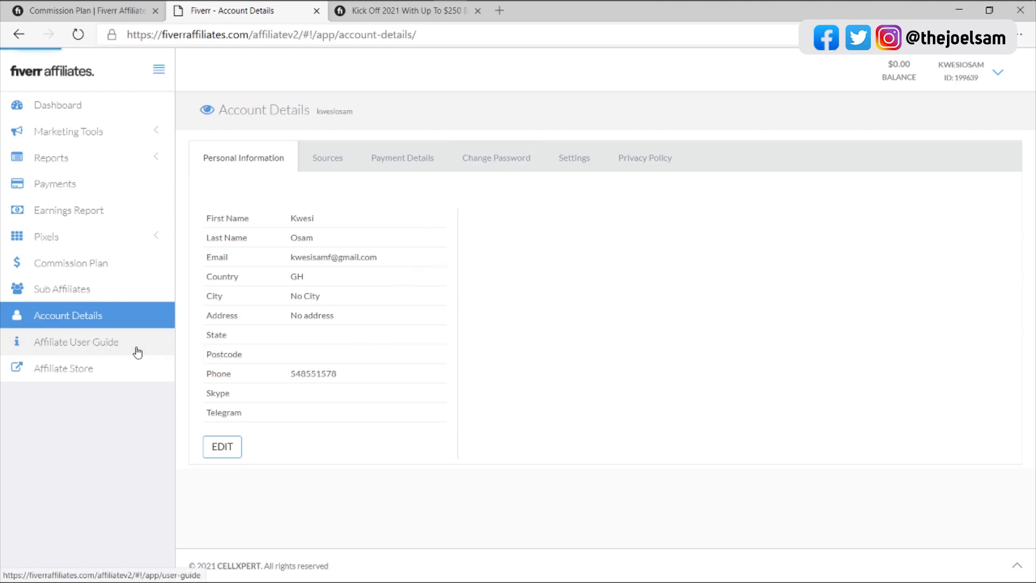
pyautogui.click(76, 342)
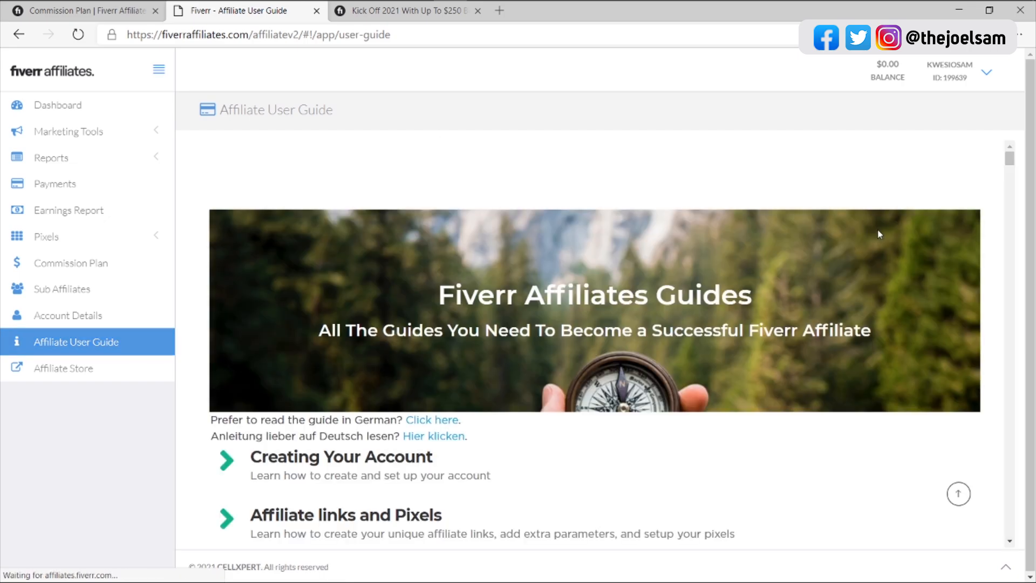
pyautogui.scroll(-3)
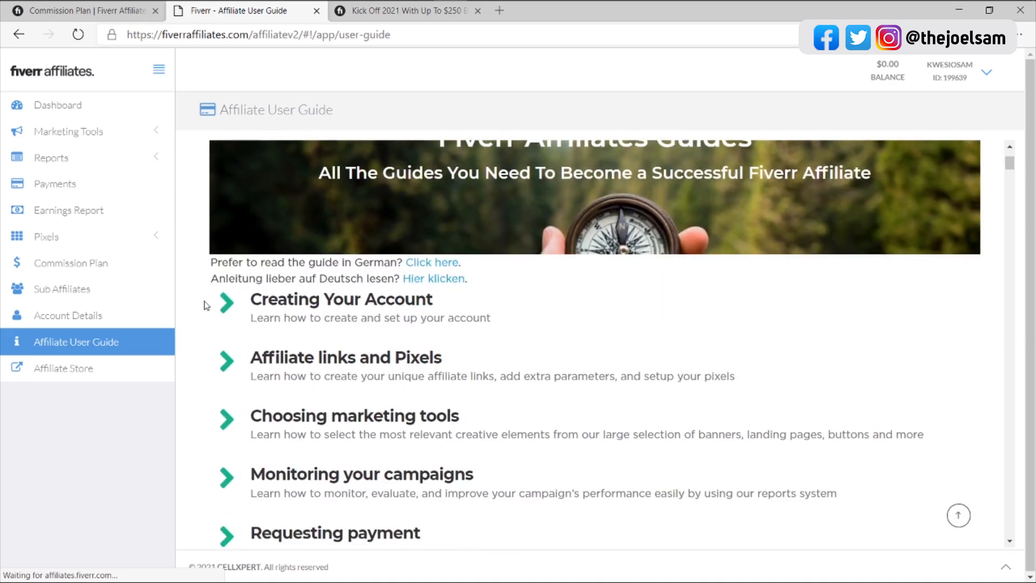
pyautogui.moveTo(421, 367)
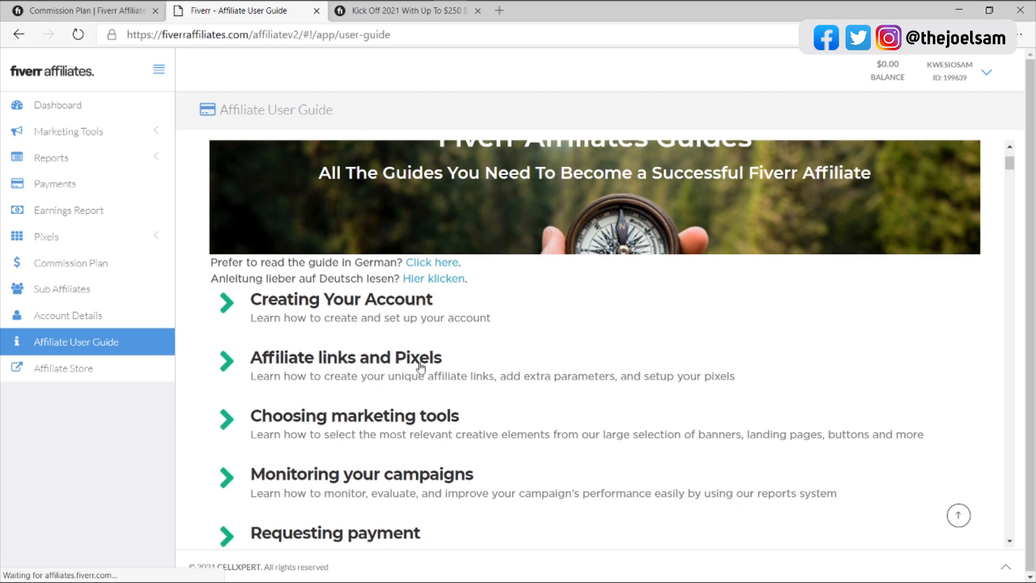
pyautogui.moveTo(498, 418)
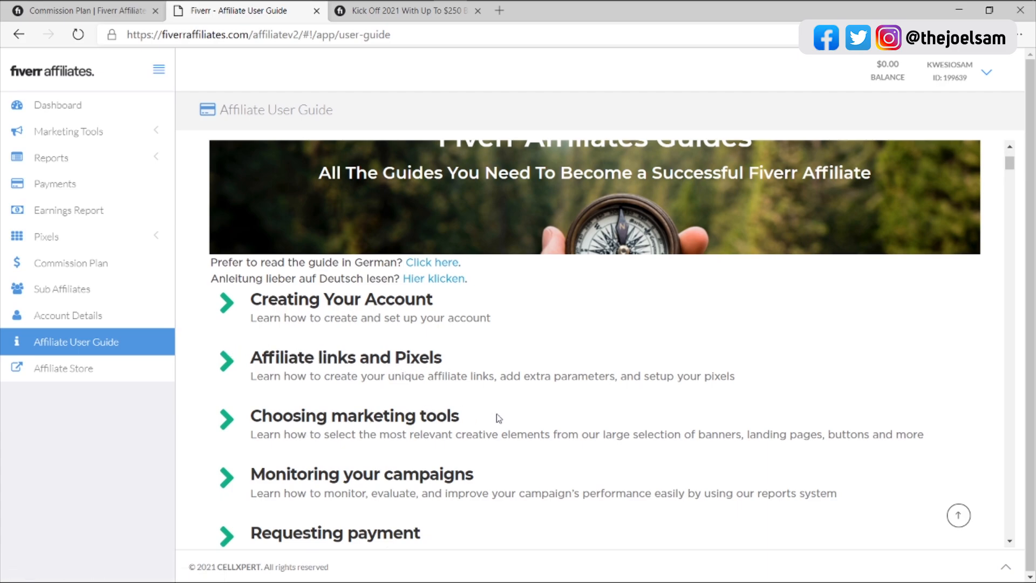
pyautogui.moveTo(935, 367)
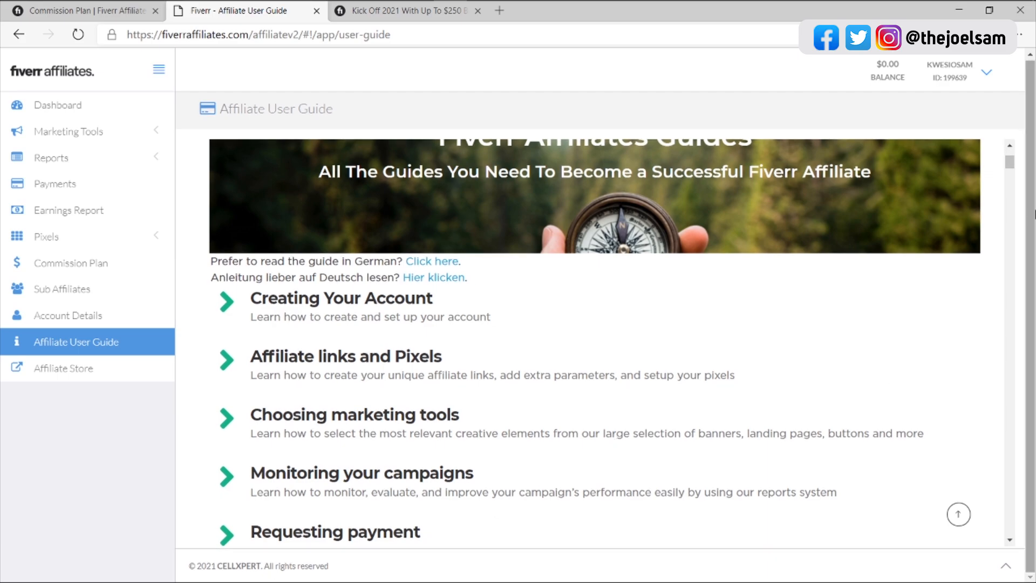
pyautogui.scroll(-3)
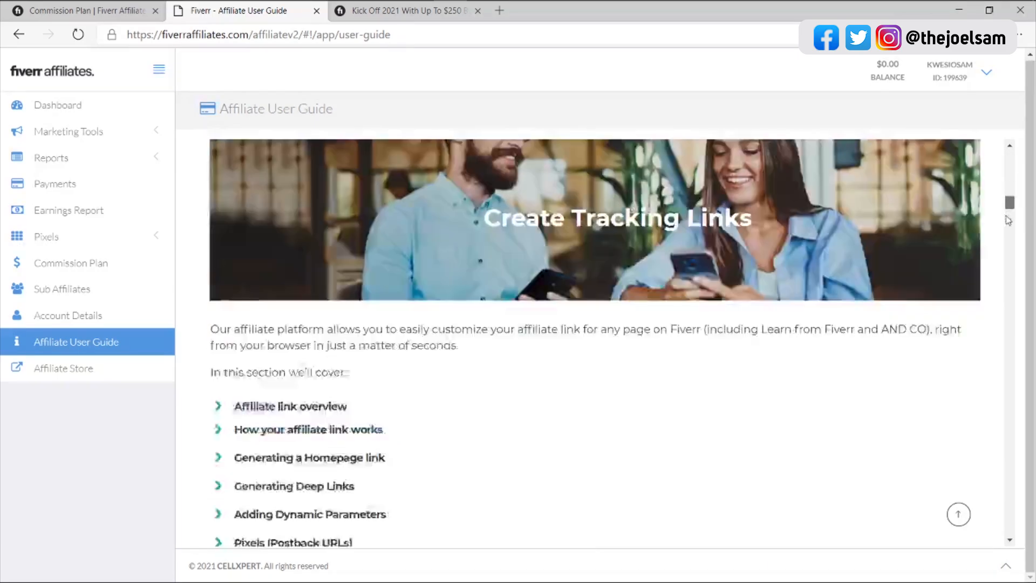
pyautogui.scroll(-3)
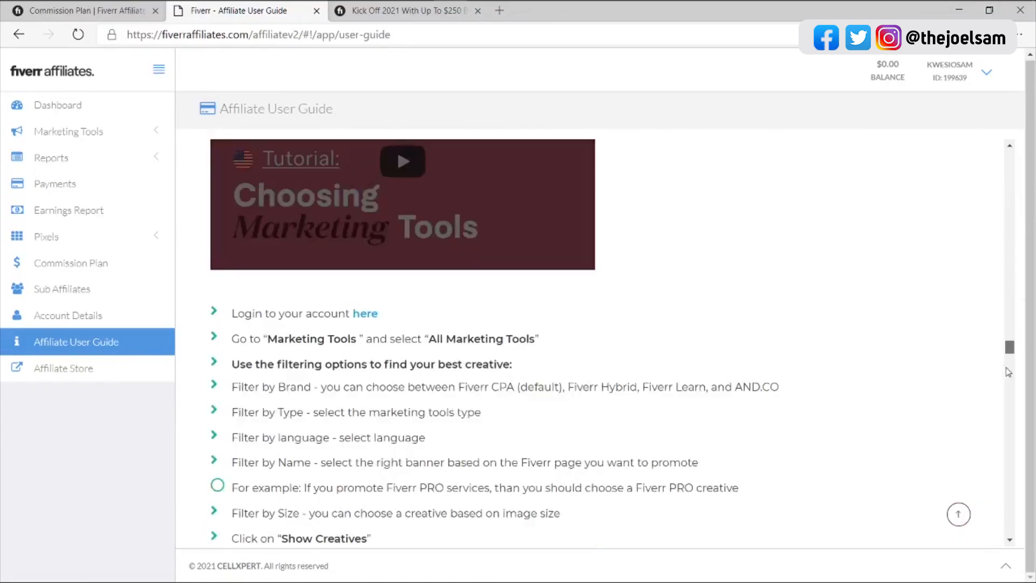
pyautogui.scroll(-3)
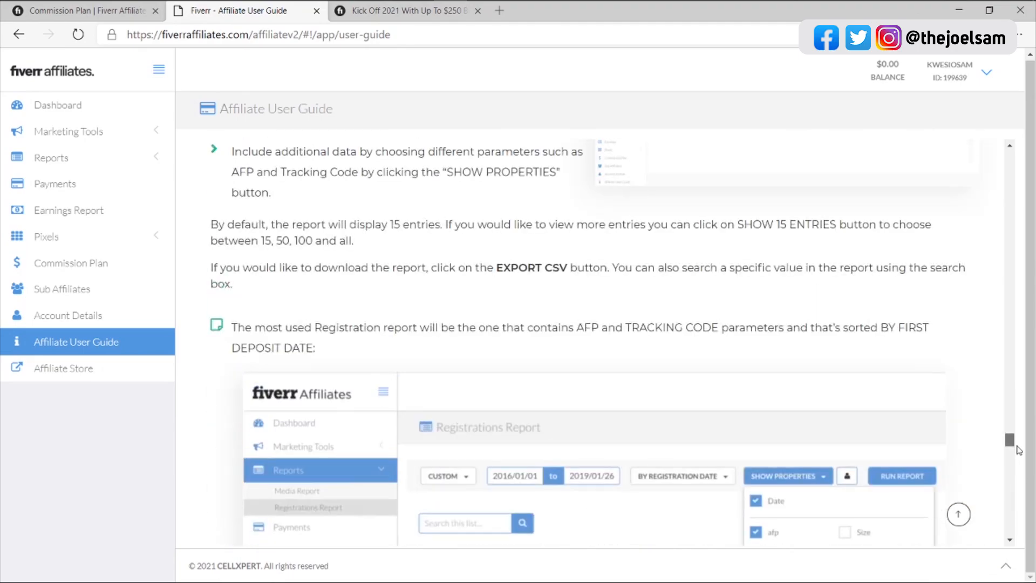
pyautogui.scroll(3)
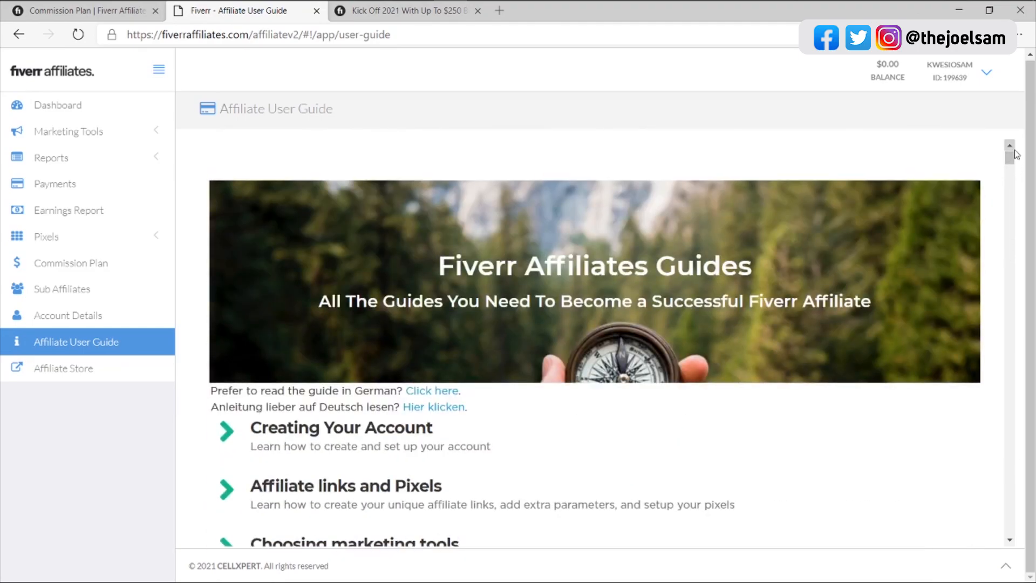
pyautogui.moveTo(889, 131)
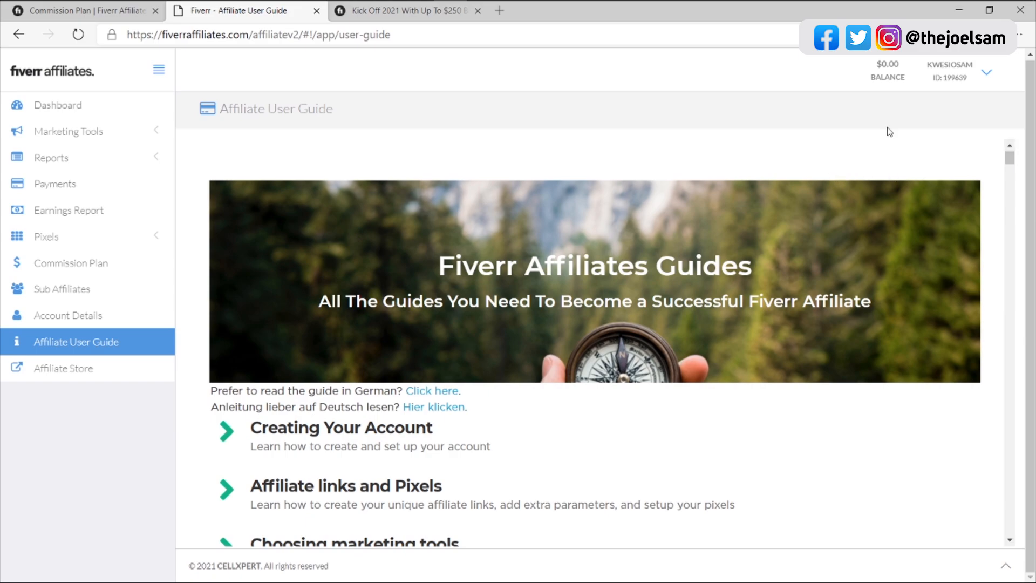
pyautogui.moveTo(711, 115)
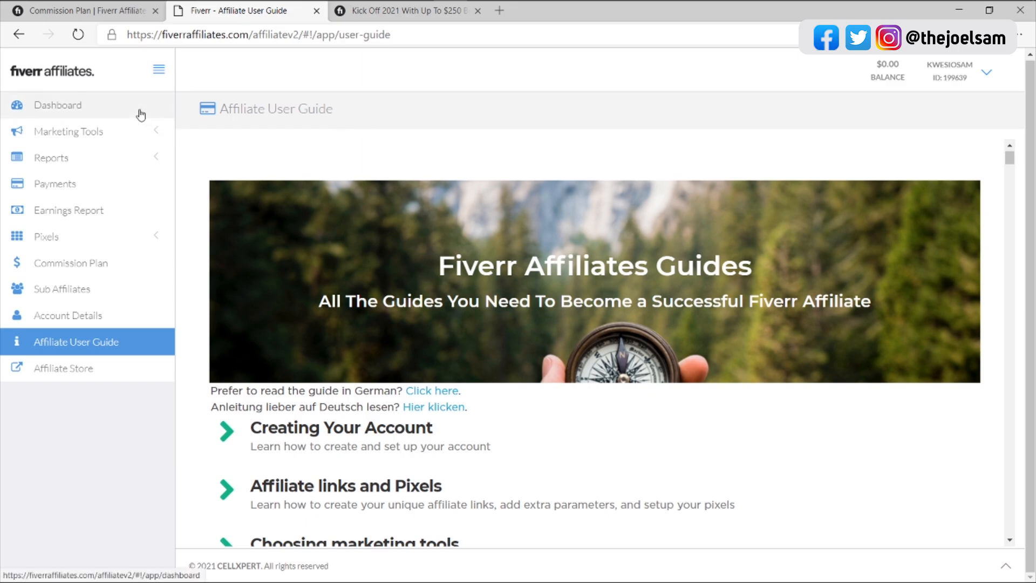
# Open Marketing Tools > Default and Deep Links and scroll through each brand's tracking links
pyautogui.click(58, 105)
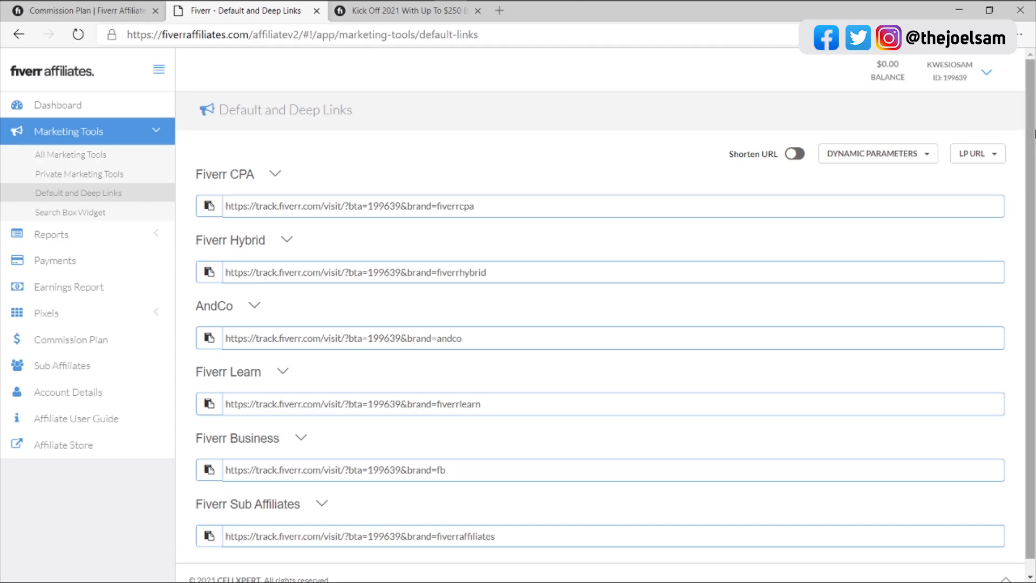
pyautogui.scroll(-3)
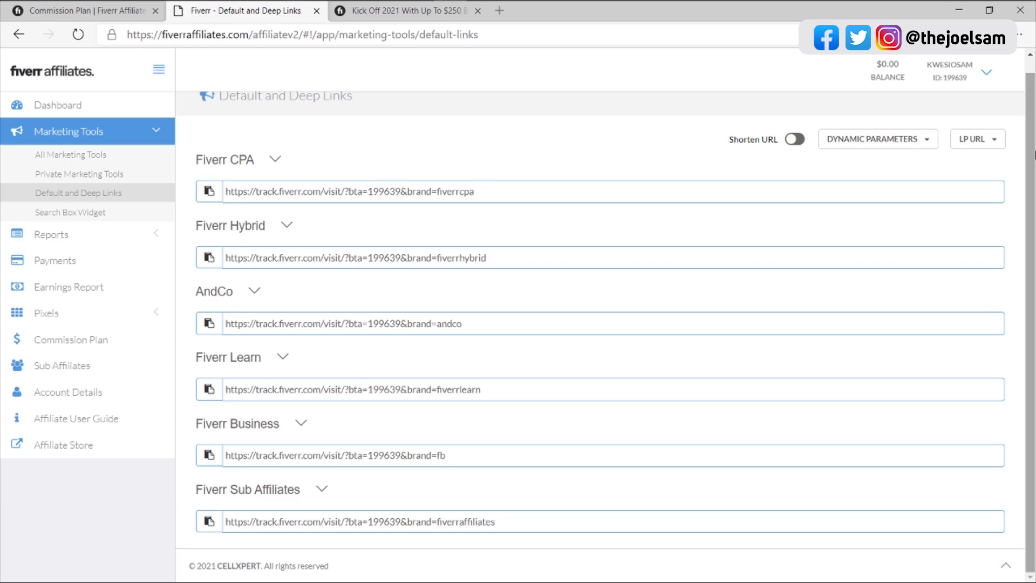
pyautogui.moveTo(682, 152)
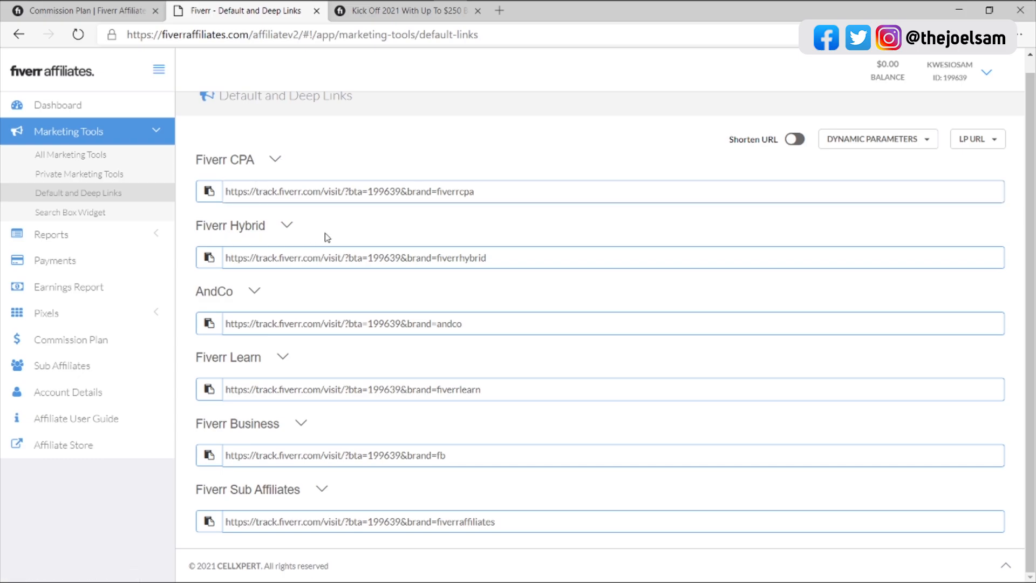
pyautogui.moveTo(229, 390)
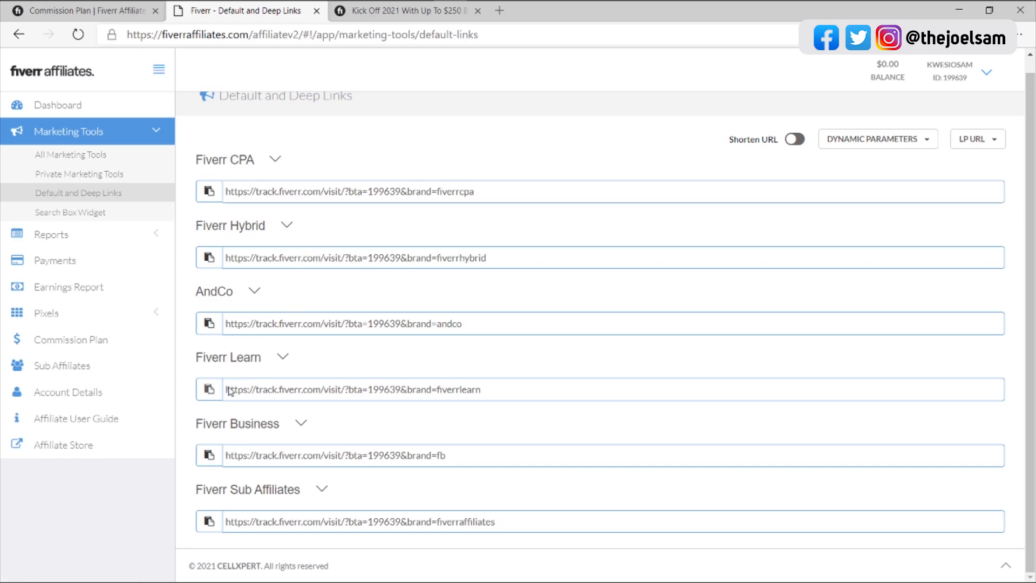
pyautogui.moveTo(231, 500)
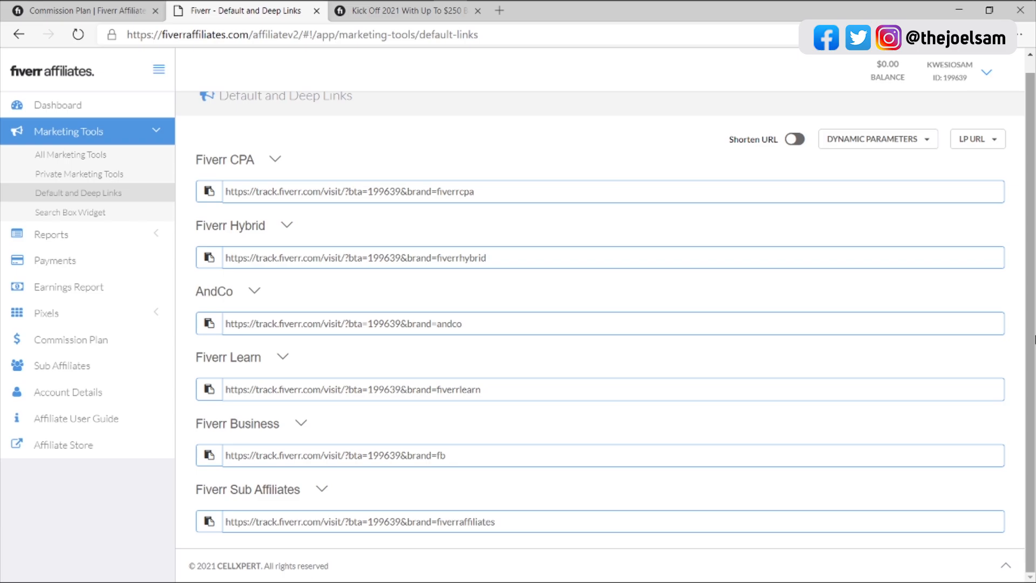
pyautogui.scroll(3)
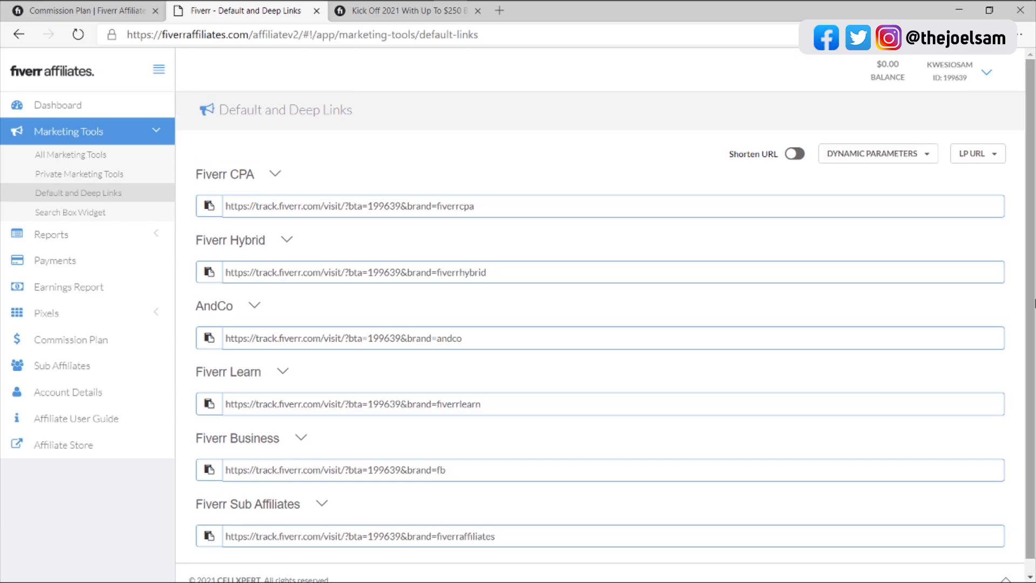
pyautogui.moveTo(837, 171)
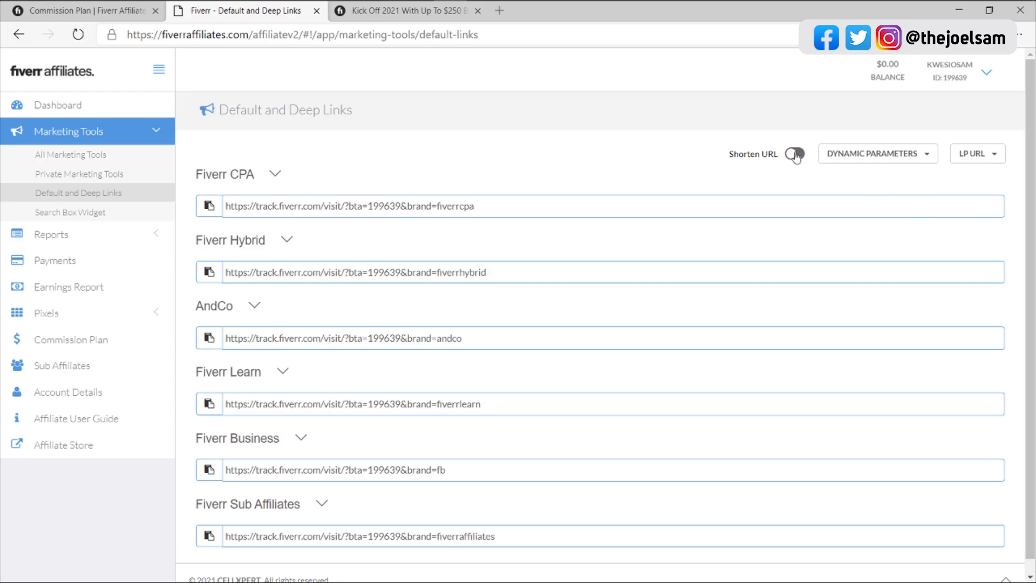
# Enable Shorten URL for fwd.cx links, check the Fiverr CPA details, and open the LP URL dropdown
pyautogui.click(794, 154)
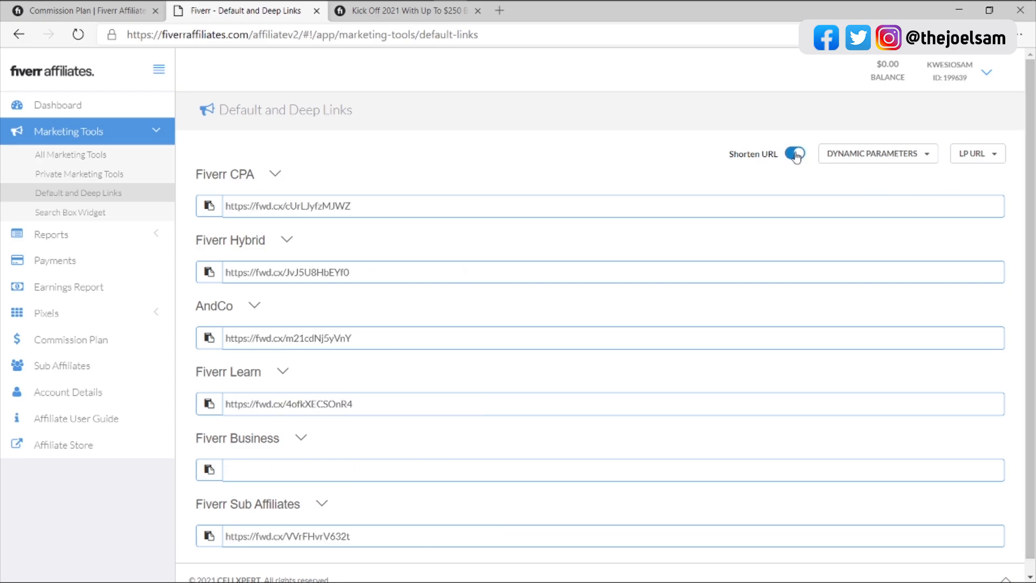
pyautogui.click(794, 153)
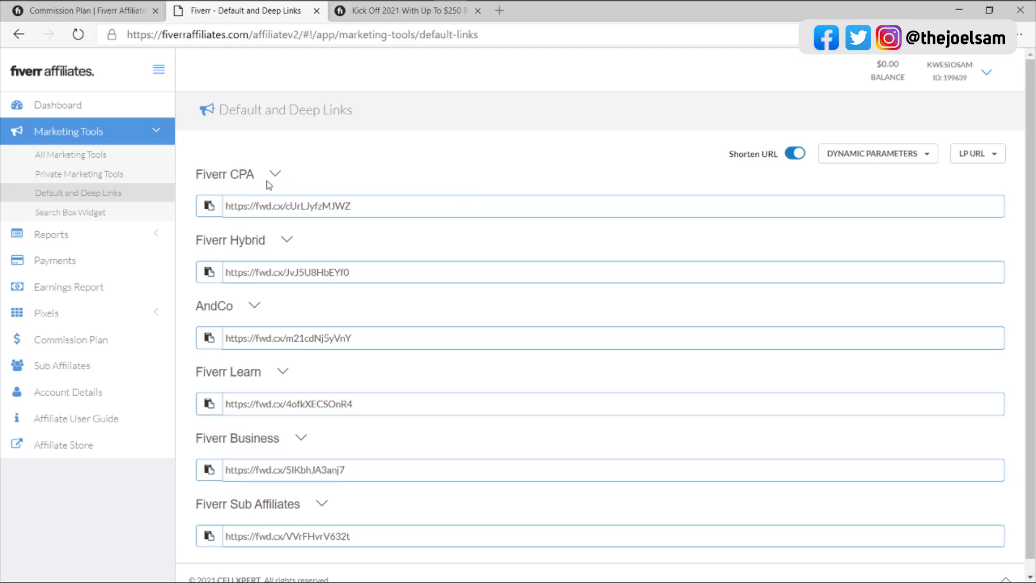
pyautogui.click(274, 174)
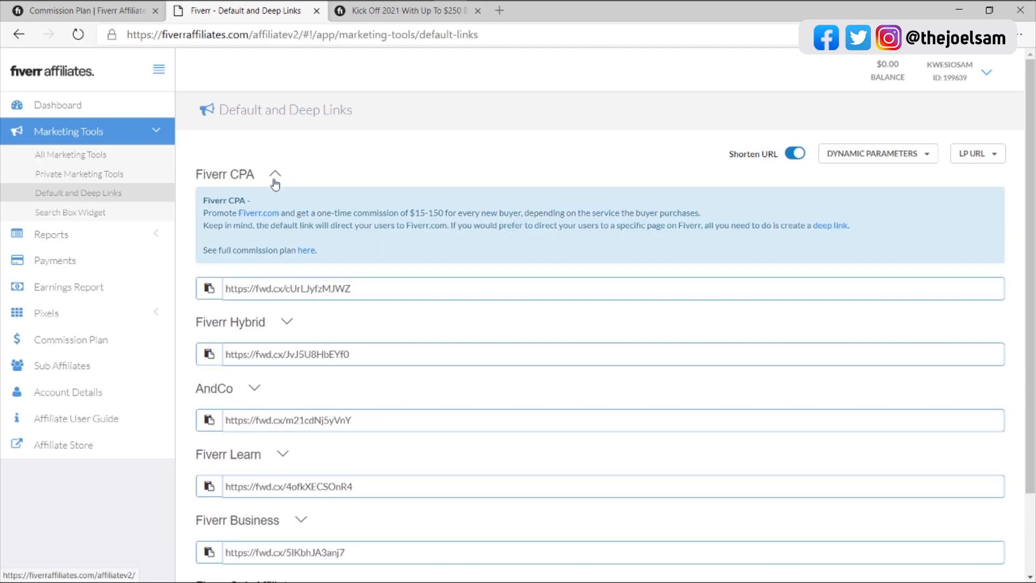
pyautogui.click(275, 174)
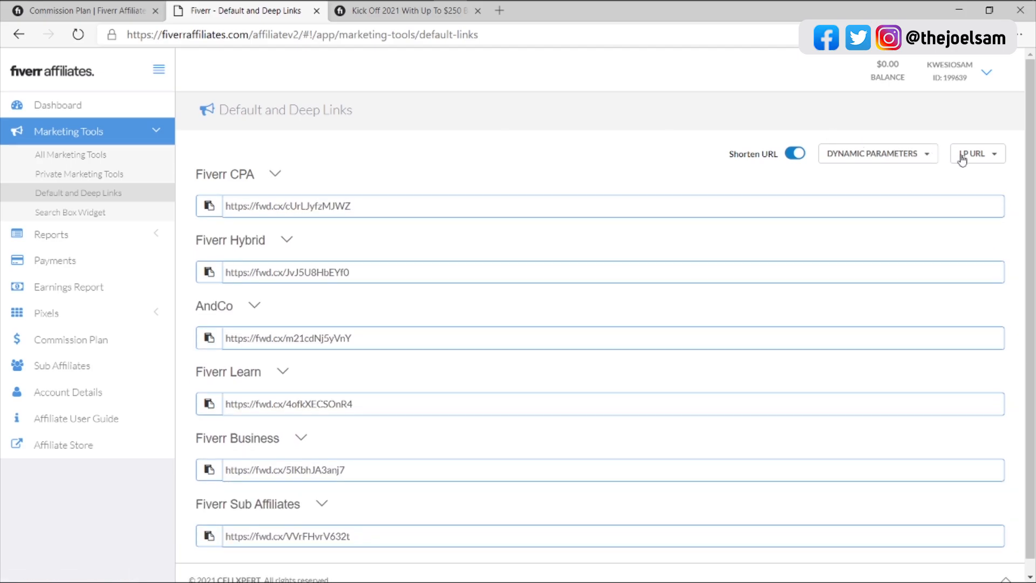
pyautogui.click(977, 153)
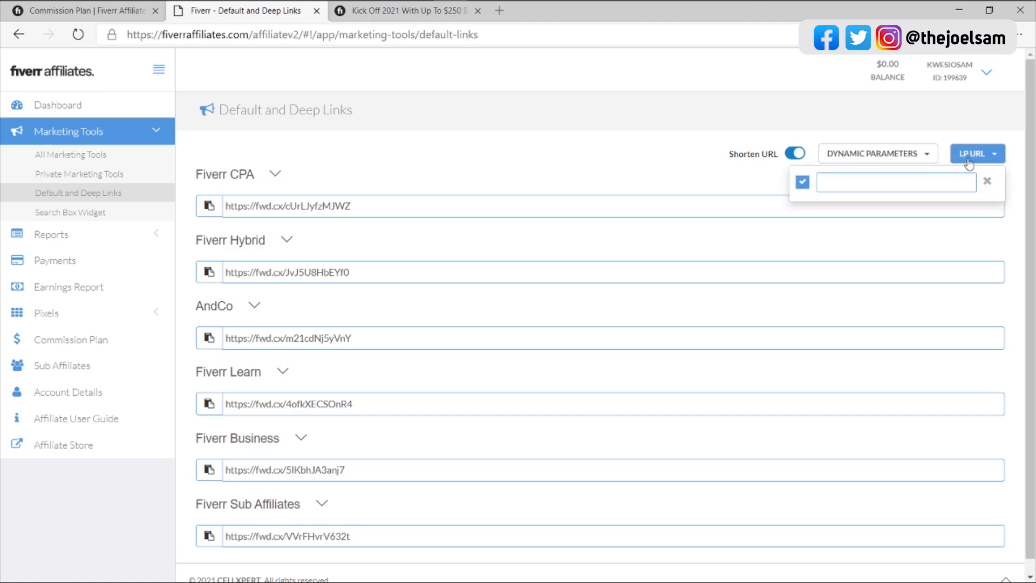
pyautogui.moveTo(912, 165)
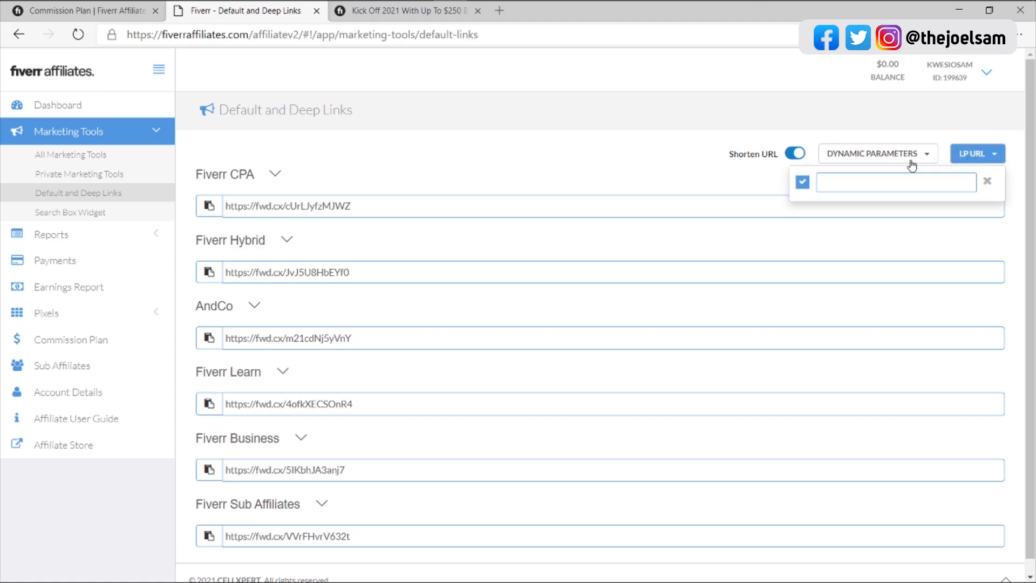
pyautogui.moveTo(920, 165)
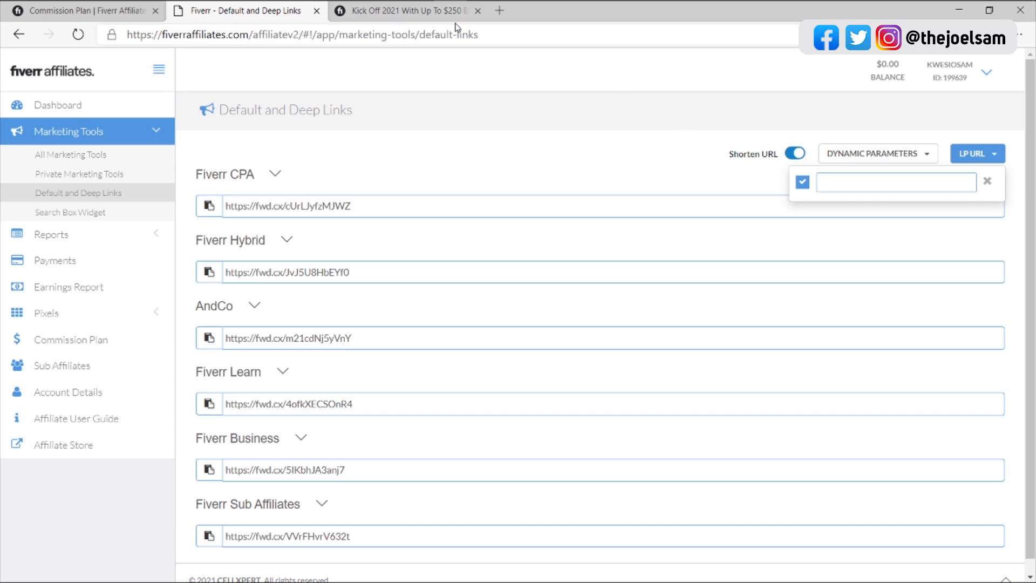
# Open the rassrakib 'I will do unique logo design that you deserve' gig and get its share link
pyautogui.click(401, 11)
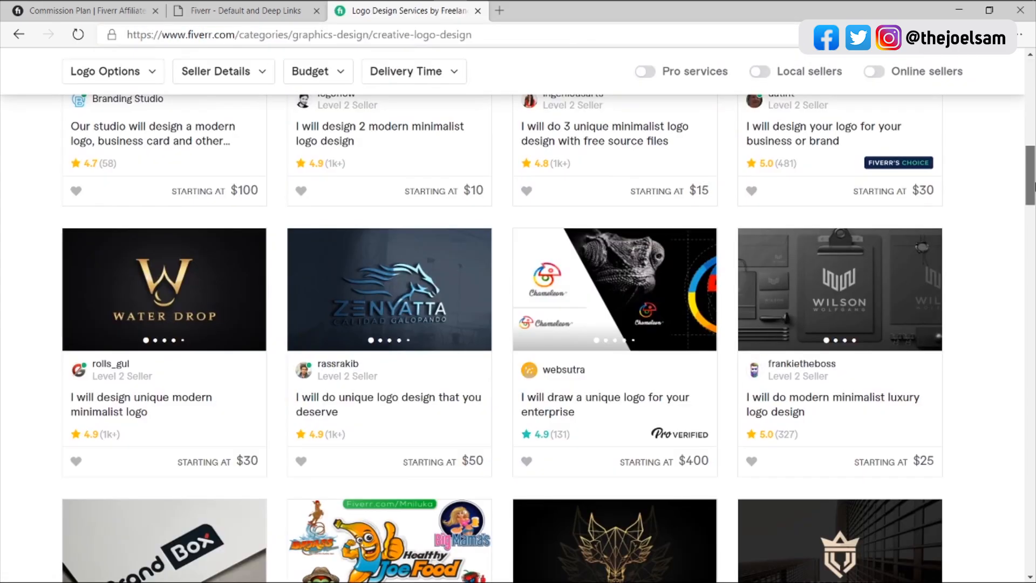
pyautogui.moveTo(370, 327)
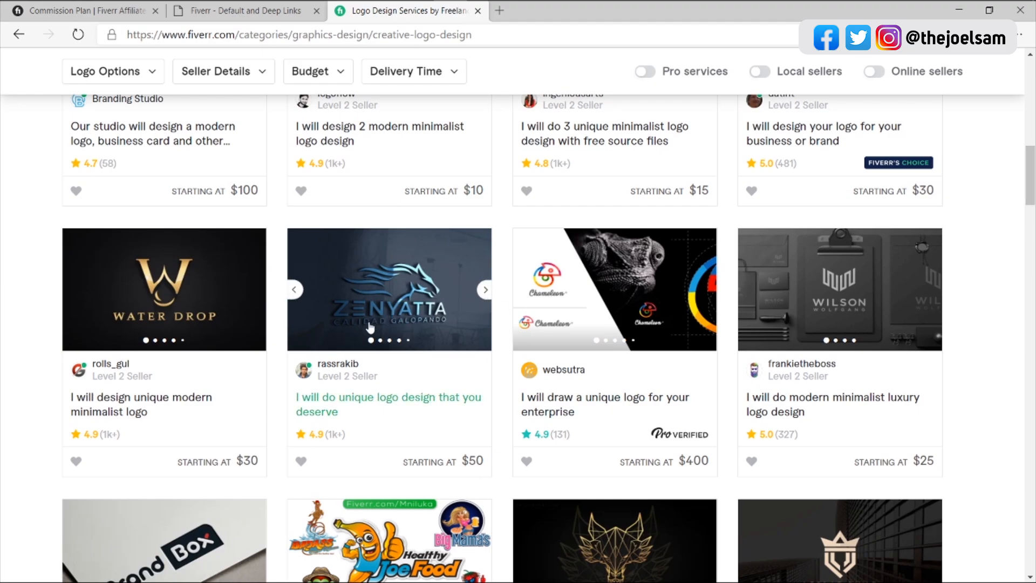
pyautogui.moveTo(360, 402)
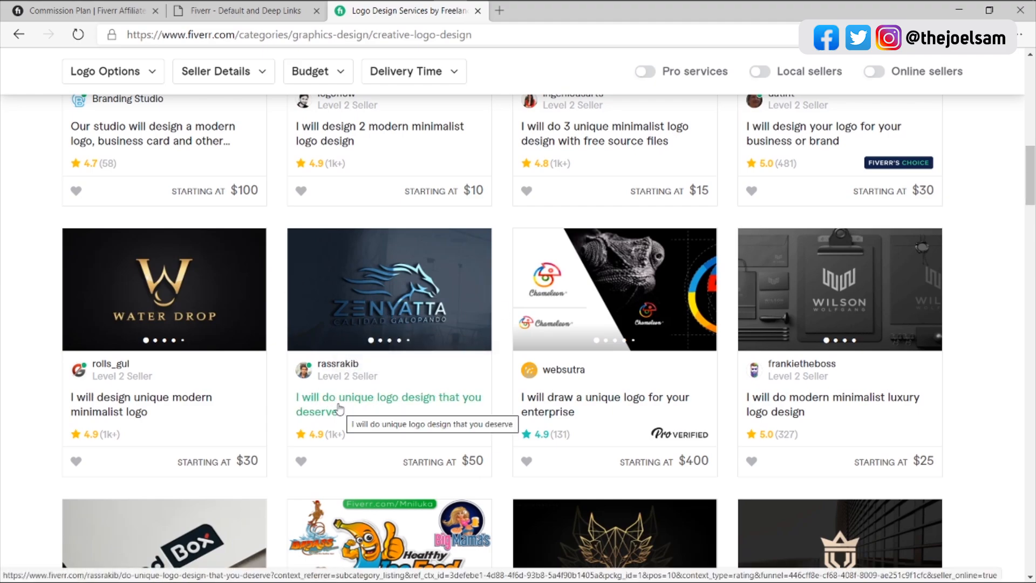
pyautogui.click(388, 404)
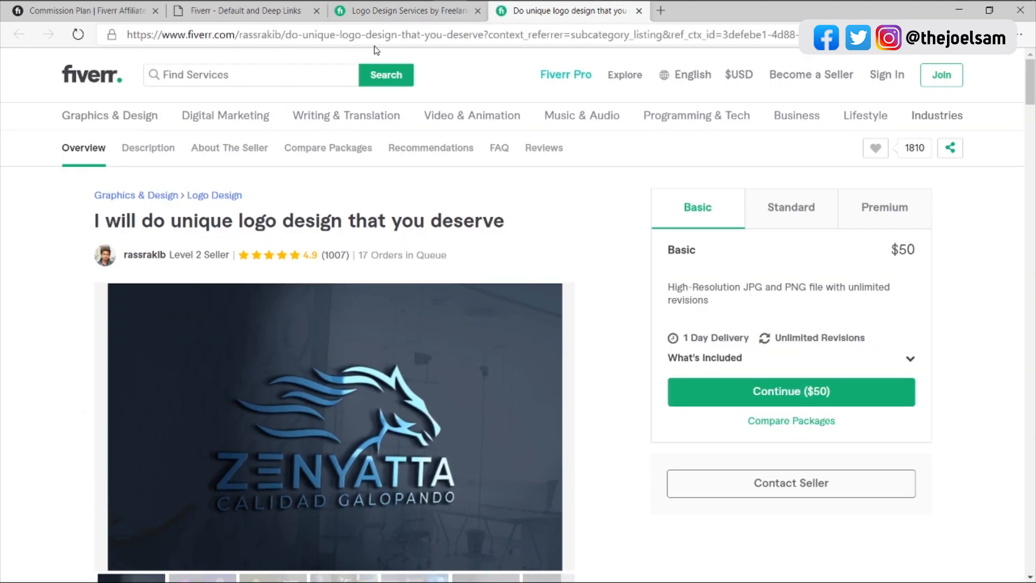
pyautogui.moveTo(956, 148)
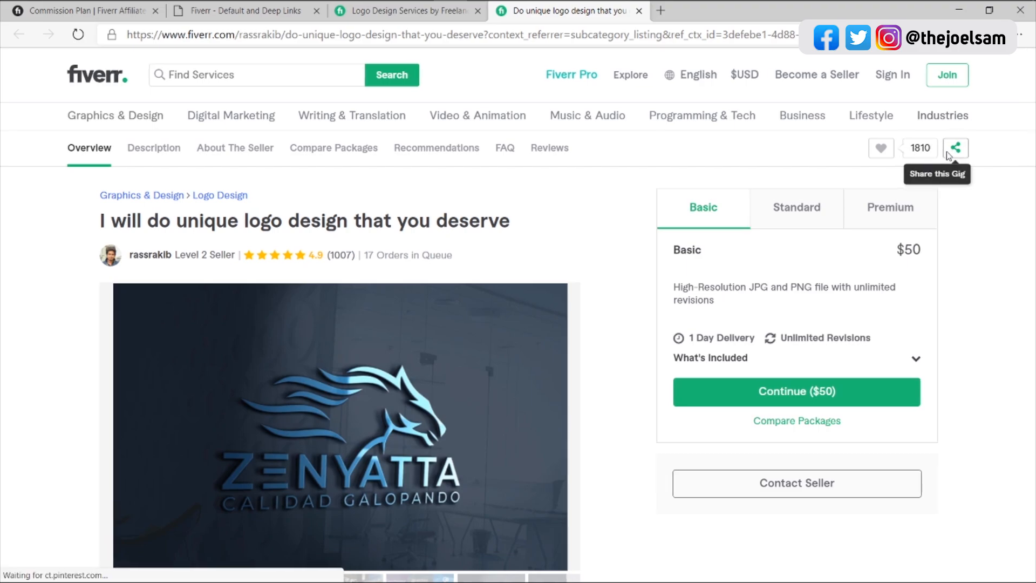
pyautogui.click(955, 147)
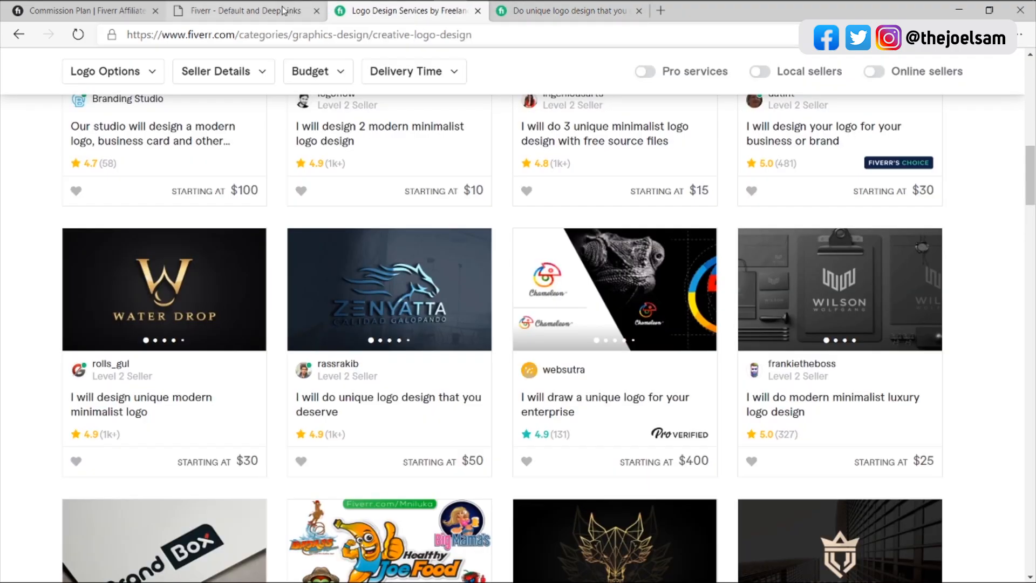
pyautogui.click(238, 10)
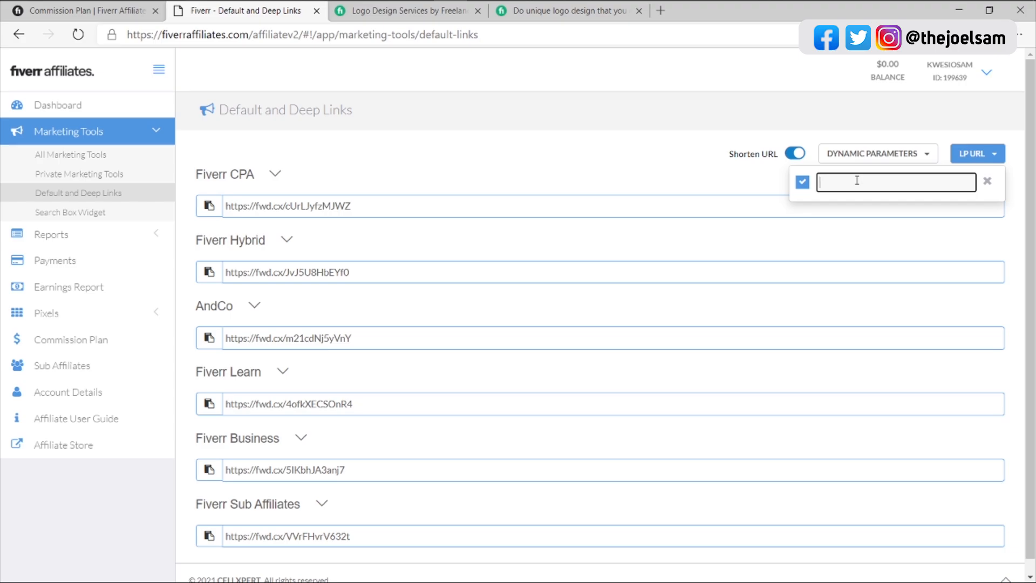
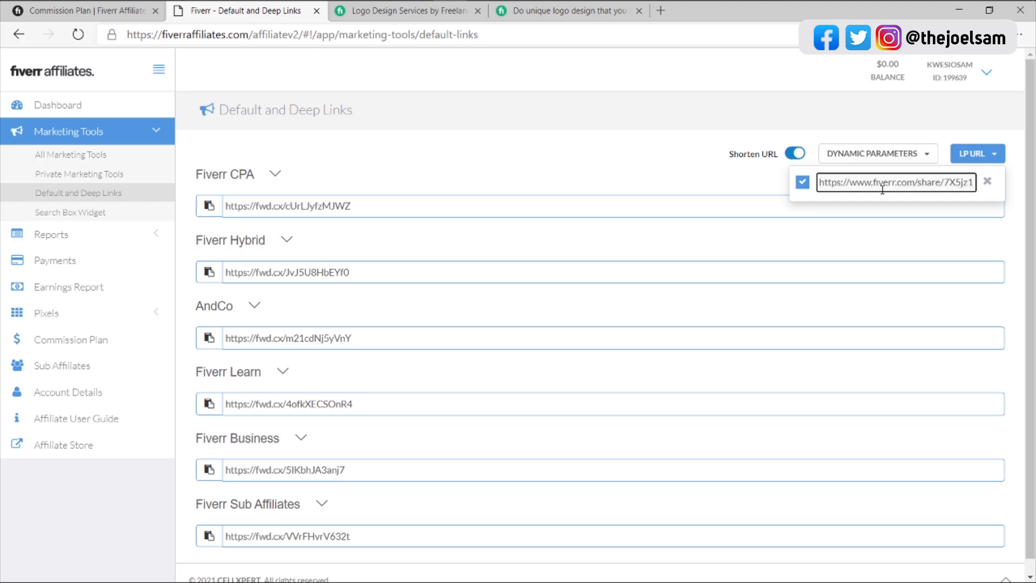
pyautogui.click(795, 153)
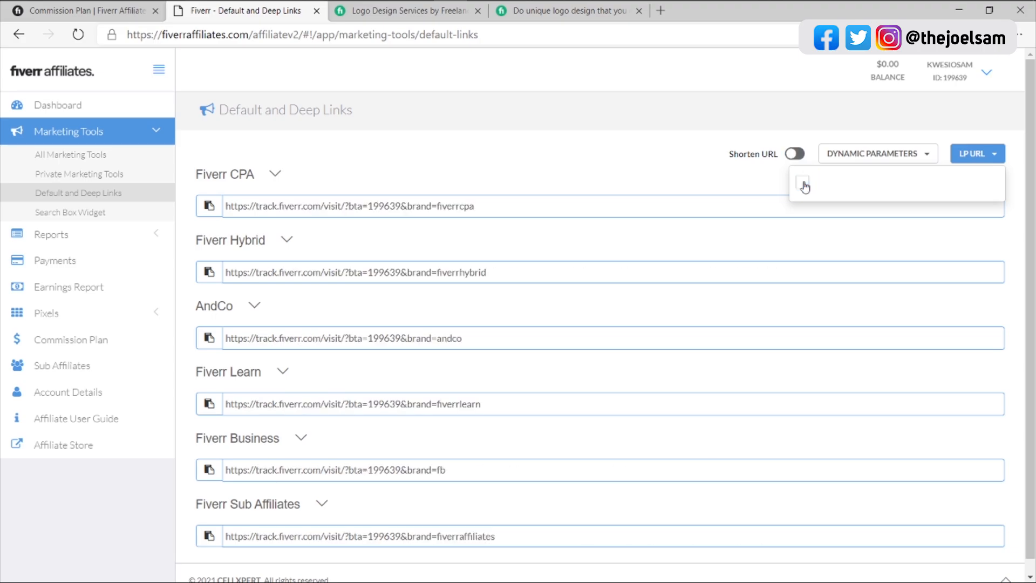
pyautogui.moveTo(311, 226)
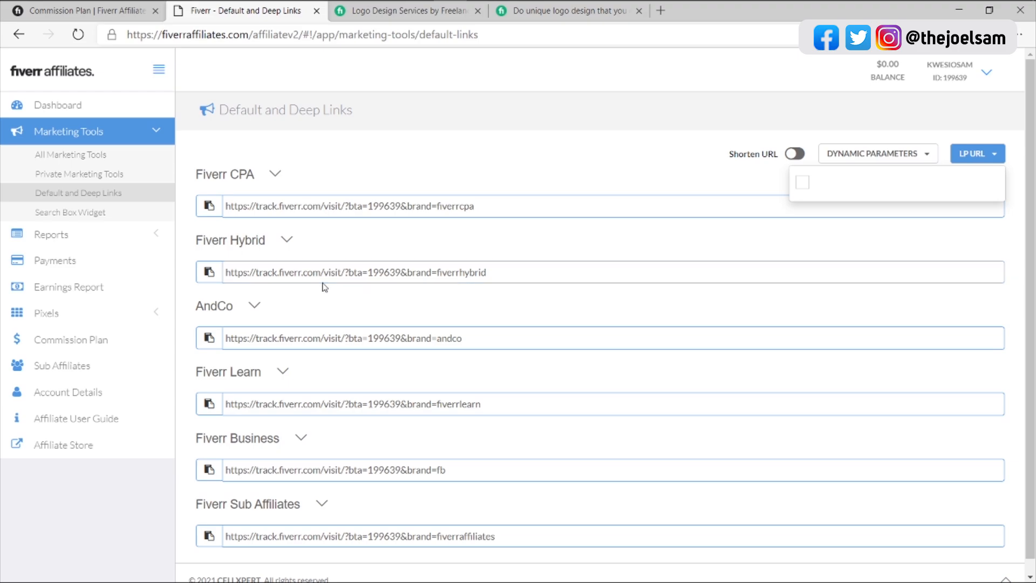
pyautogui.moveTo(445, 389)
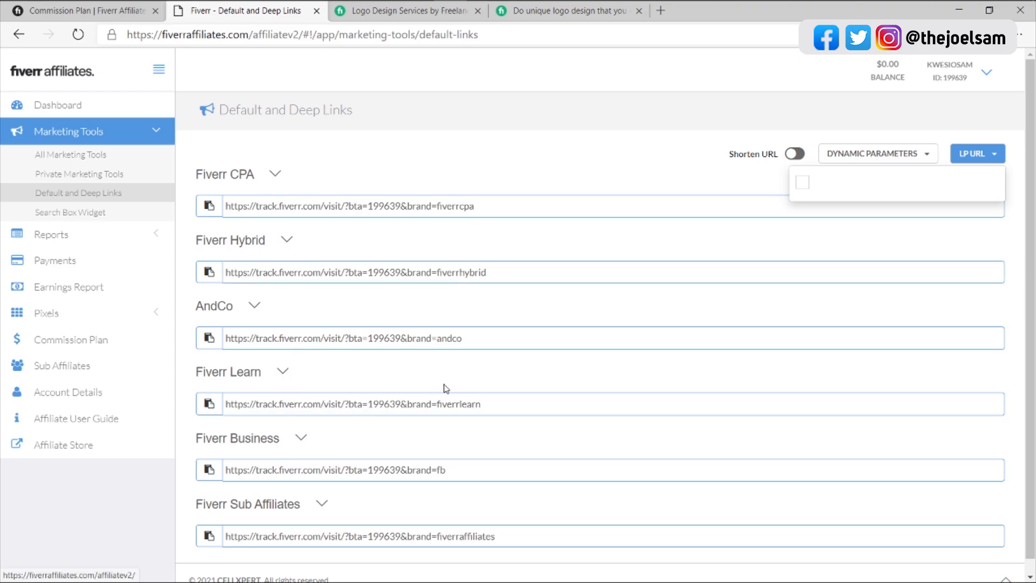
pyautogui.moveTo(433, 219)
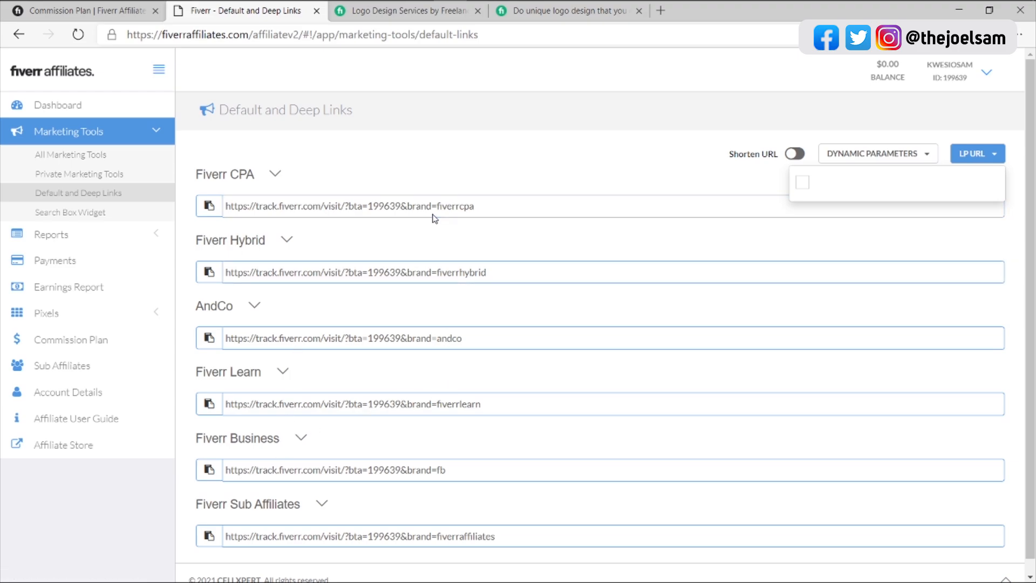
pyautogui.moveTo(447, 221)
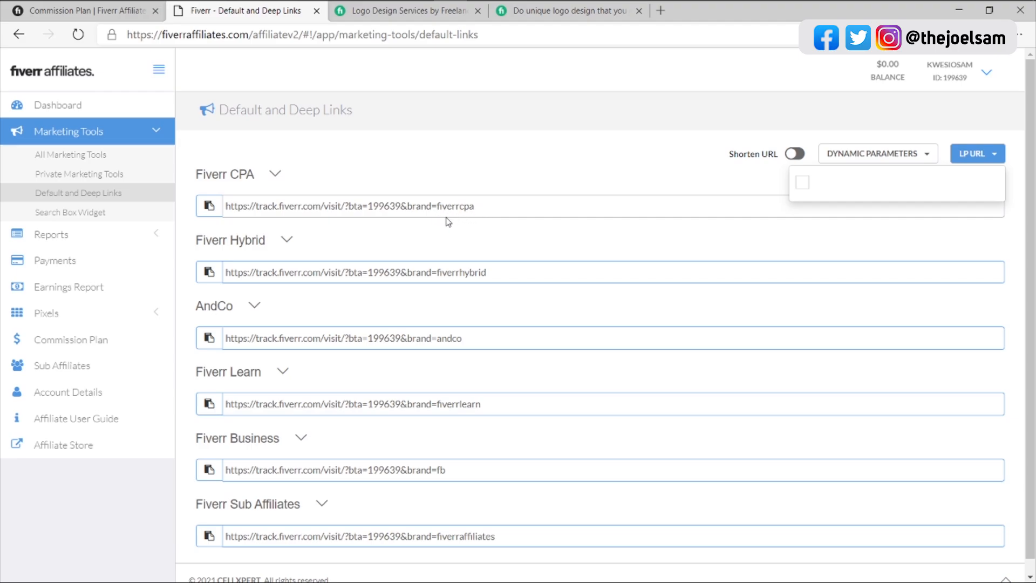
pyautogui.moveTo(256, 265)
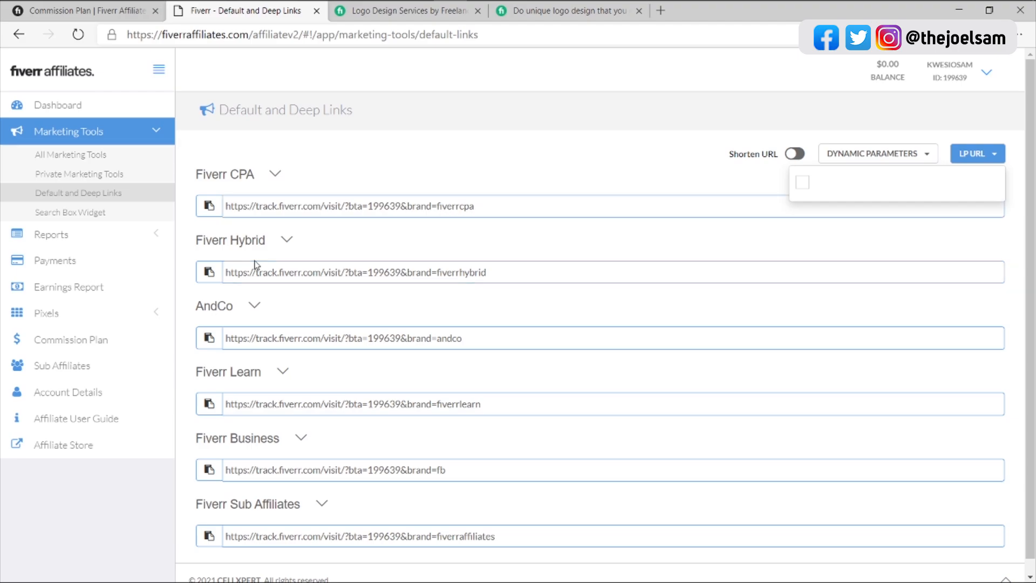
pyautogui.moveTo(221, 271)
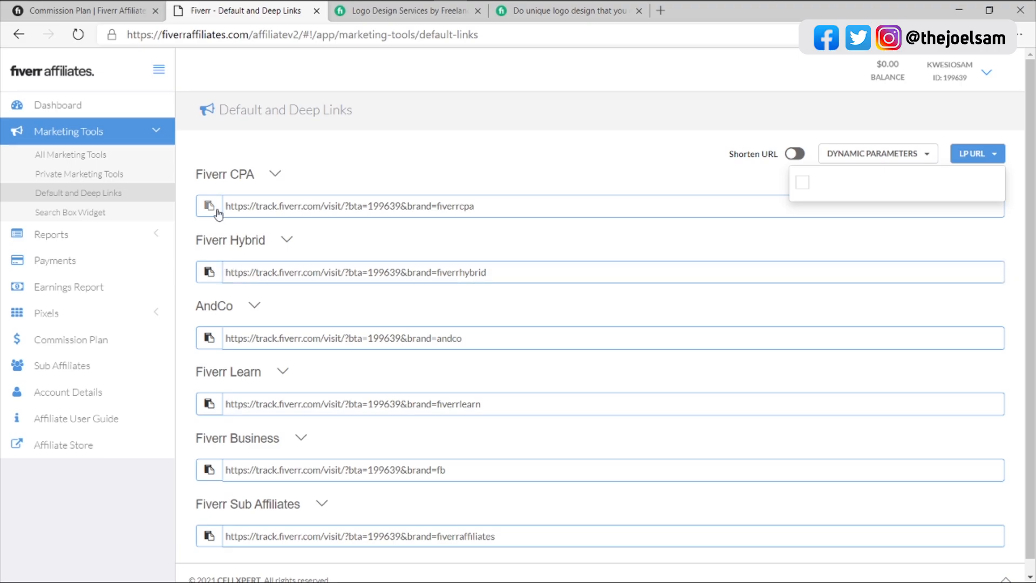
pyautogui.click(209, 206)
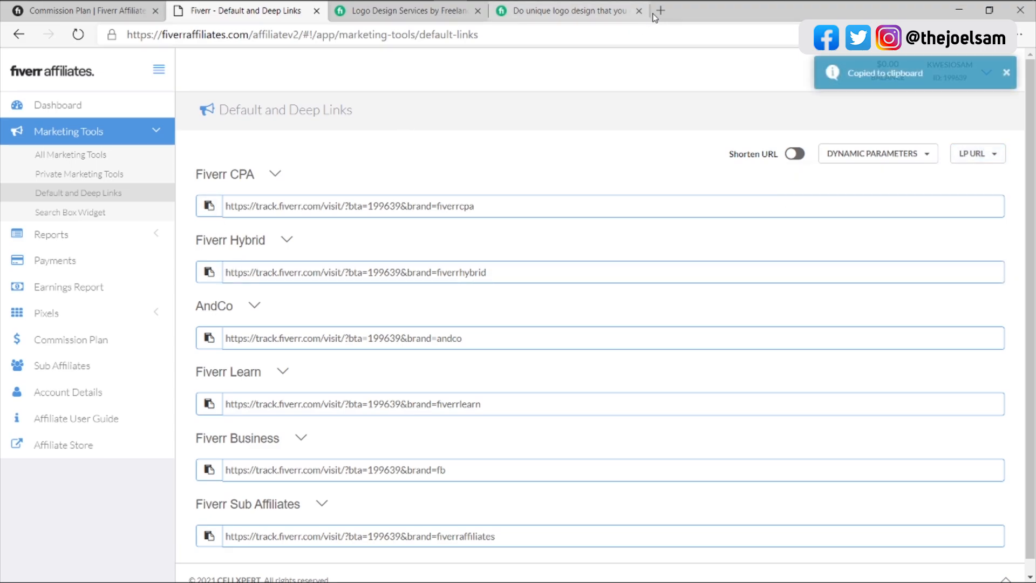
# Load the copied CPA link in a new tab, then return to the logo gig and select its address
pyautogui.click(658, 10)
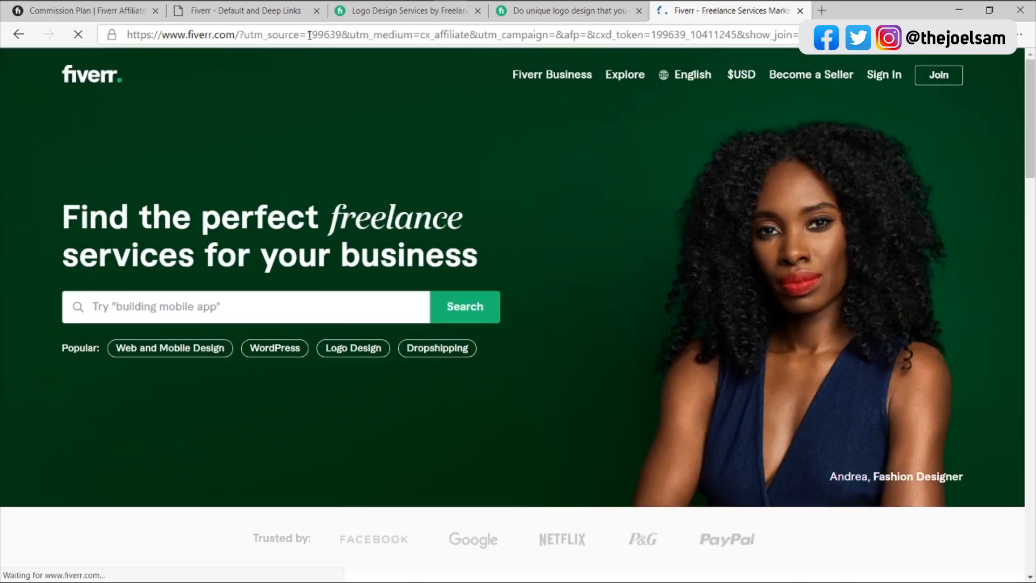
pyautogui.click(938, 74)
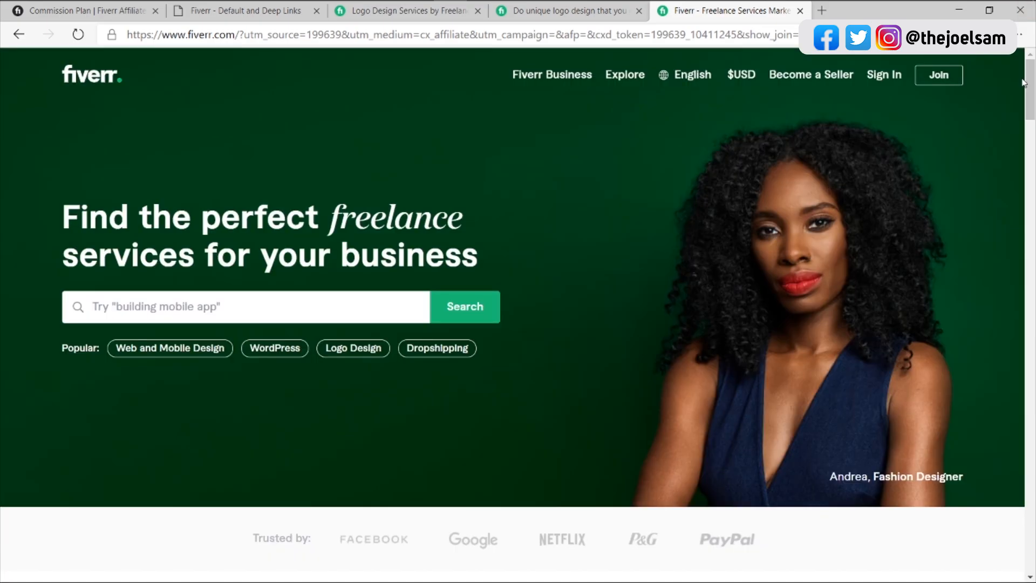
pyautogui.click(403, 11)
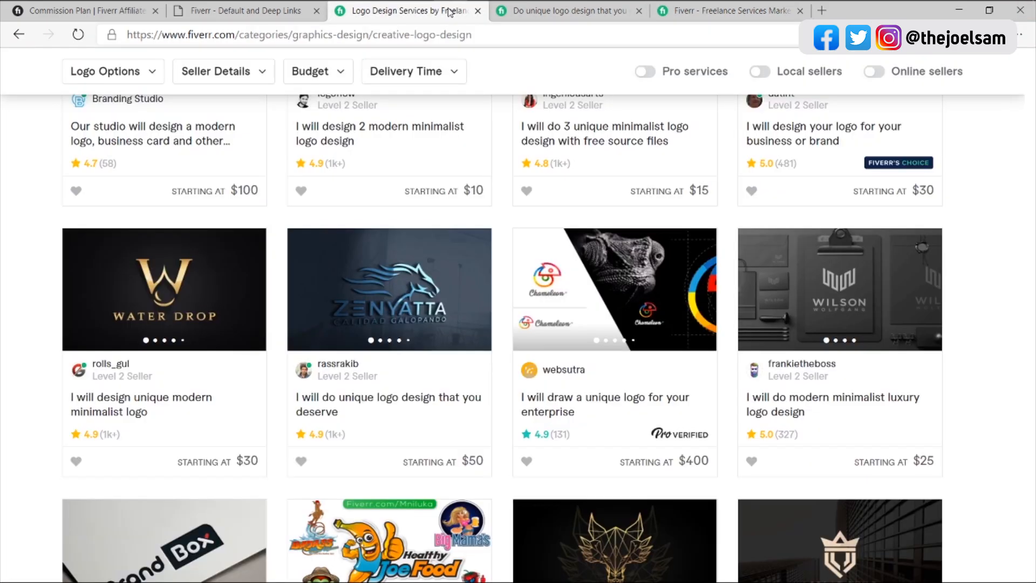
pyautogui.click(568, 11)
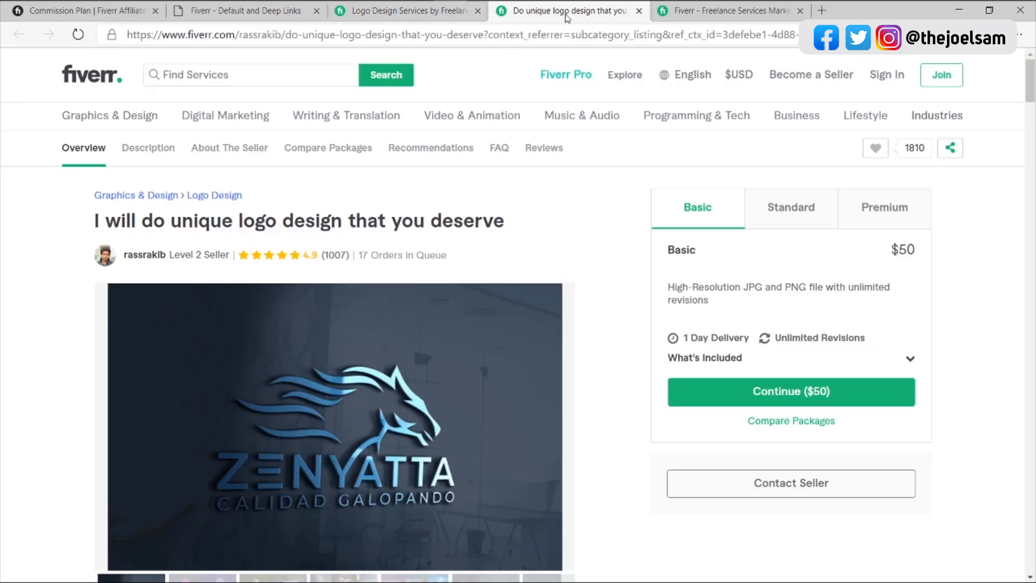
pyautogui.moveTo(936, 253)
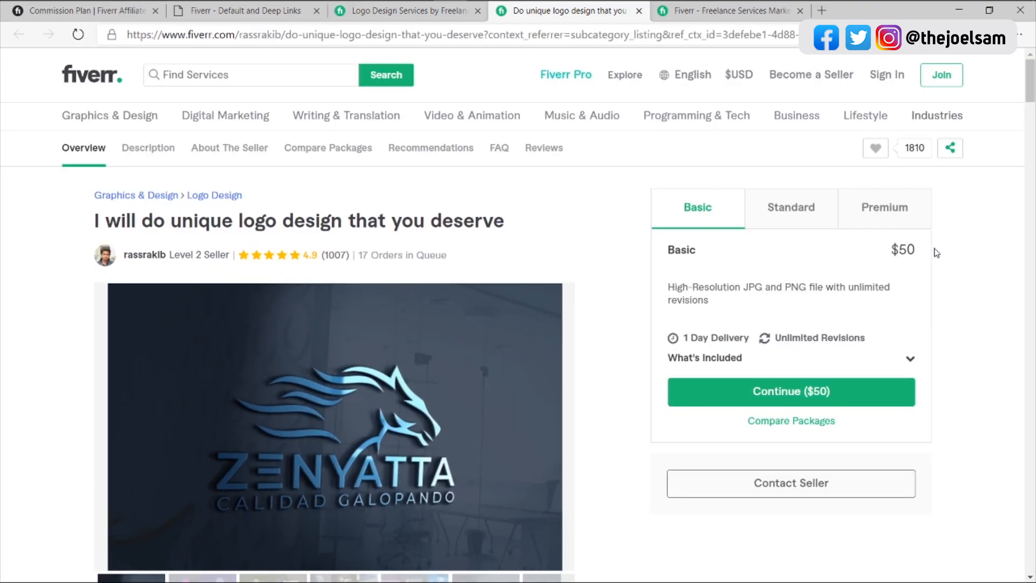
pyautogui.moveTo(738, 74)
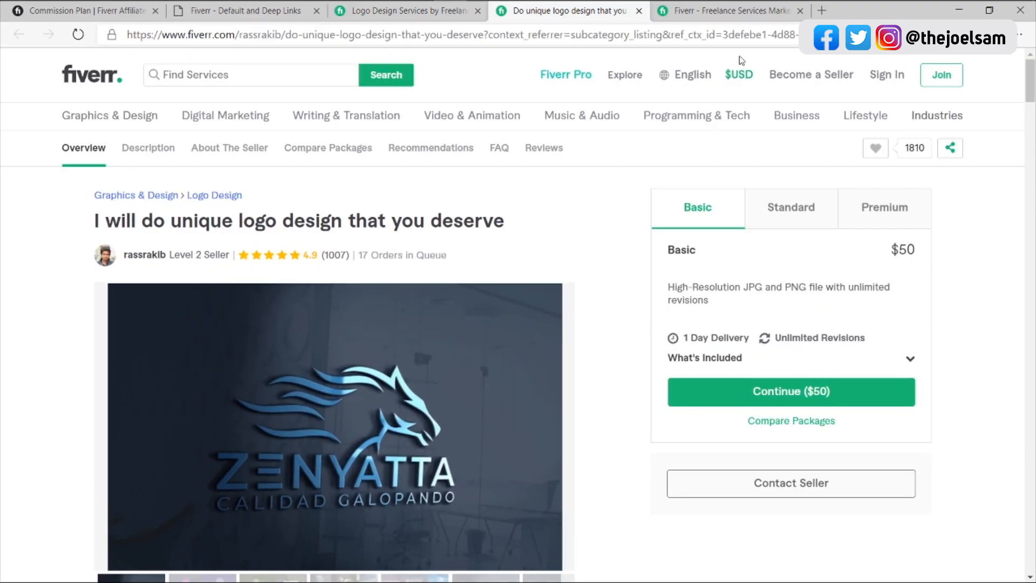
pyautogui.click(423, 35)
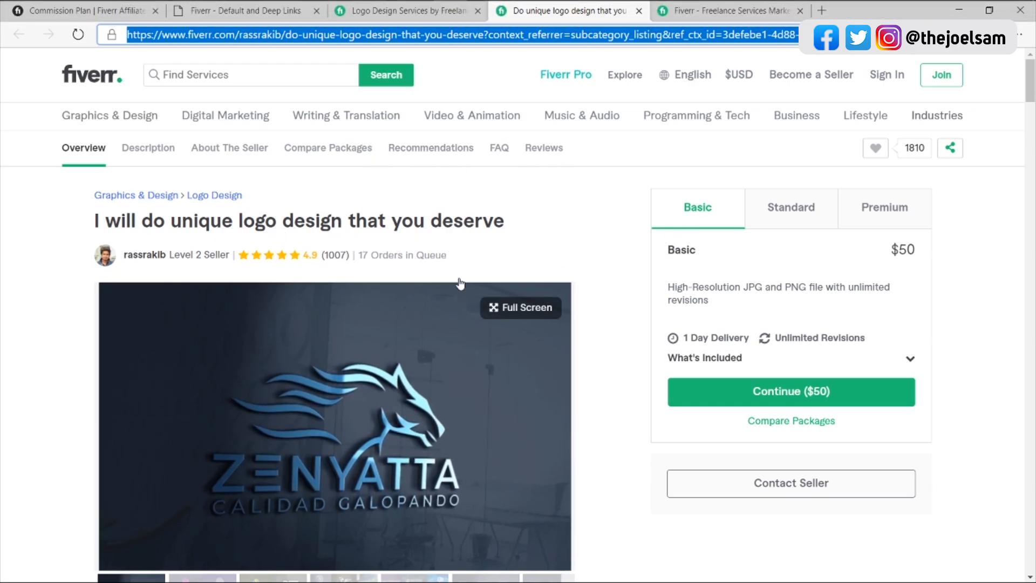
pyautogui.moveTo(311, 279)
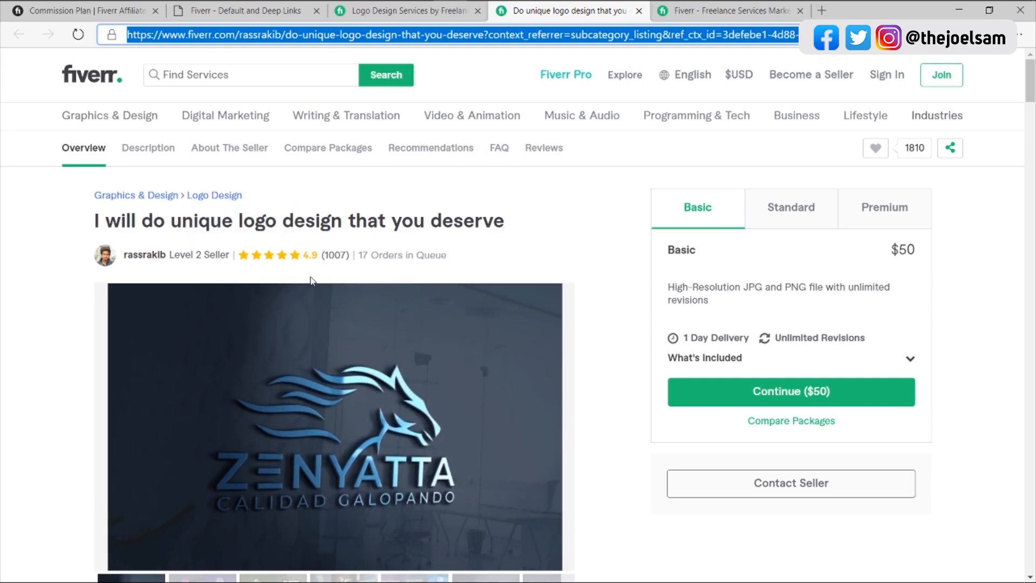
pyautogui.moveTo(334, 221)
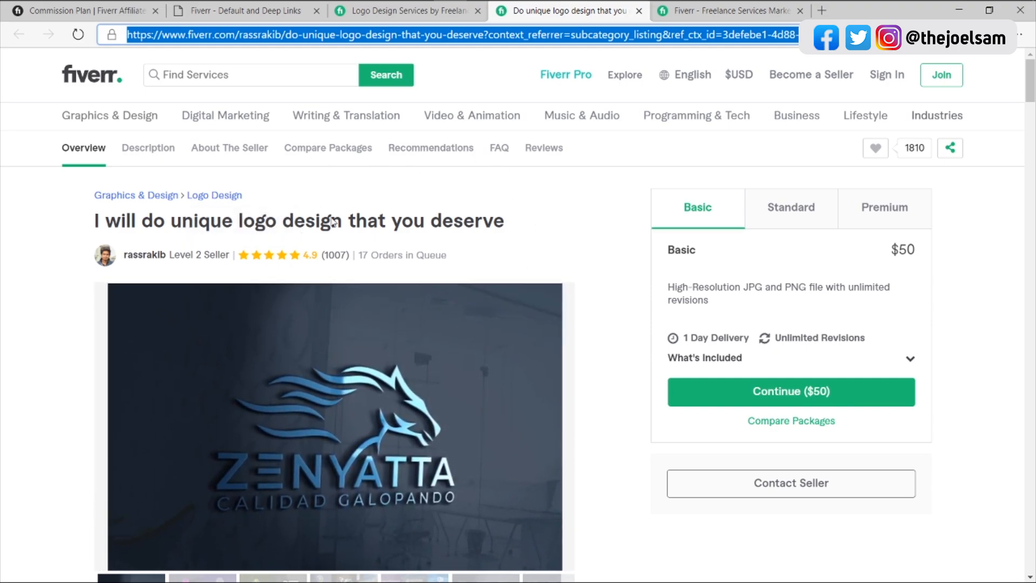
pyautogui.moveTo(446, 179)
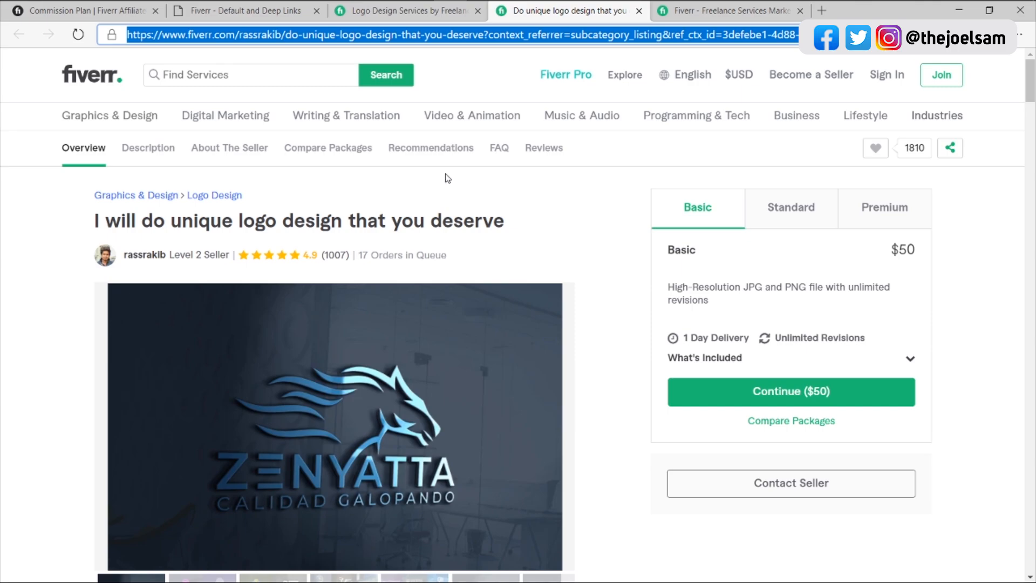
pyautogui.moveTo(447, 159)
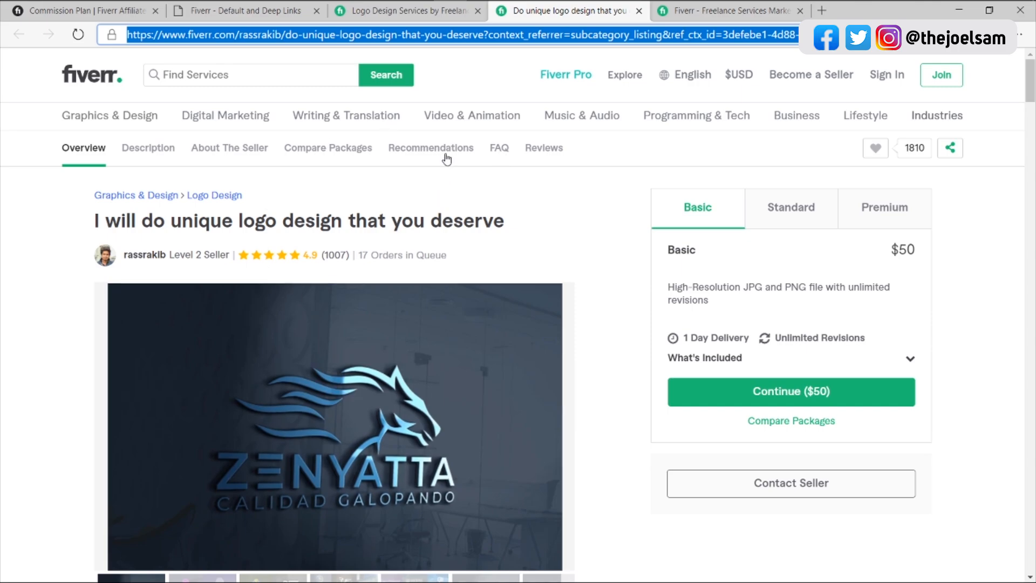
pyautogui.moveTo(434, 26)
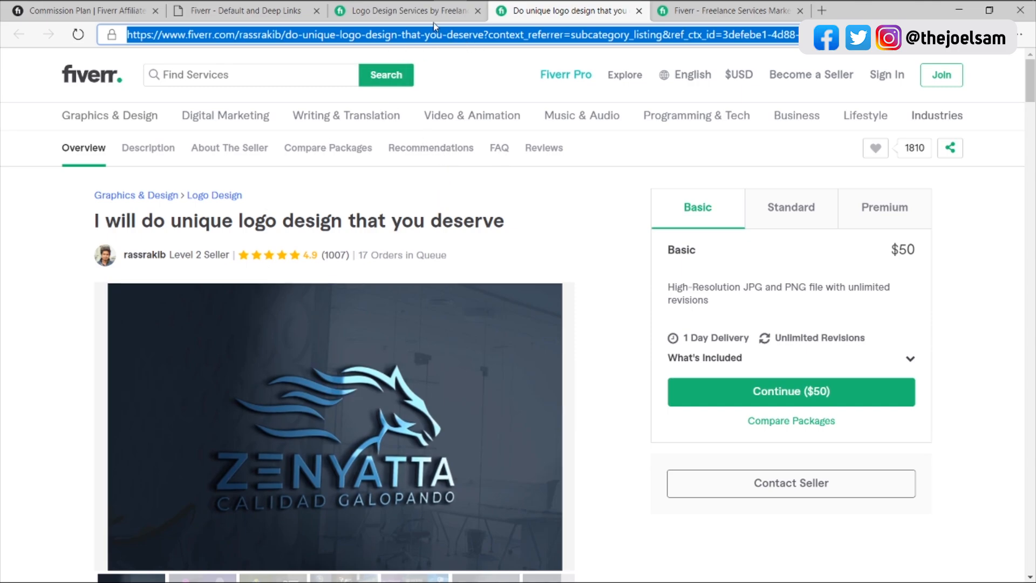
# Switch back to the 'Fiverr - Default and Deep Links' tab
pyautogui.click(245, 11)
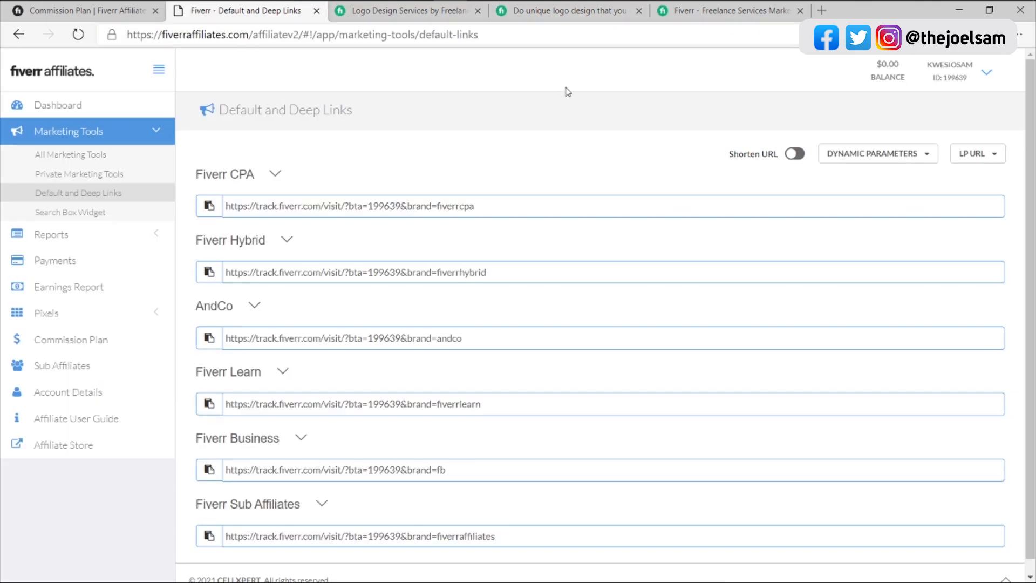
pyautogui.moveTo(587, 104)
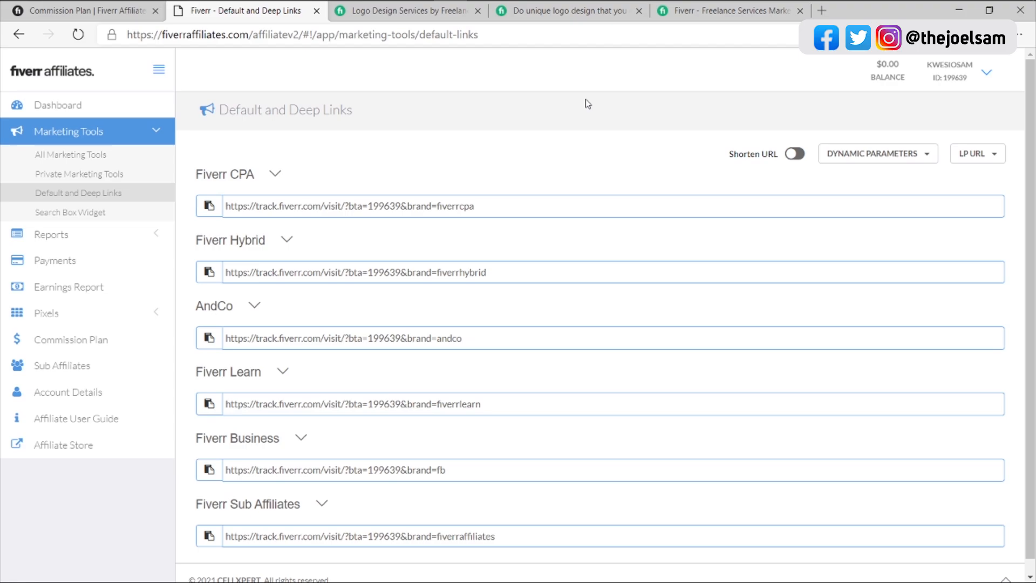
pyautogui.moveTo(385, 182)
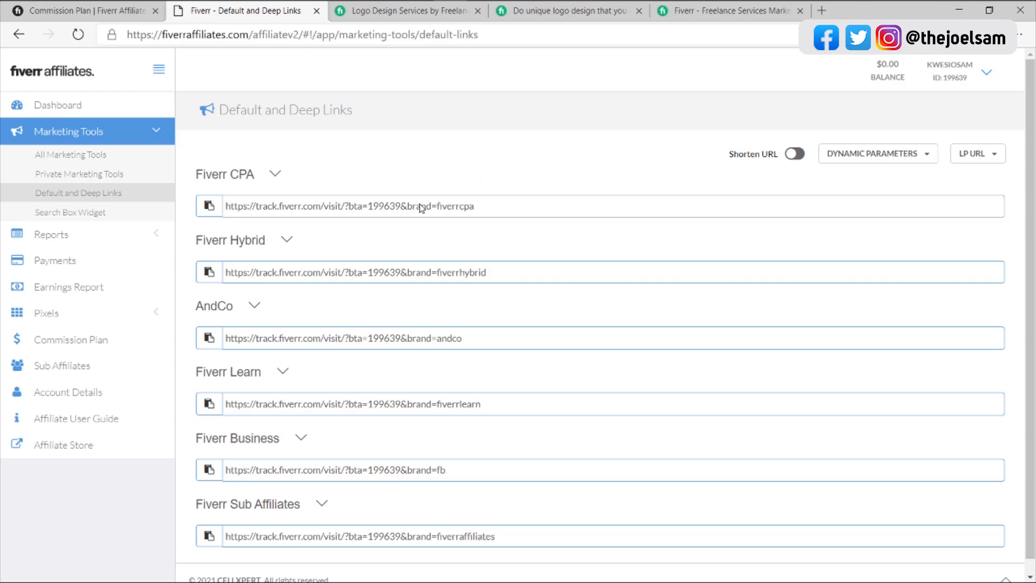
pyautogui.moveTo(424, 180)
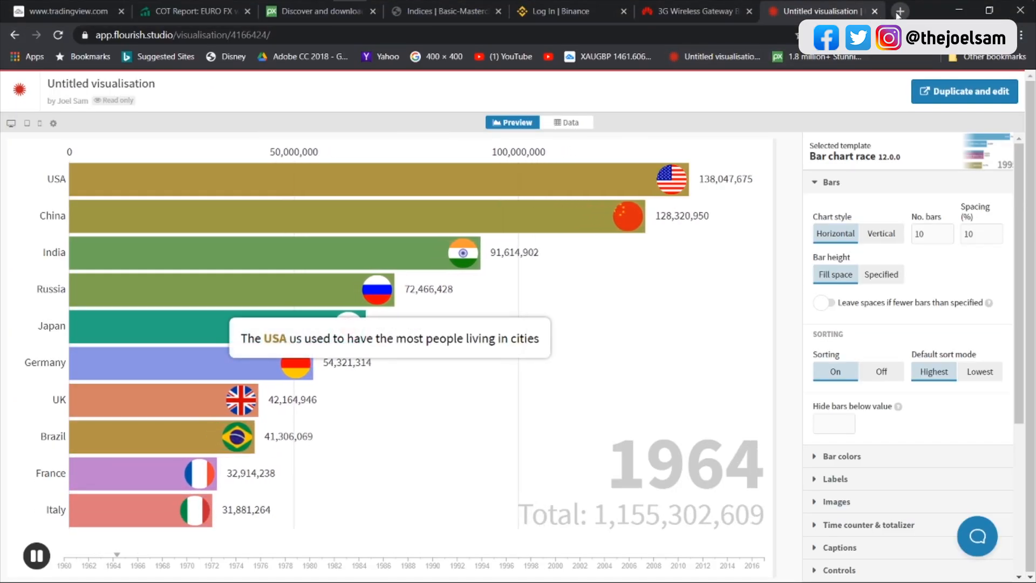
# Go to facebook.com in a new tab and search for 'entrepreneur network'
pyautogui.click(900, 11)
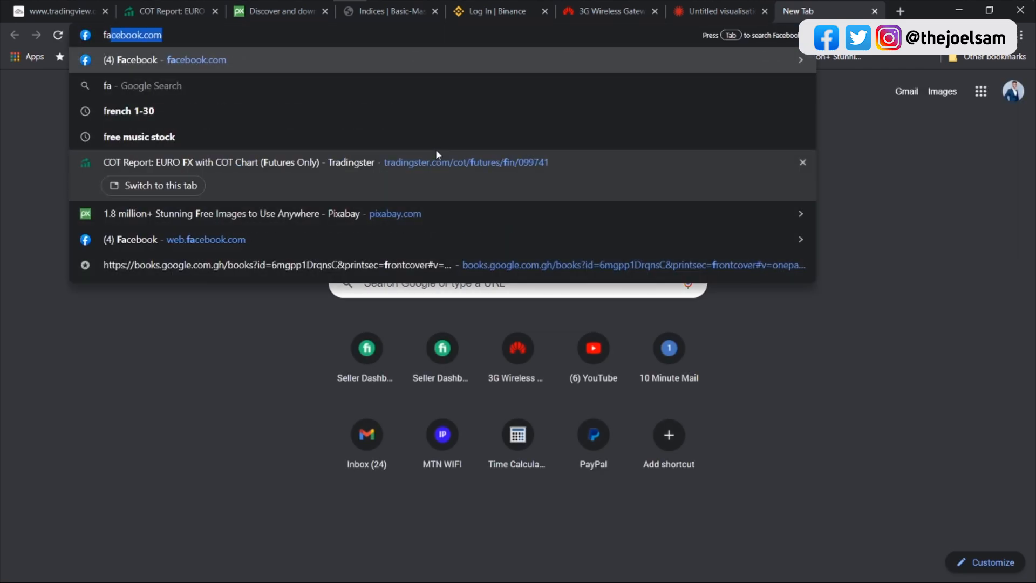
pyautogui.click(206, 239)
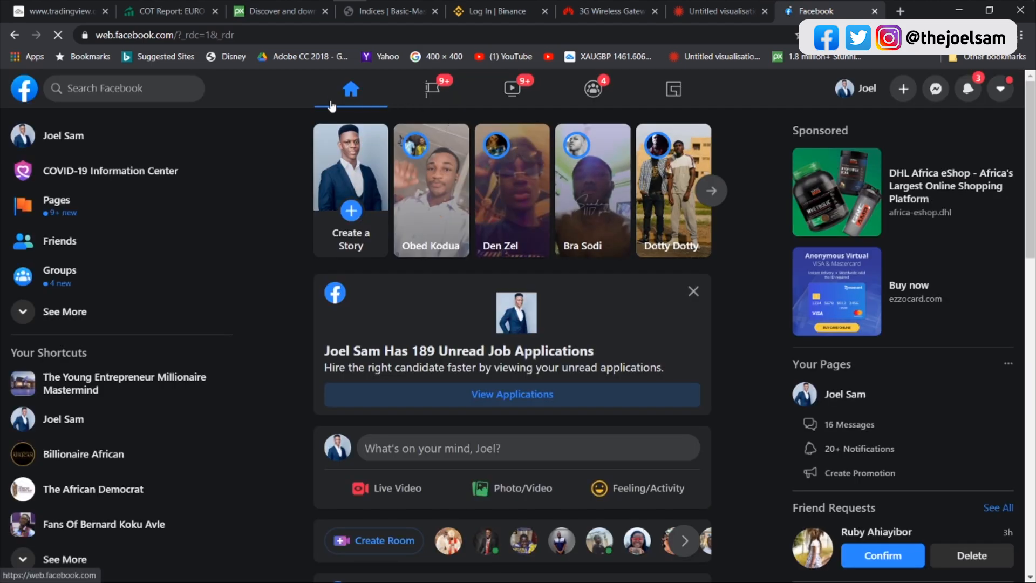
pyautogui.click(123, 88)
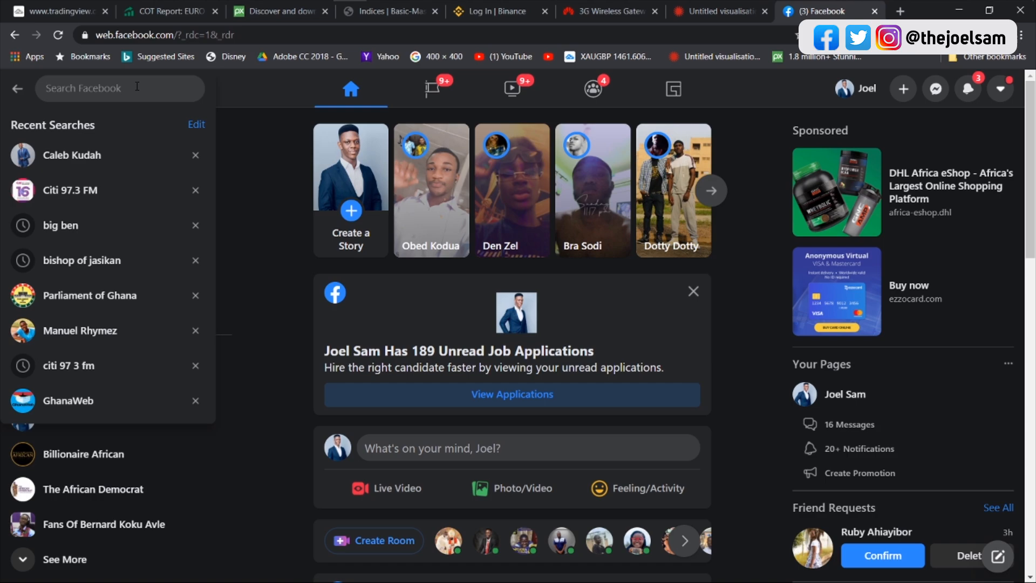
pyautogui.write('entrepreneur network')
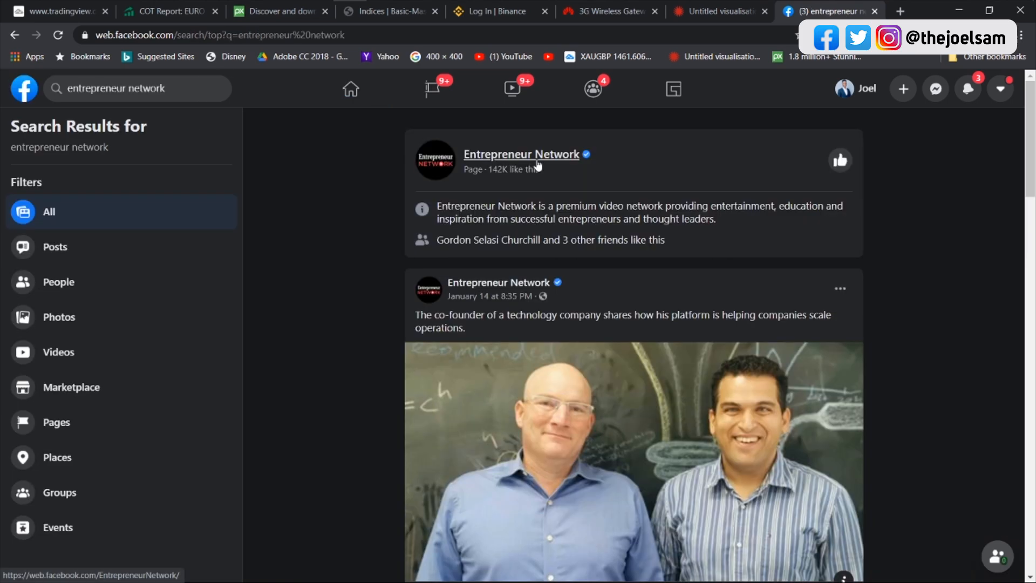
pyautogui.moveTo(903, 191)
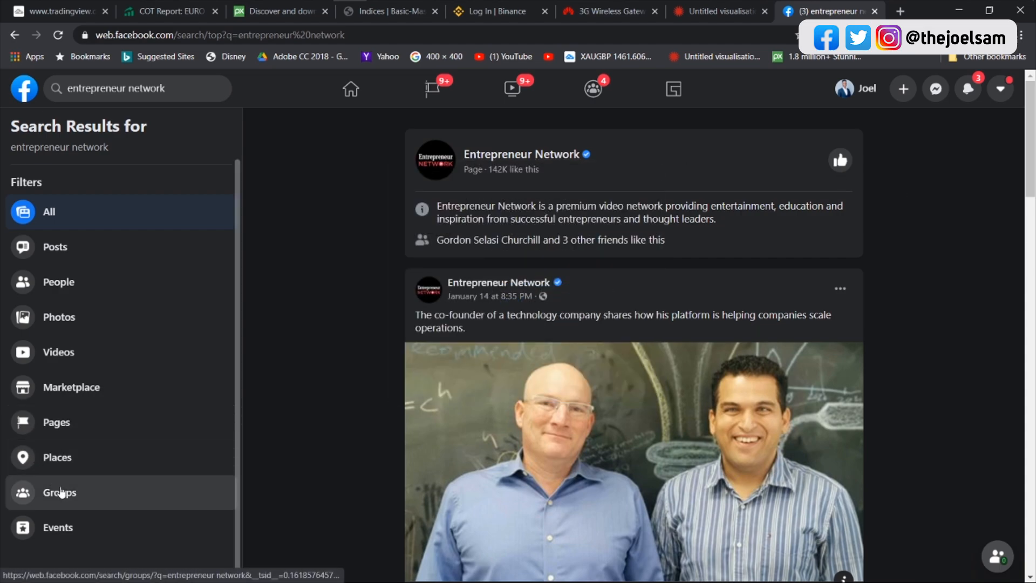
pyautogui.click(59, 492)
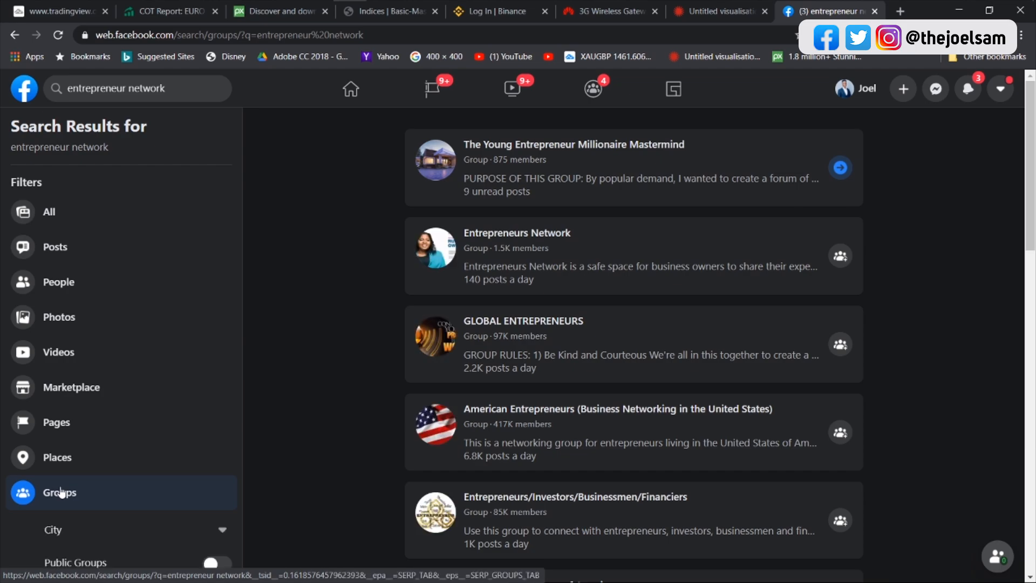
pyautogui.moveTo(417, 298)
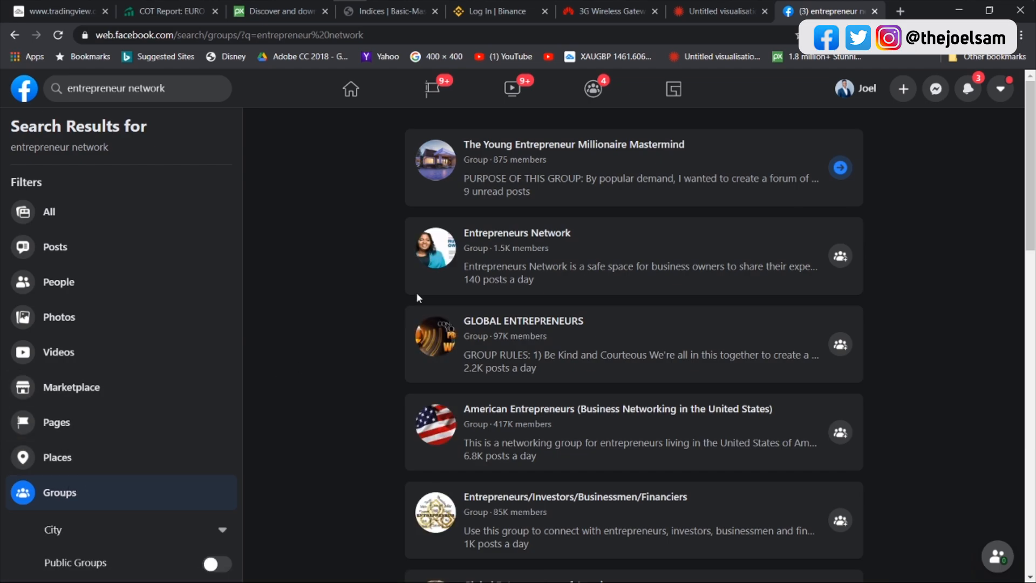
pyautogui.moveTo(511, 333)
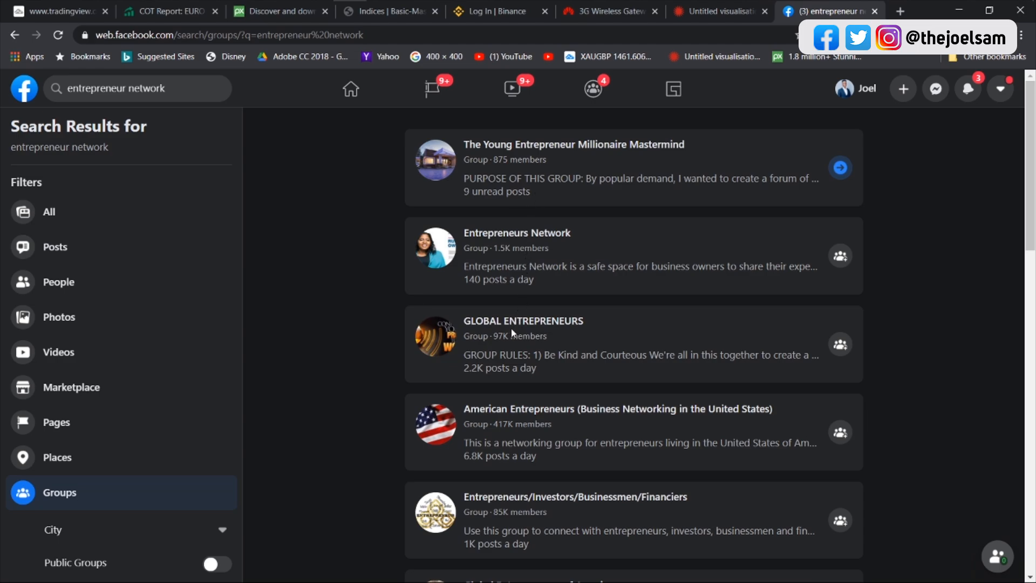
pyautogui.moveTo(499, 383)
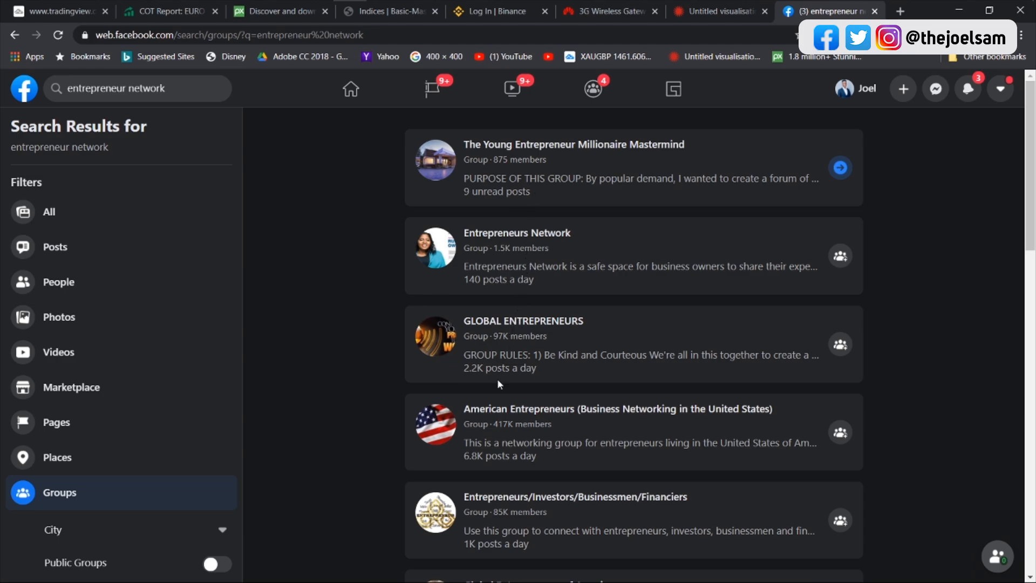
pyautogui.moveTo(473, 329)
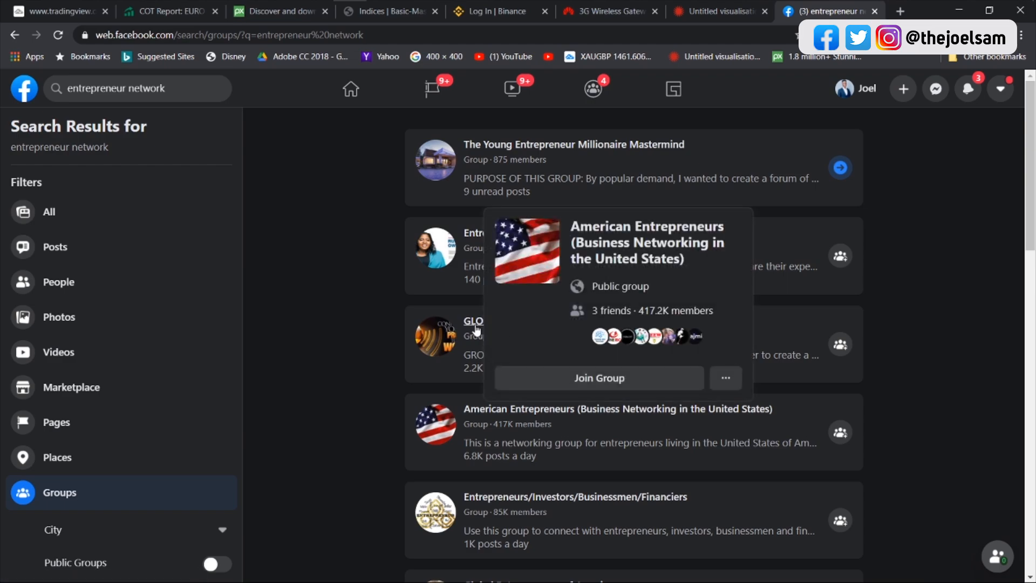
pyautogui.moveTo(474, 328)
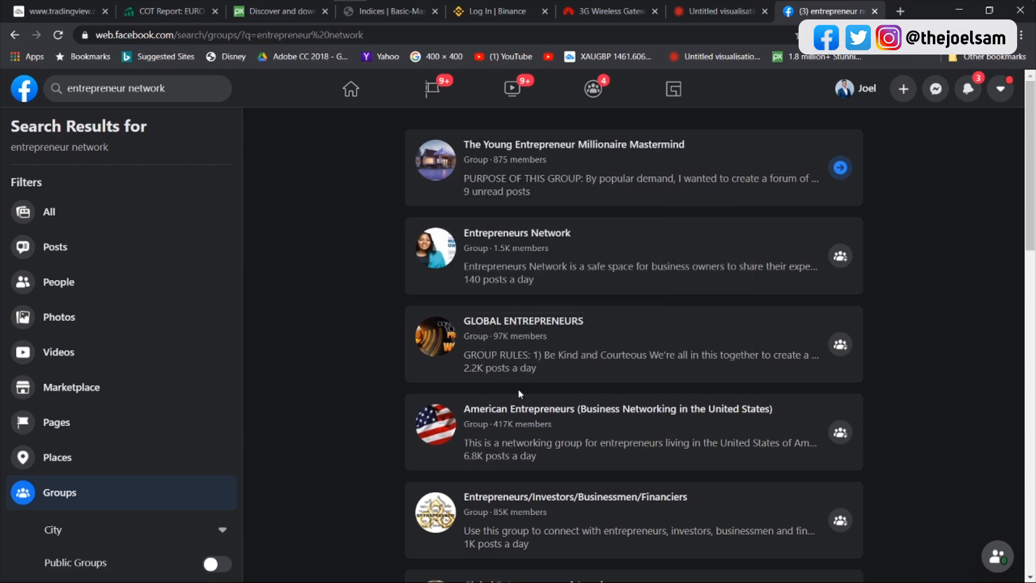
# Open the American Entrepreneurs group (417.2K members) and skim its discussion feed
pyautogui.click(618, 409)
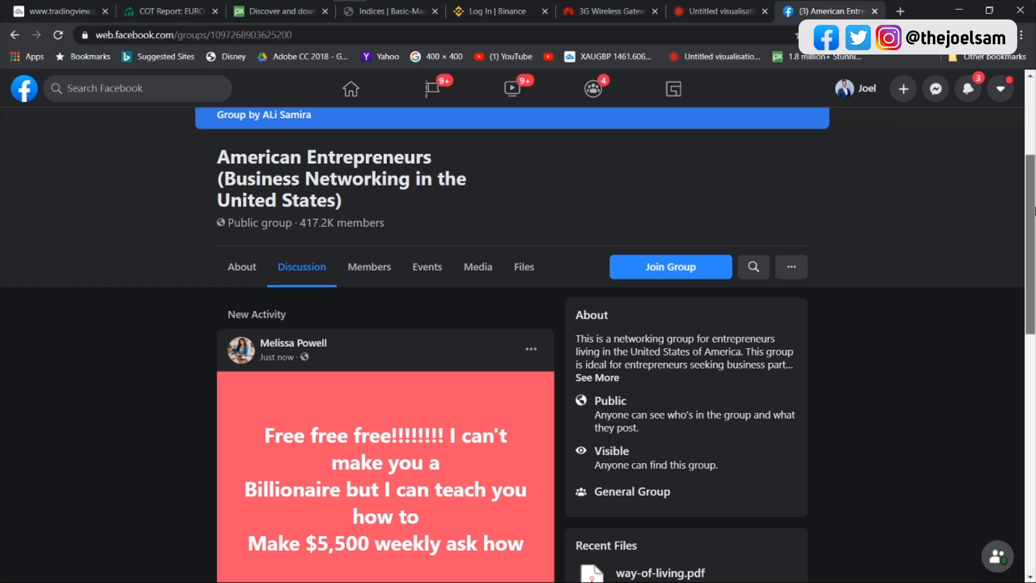
pyautogui.scroll(-3)
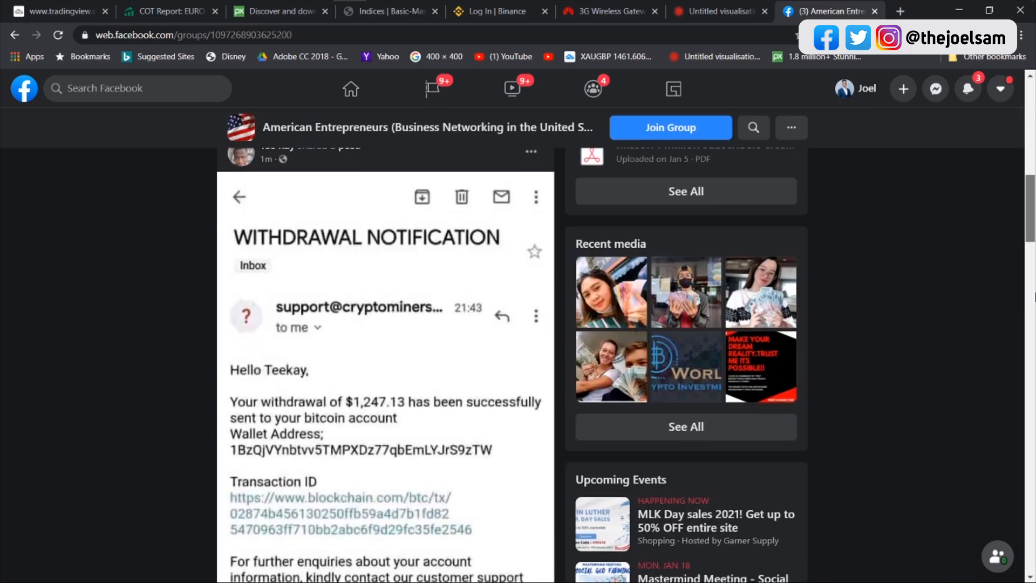
pyautogui.scroll(-3)
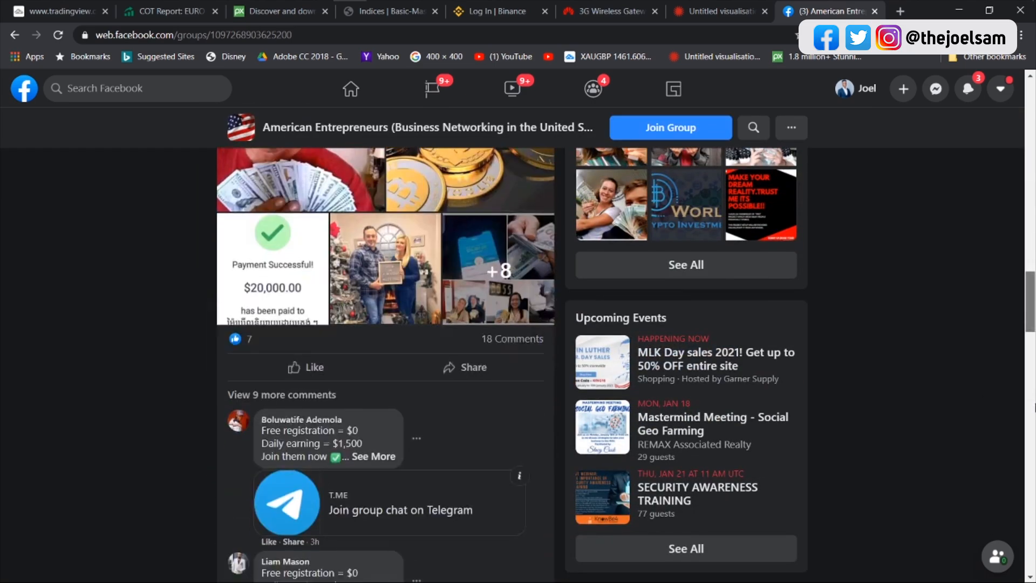
pyautogui.scroll(3)
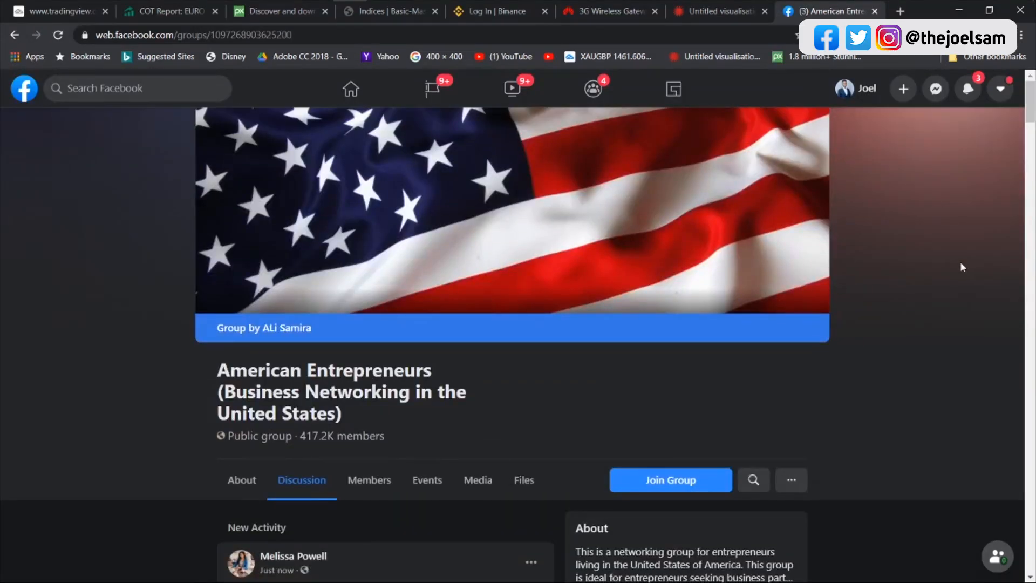
pyautogui.moveTo(960, 260)
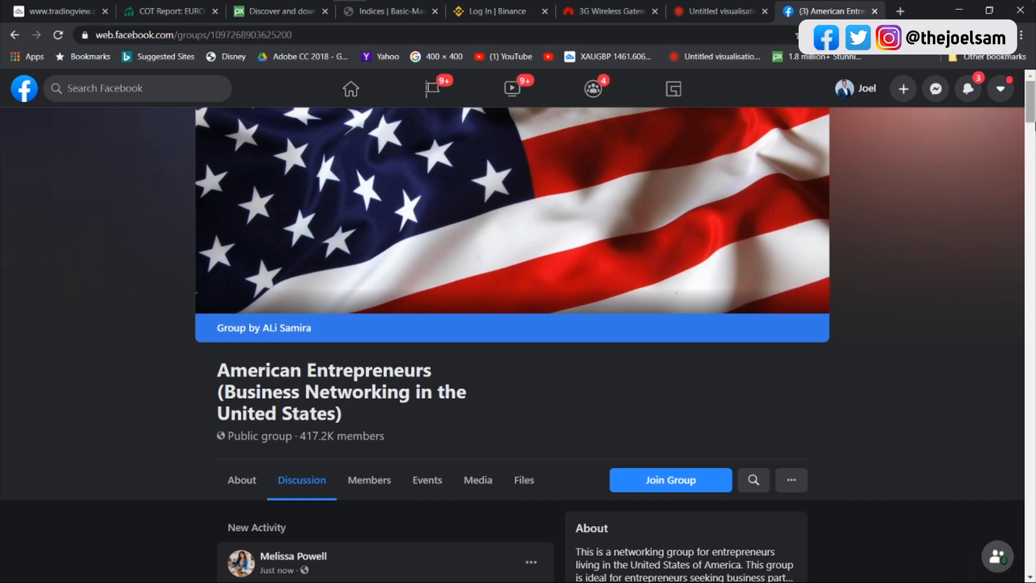
pyautogui.moveTo(350, 89)
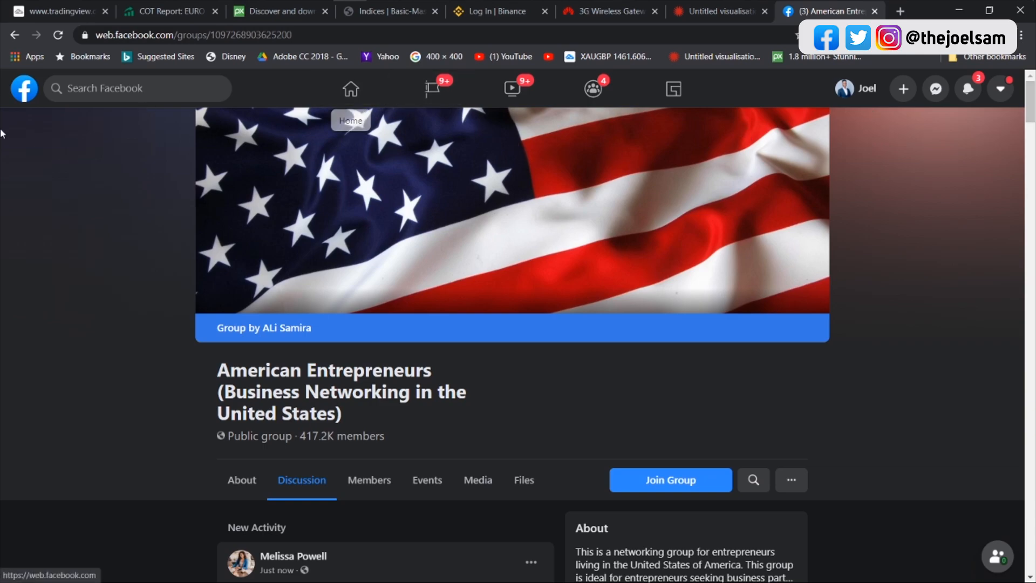
pyautogui.moveTo(15, 36)
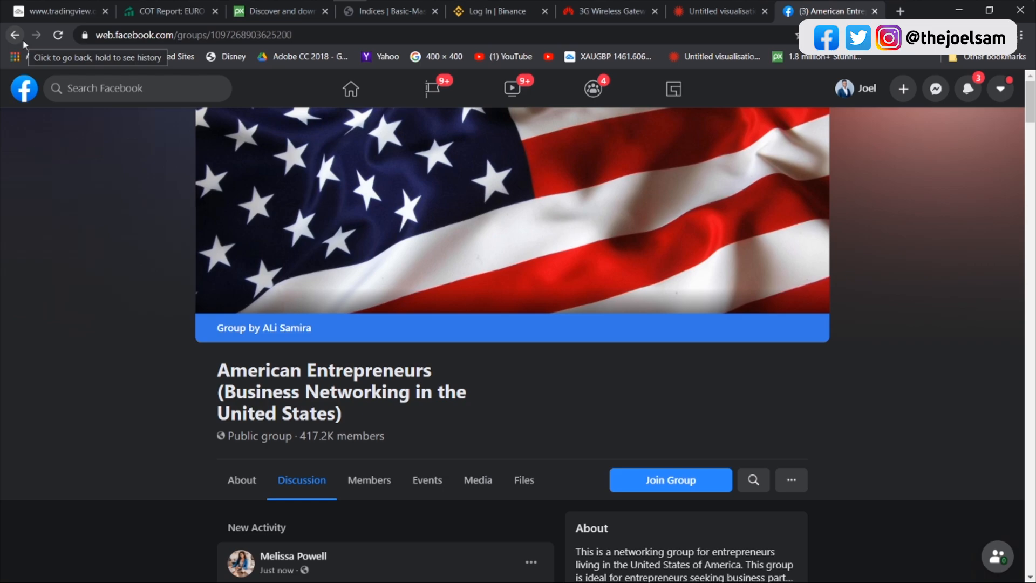
# Return to the group results and open the Entrepreneurs Network group page
pyautogui.click(14, 35)
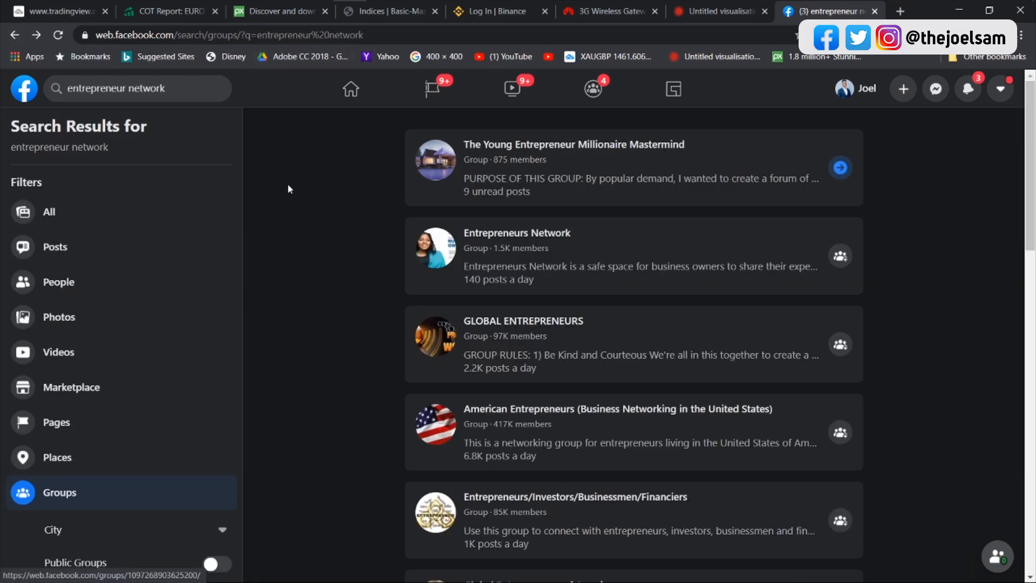
pyautogui.moveTo(522, 207)
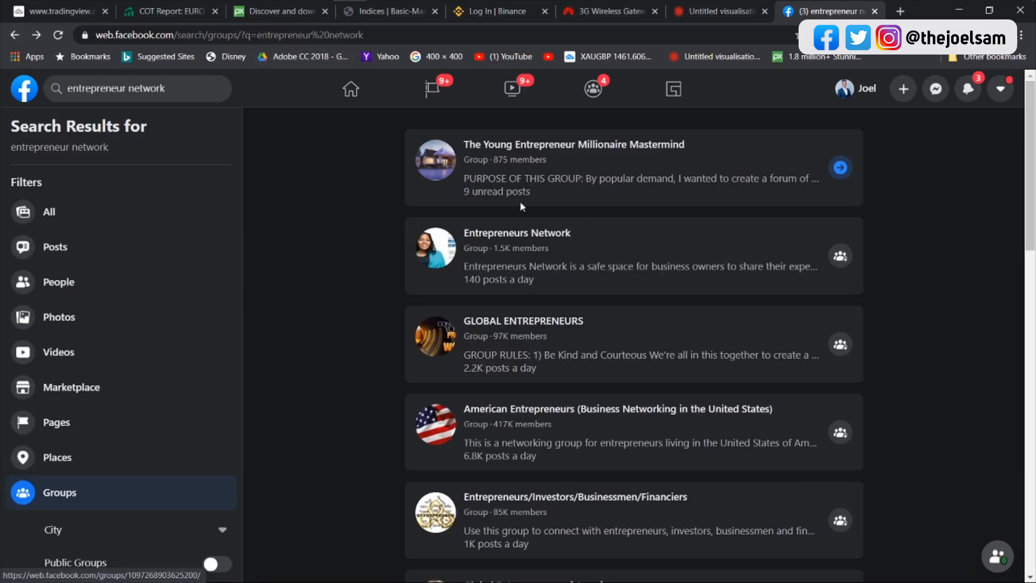
pyautogui.moveTo(517, 233)
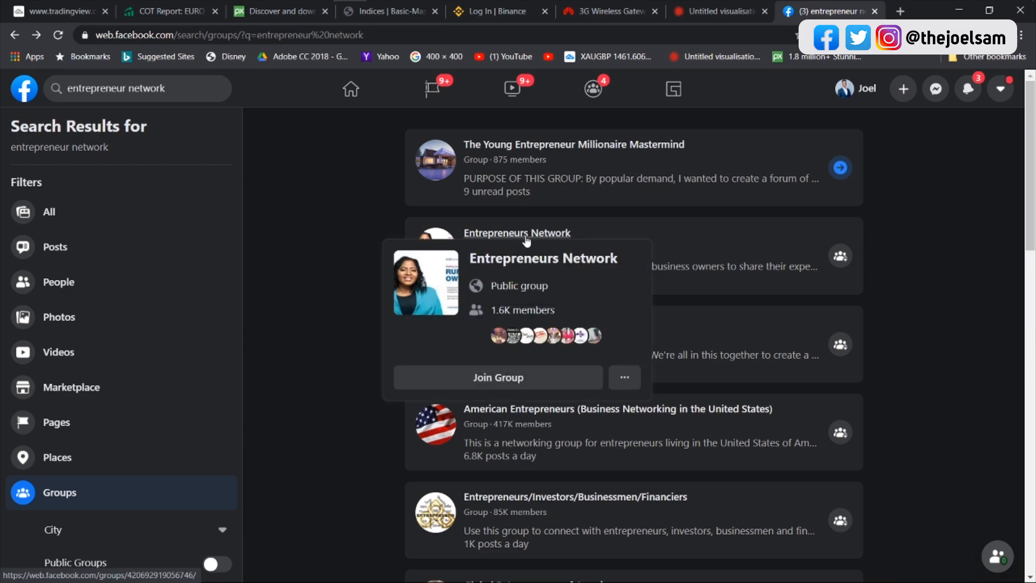
pyautogui.click(517, 233)
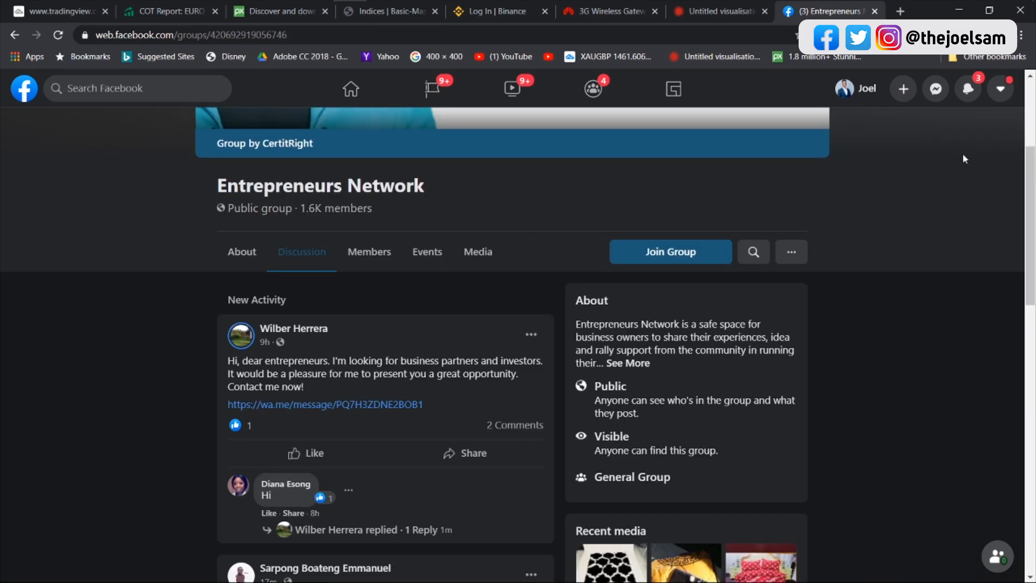
pyautogui.scroll(-3)
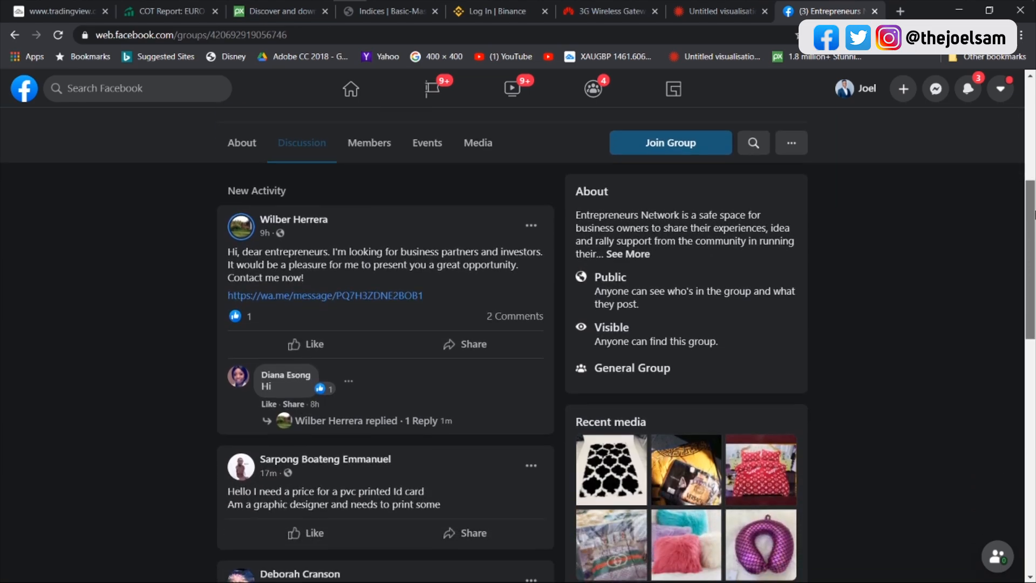
pyautogui.scroll(-3)
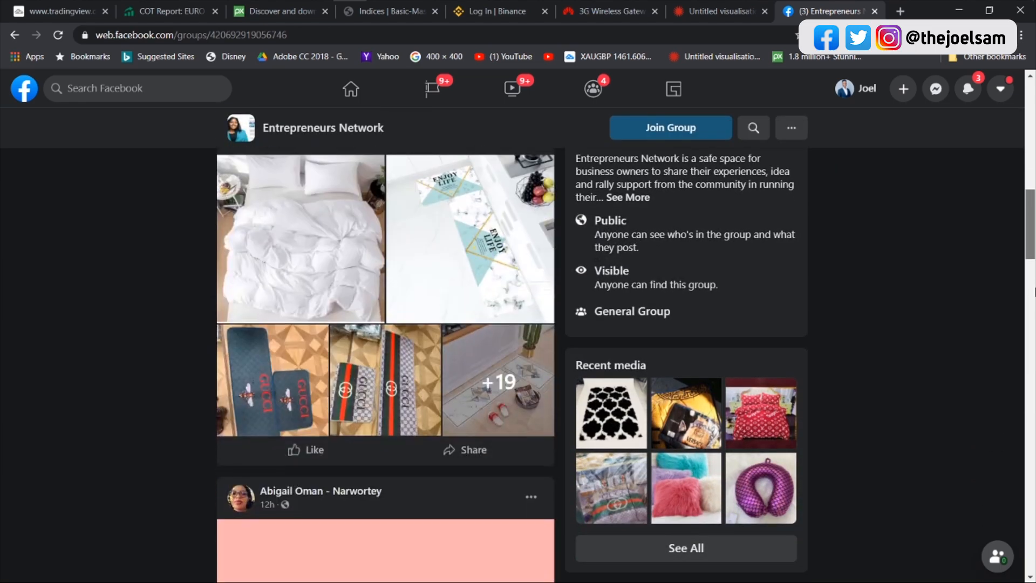
pyautogui.scroll(-3)
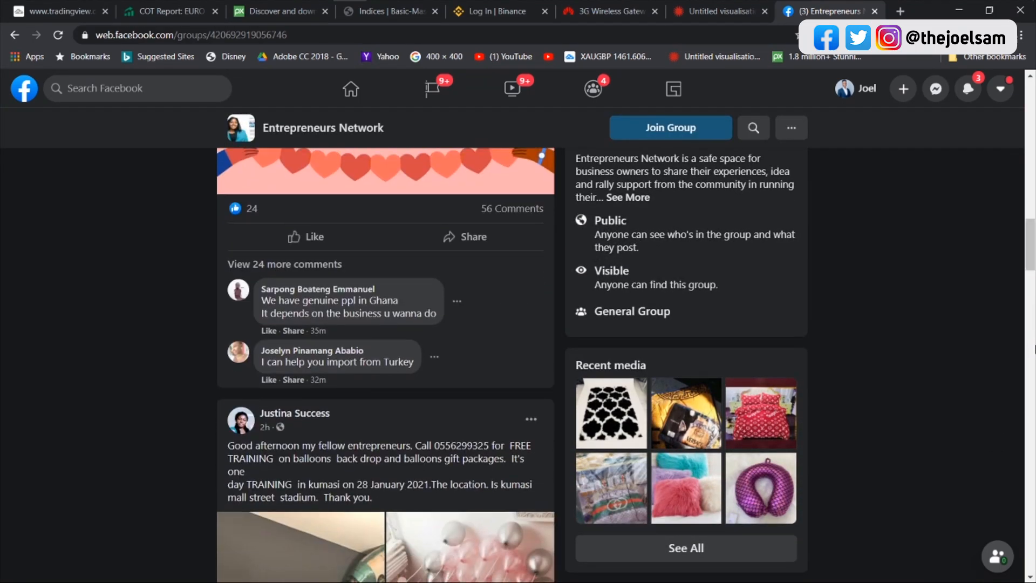
pyautogui.moveTo(447, 320)
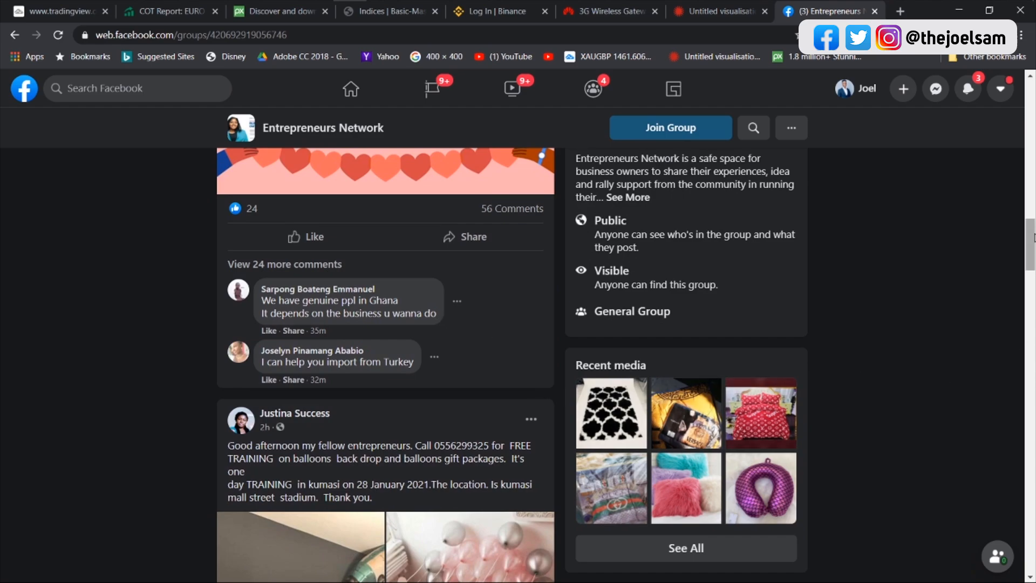
# Scroll through the Entrepreneurs Network group's recent discussion posts
pyautogui.scroll(3)
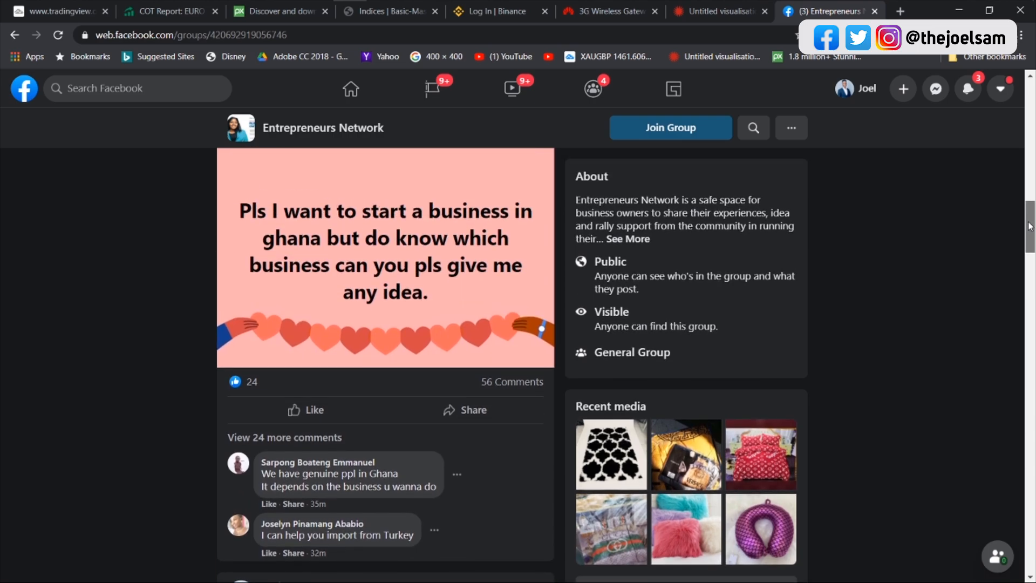
pyautogui.scroll(3)
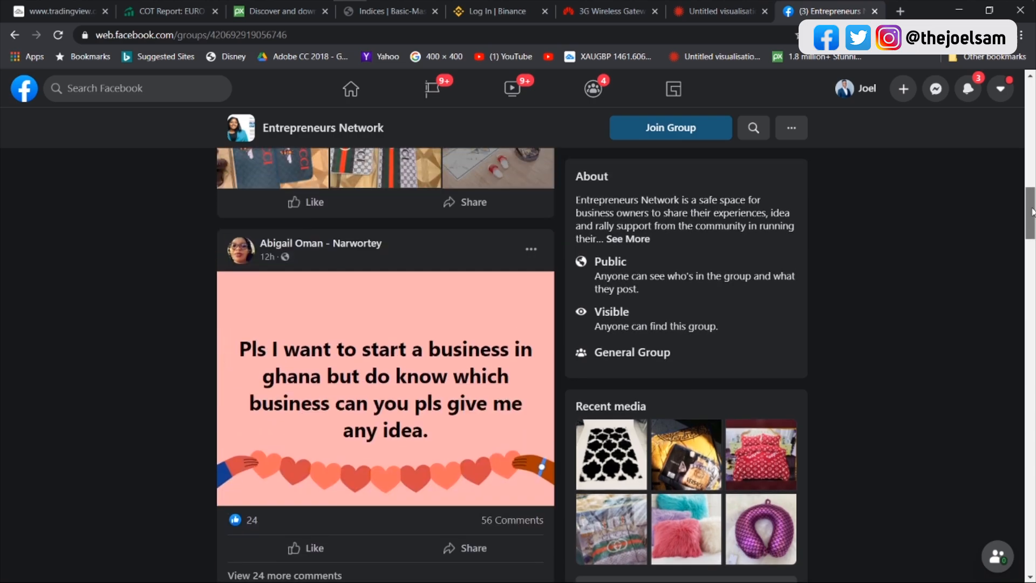
pyautogui.scroll(-3)
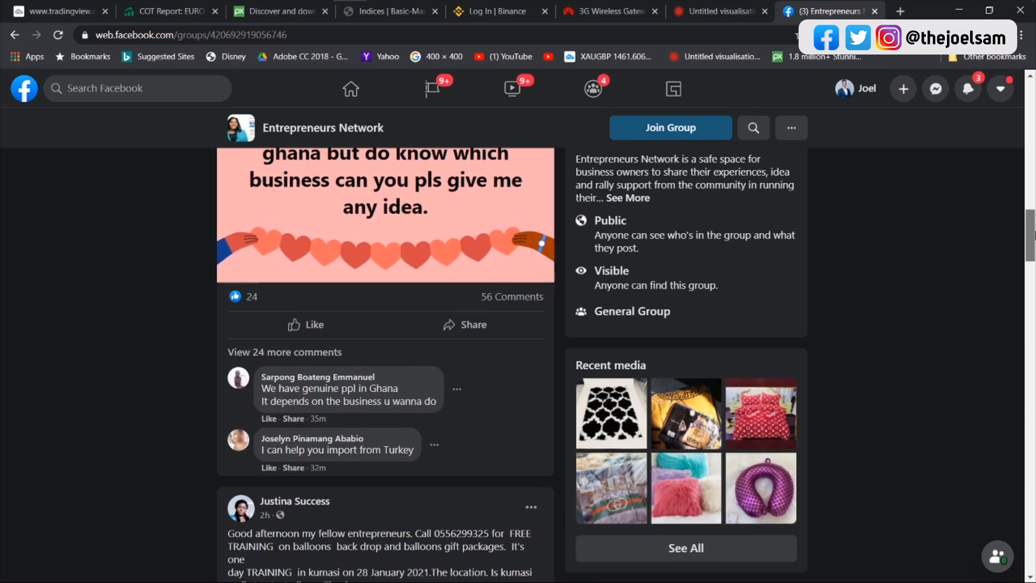
pyautogui.scroll(-3)
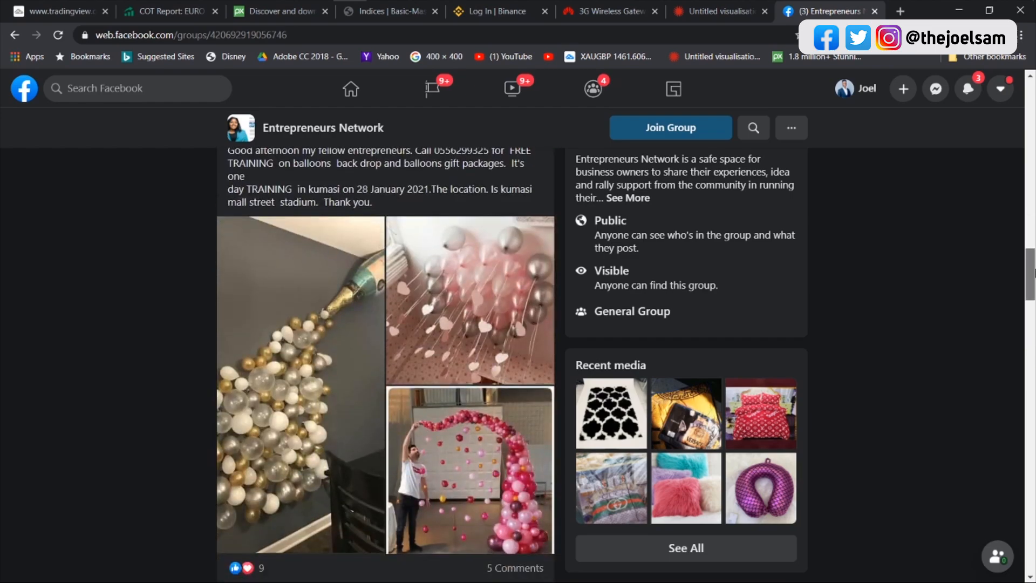
pyautogui.scroll(-3)
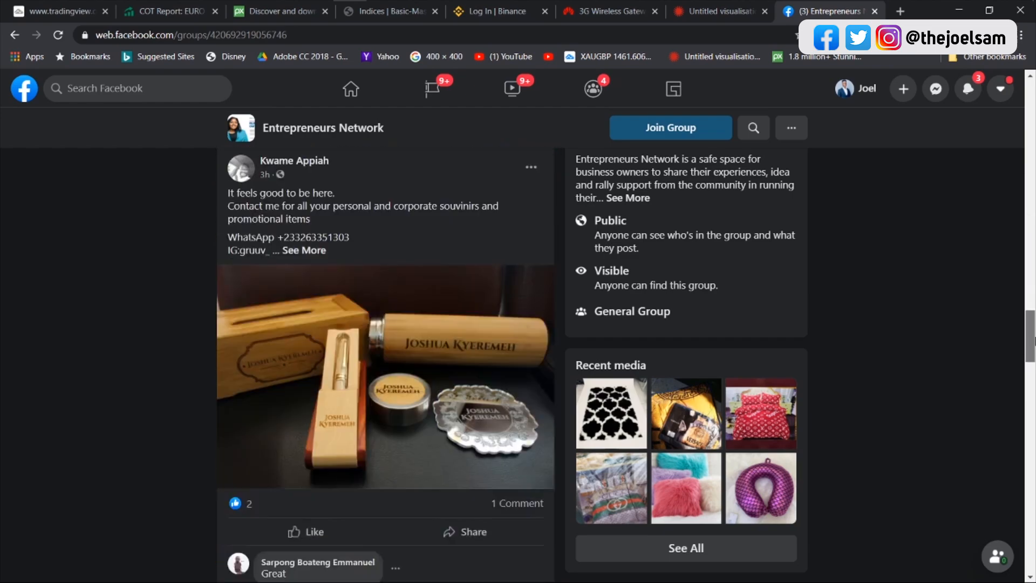
pyautogui.scroll(-3)
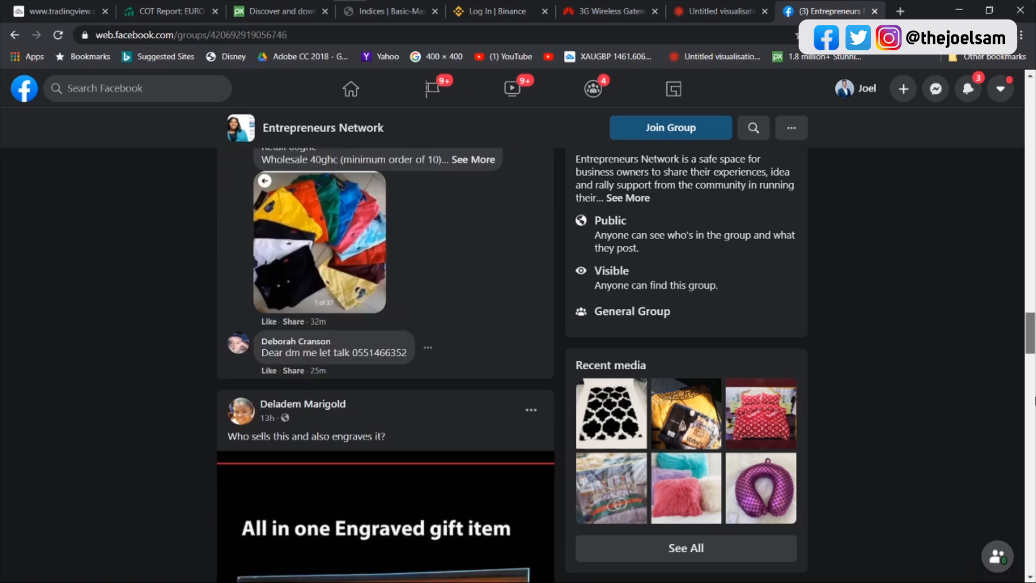
pyautogui.scroll(-3)
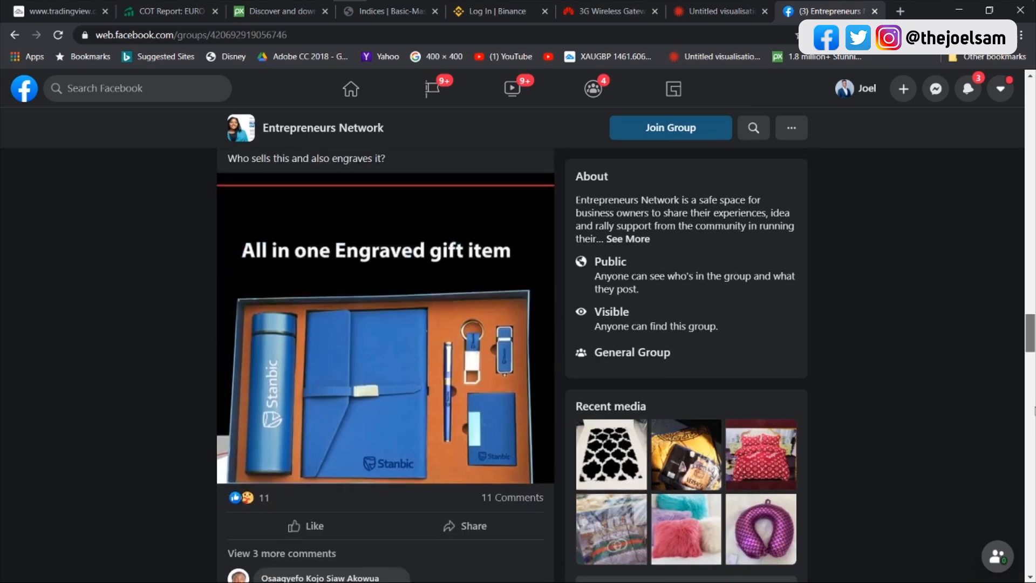
pyautogui.scroll(-3)
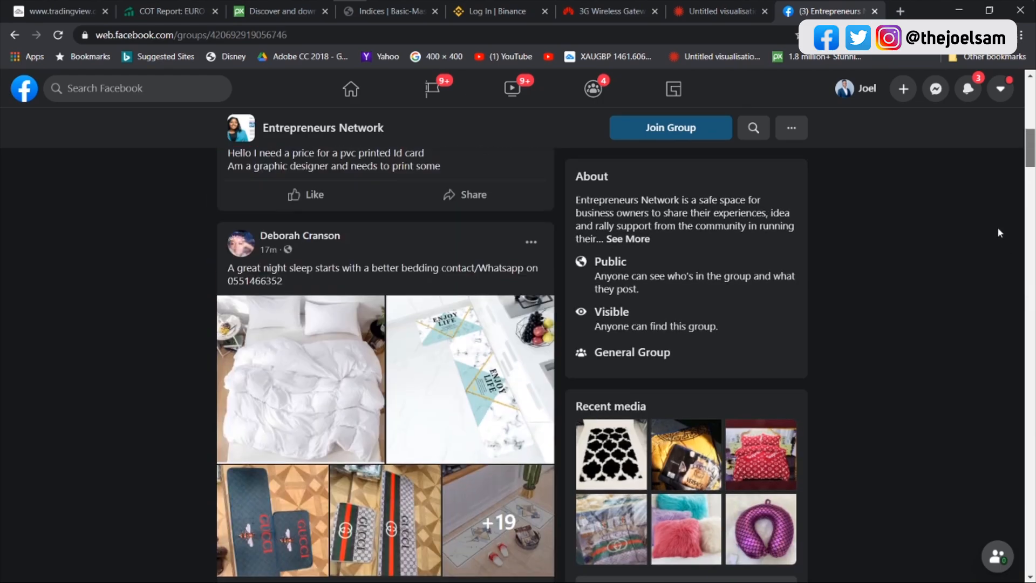
pyautogui.scroll(3)
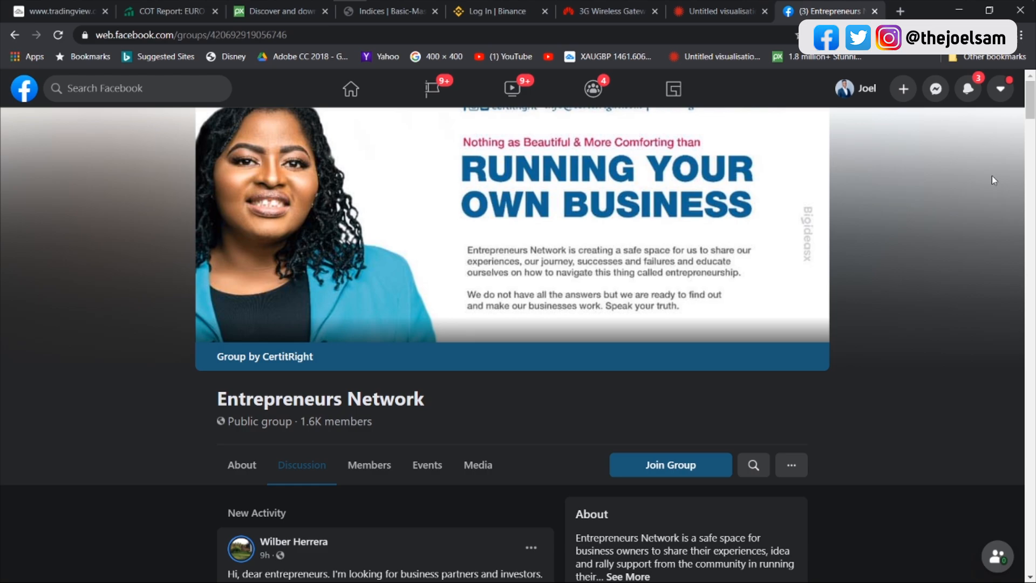
pyautogui.moveTo(712, 115)
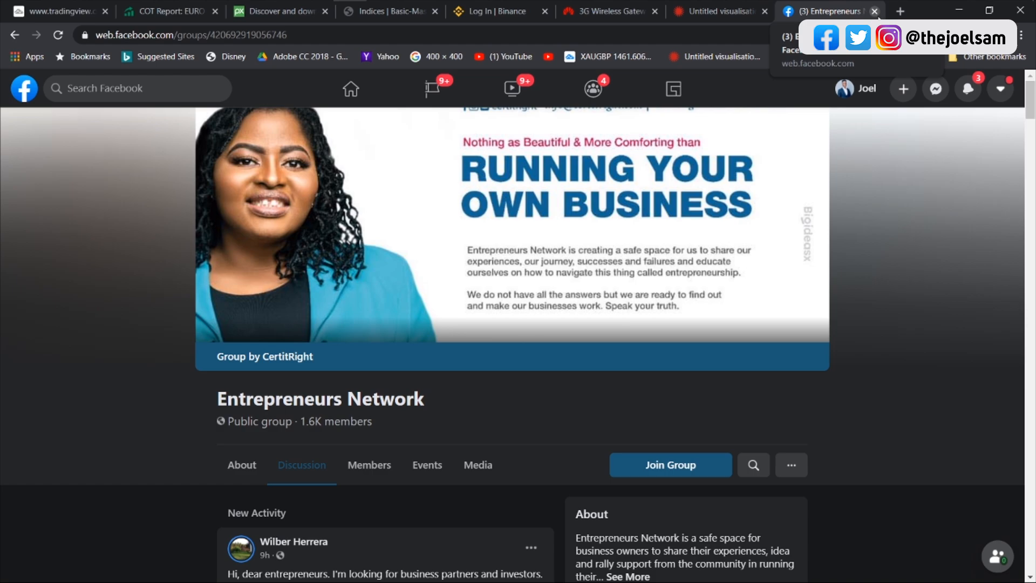
# Switch to the Flourish 'Untitled visualisation' tab showing the urban population bar chart race
pyautogui.click(739, 11)
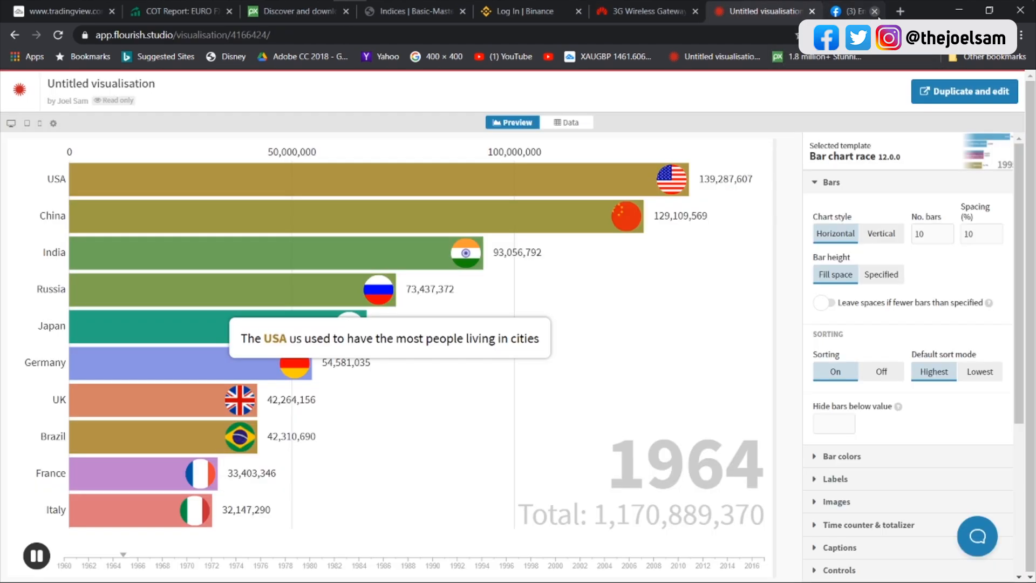